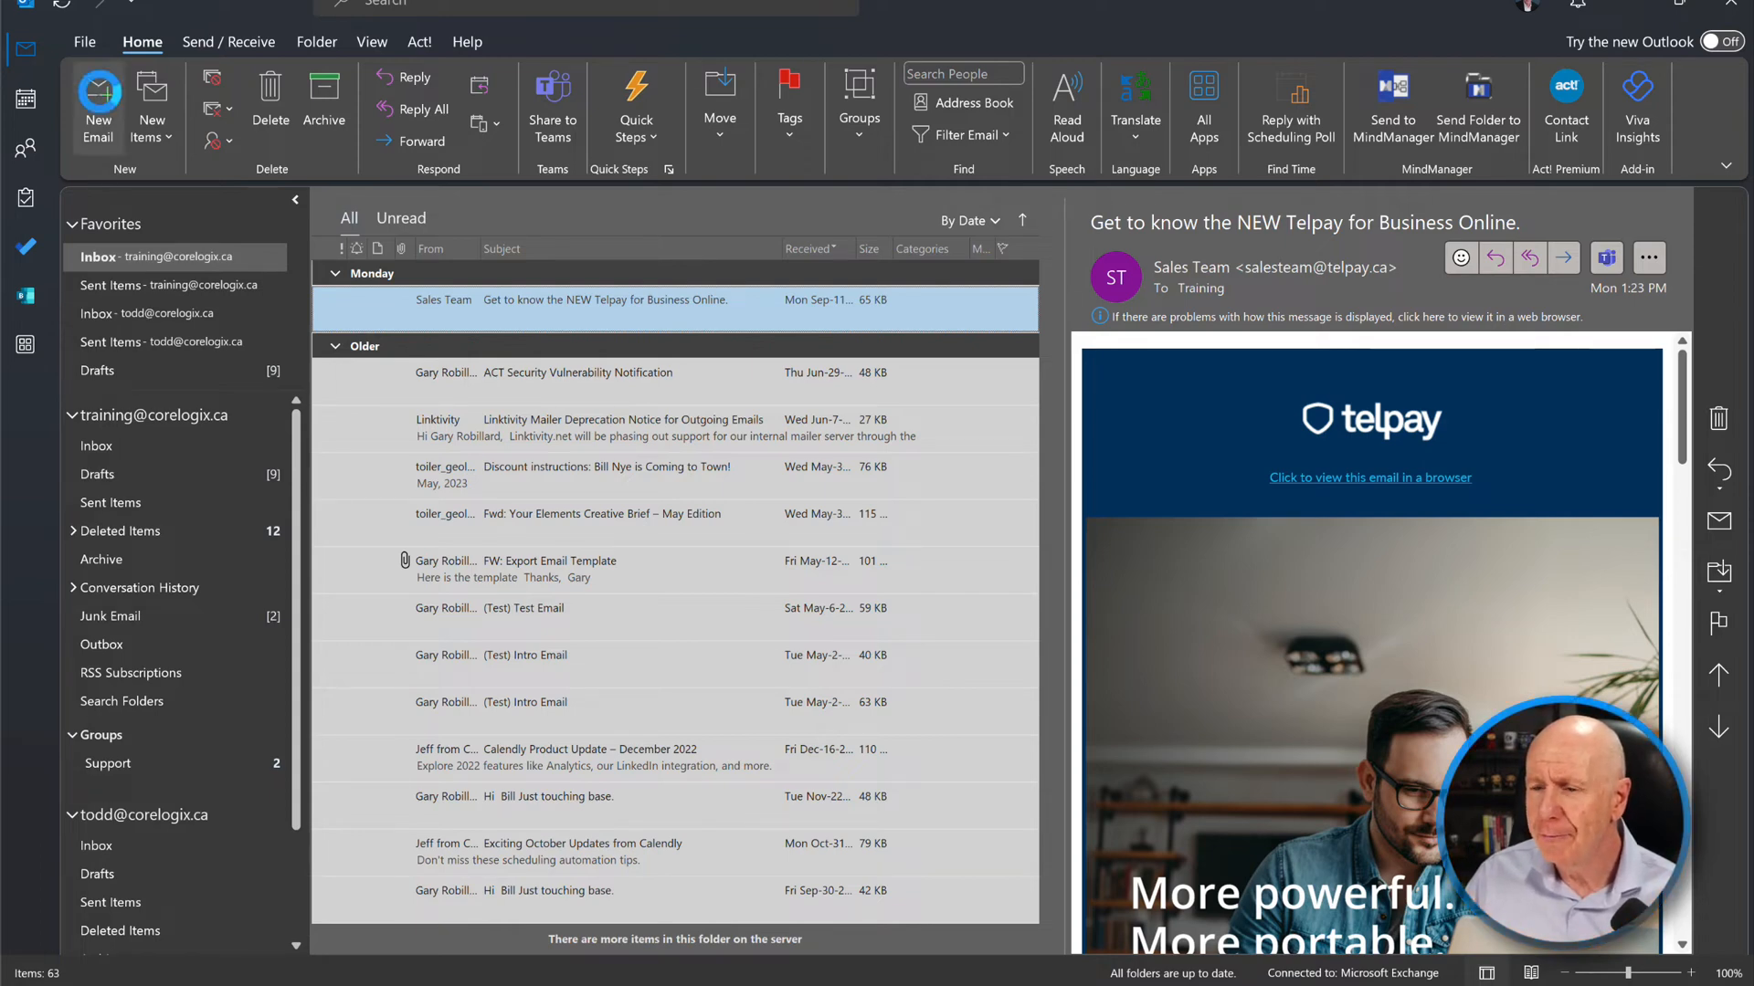
- Send a new email to todd with subject 'Test 1' and body 'Test'
left_click(99, 106)
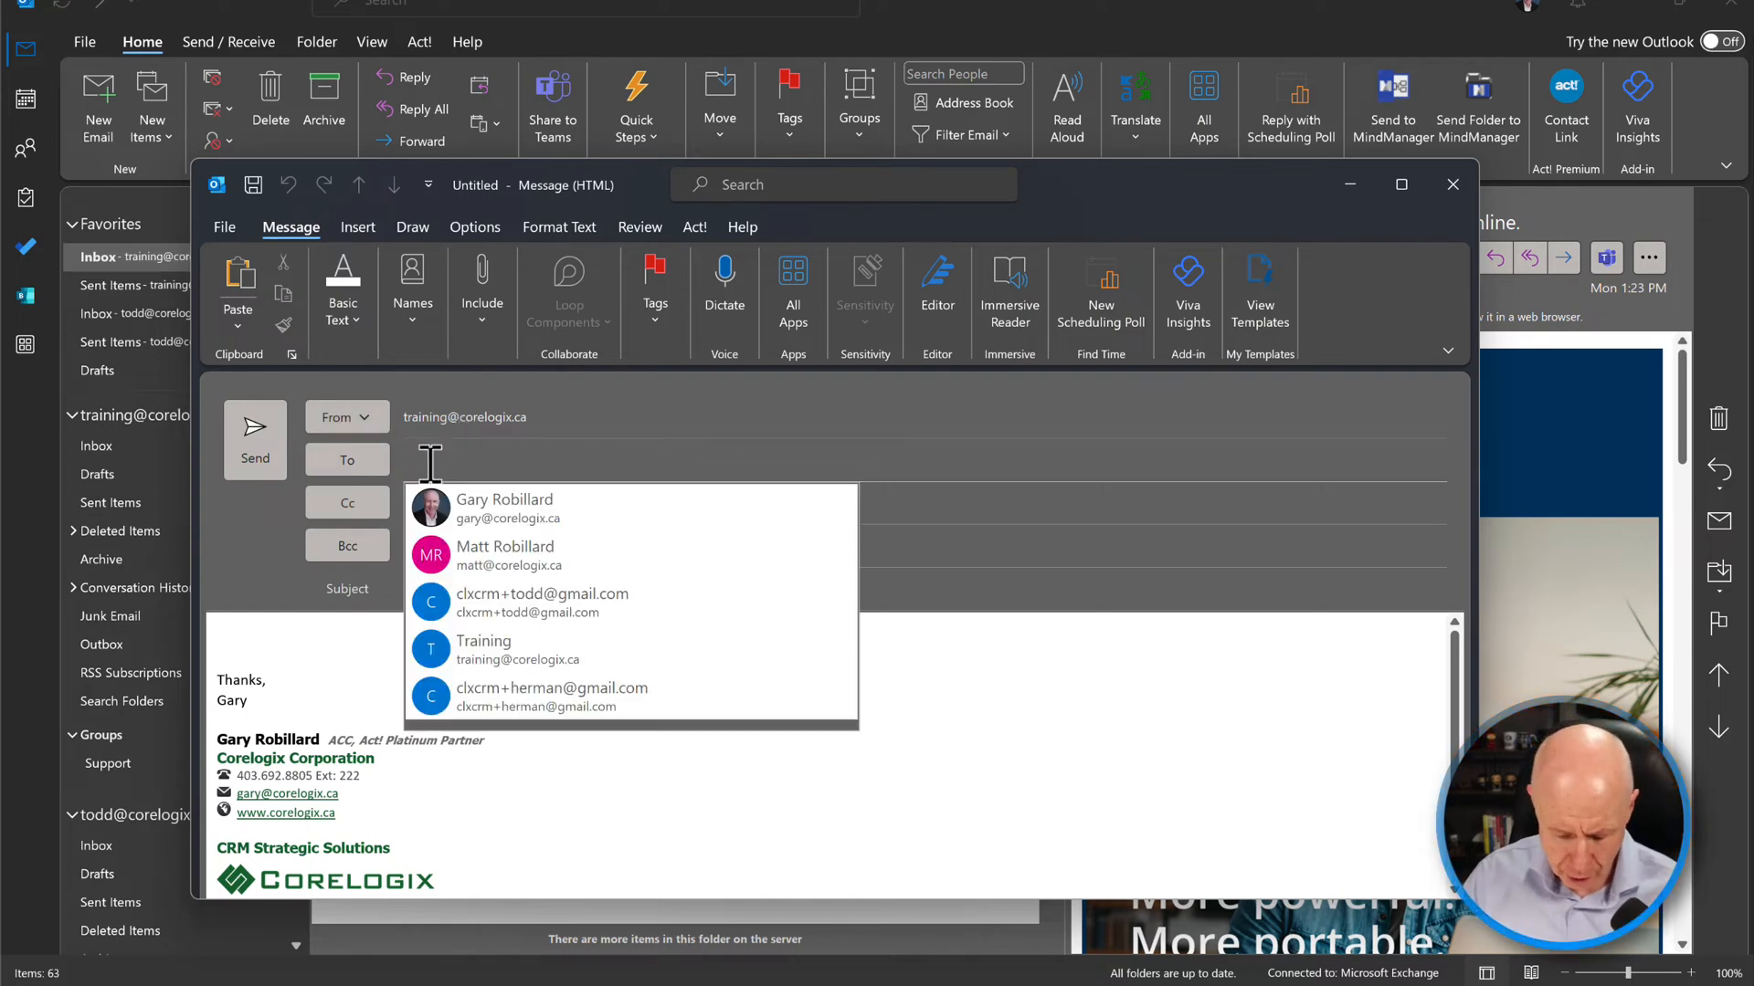
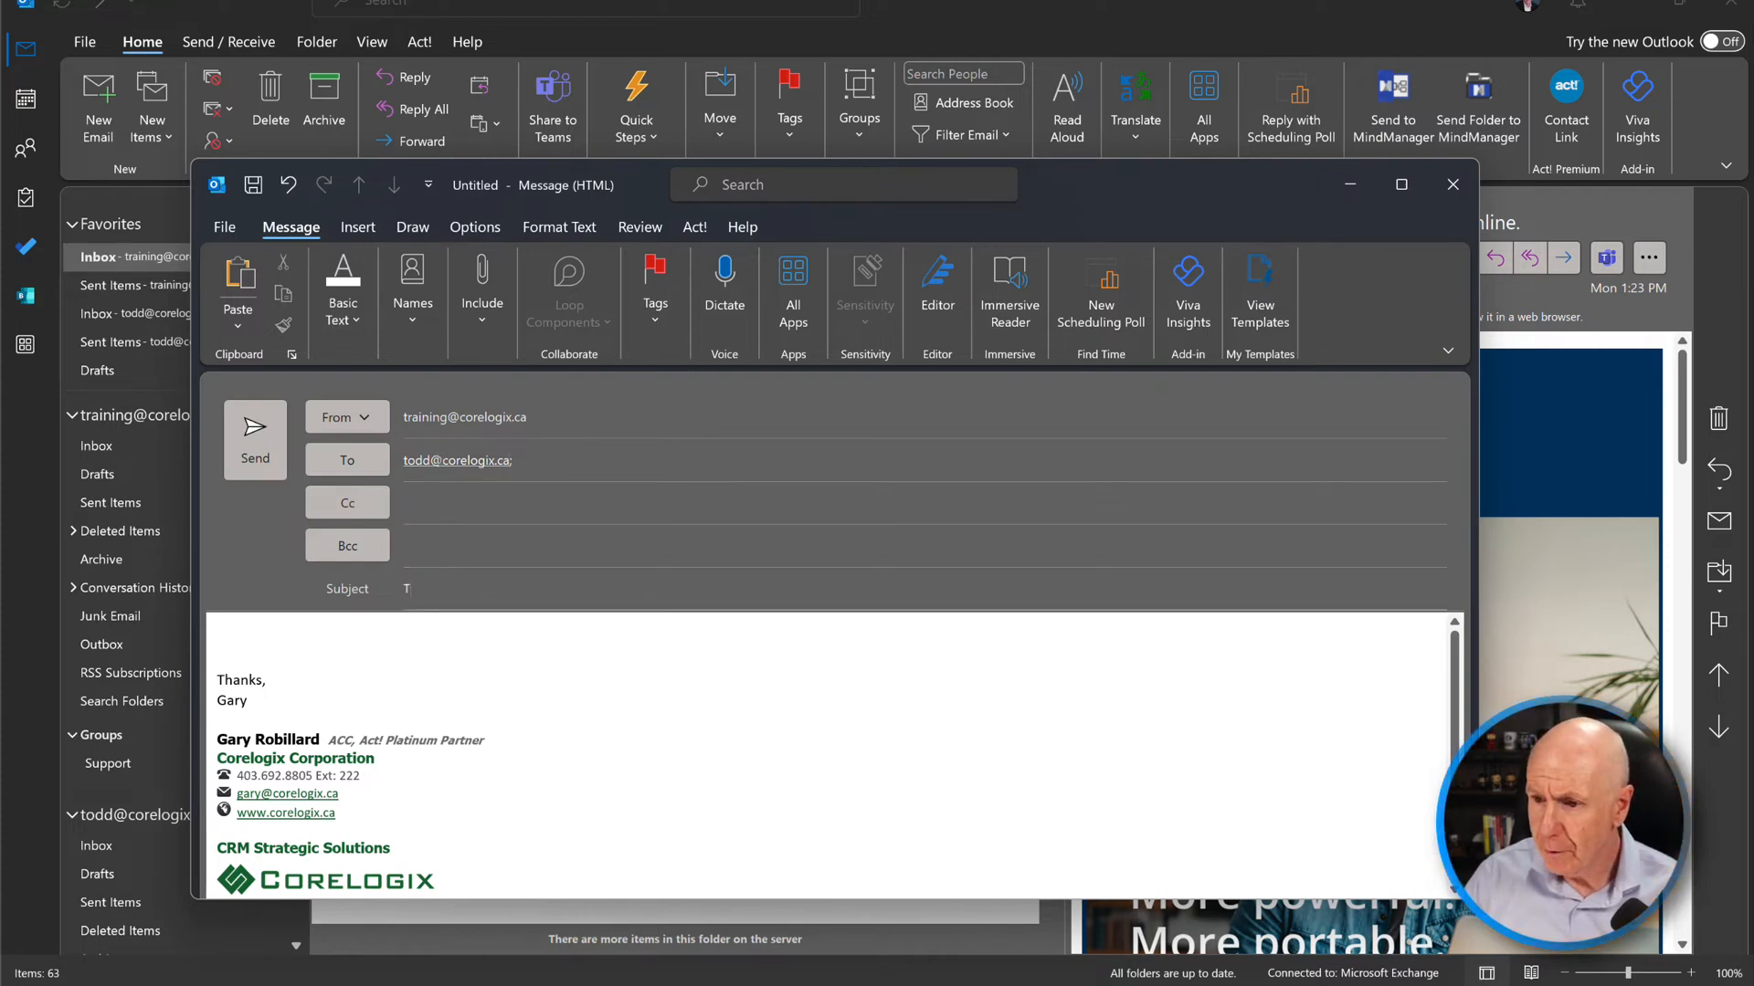
type("est 1")
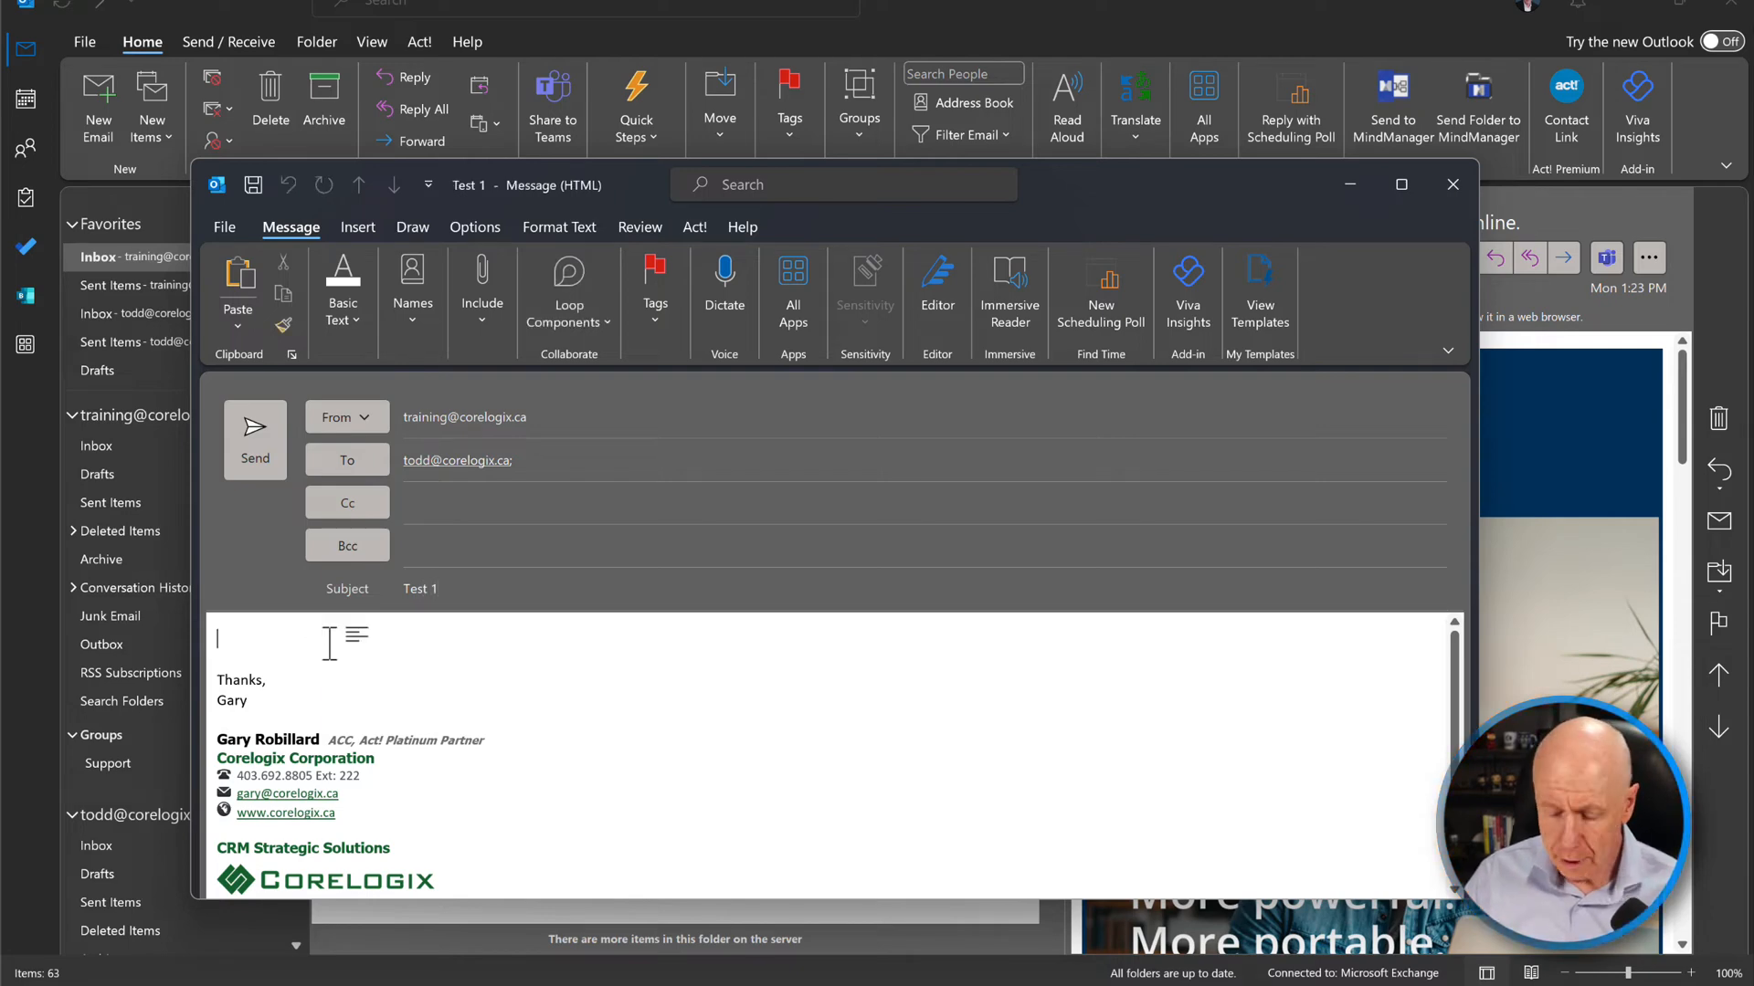
type("Test")
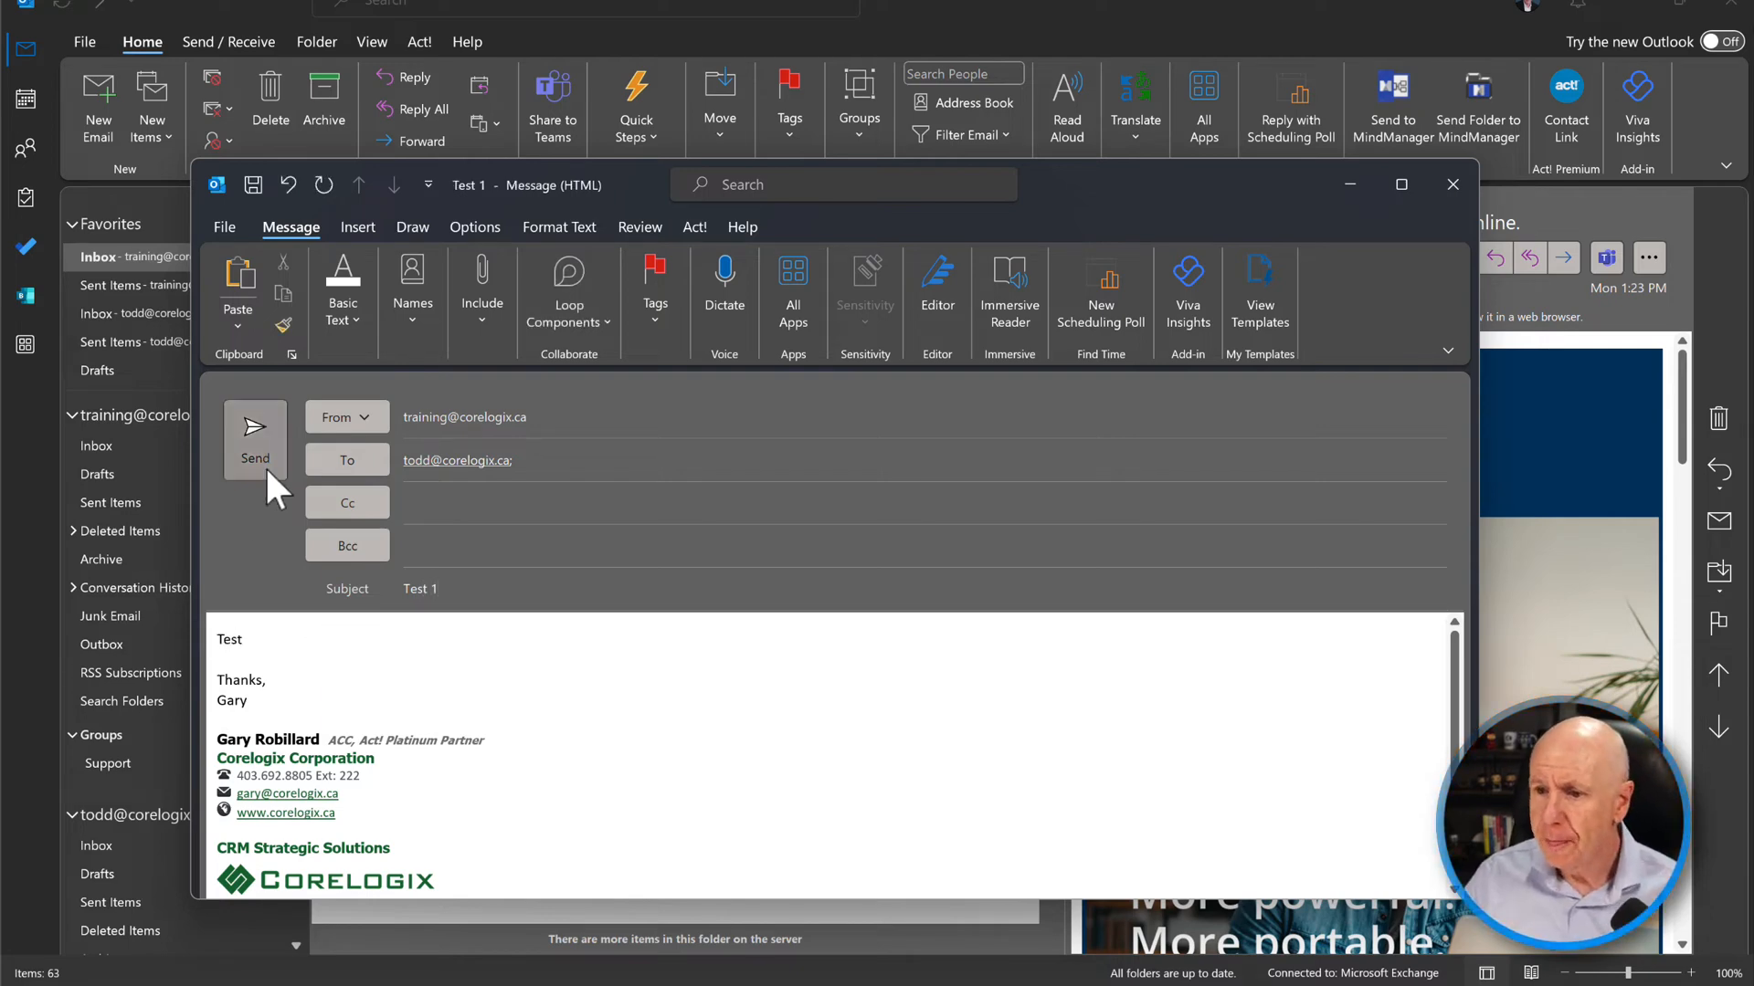
left_click(255, 436)
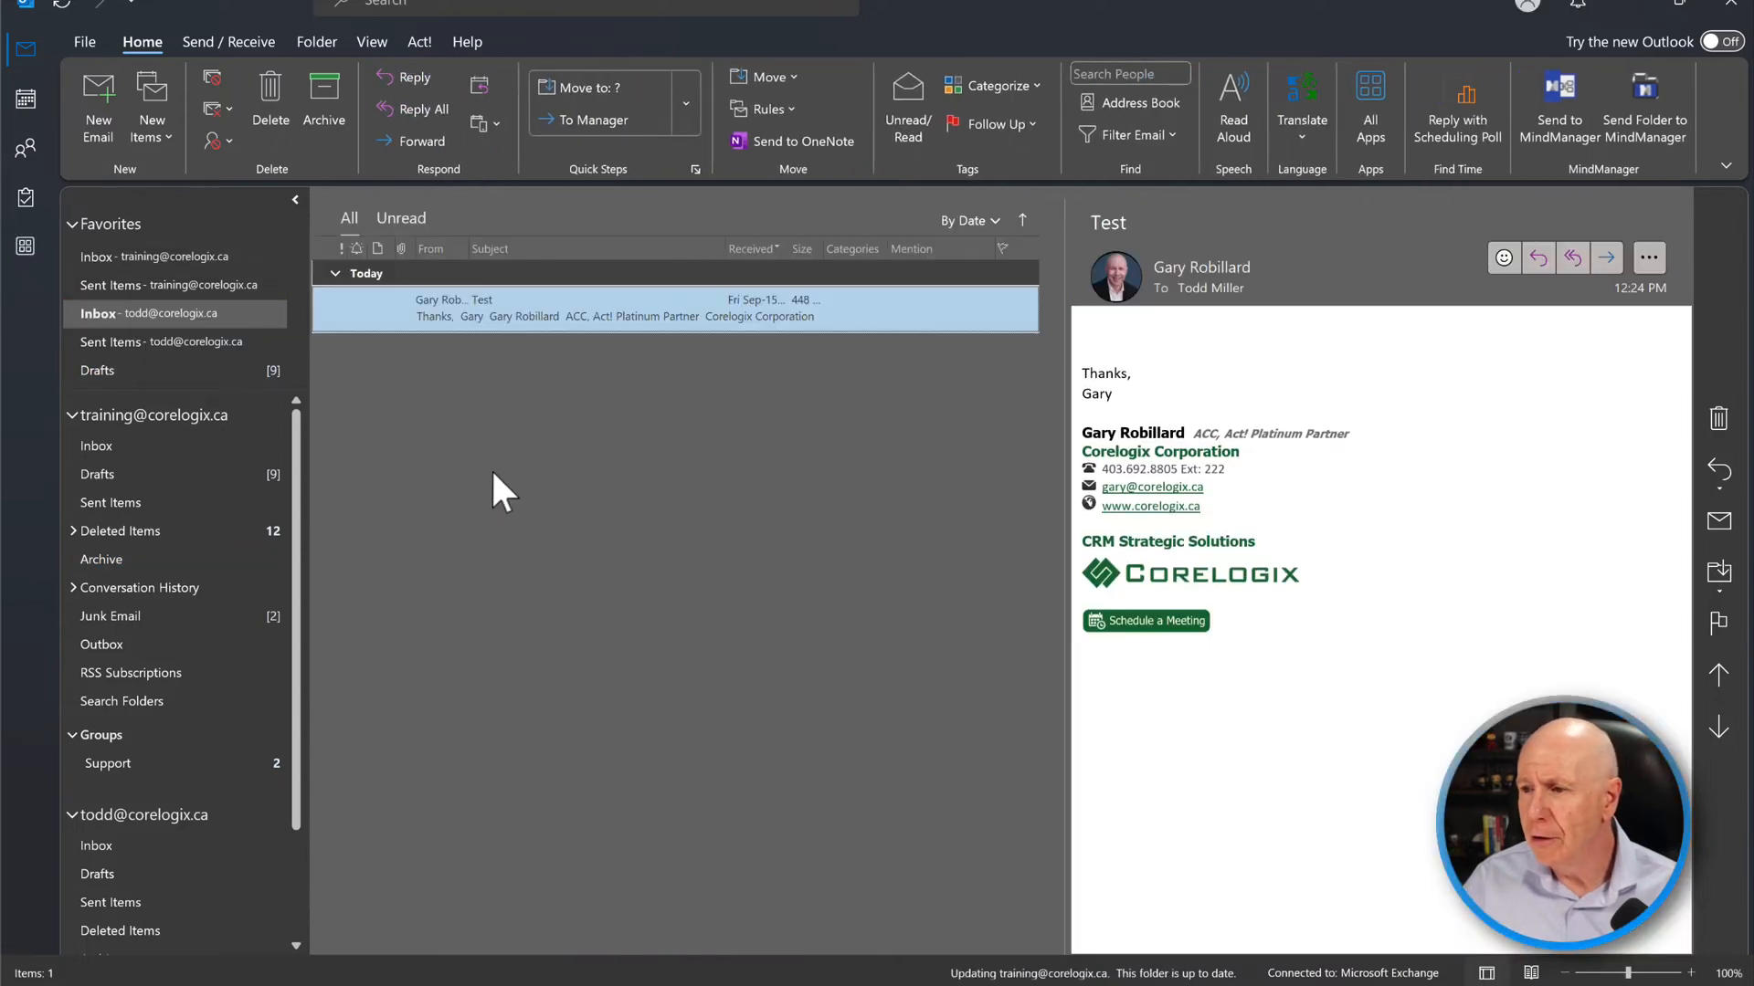
mouse_move(453, 324)
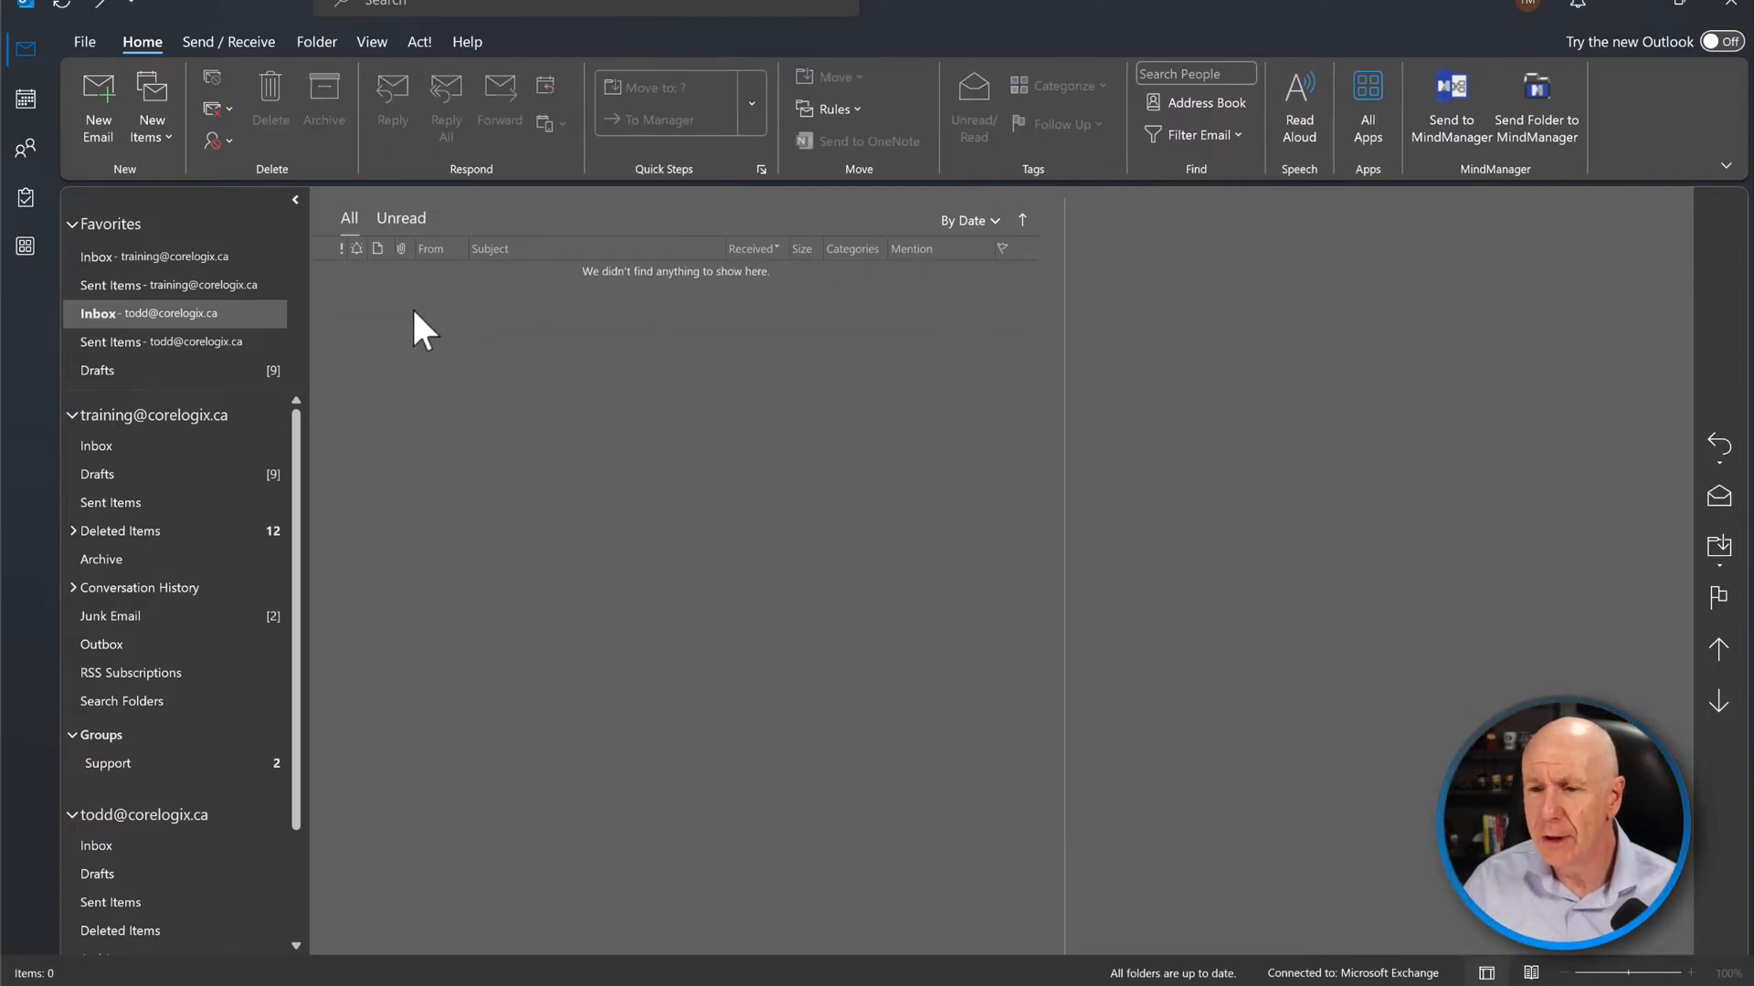
mouse_move(369, 330)
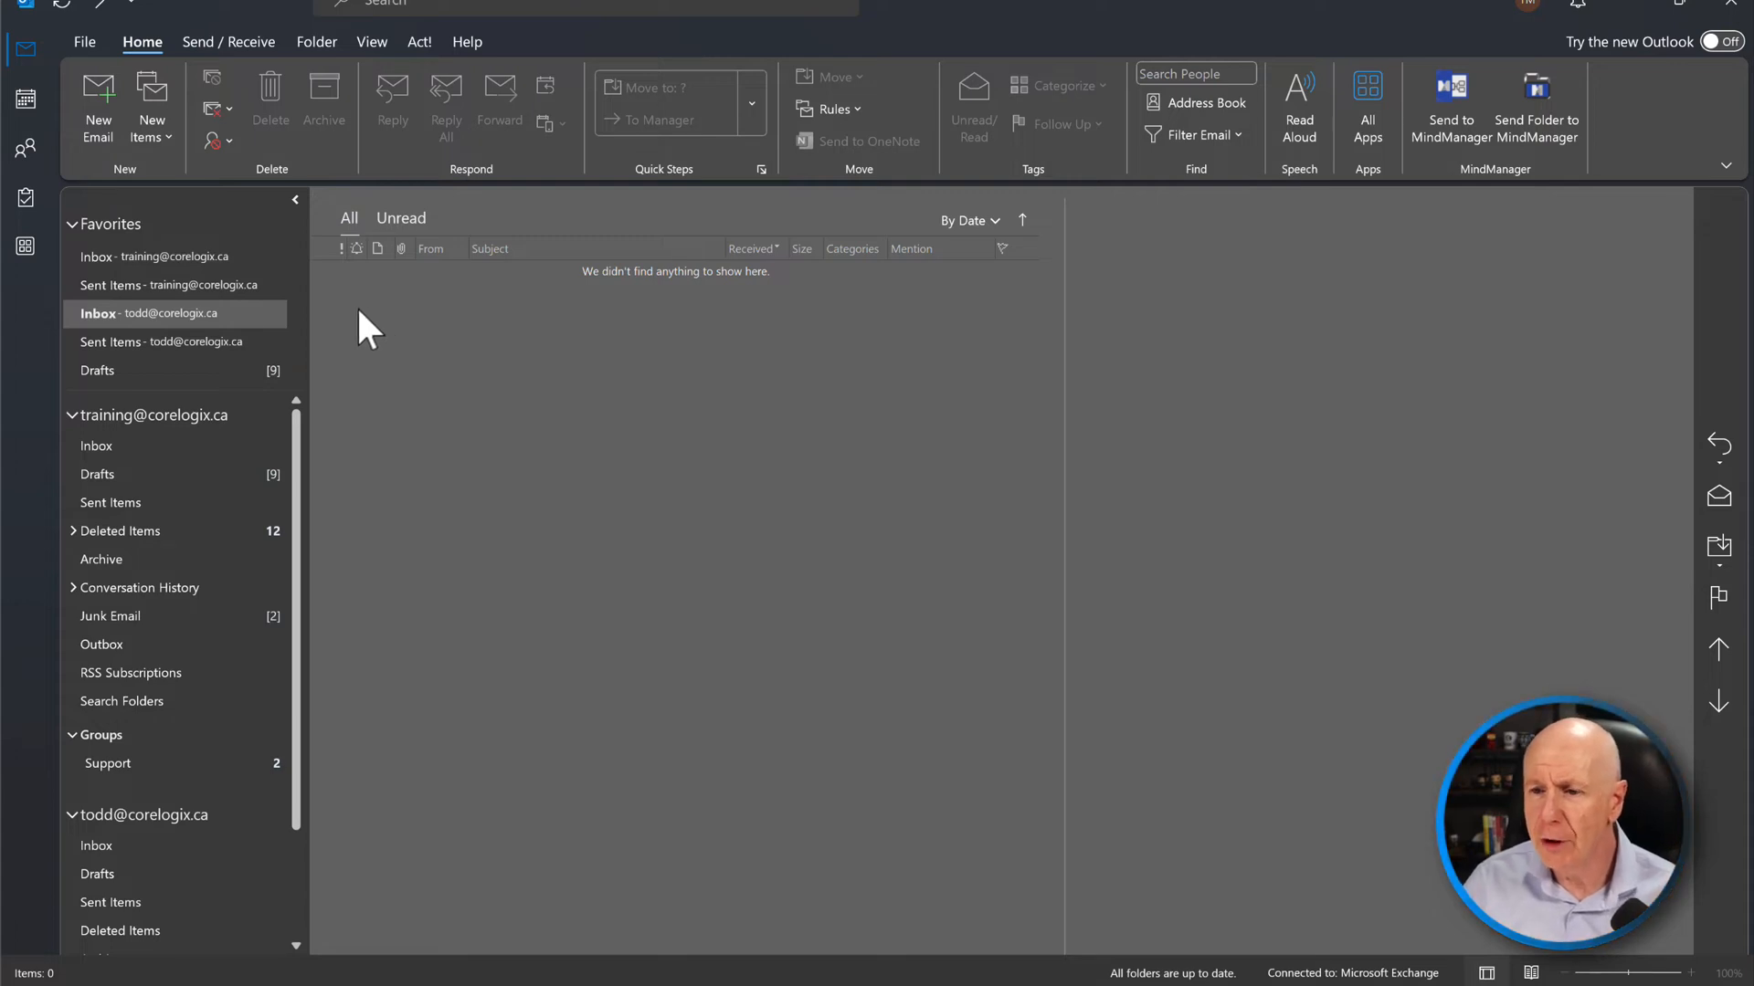
mouse_move(403, 388)
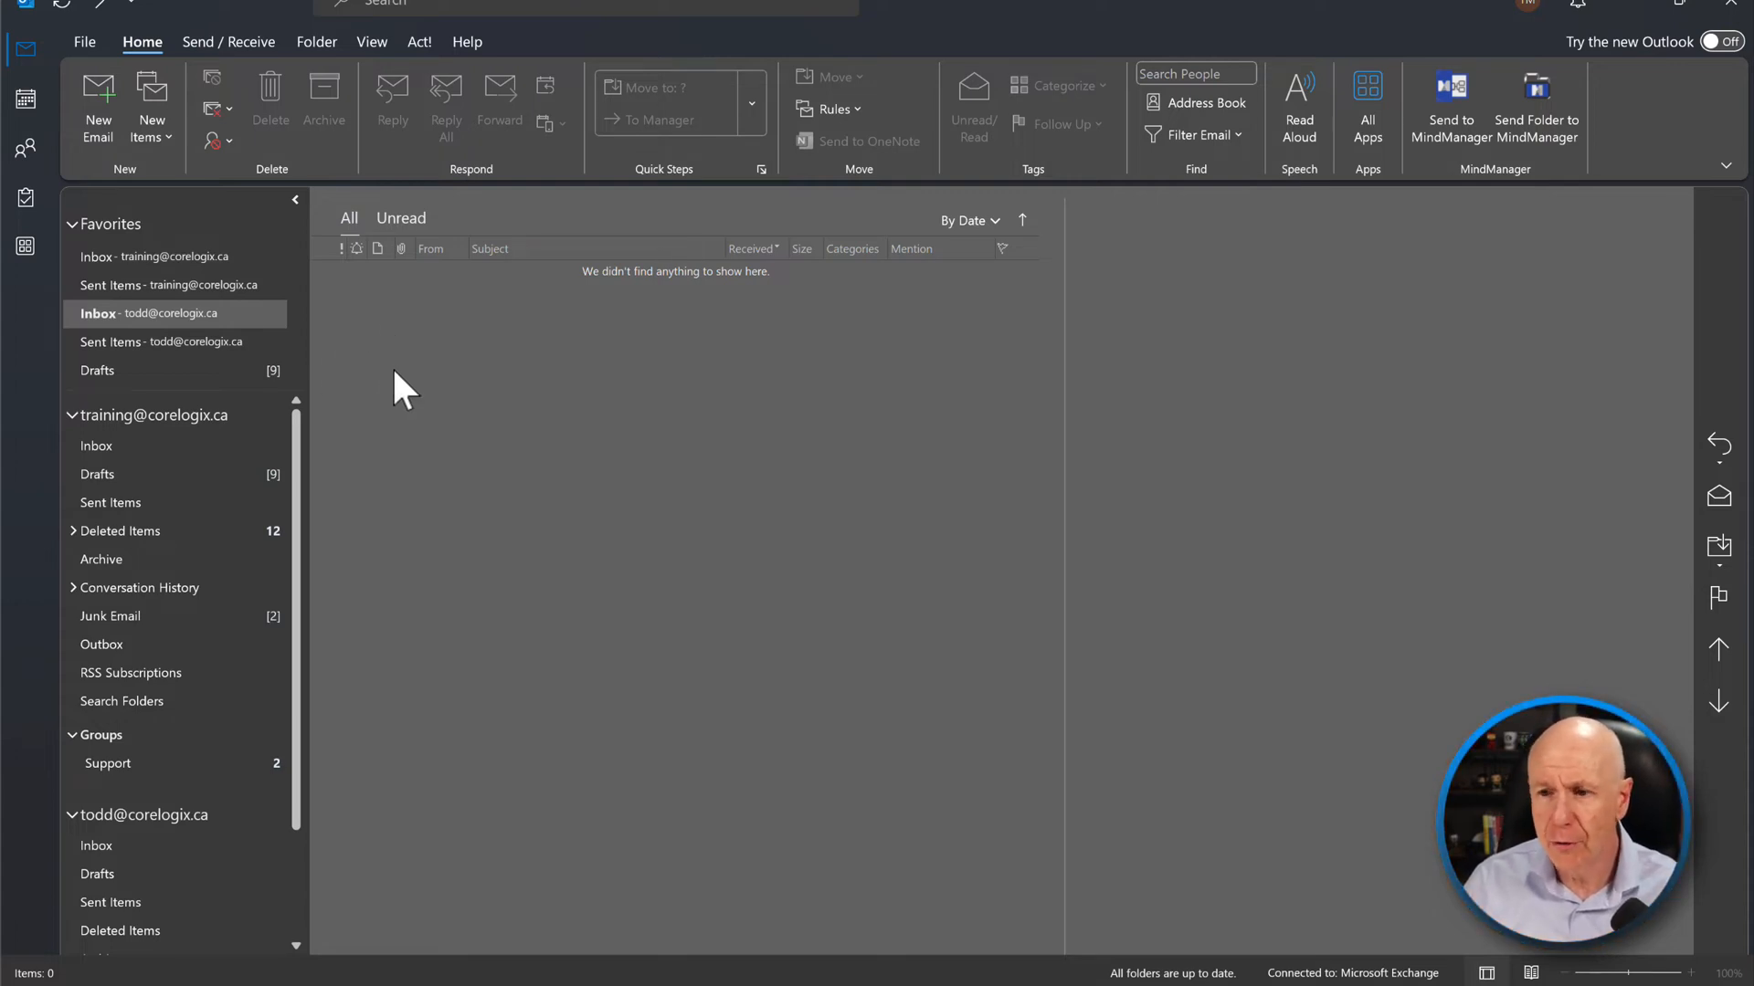
- Check the recipient's inbox for Test 1, then switch to the training account's inbox
left_click(134, 370)
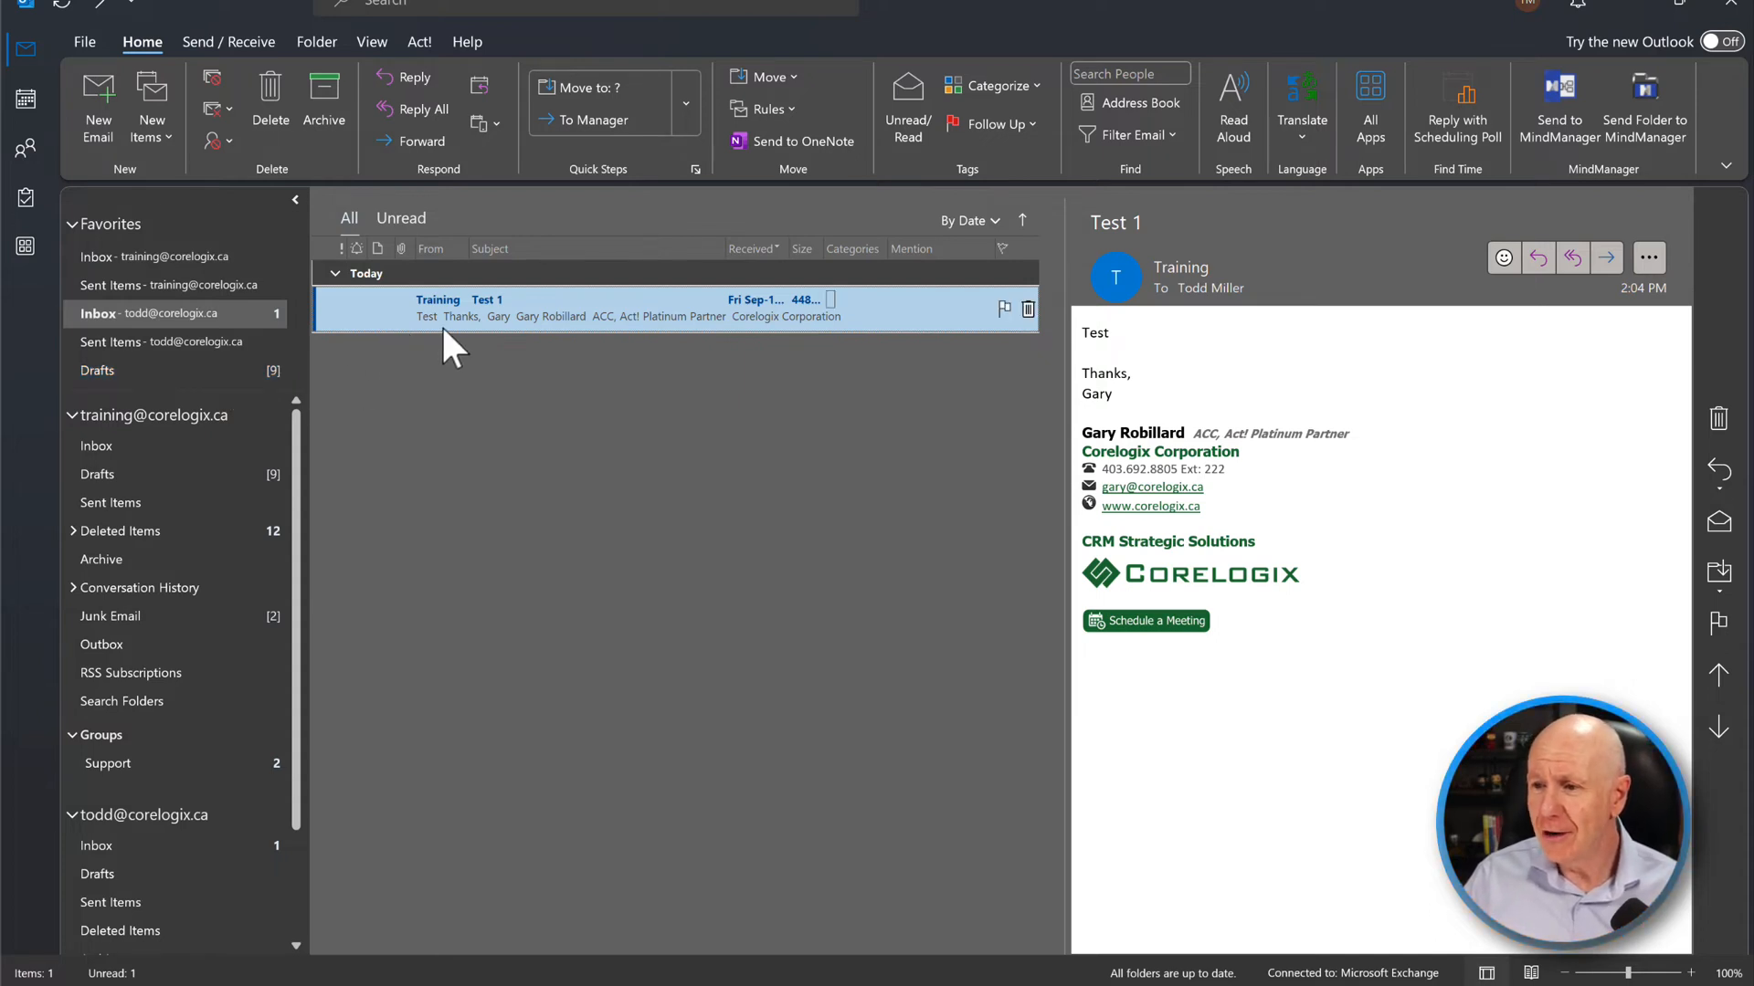
mouse_move(299, 302)
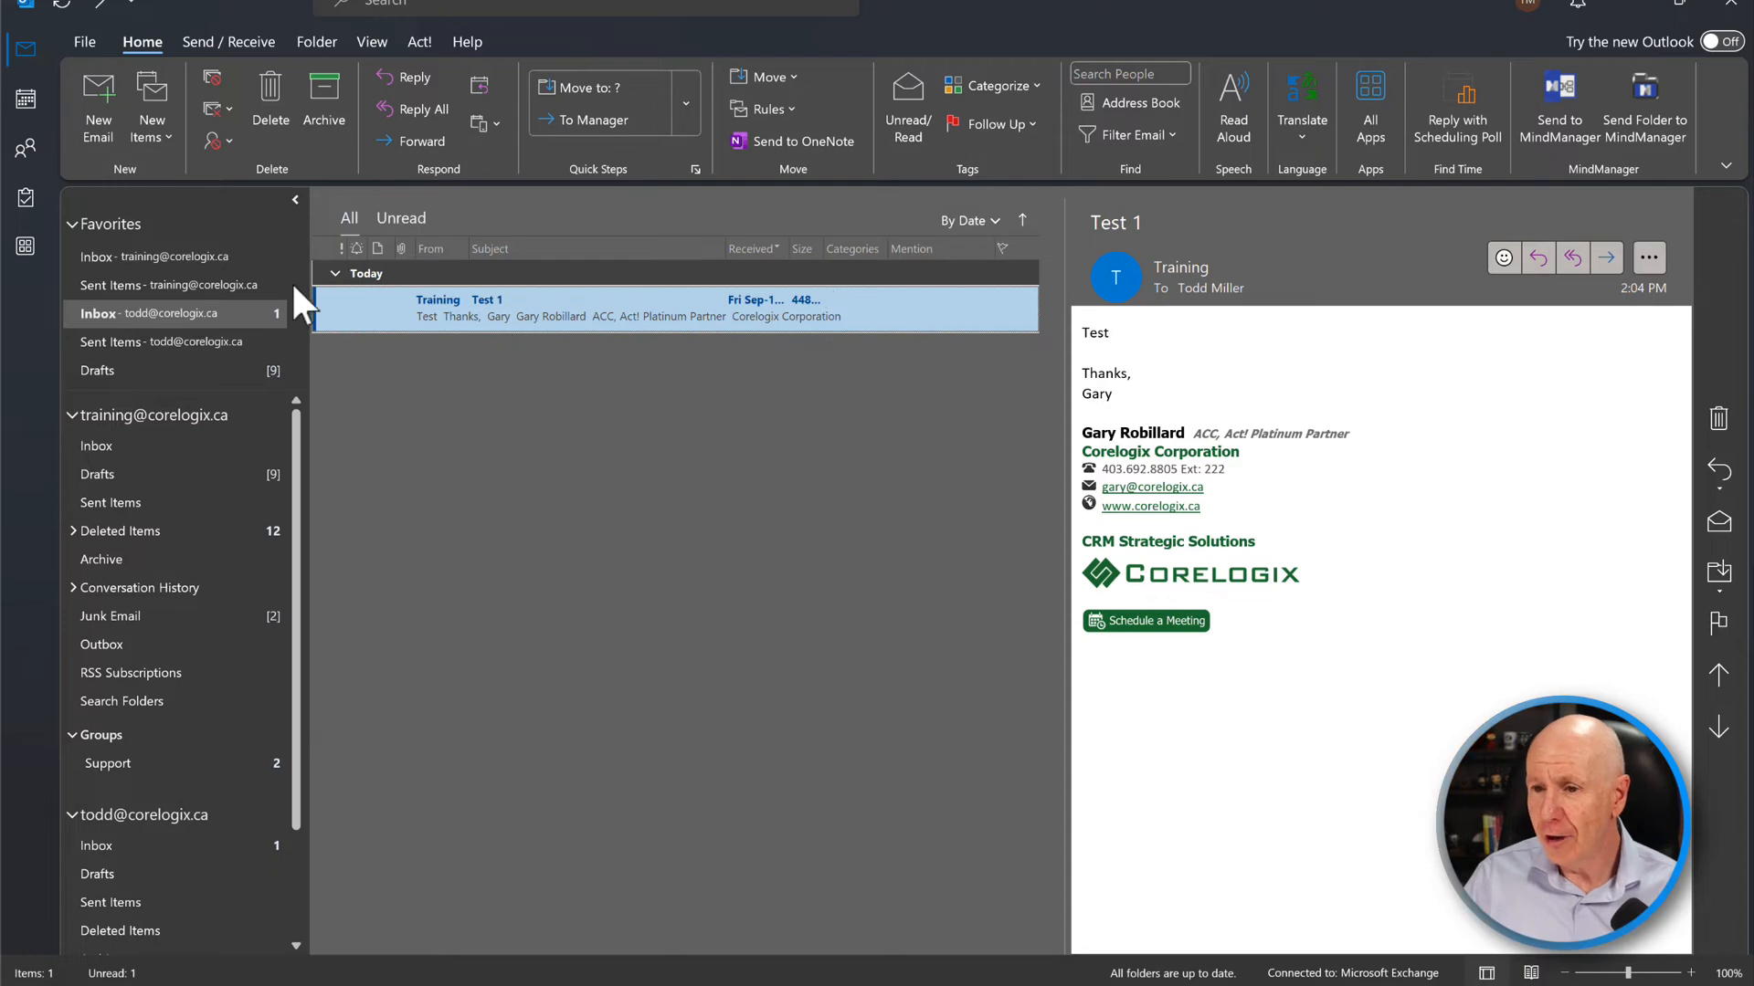
left_click(156, 255)
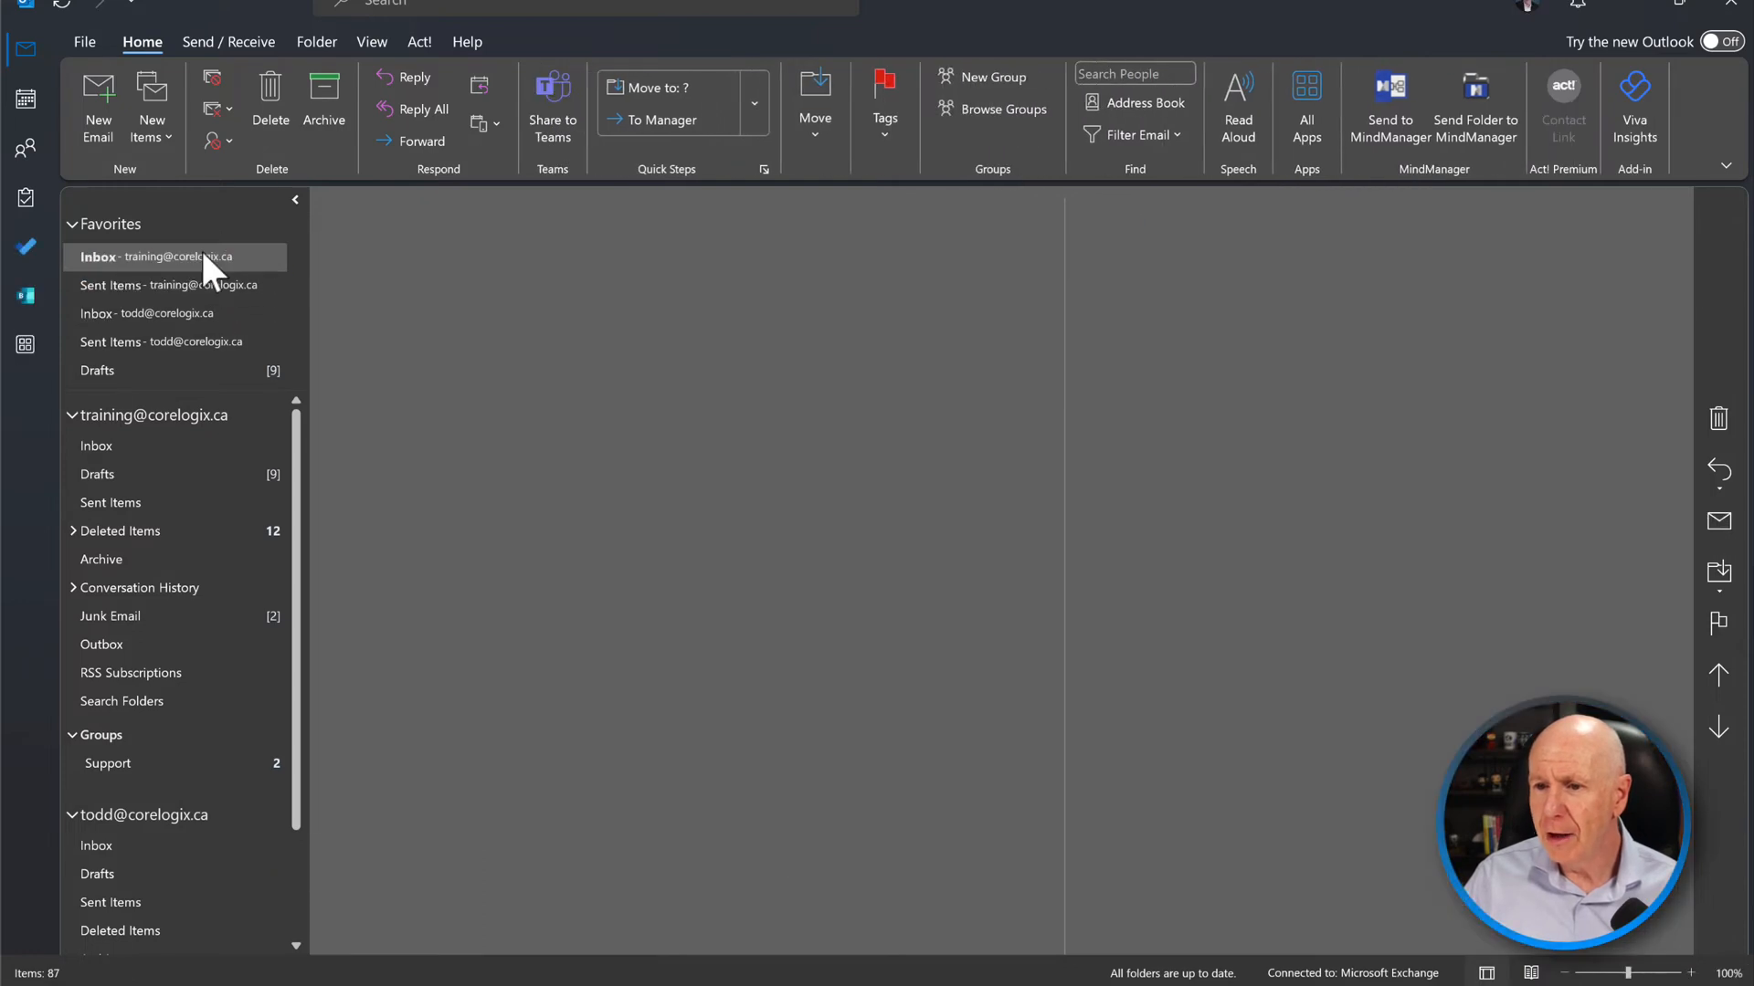
- Open the sent Test 1 message's Info page and show its Resend or Recall options
left_click(168, 284)
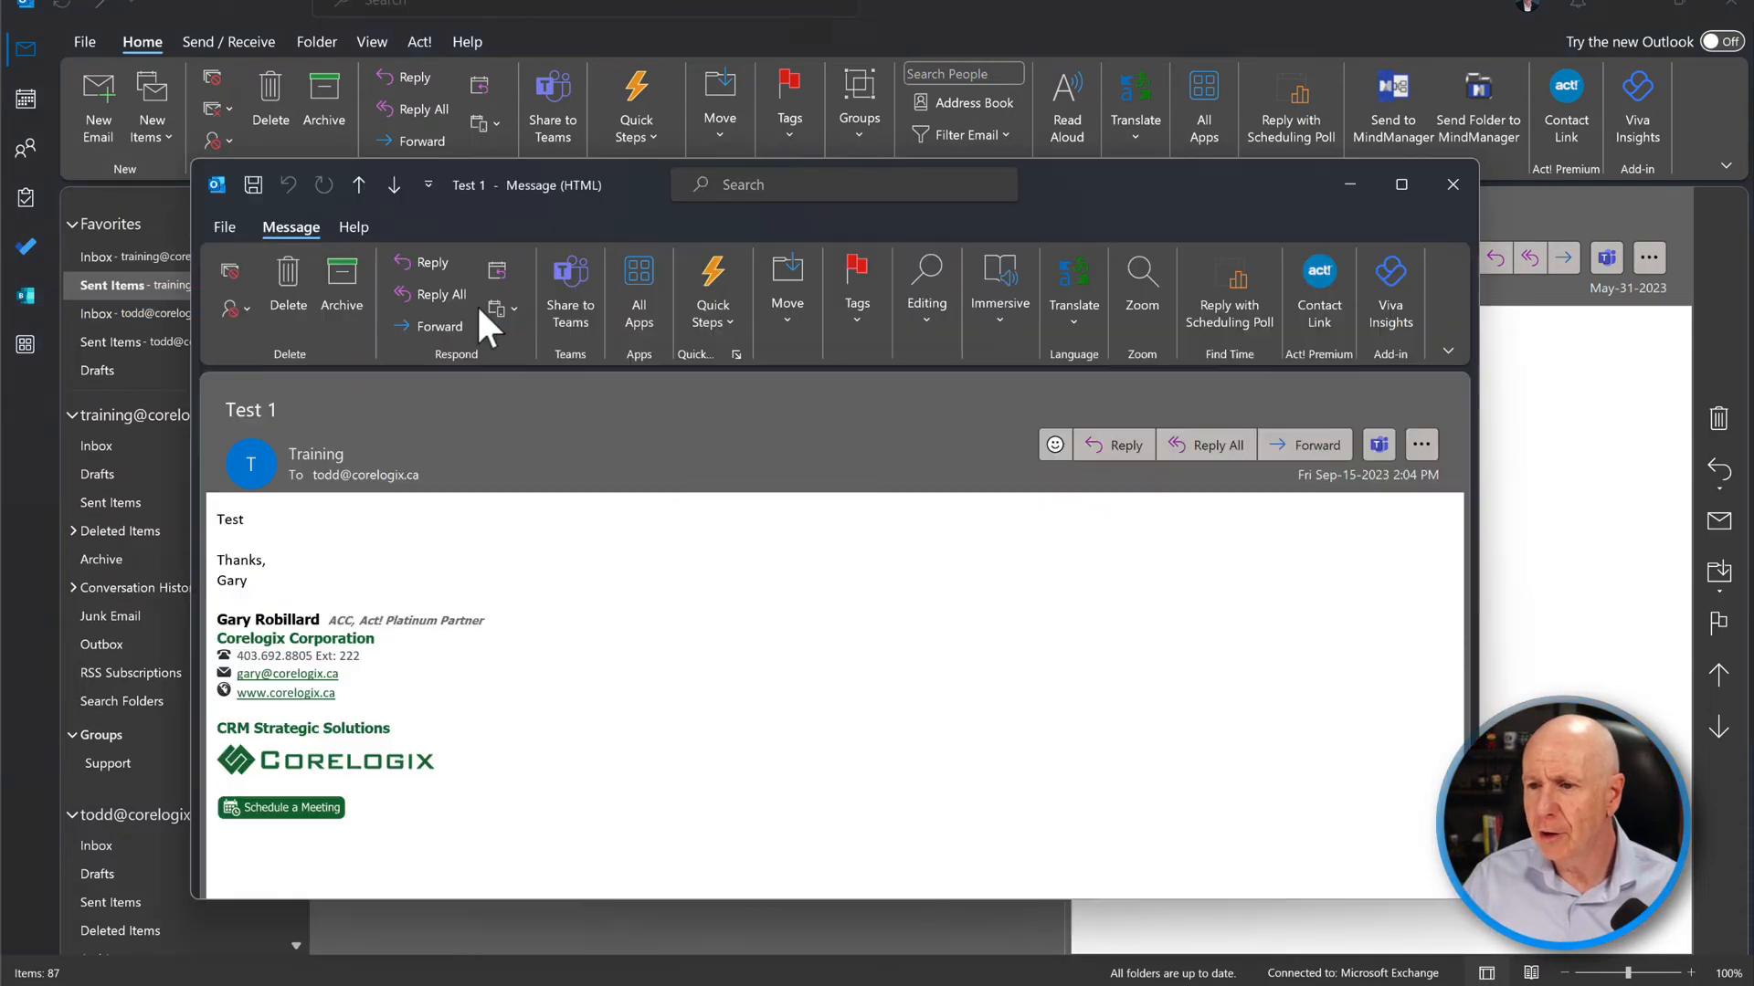
mouse_move(671, 230)
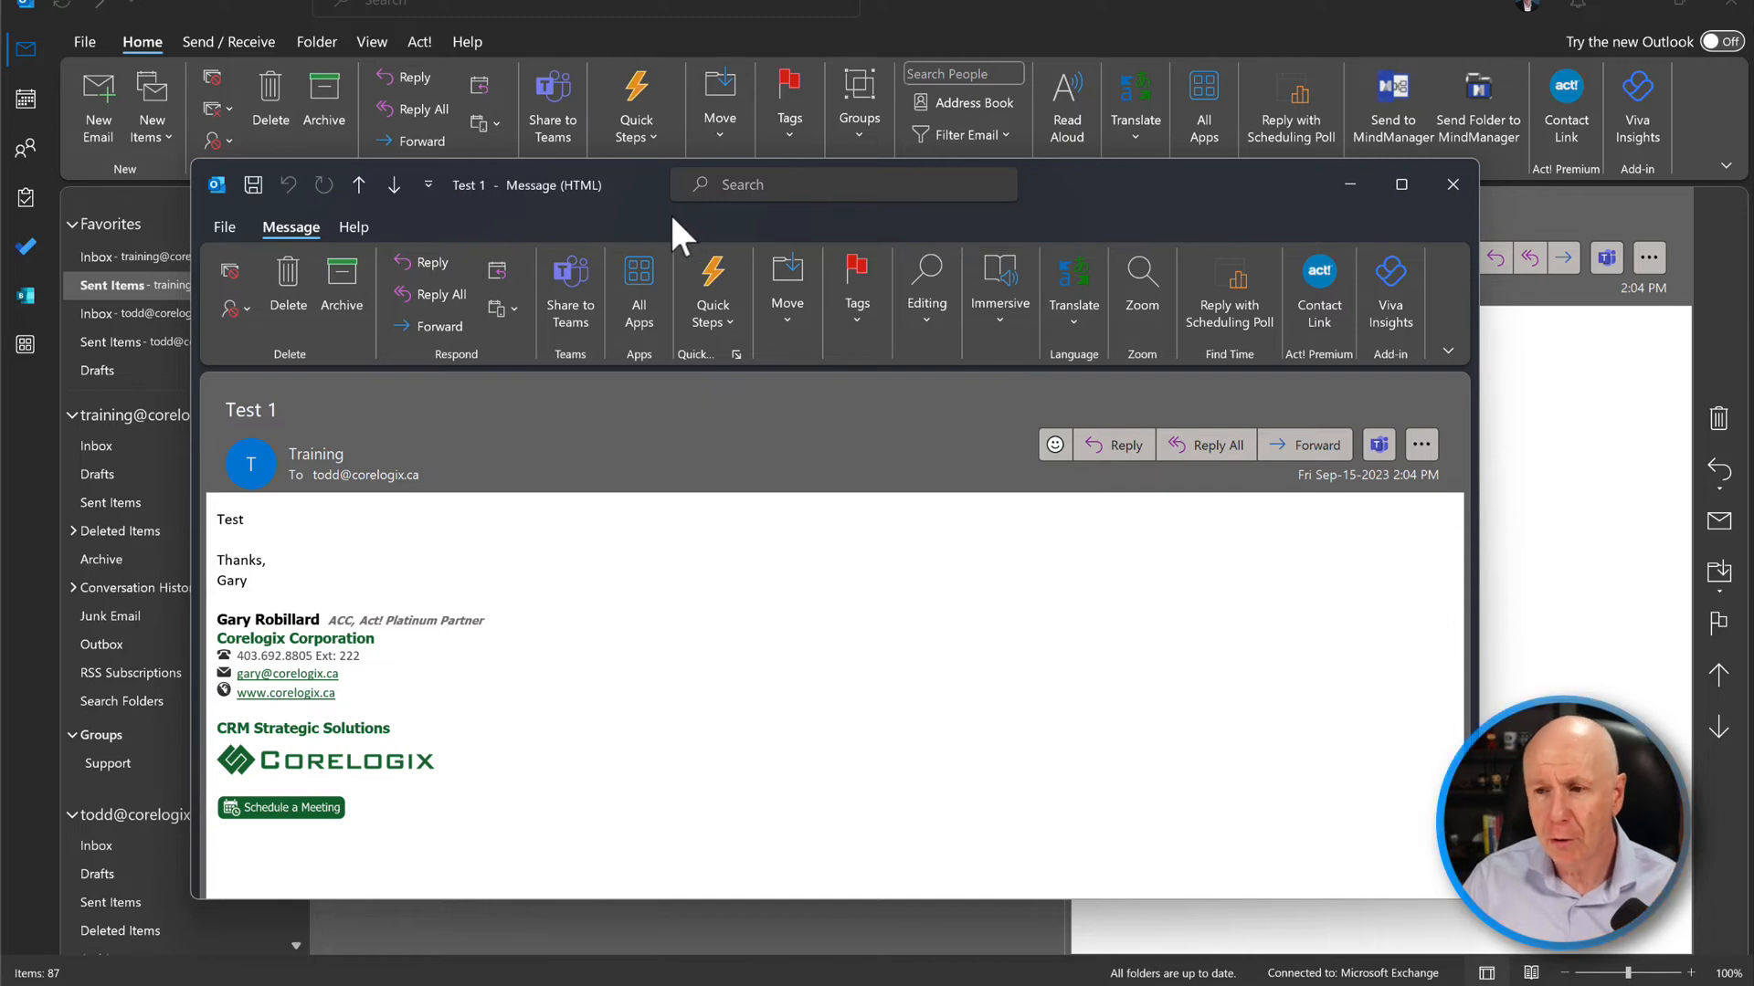
mouse_move(668, 237)
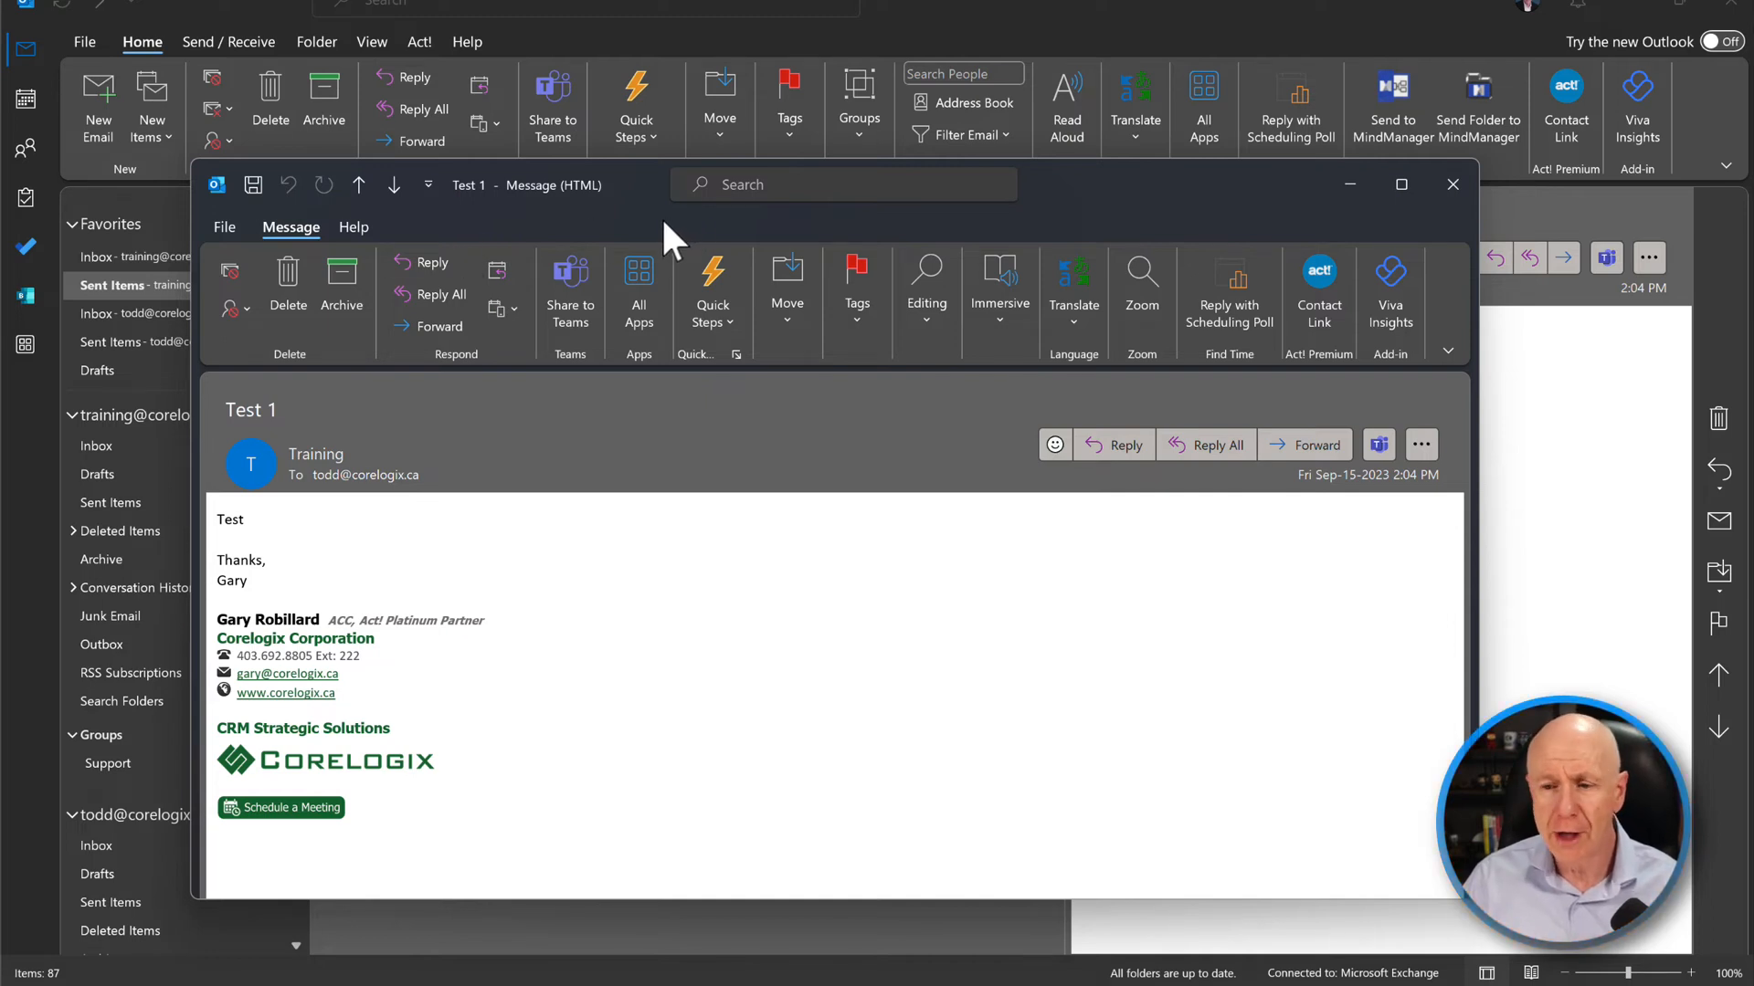
mouse_move(599, 257)
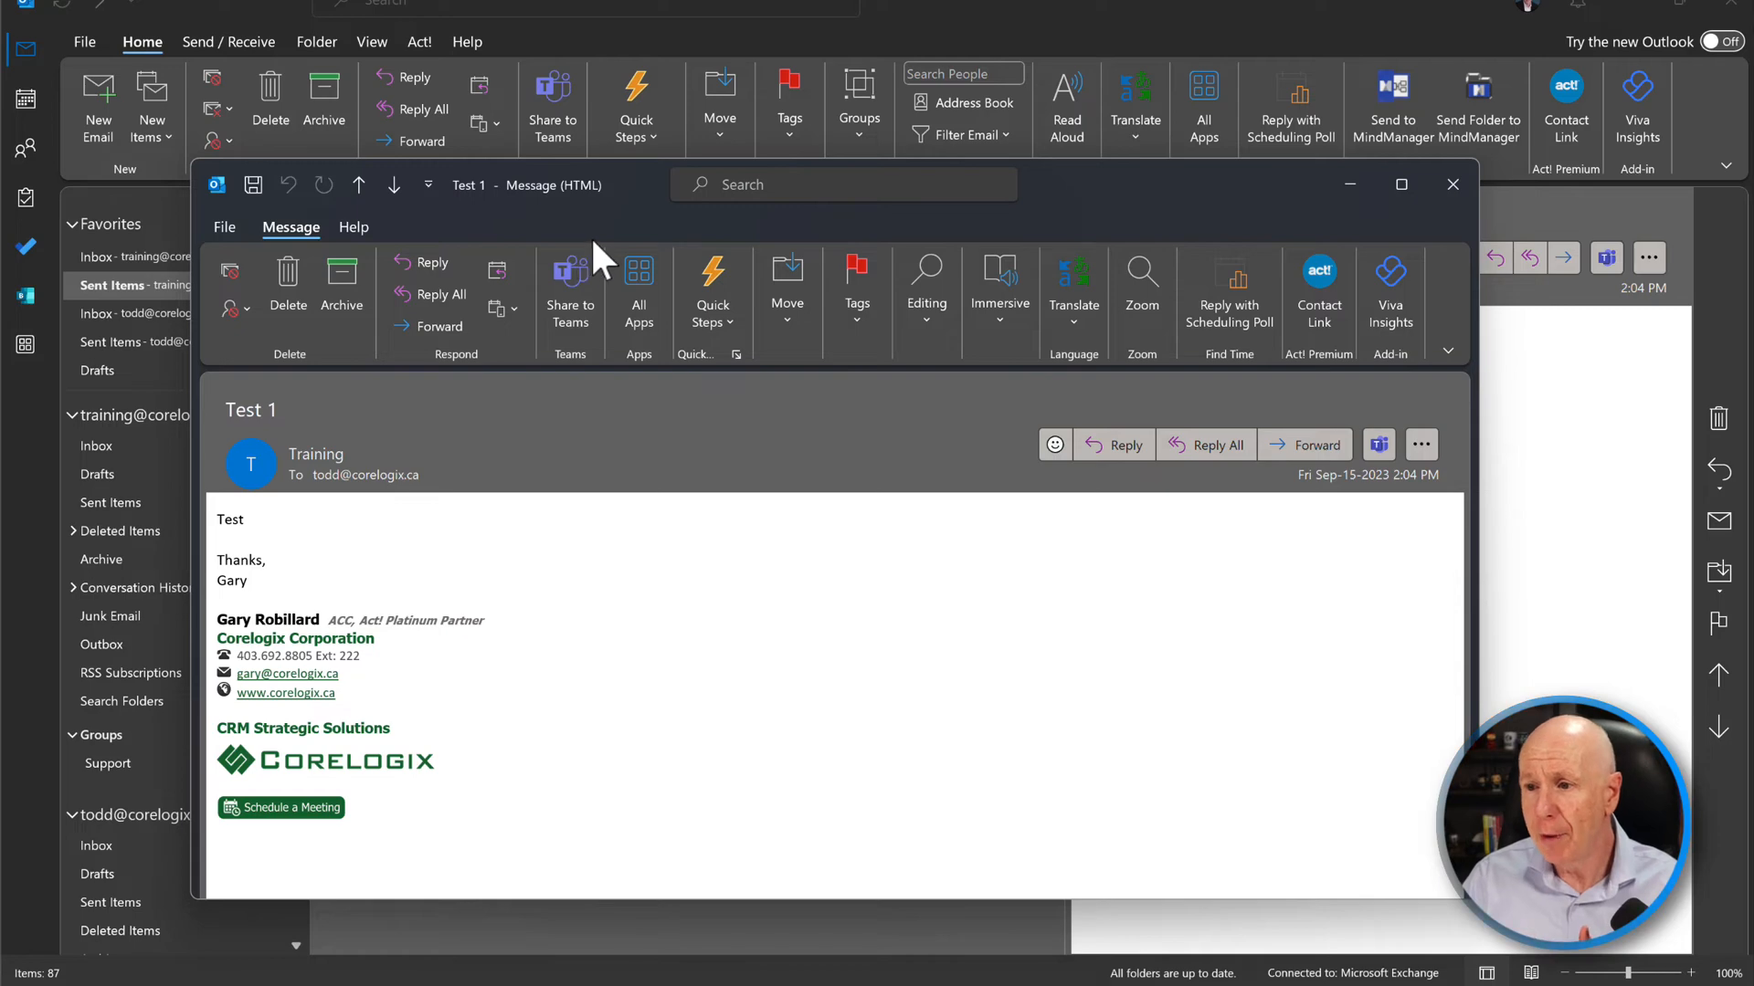
mouse_move(341, 285)
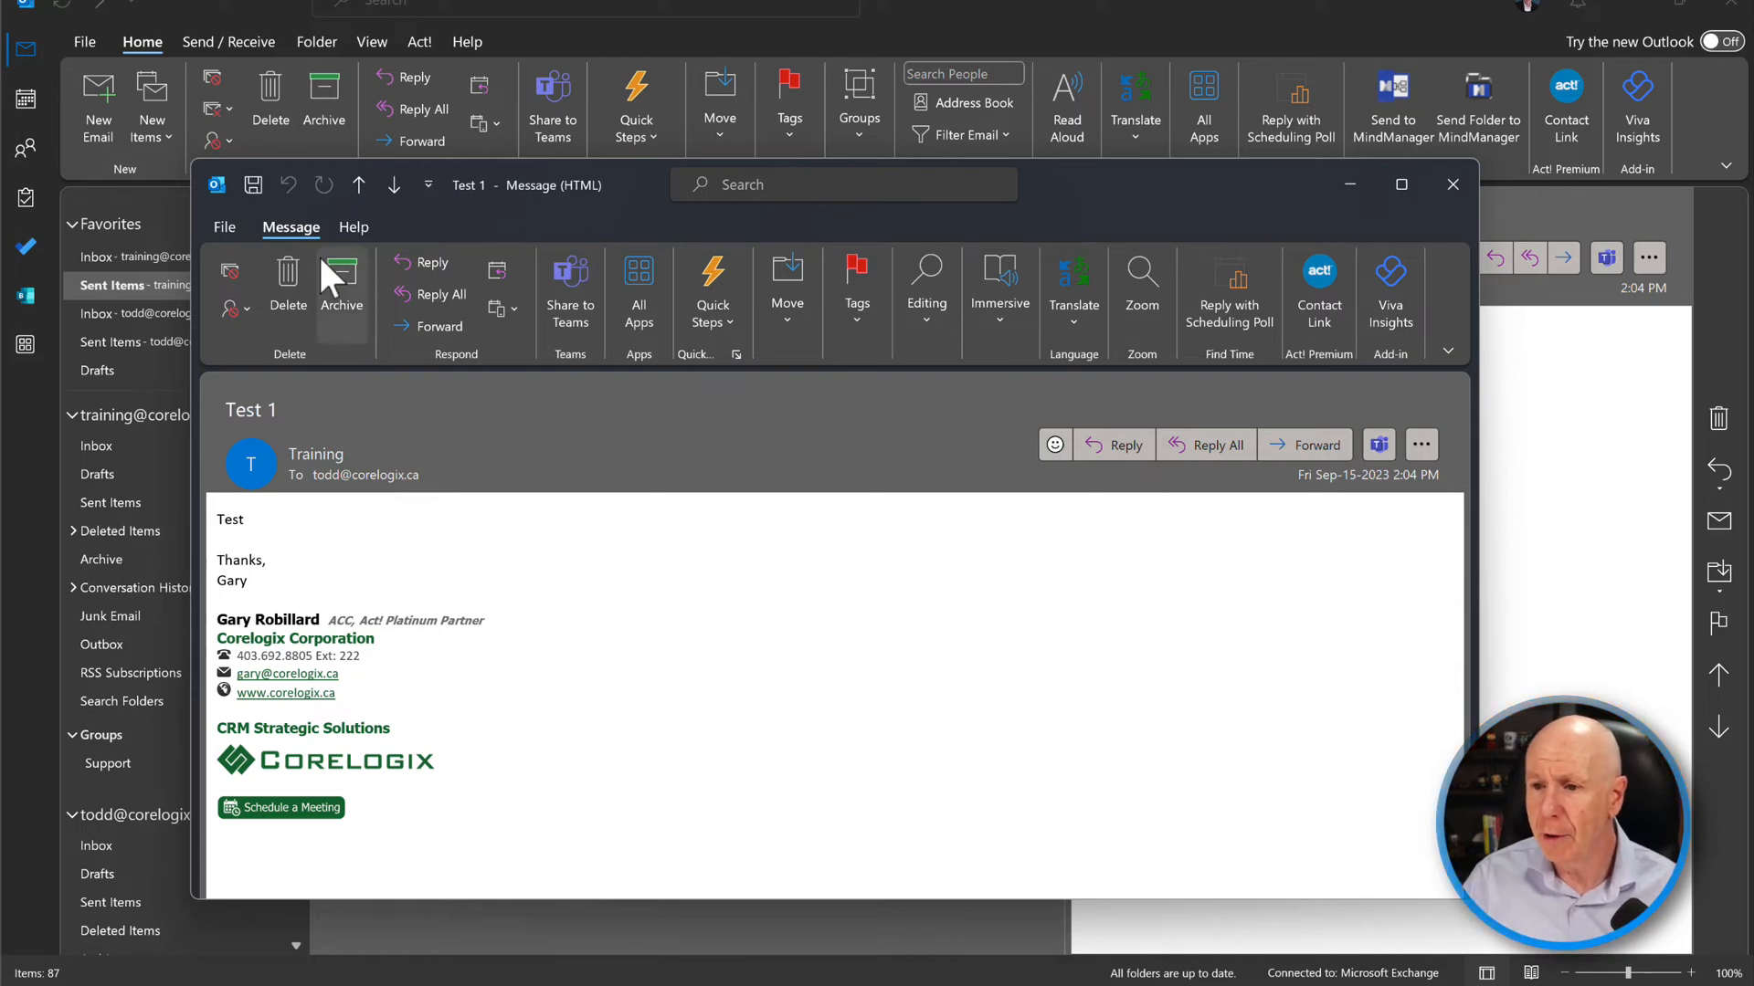
left_click(225, 227)
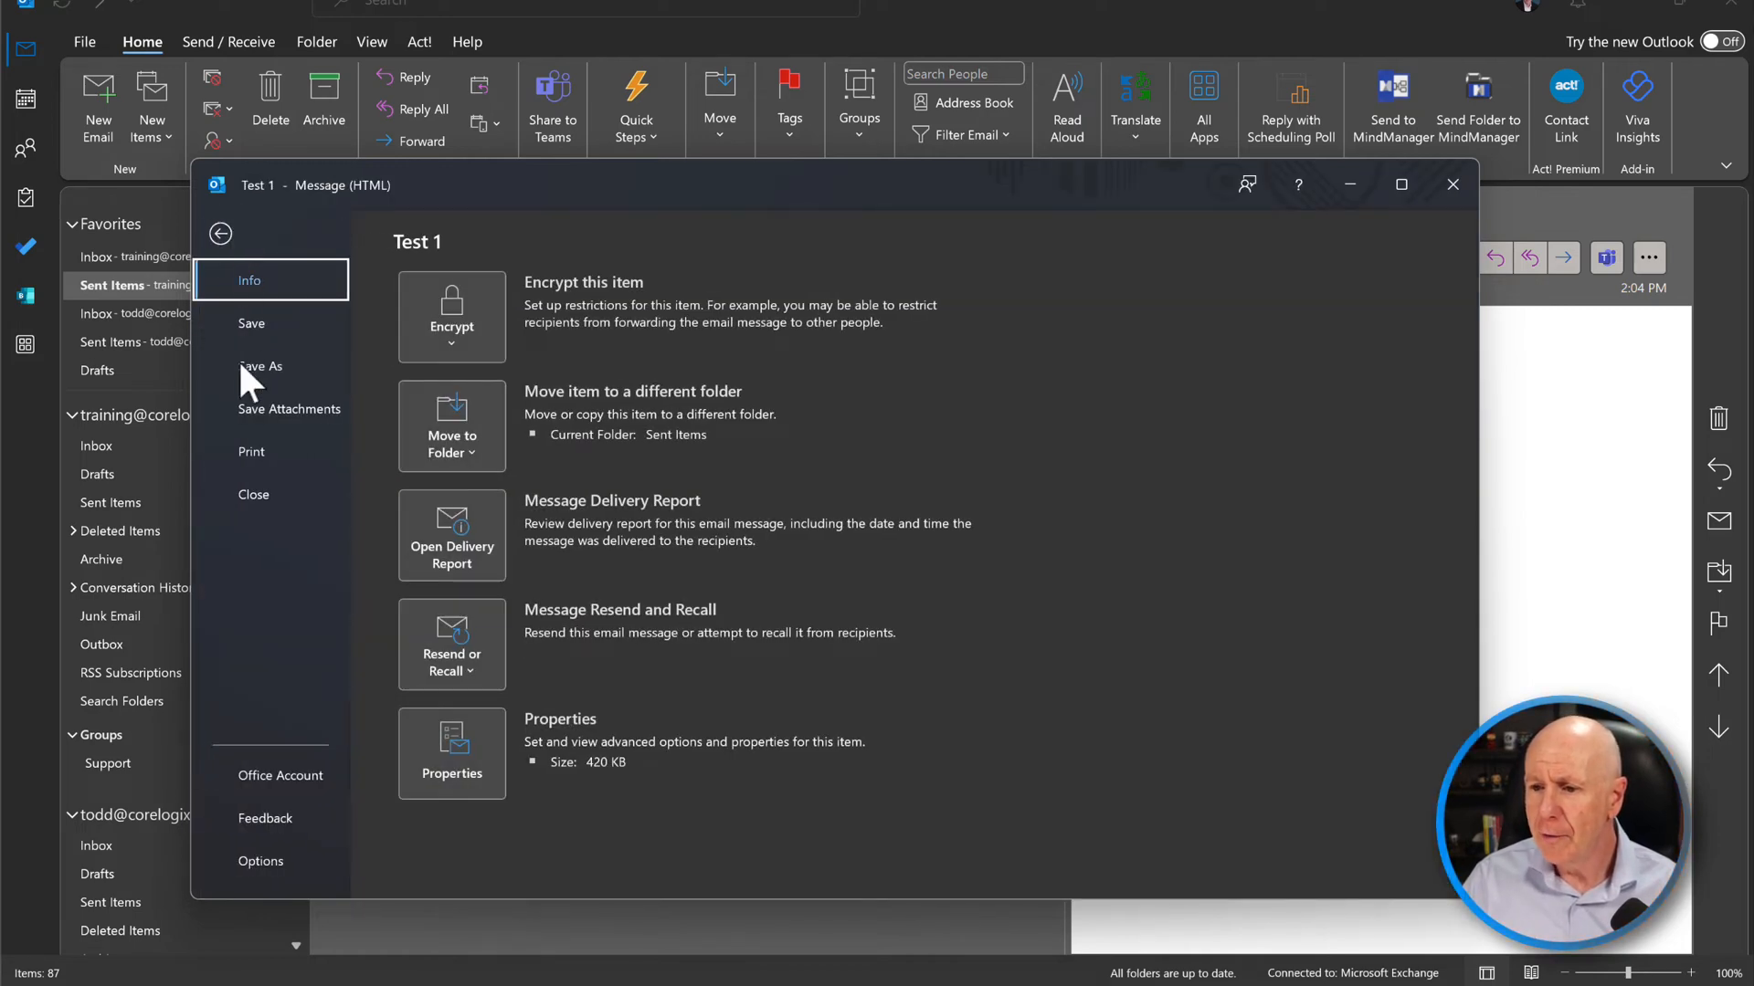
mouse_move(450, 644)
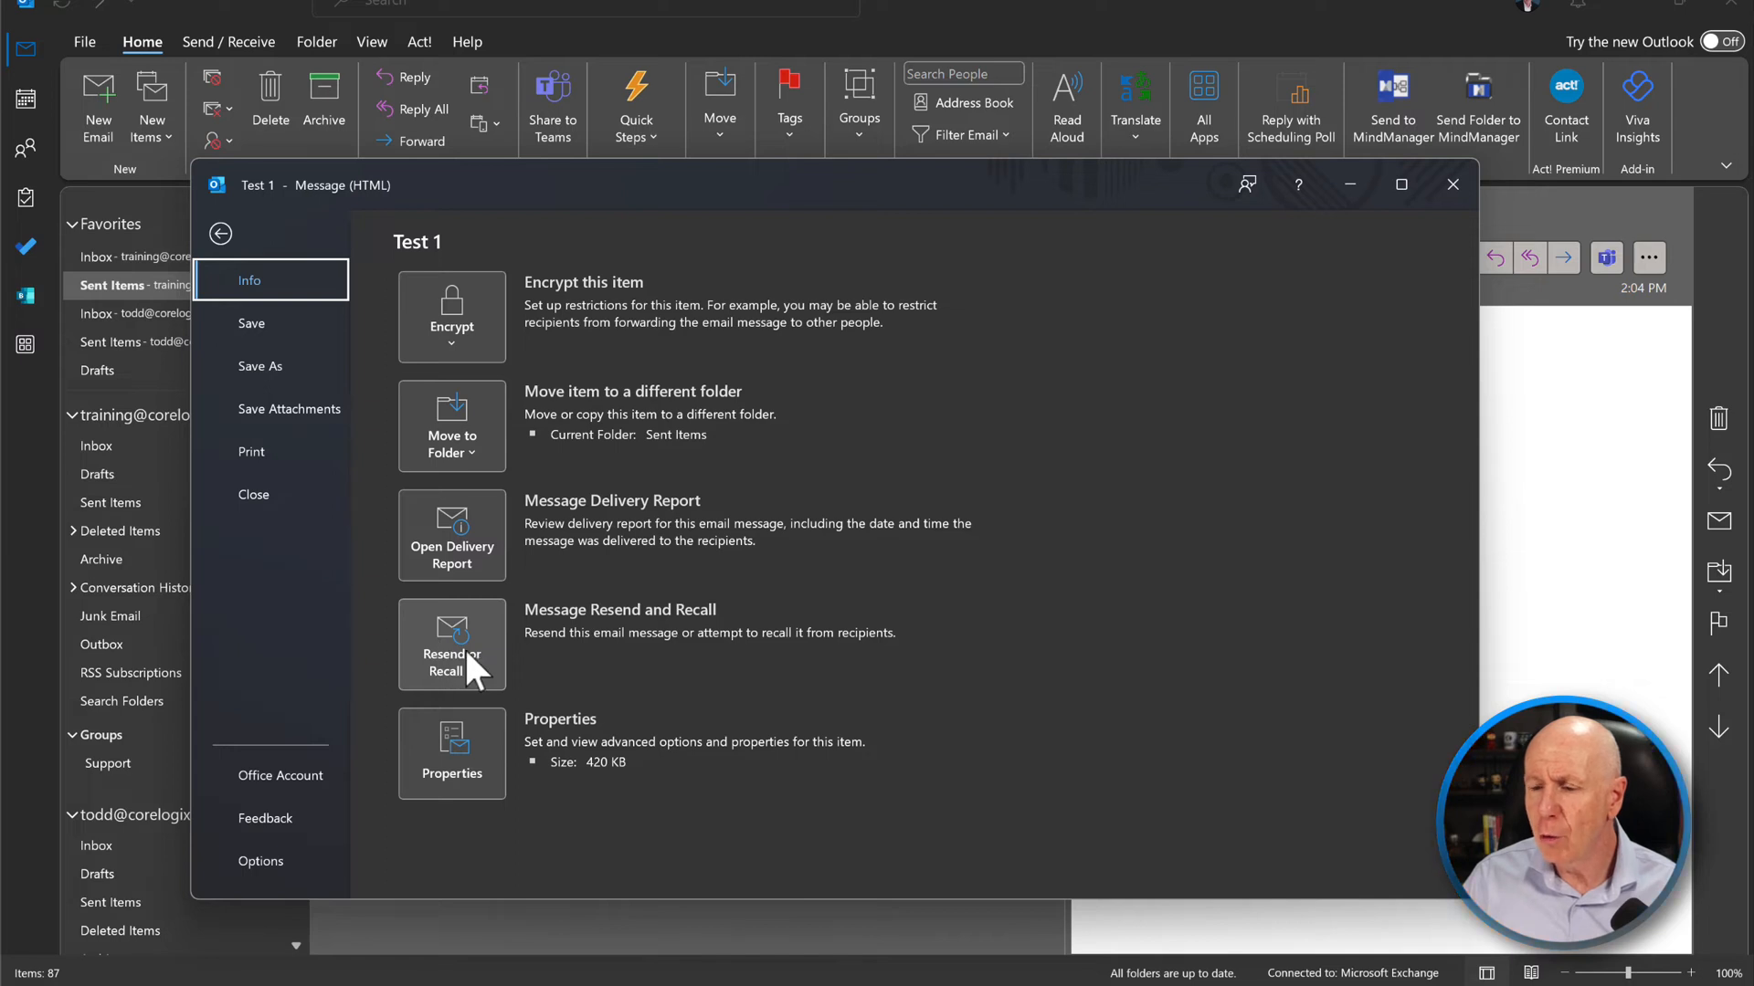
left_click(452, 643)
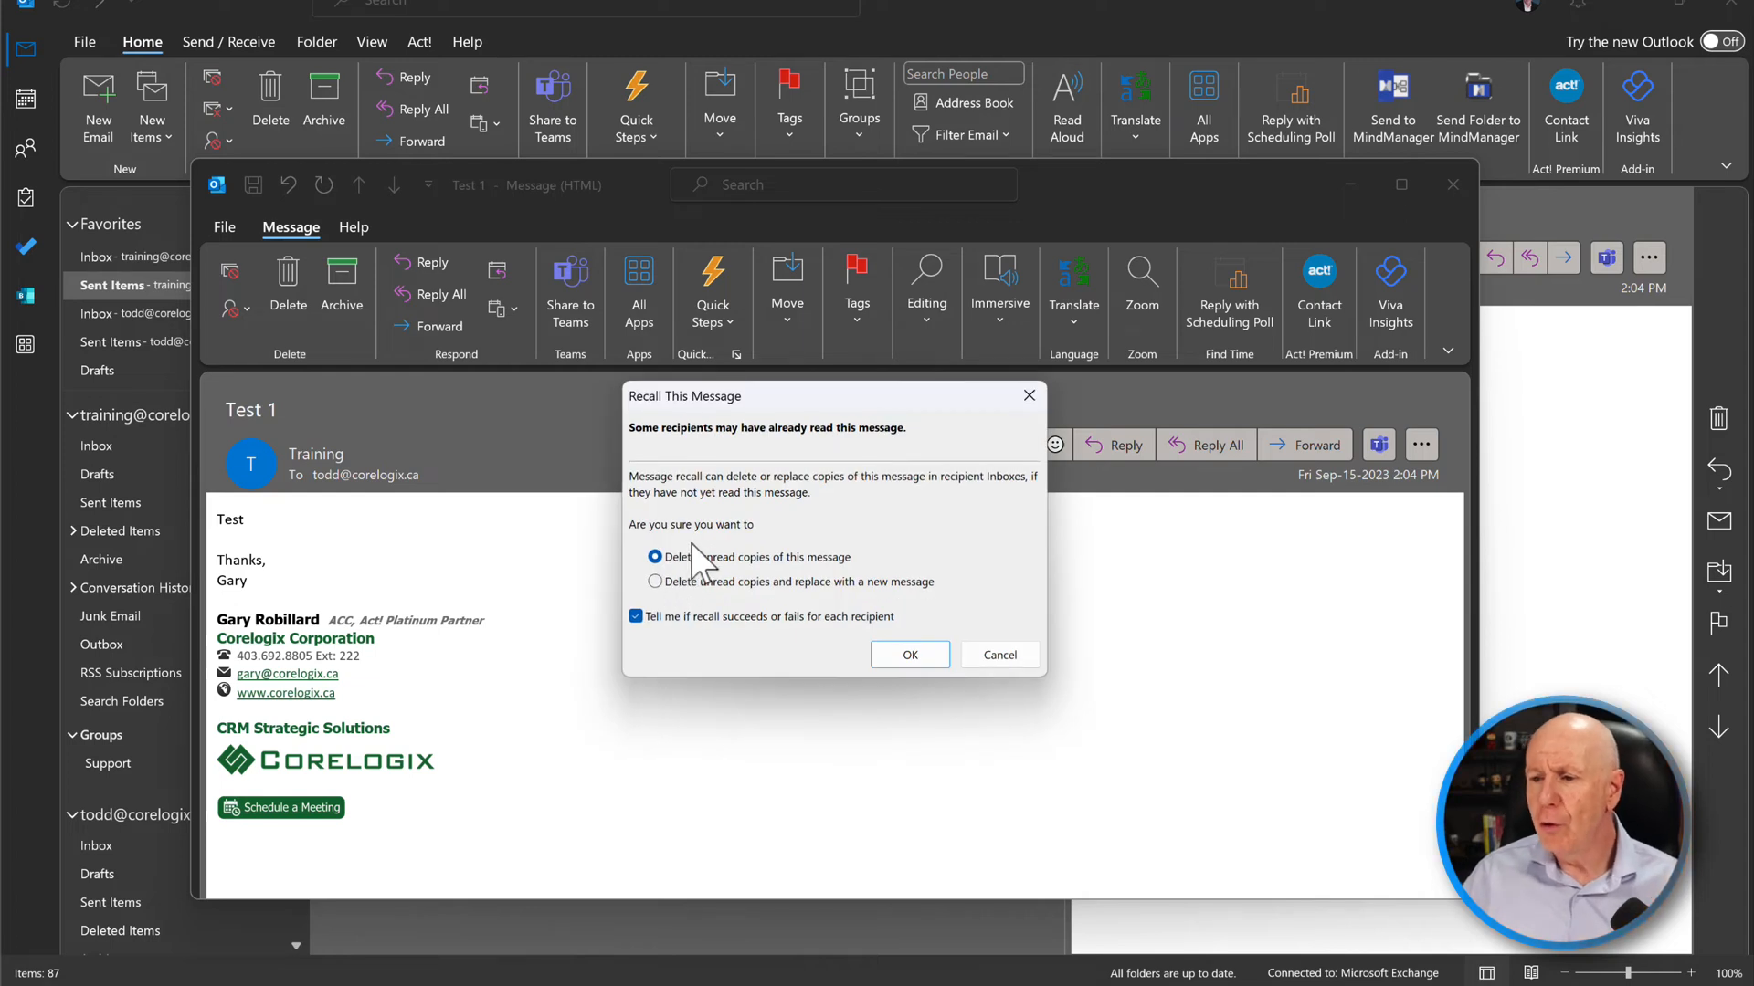
mouse_move(867, 591)
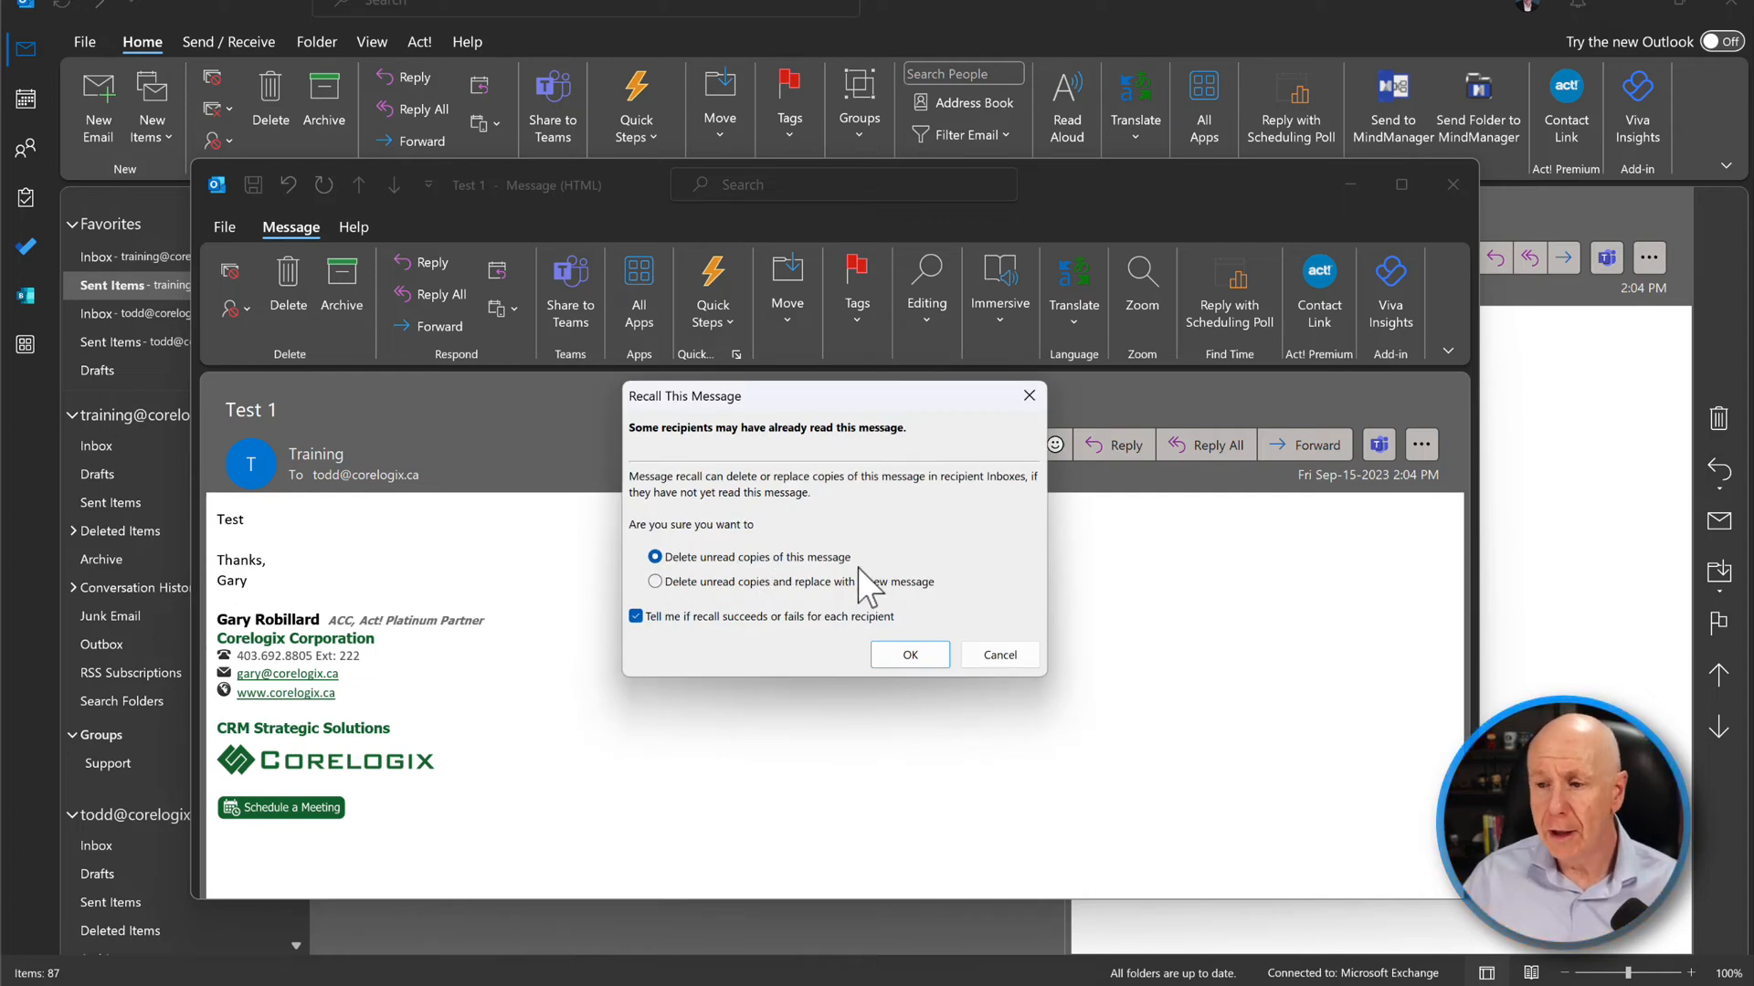
mouse_move(688, 604)
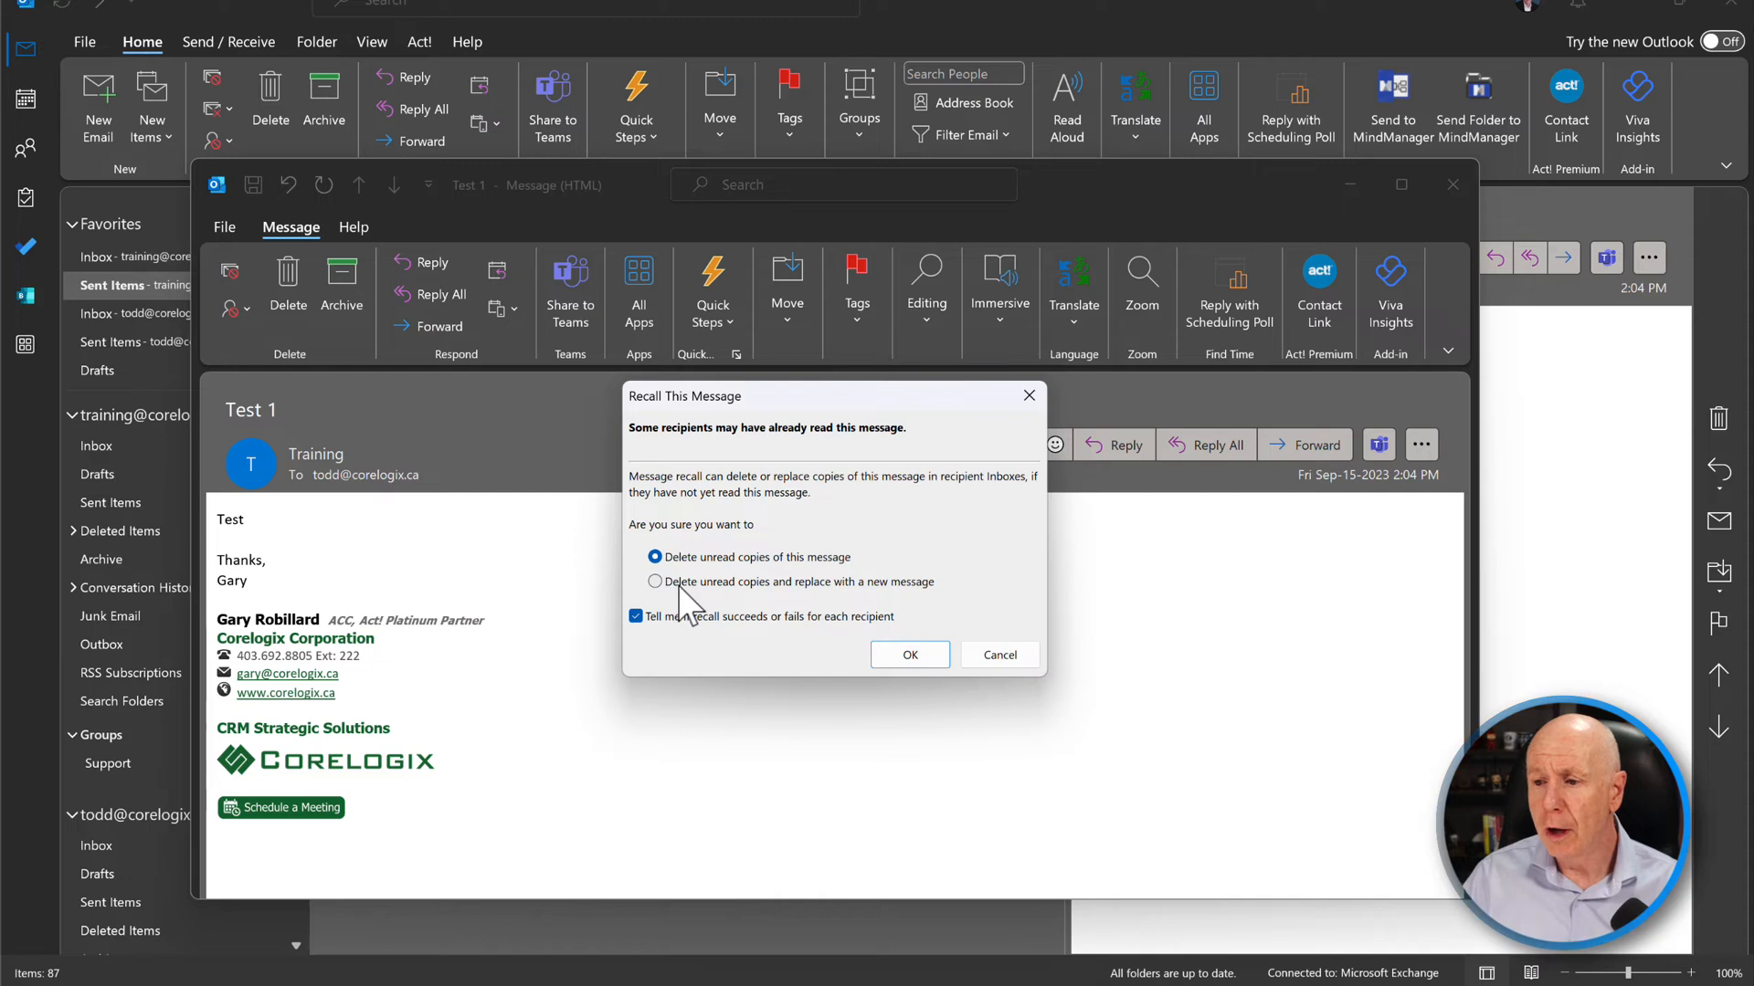
mouse_move(789, 614)
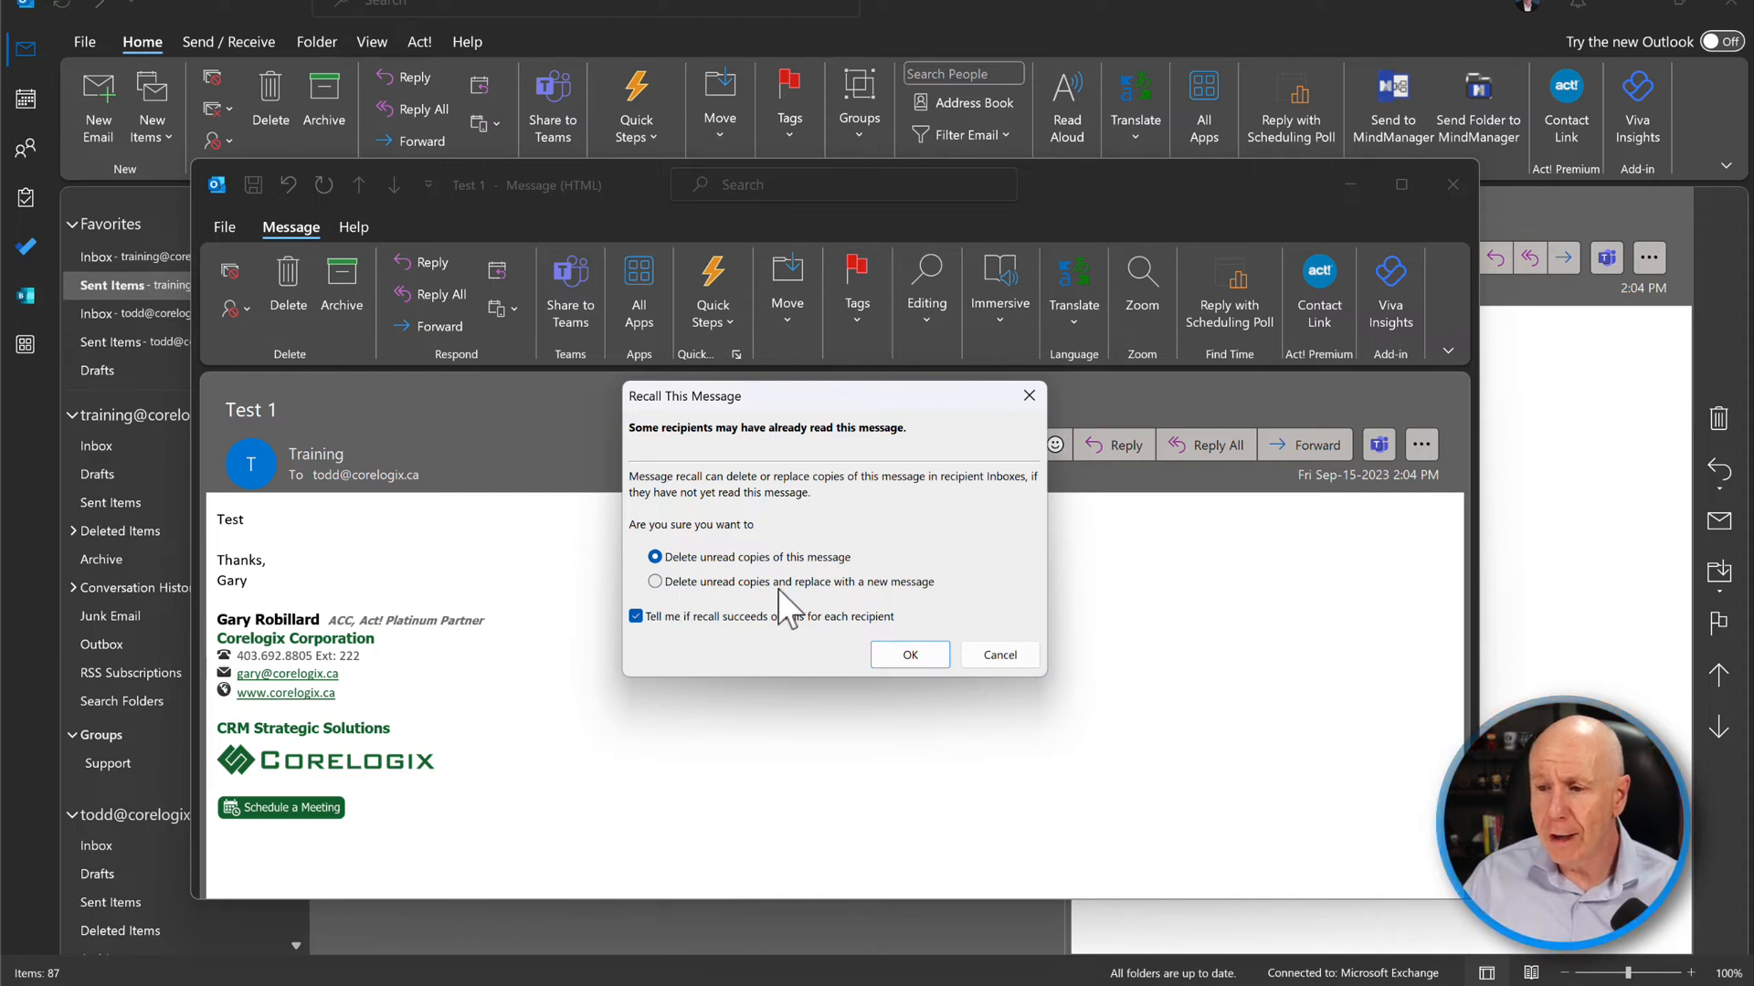
mouse_move(884, 609)
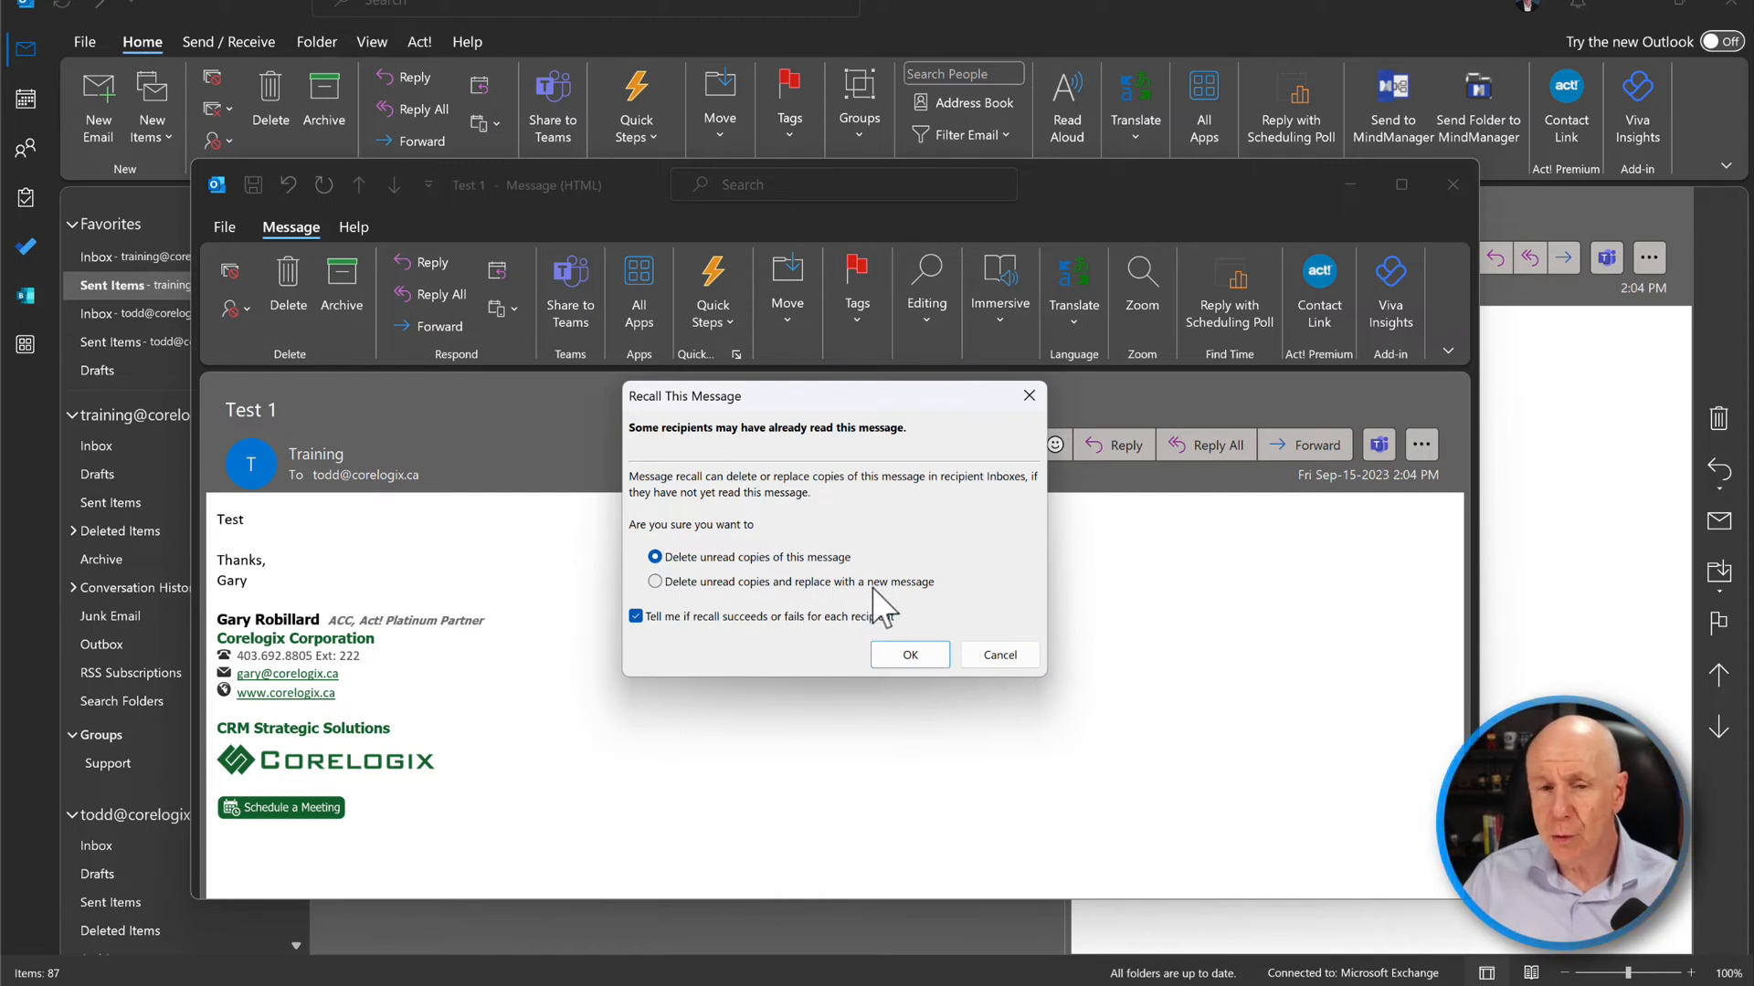
mouse_move(621, 559)
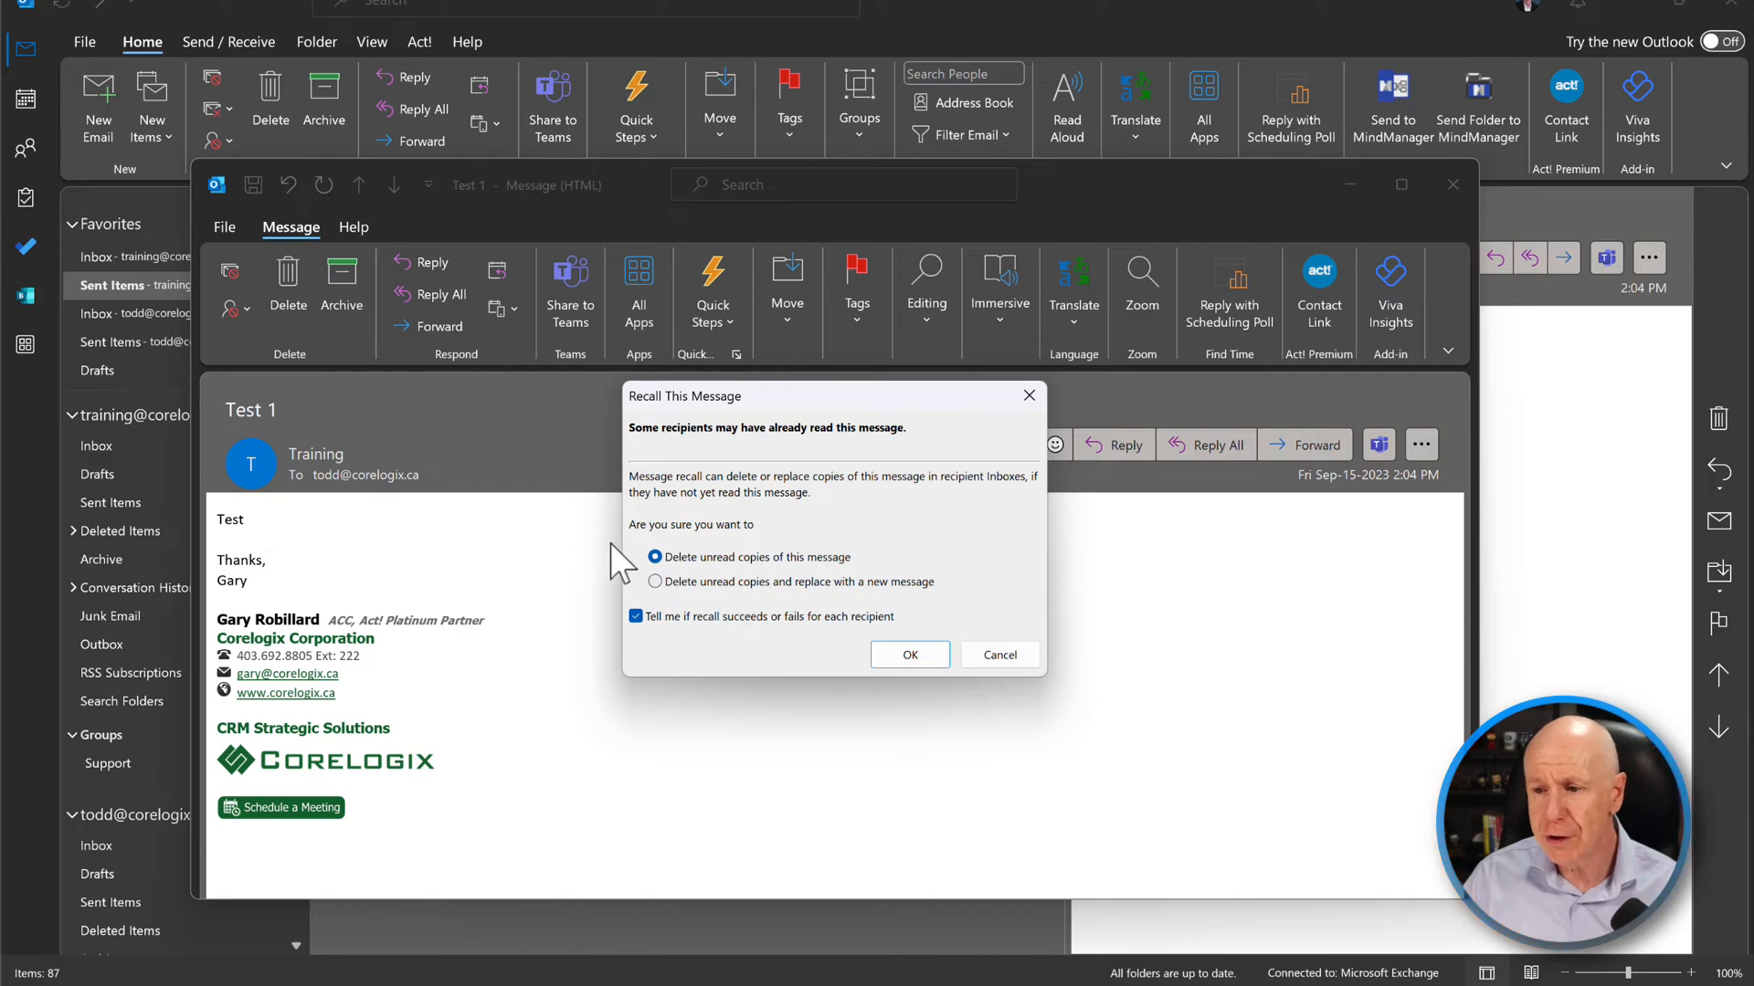
mouse_move(822, 638)
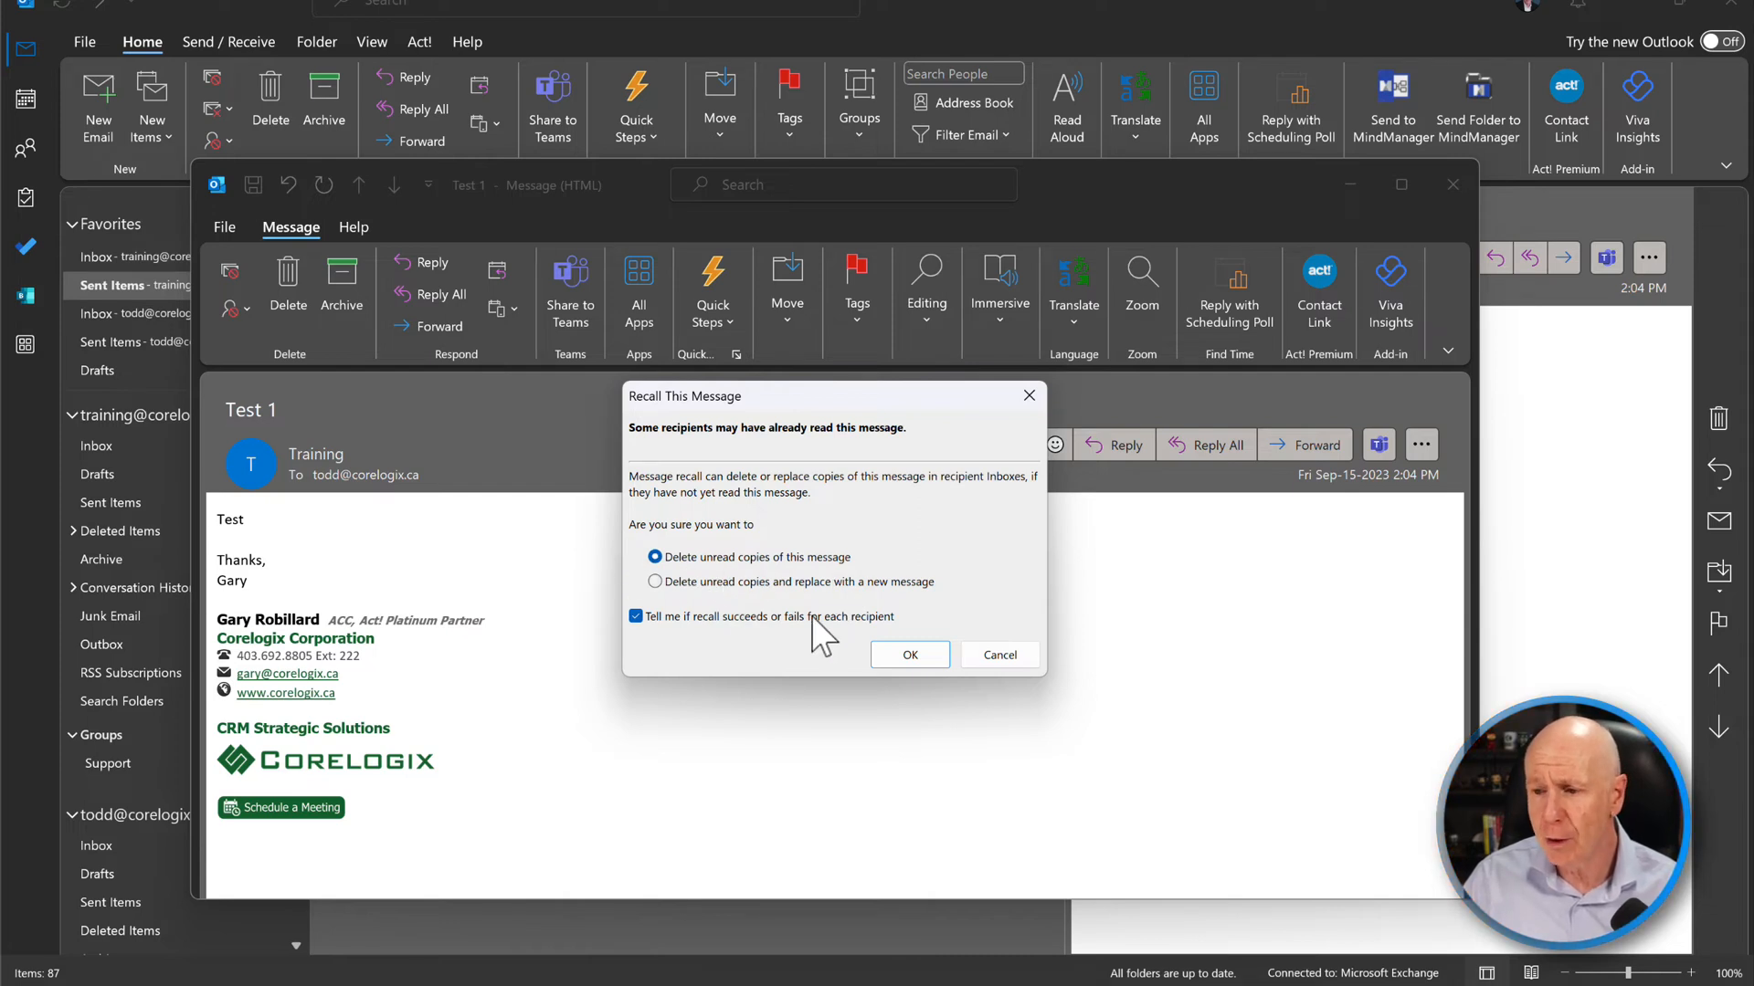
- Recall Test 1 by deleting unread copies, then close the message window
left_click(908, 654)
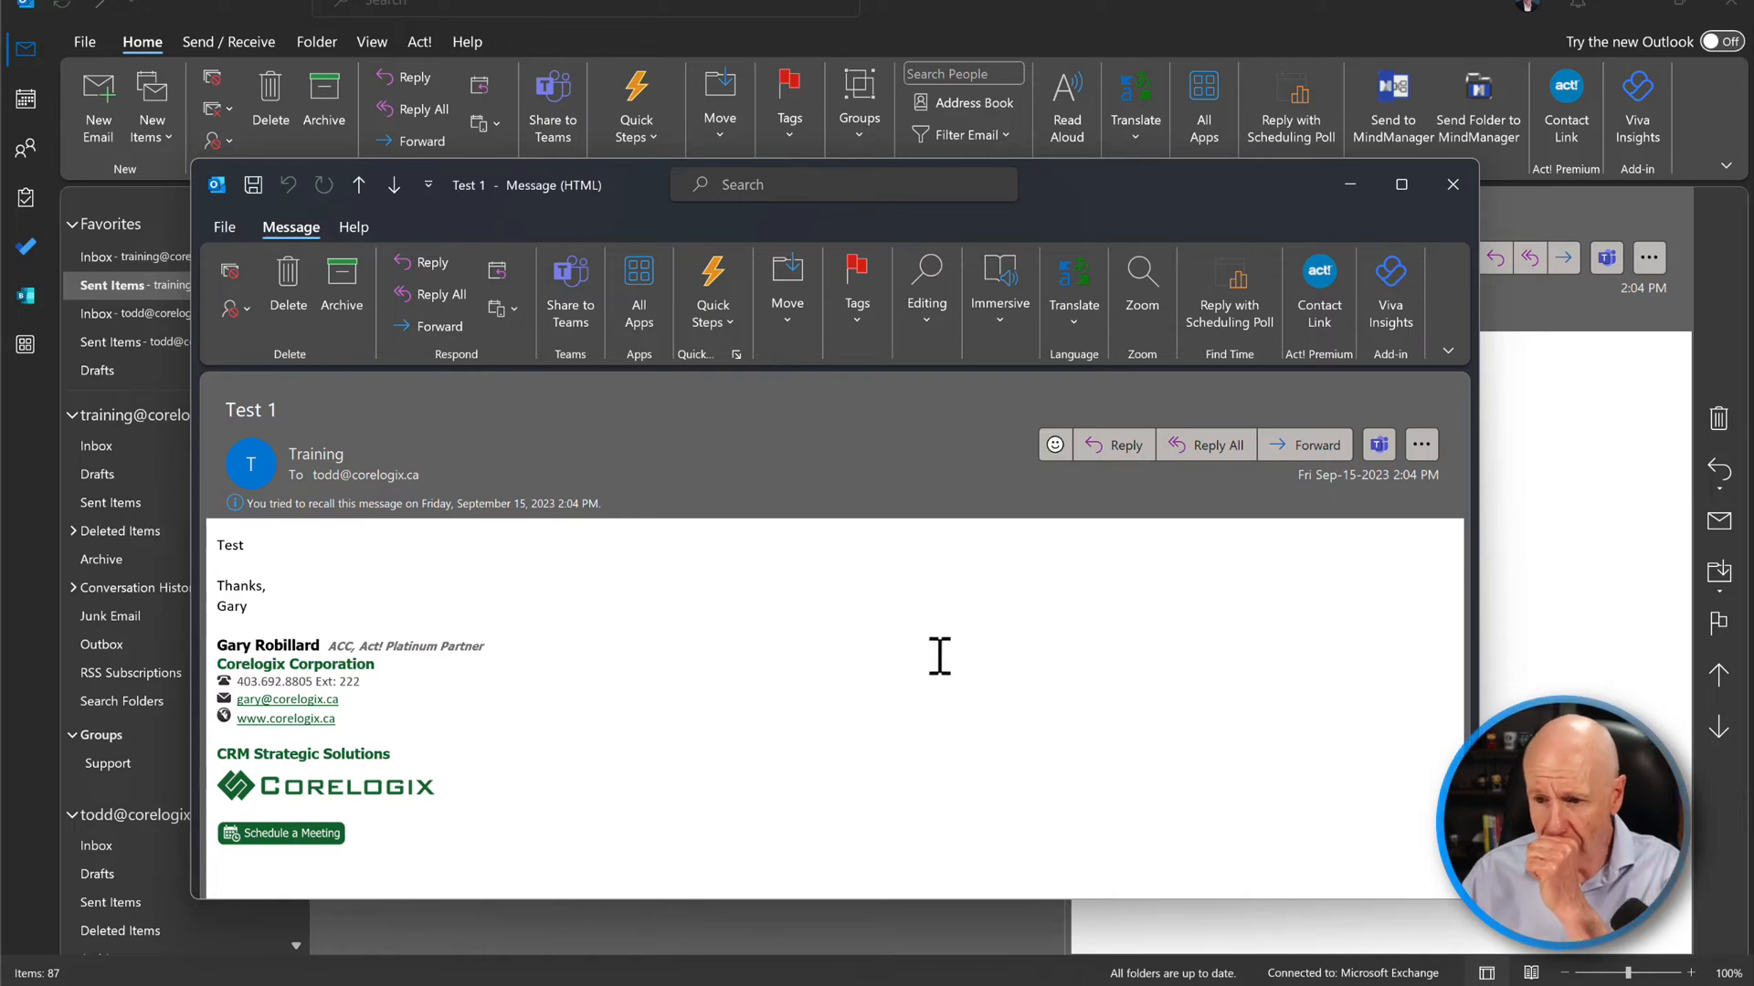
mouse_move(1366, 289)
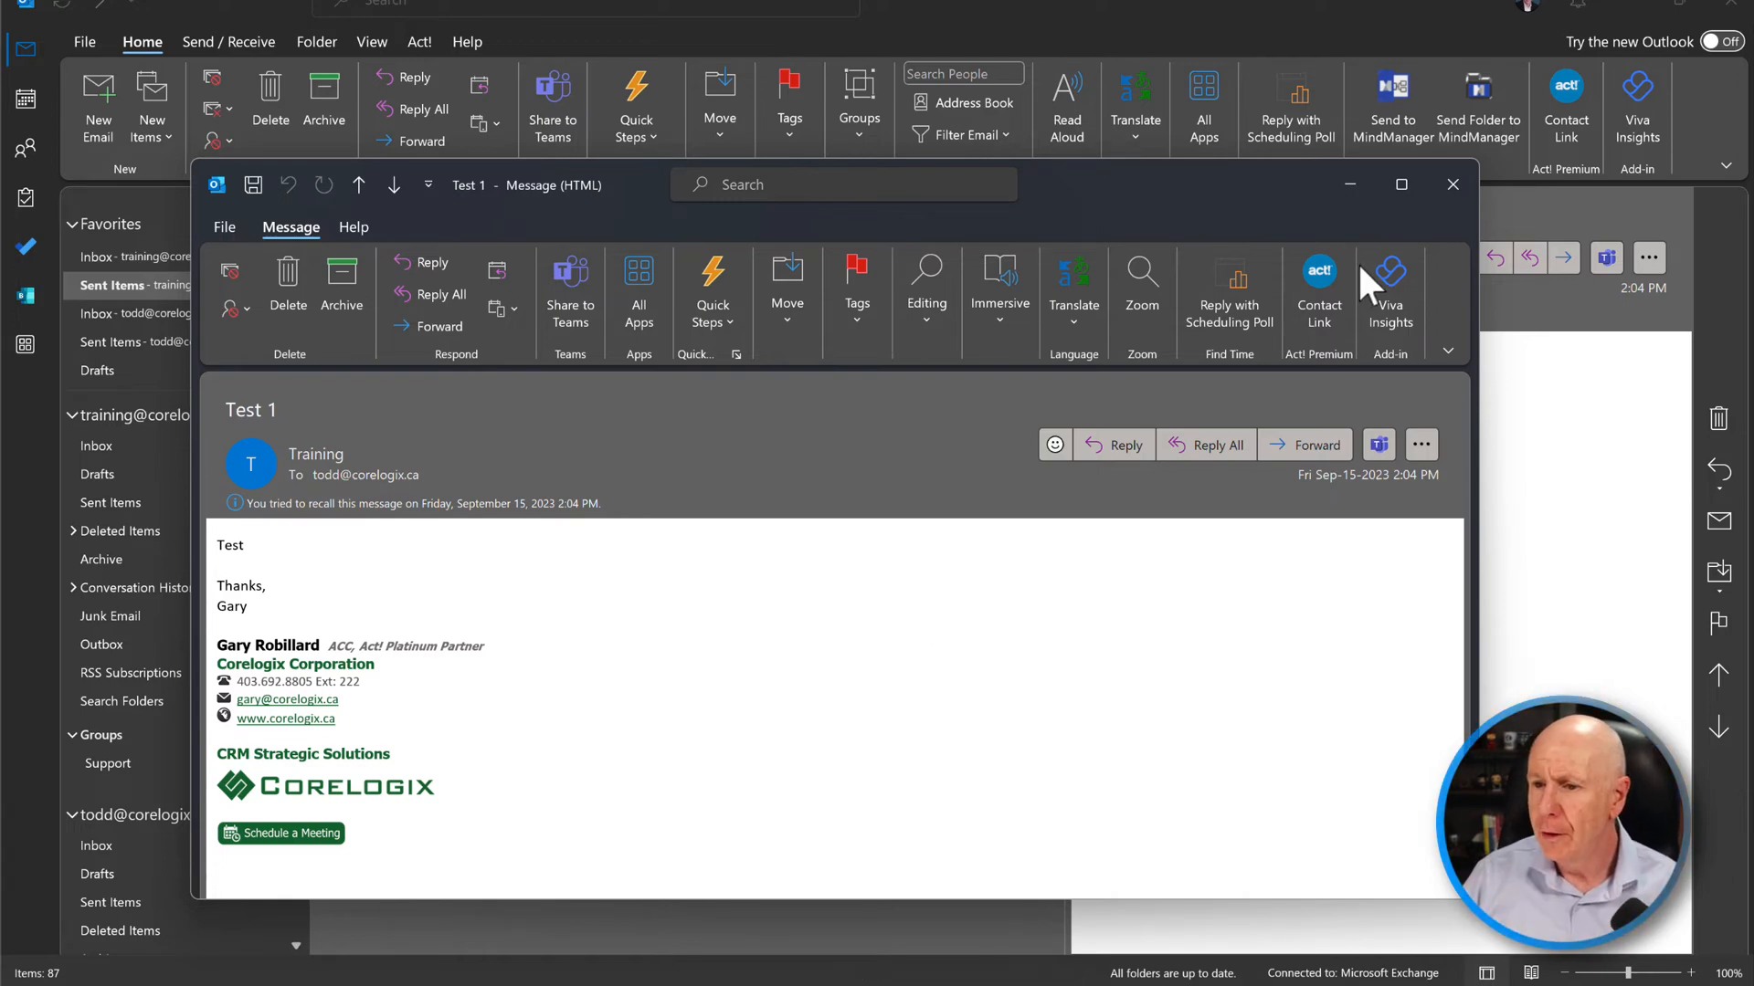
left_click(1451, 184)
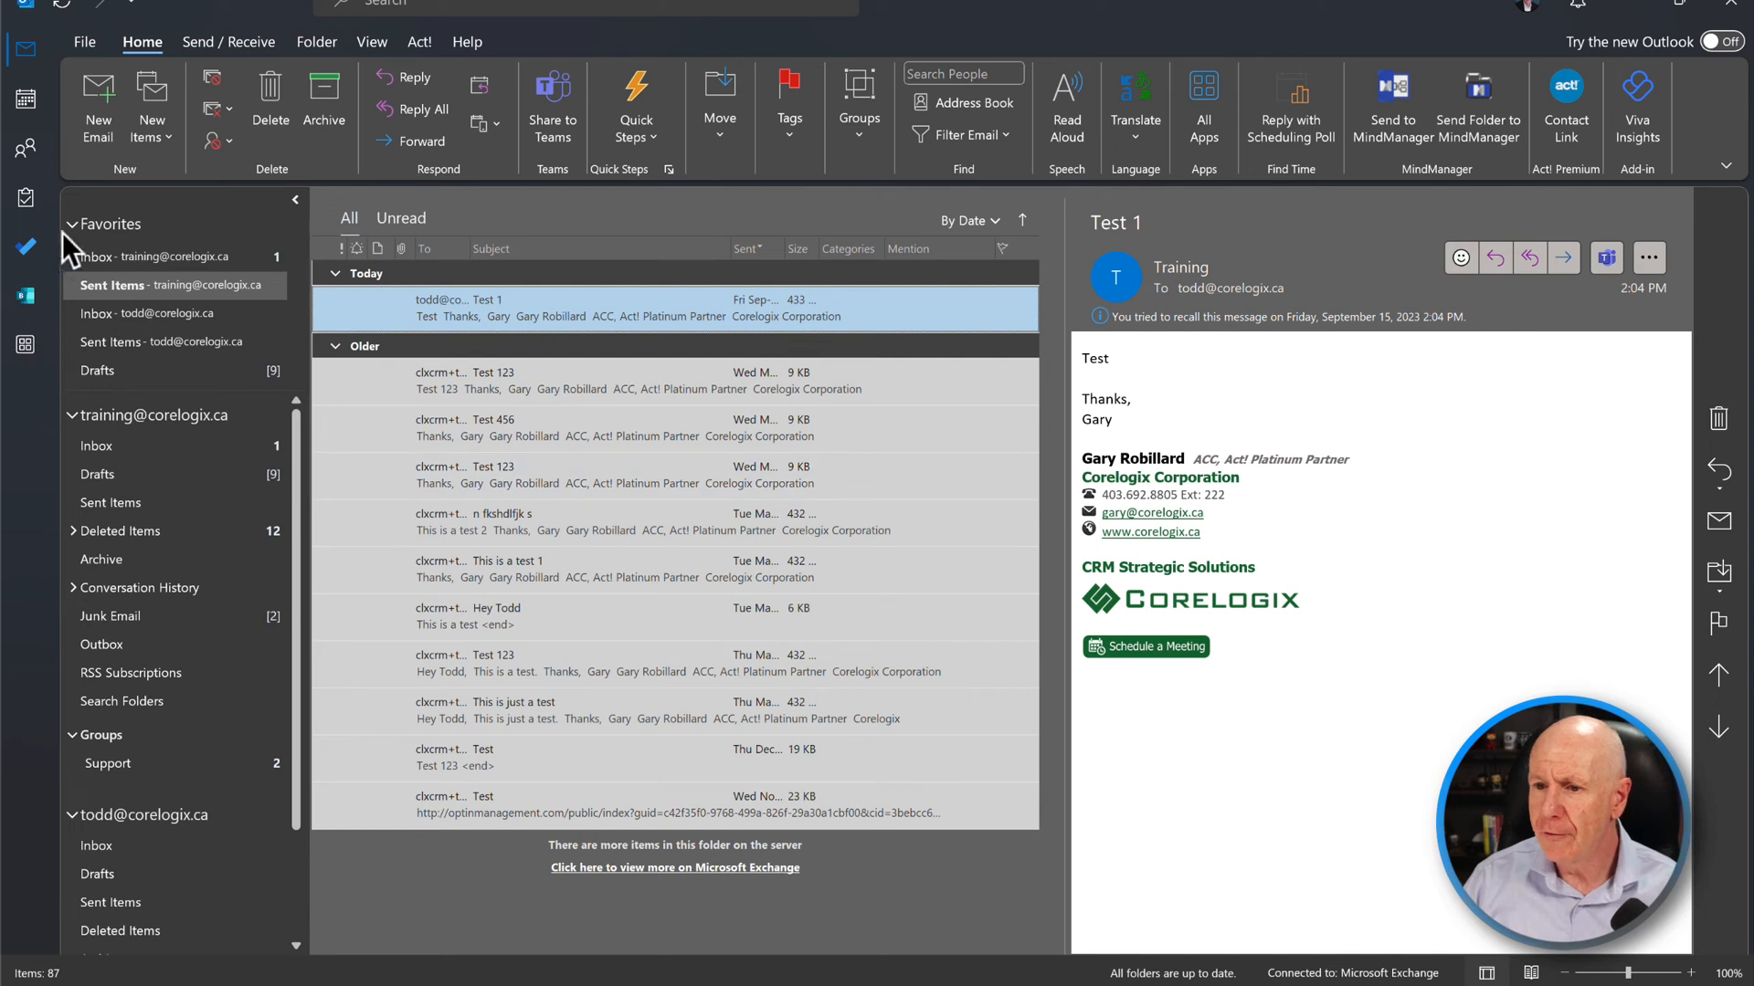
- Confirm Test 1 left todd's inbox, then read and delete the training inbox's recall report
left_click(148, 313)
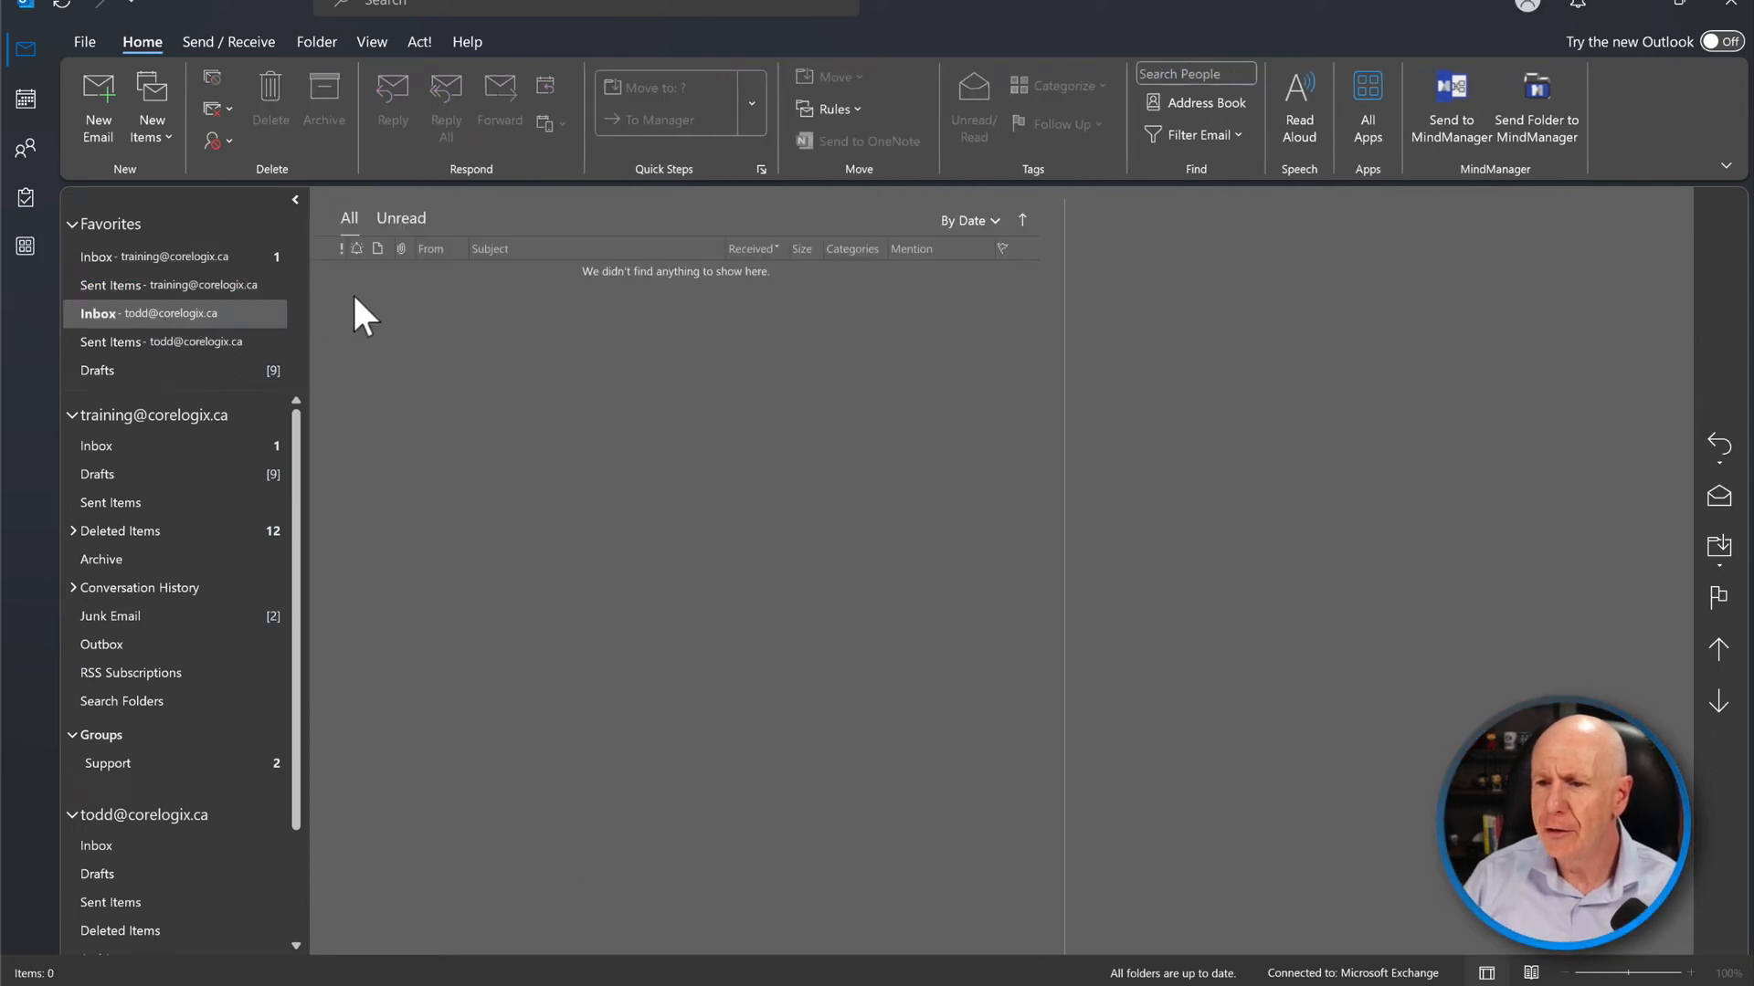
mouse_move(409, 375)
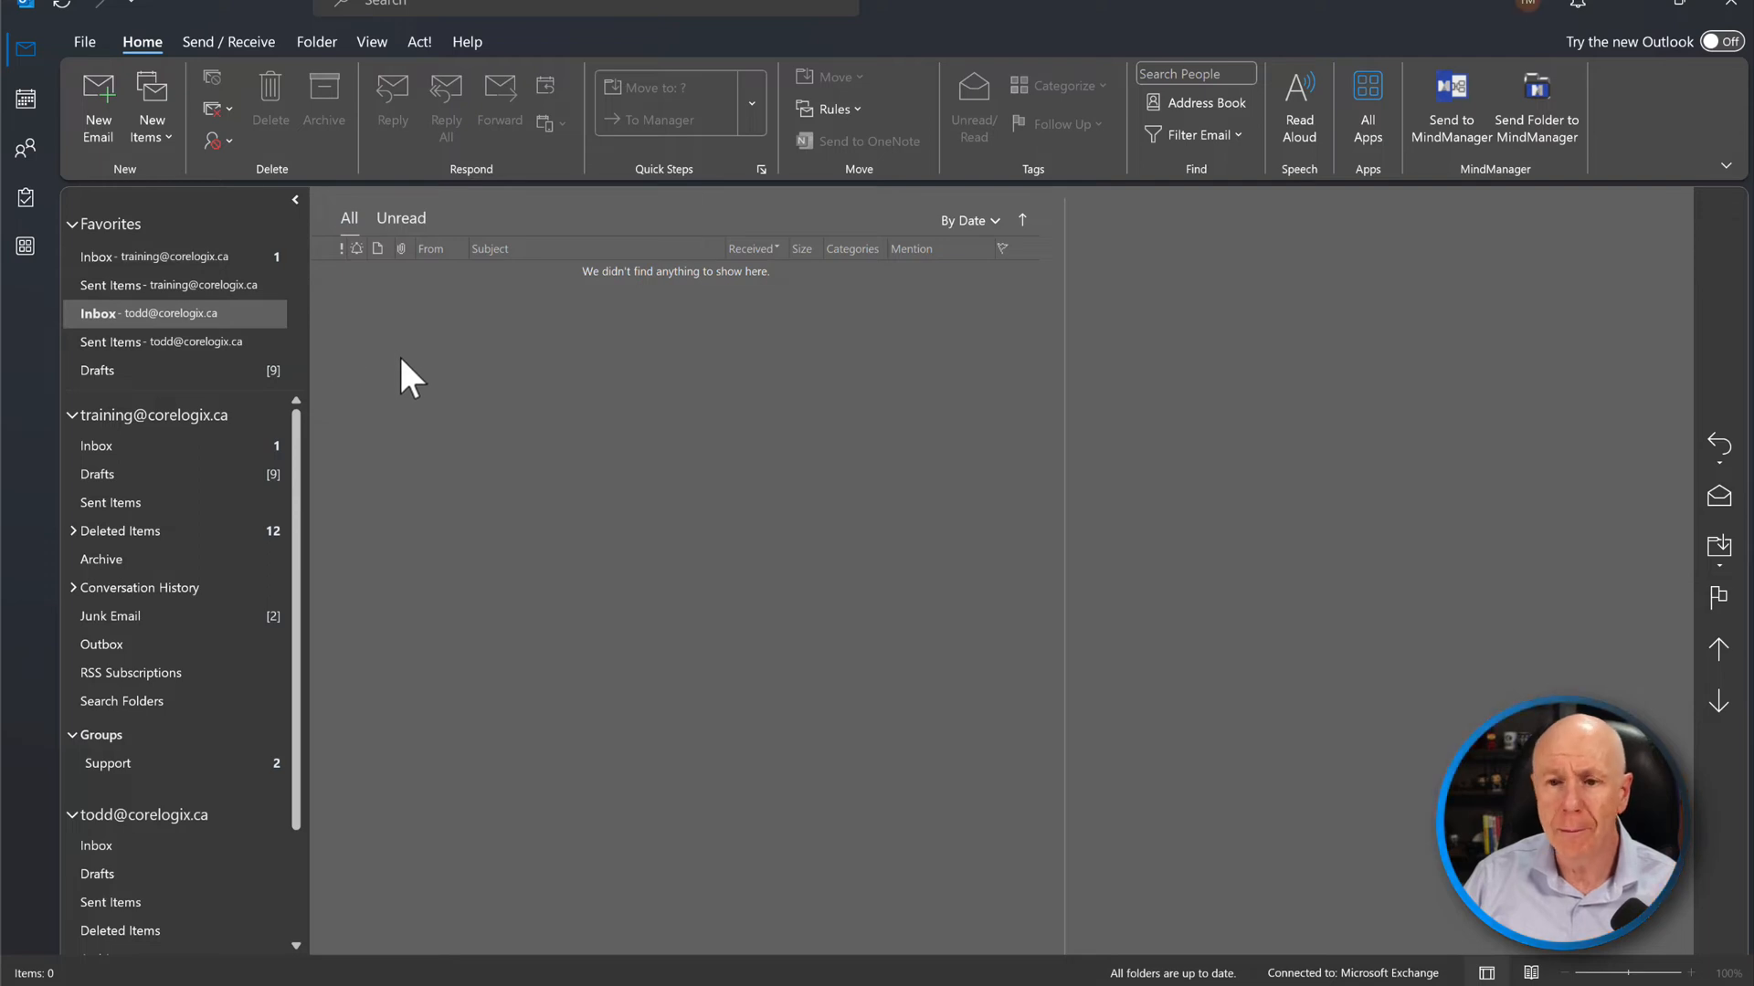
left_click(168, 256)
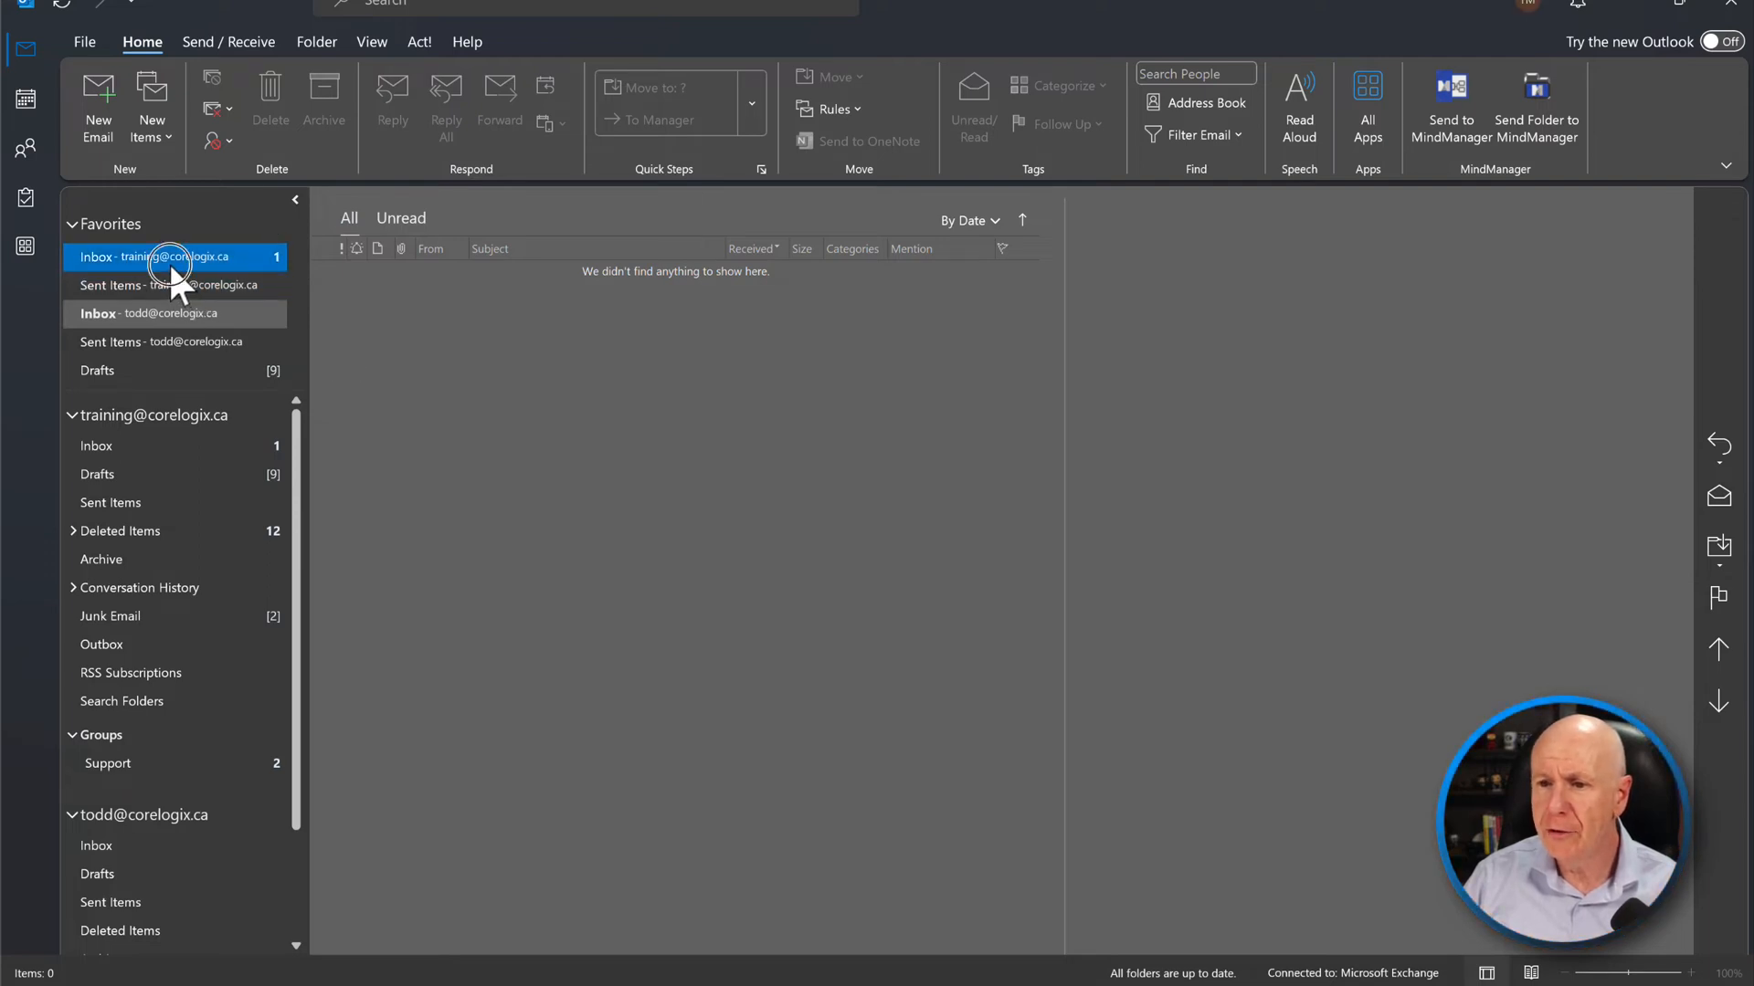
left_click(166, 258)
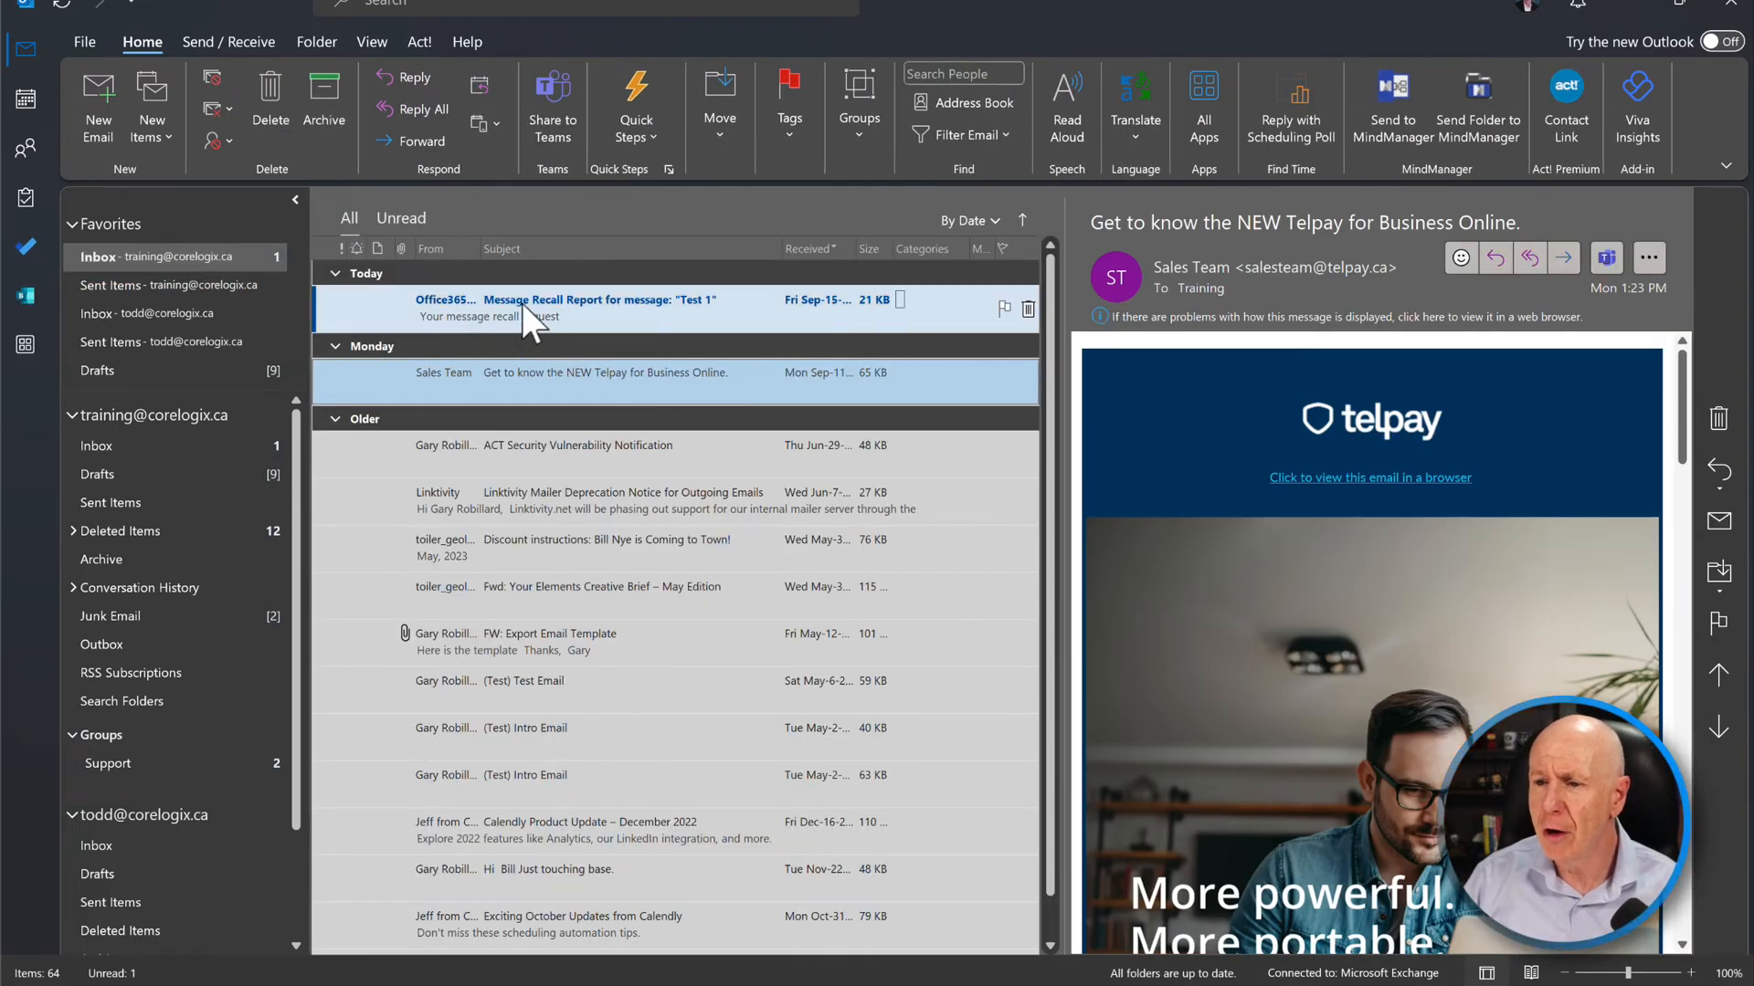
left_click(598, 308)
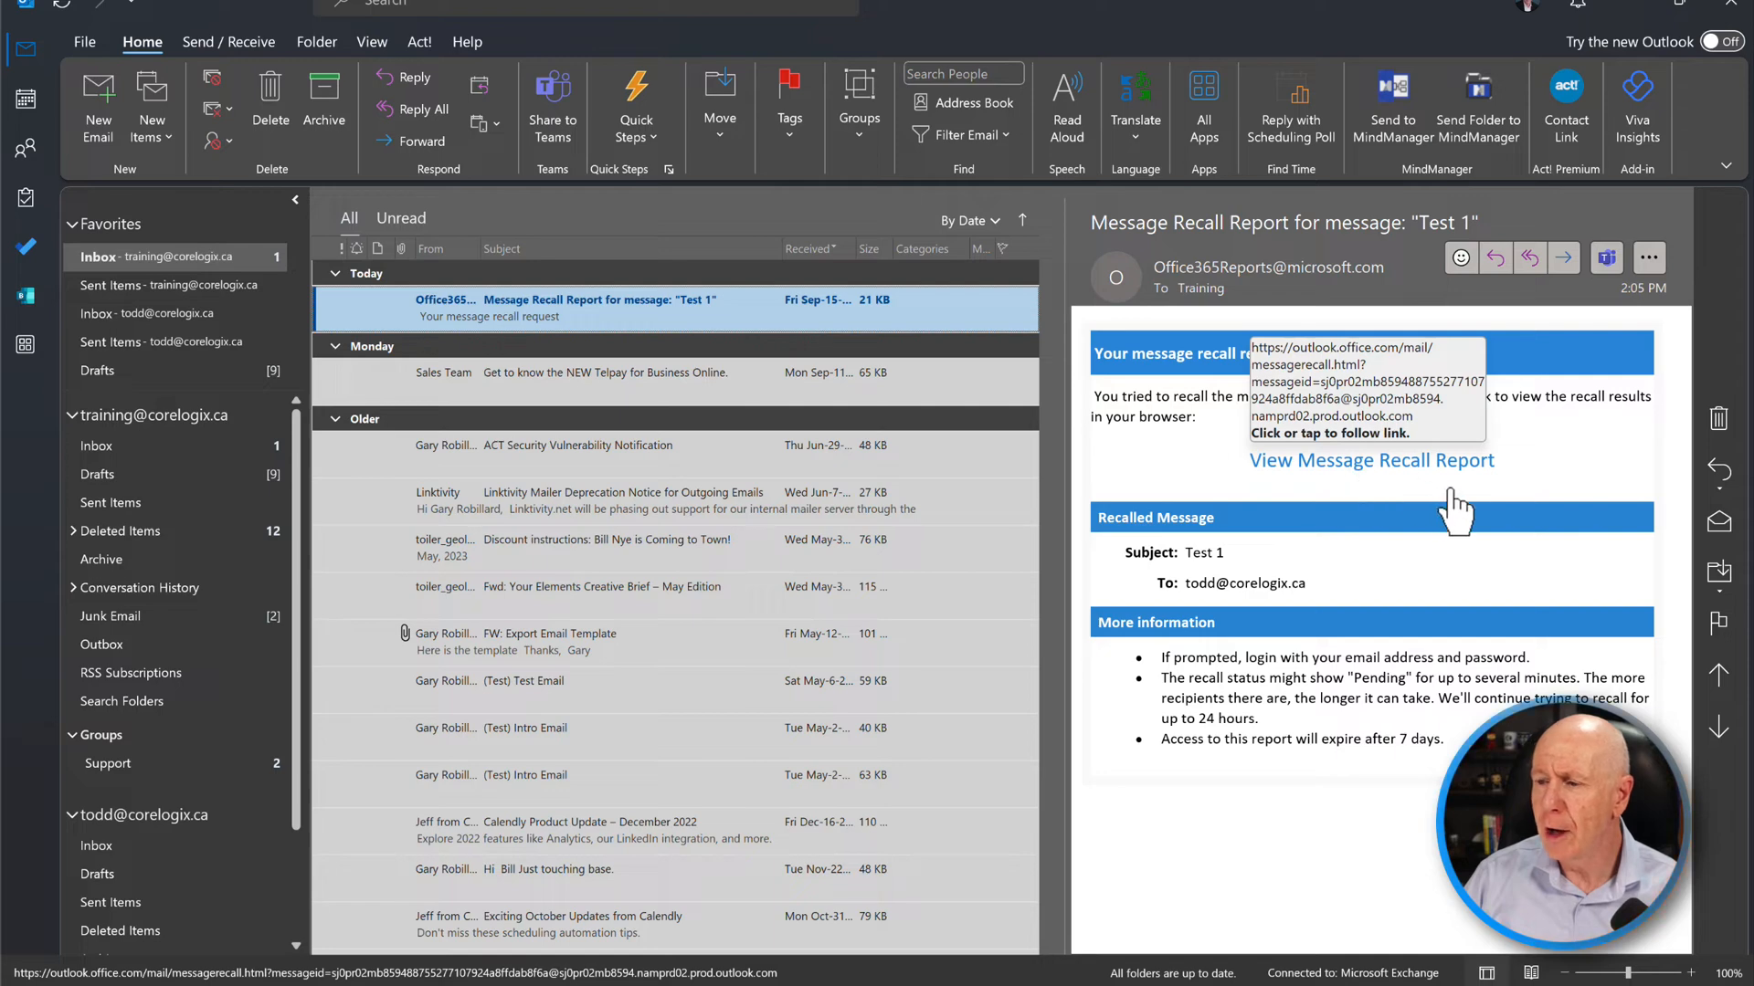
mouse_move(1499, 475)
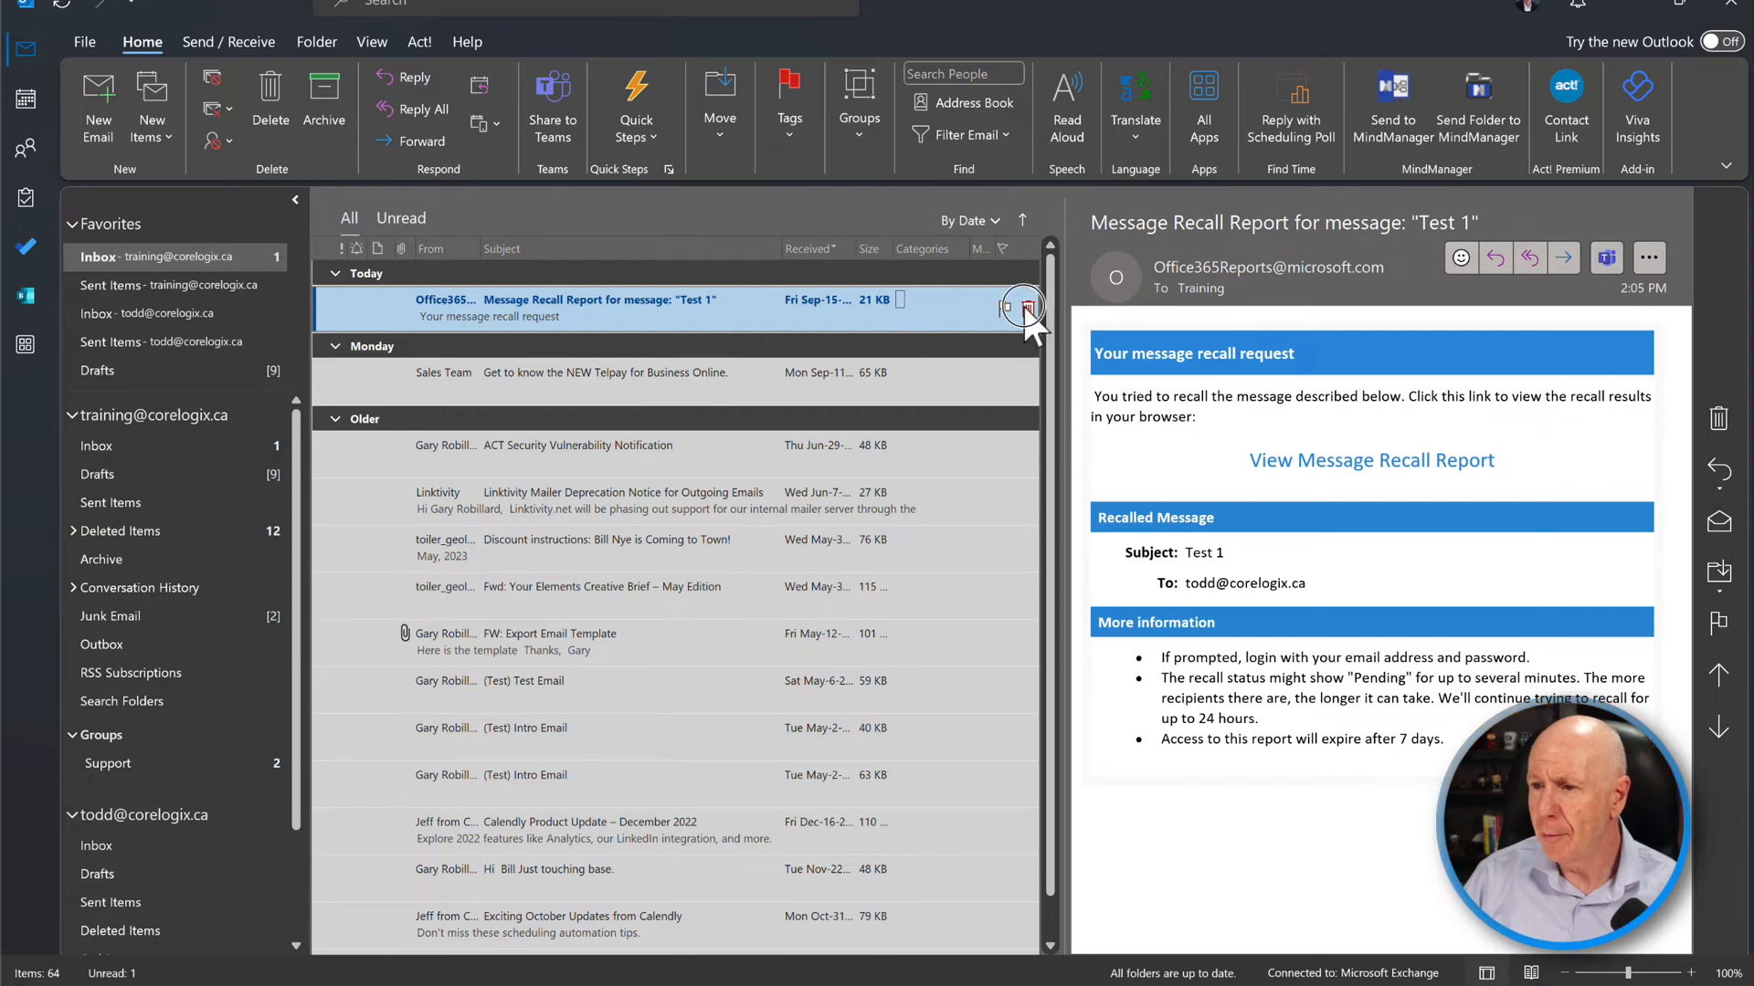
left_click(1026, 308)
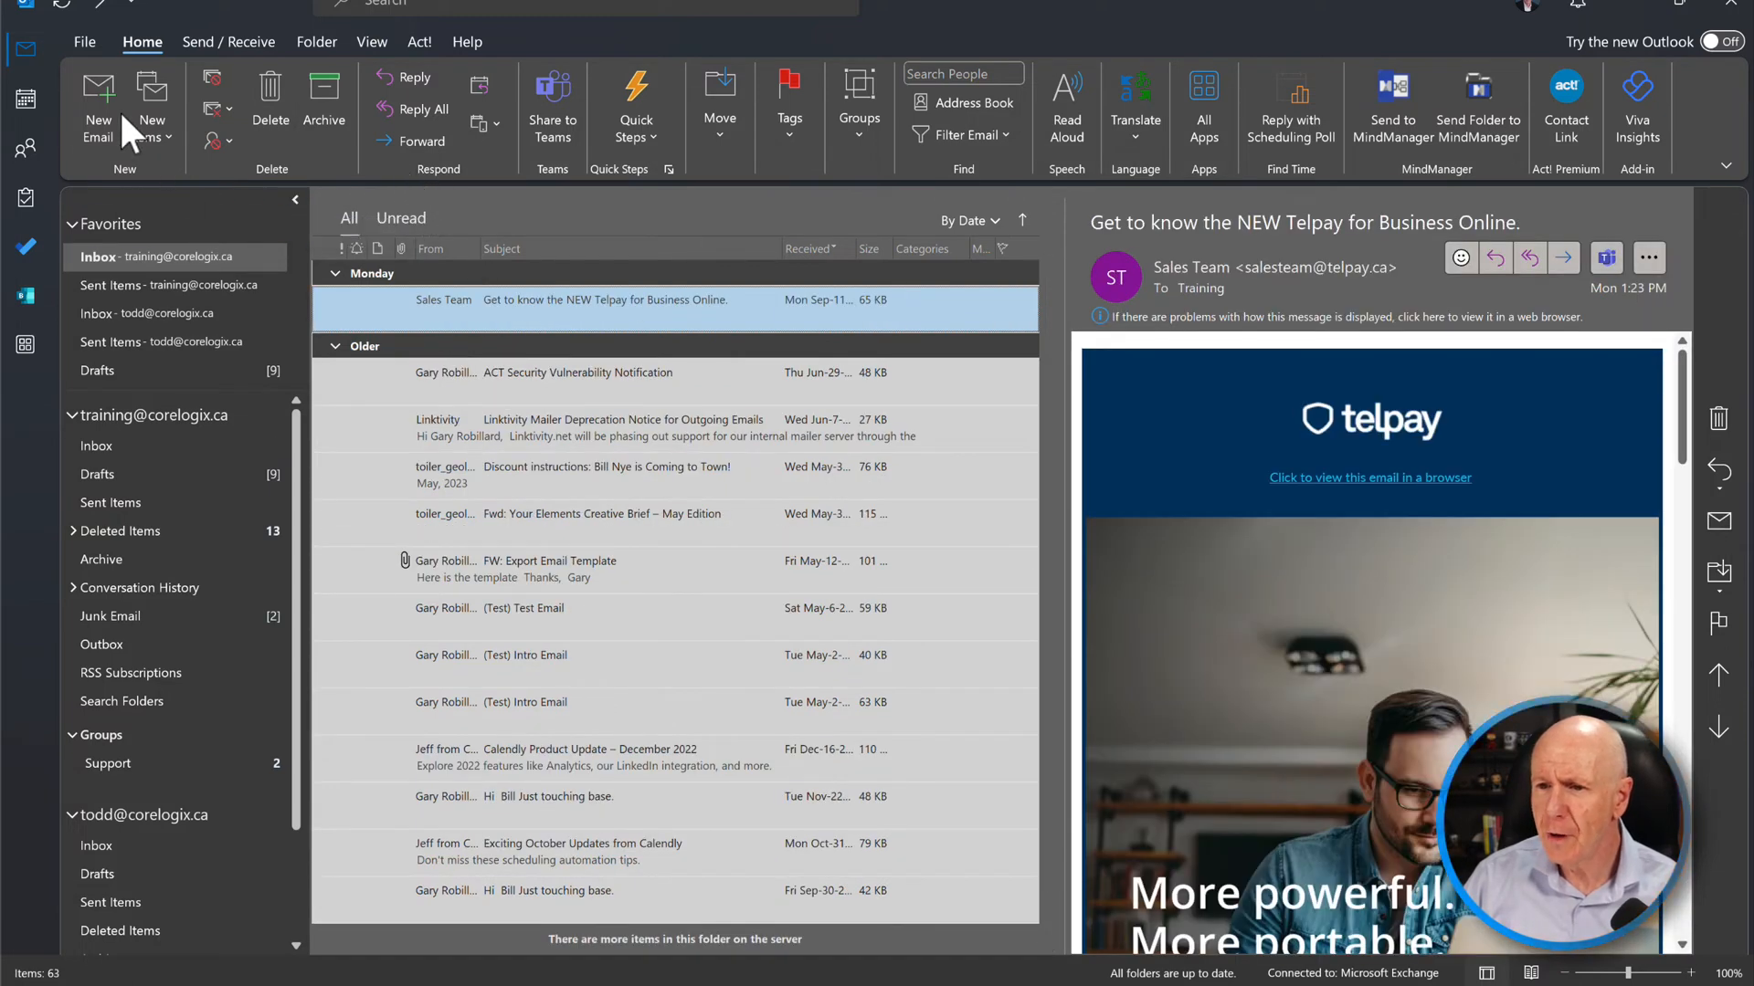
- Send a second test email to todd with subject 'est 2' and body 'Test'
left_click(97, 106)
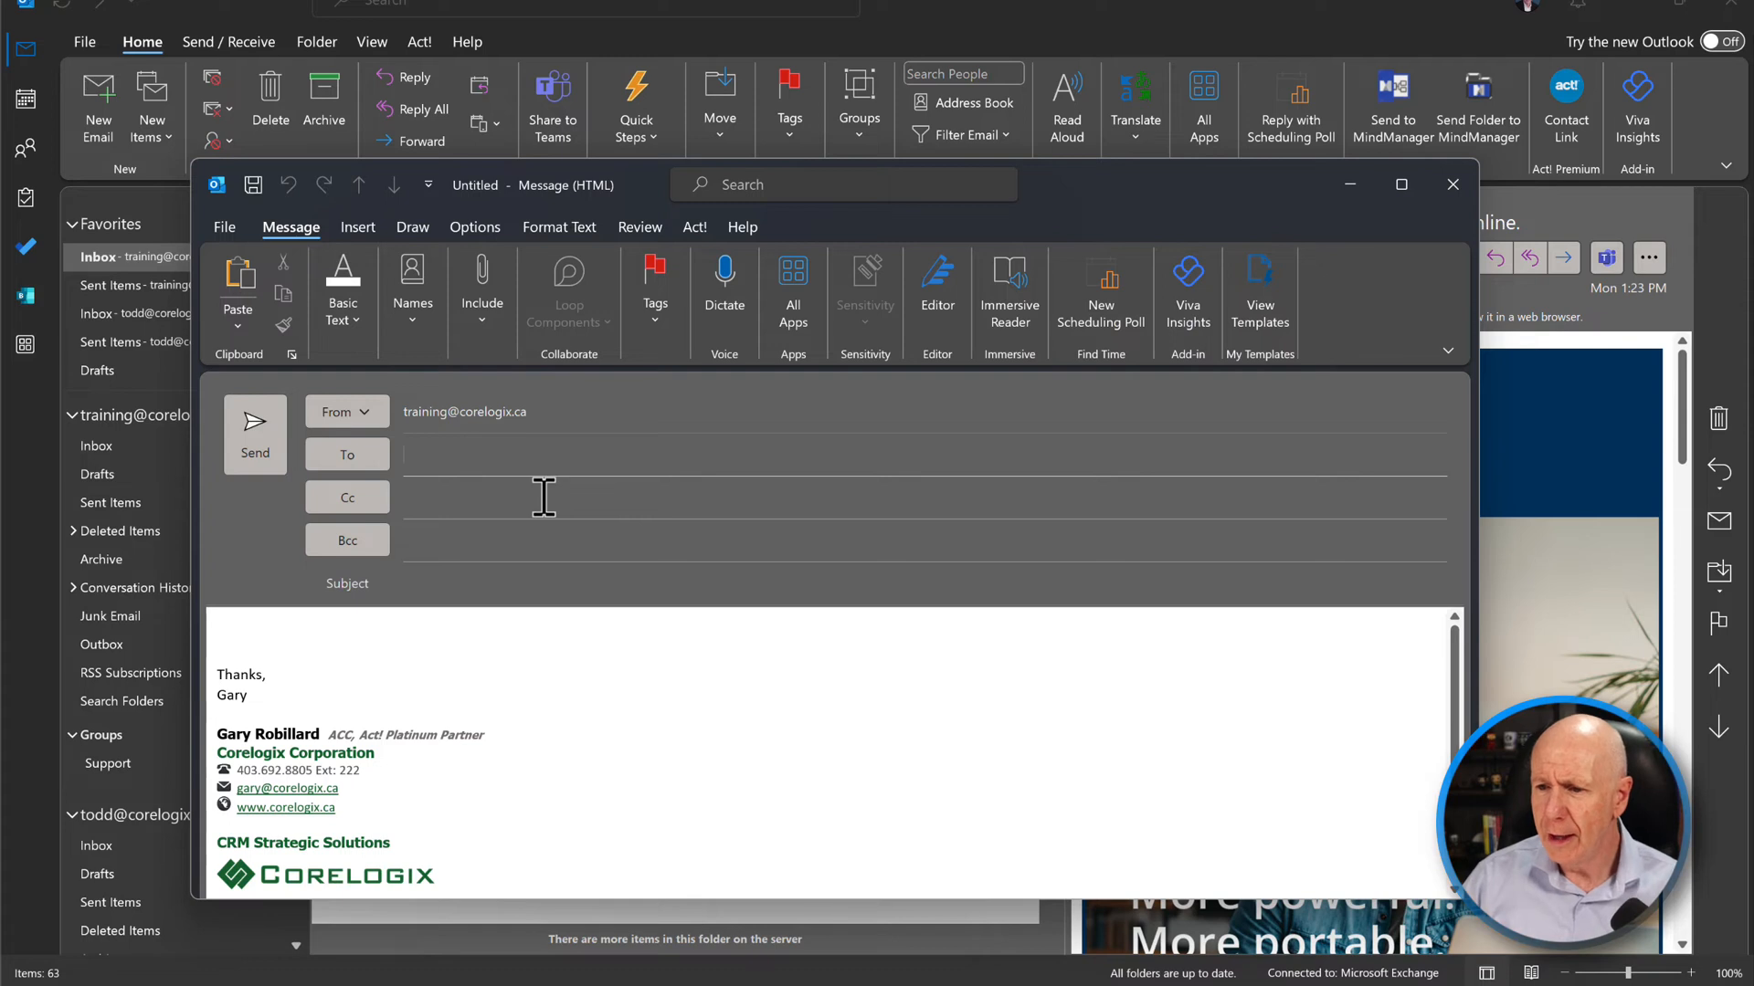
type("todd@")
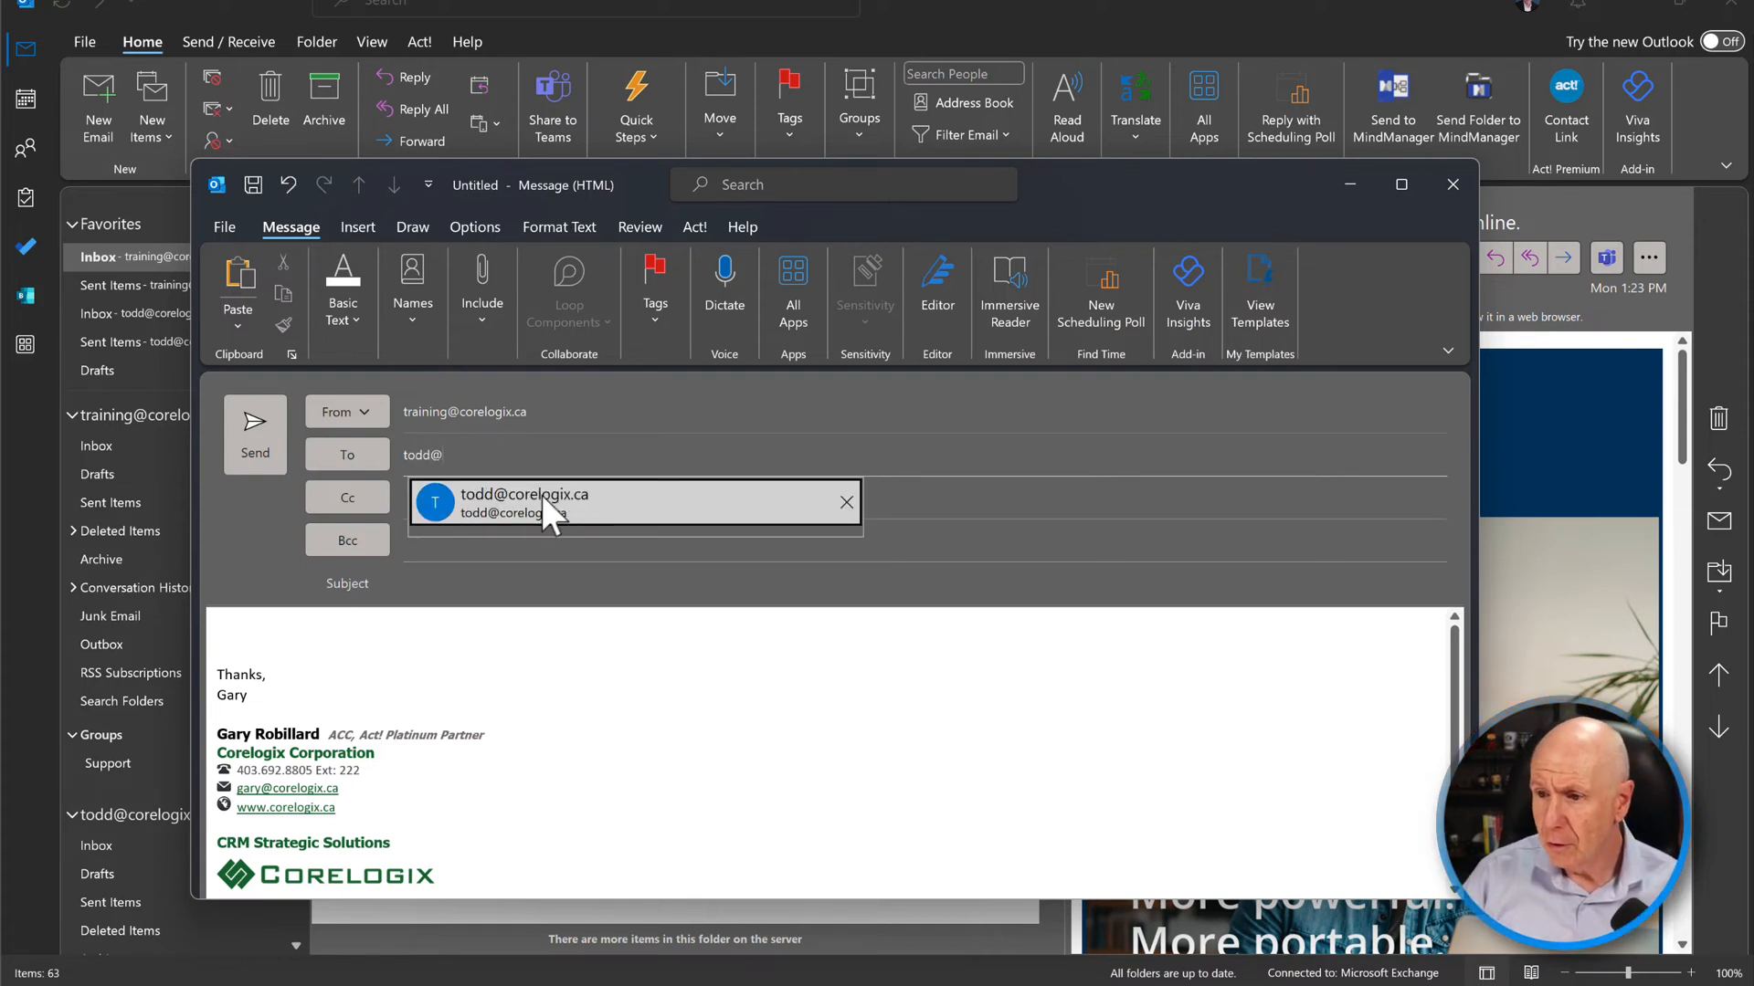
right_click(482, 587)
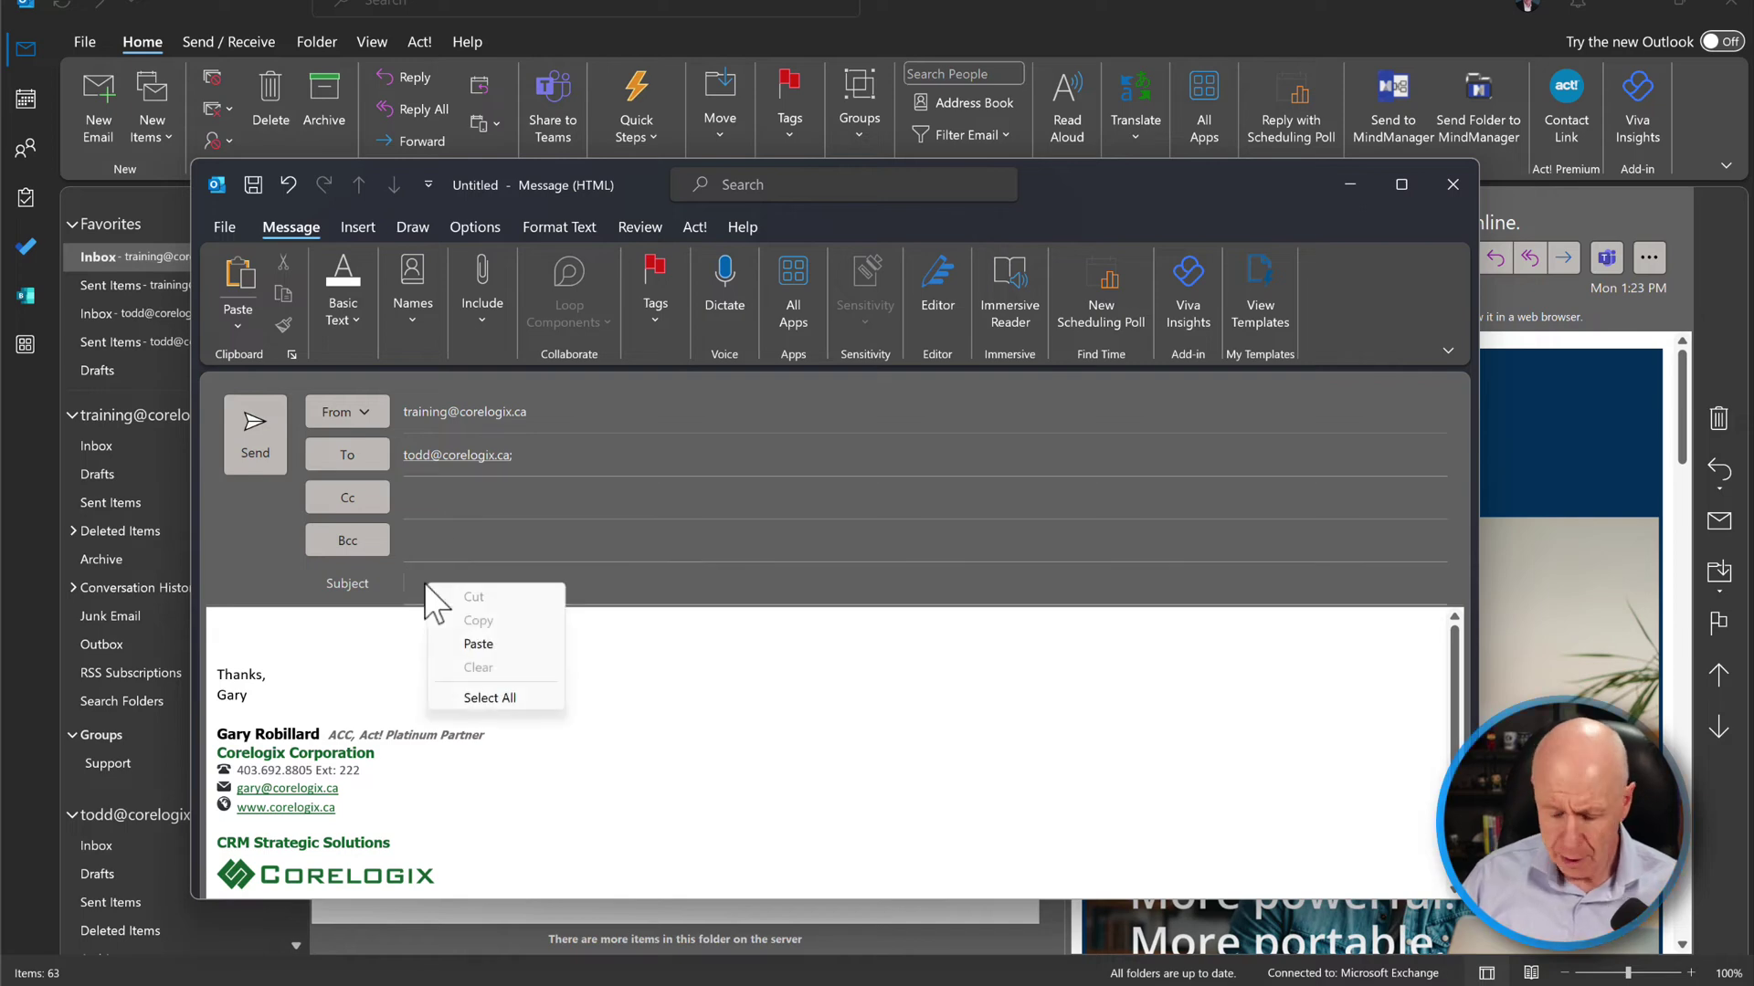
left_click(477, 643)
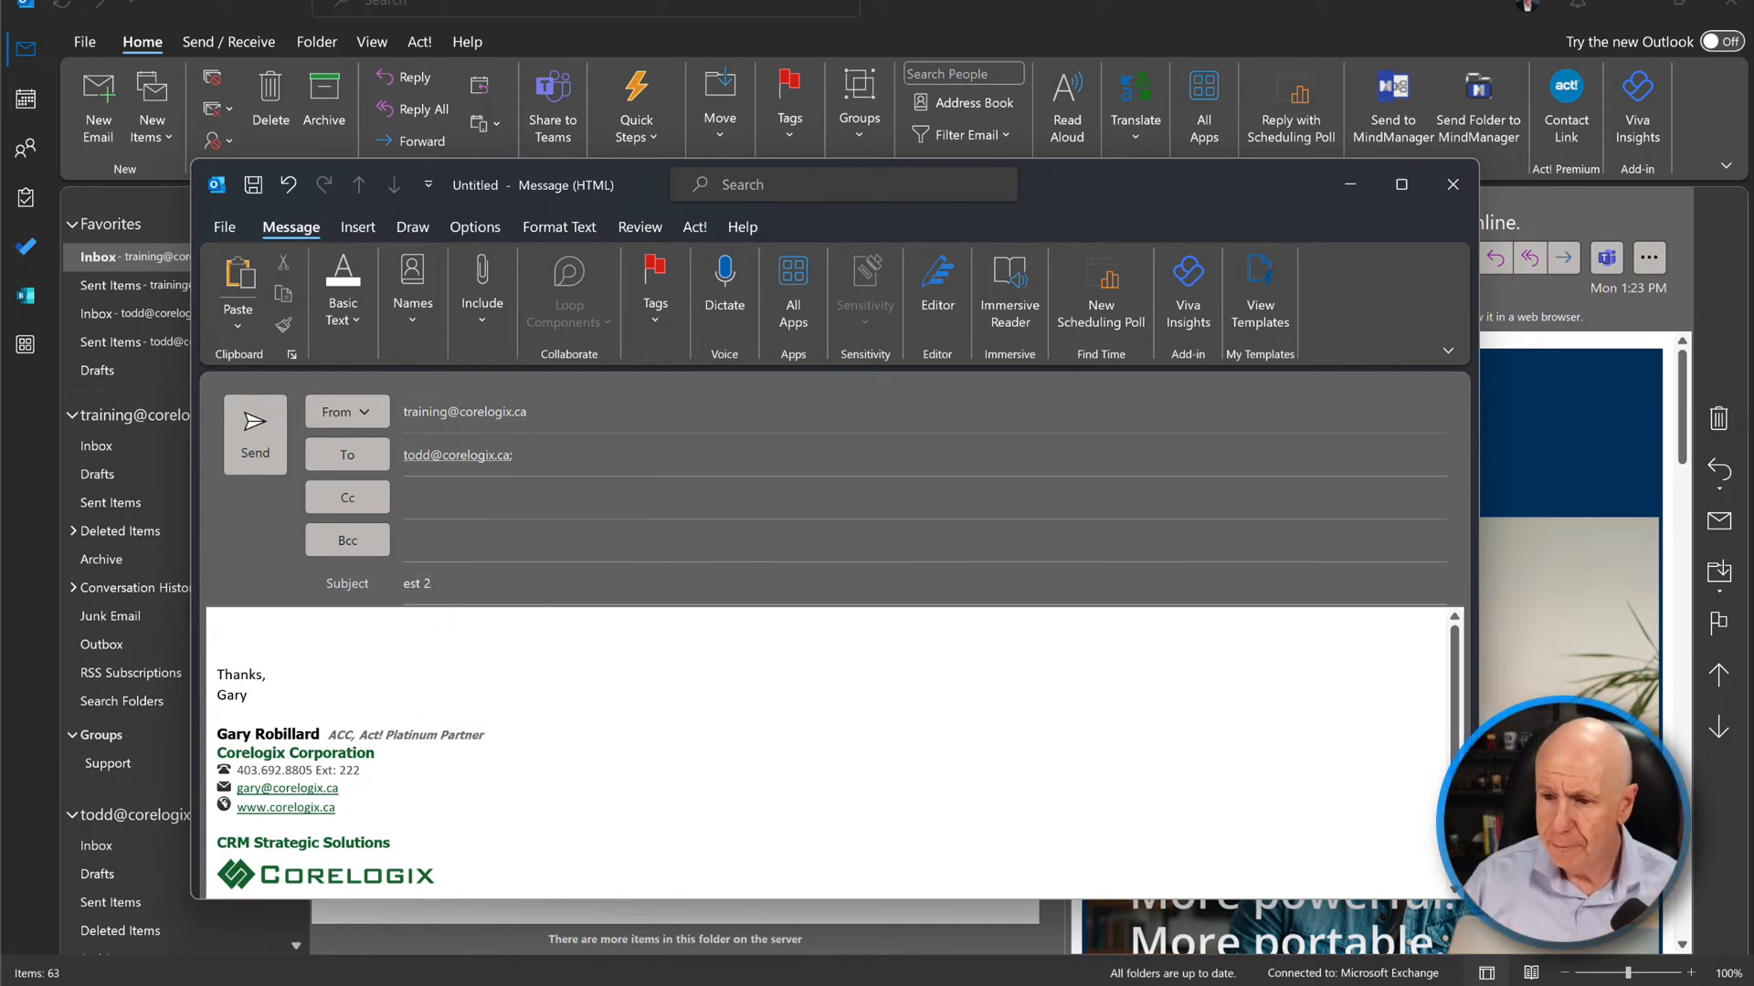
type("Test")
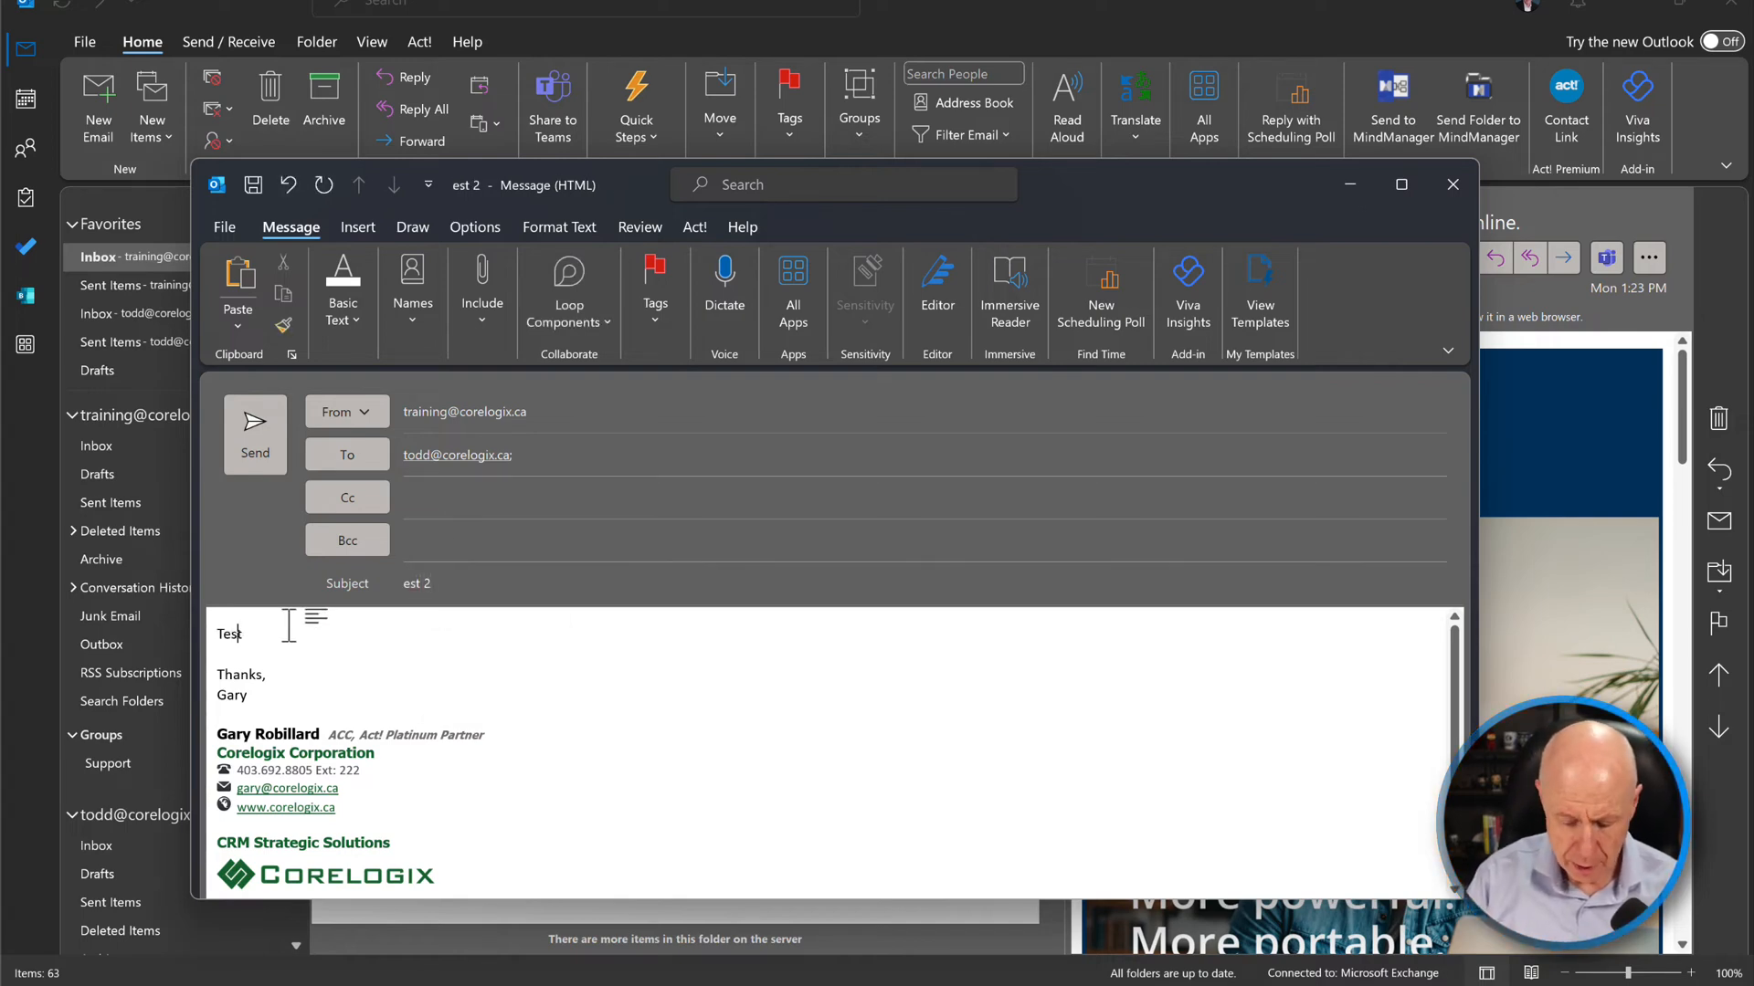
left_click(254, 437)
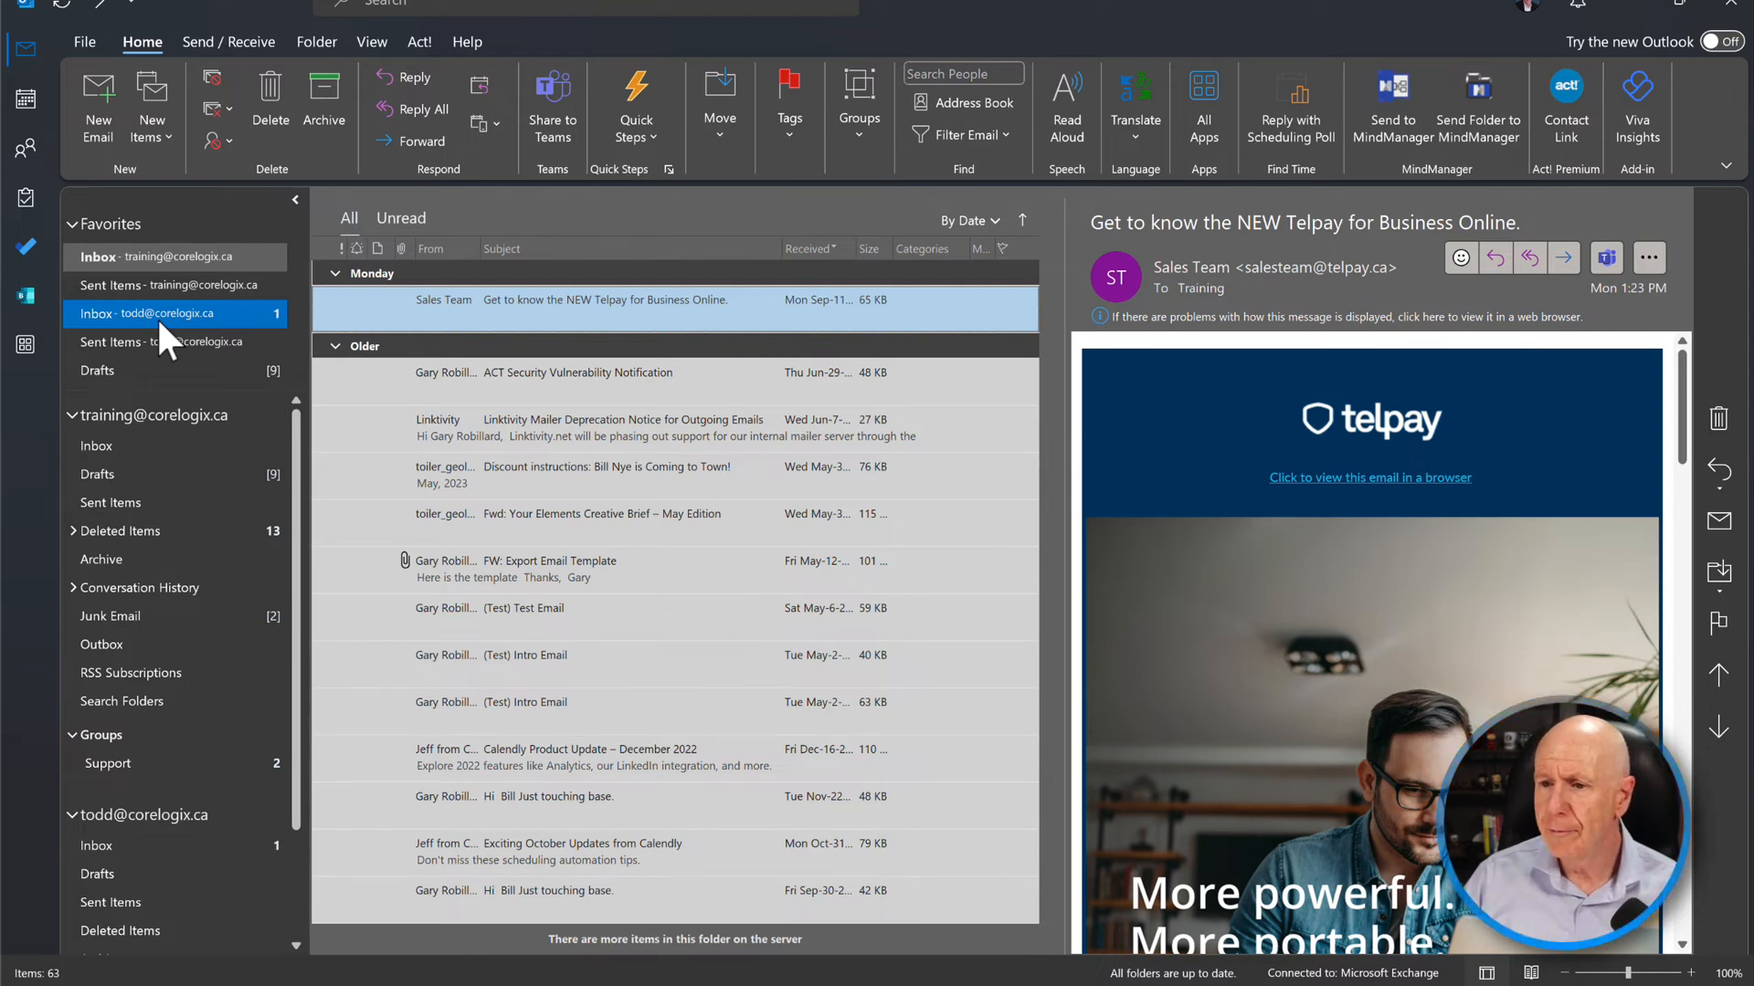
- Preview est 2 in todd's inbox, then open the training account's Sent Items
left_click(154, 314)
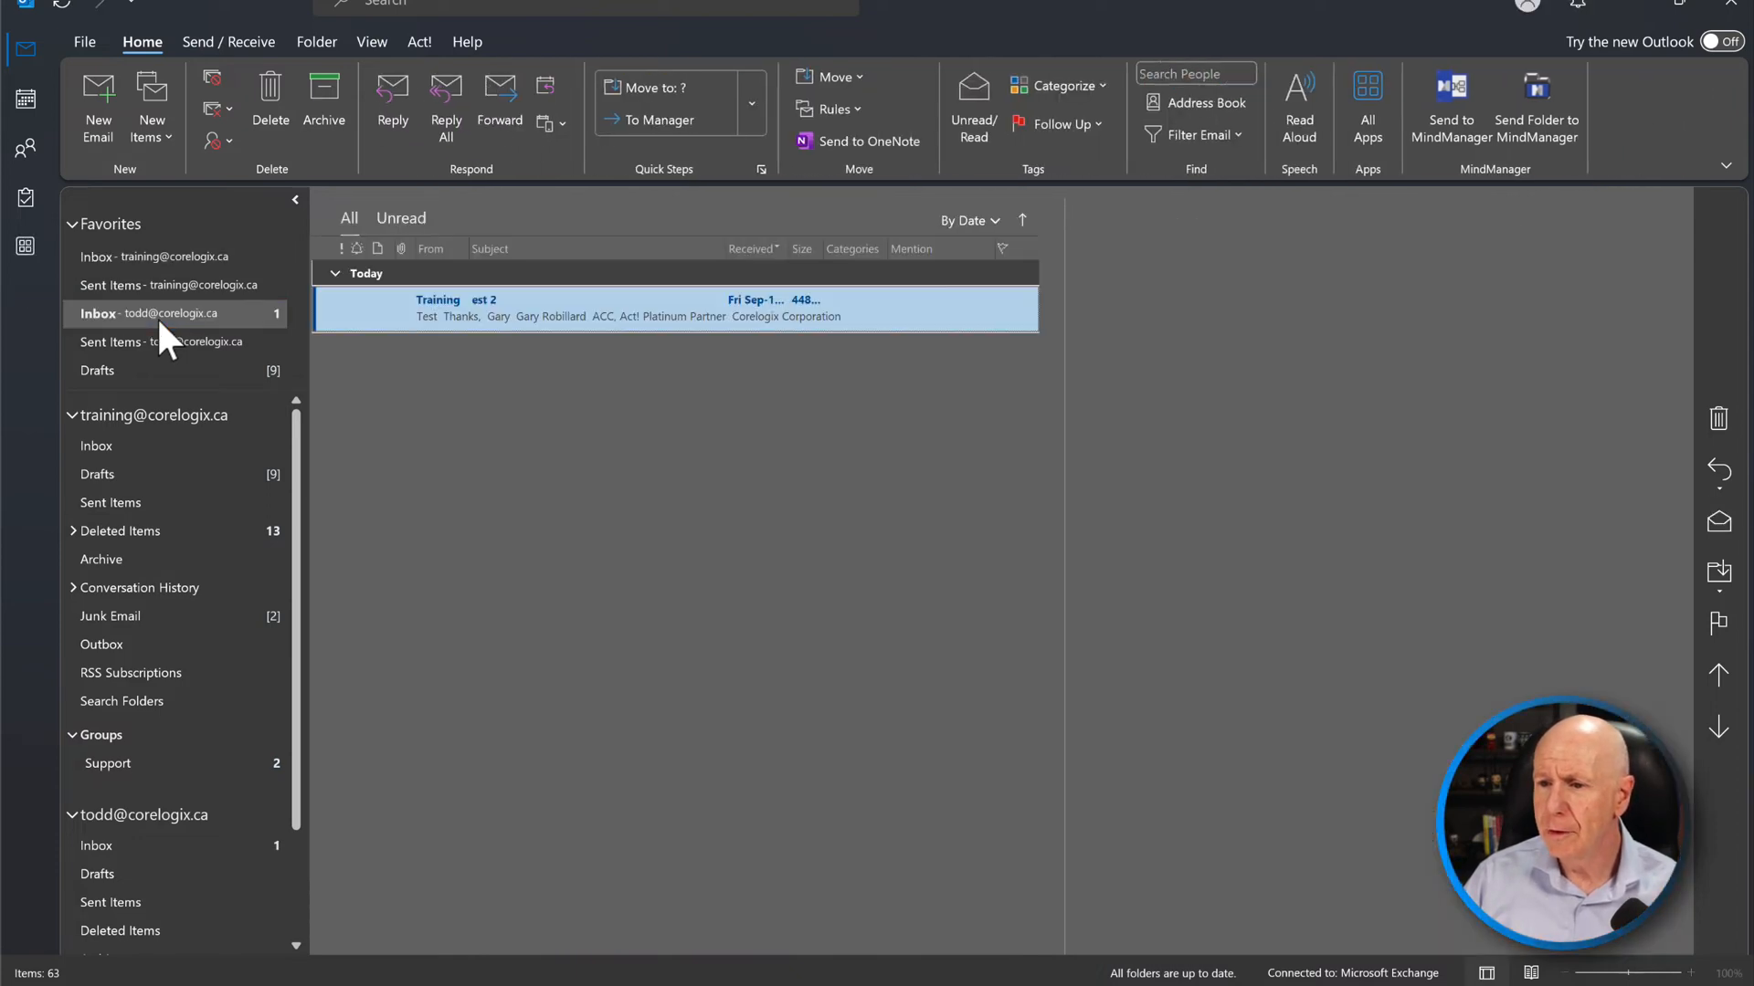
left_click(671, 308)
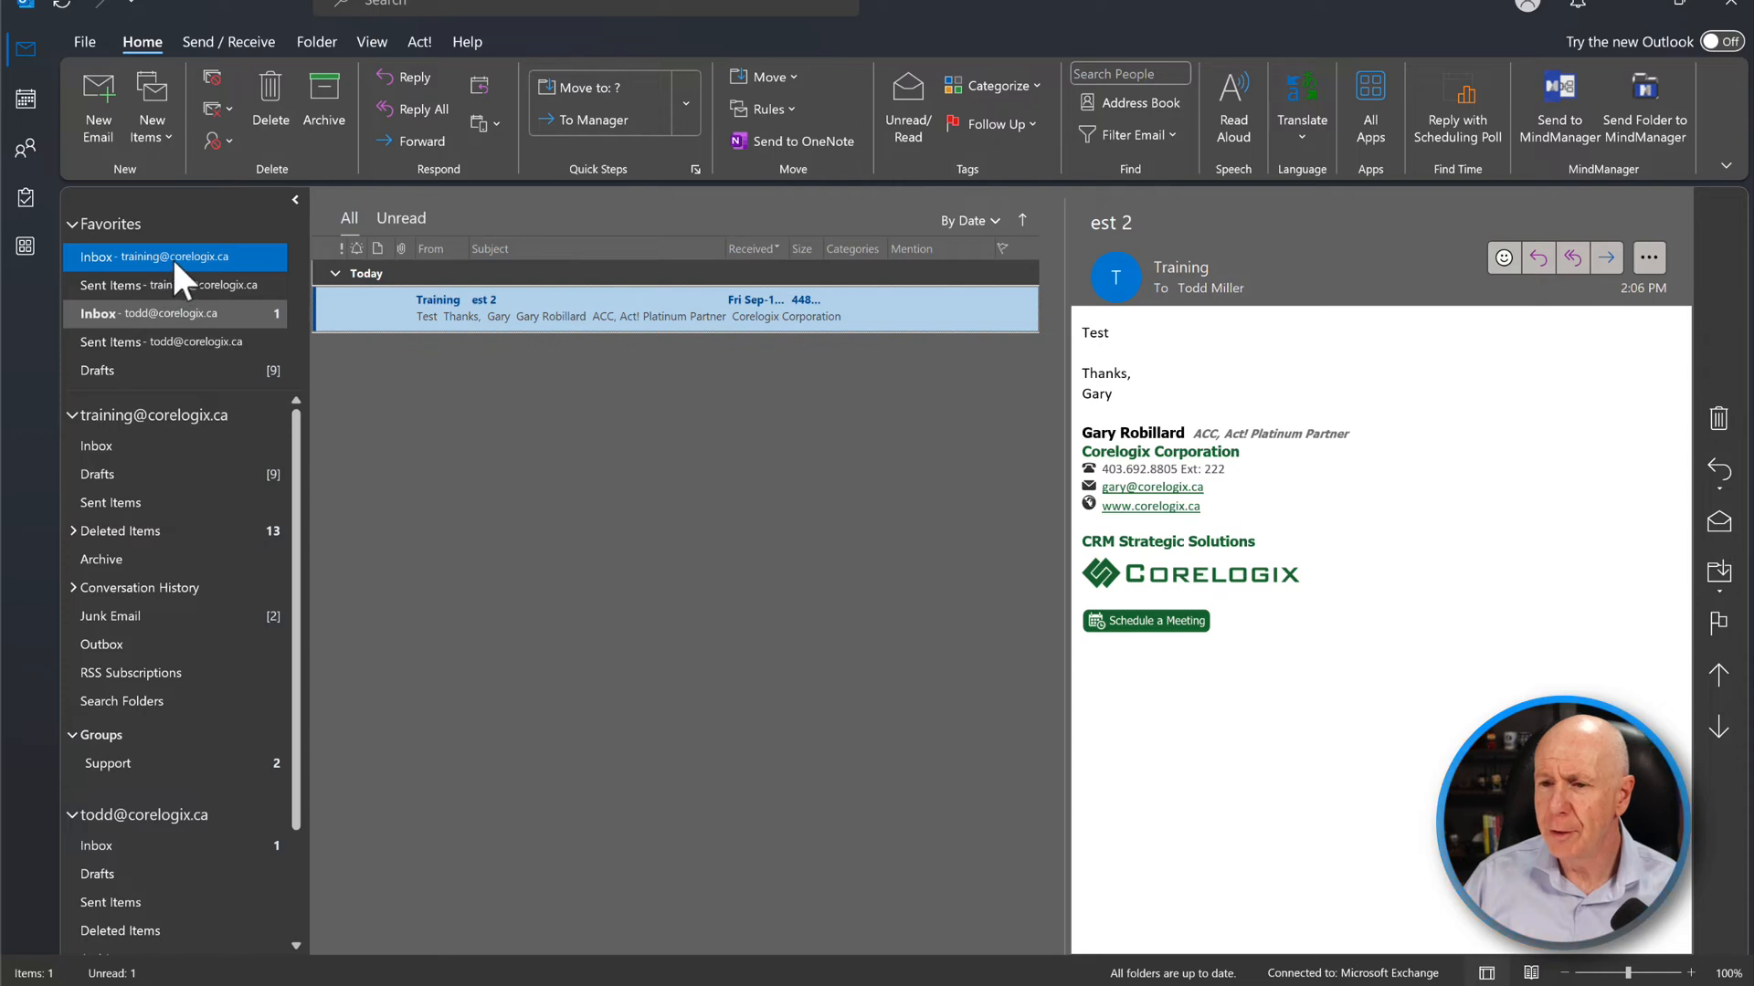
left_click(173, 285)
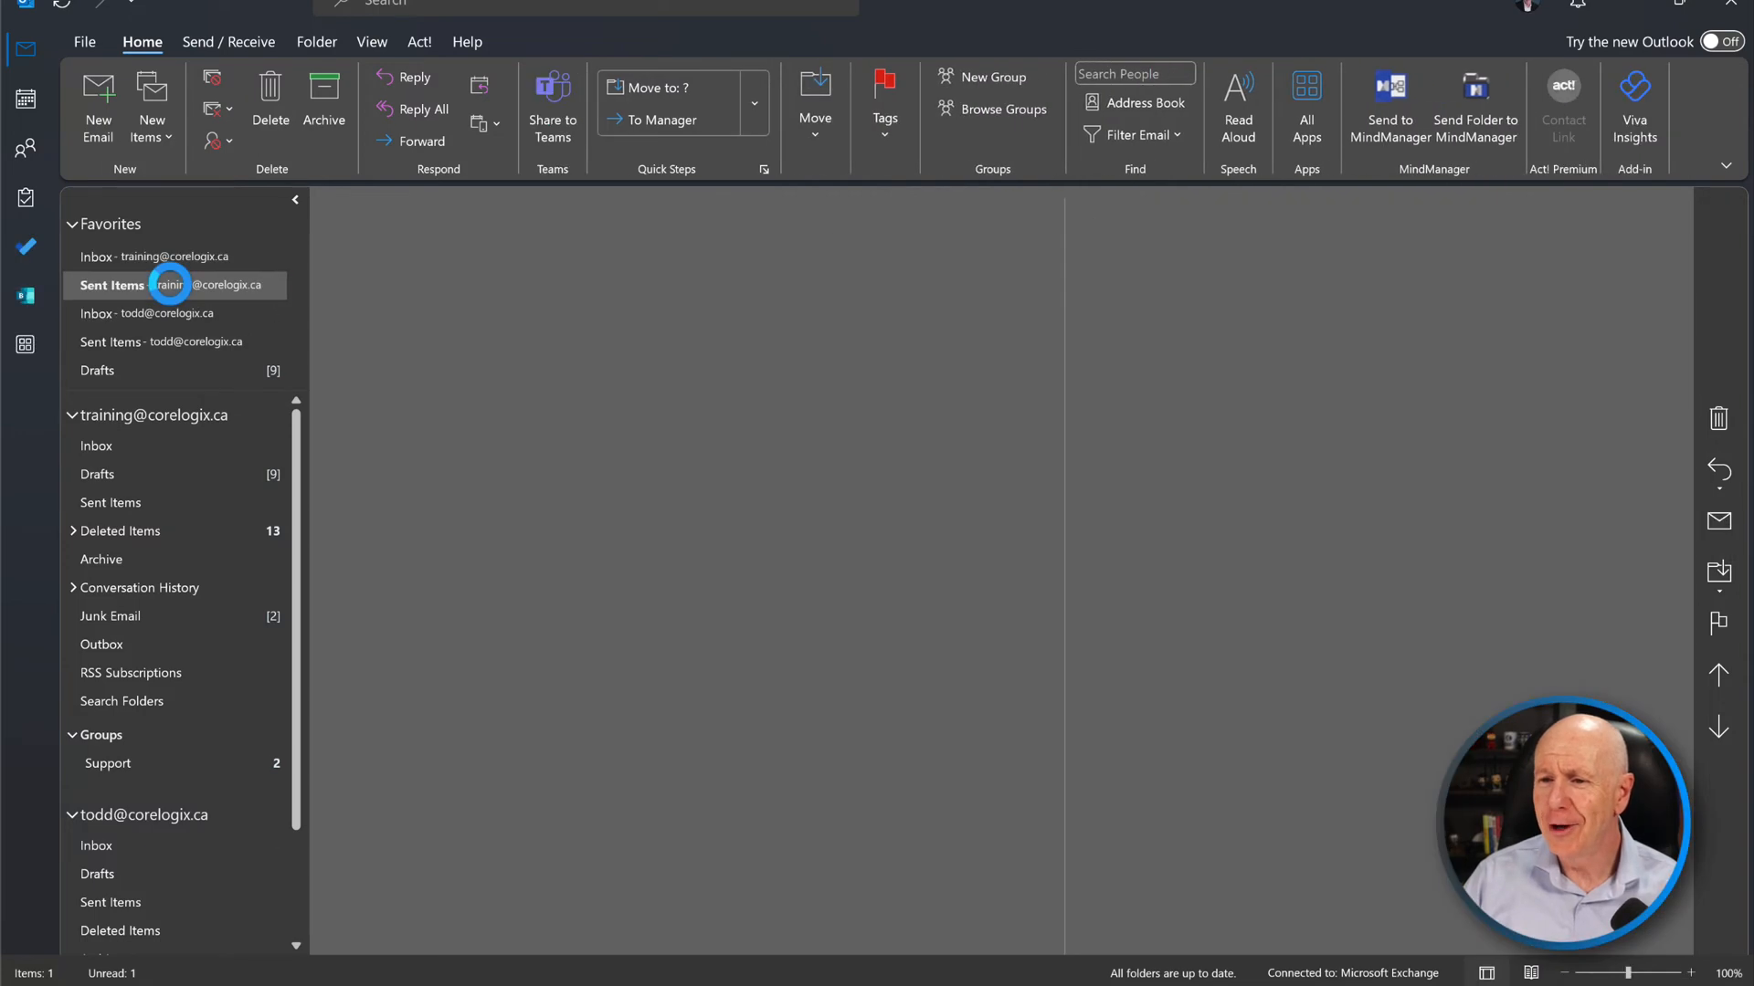
- Recall est 2, choosing to delete unread copies and replace them with a new message
left_click(112, 285)
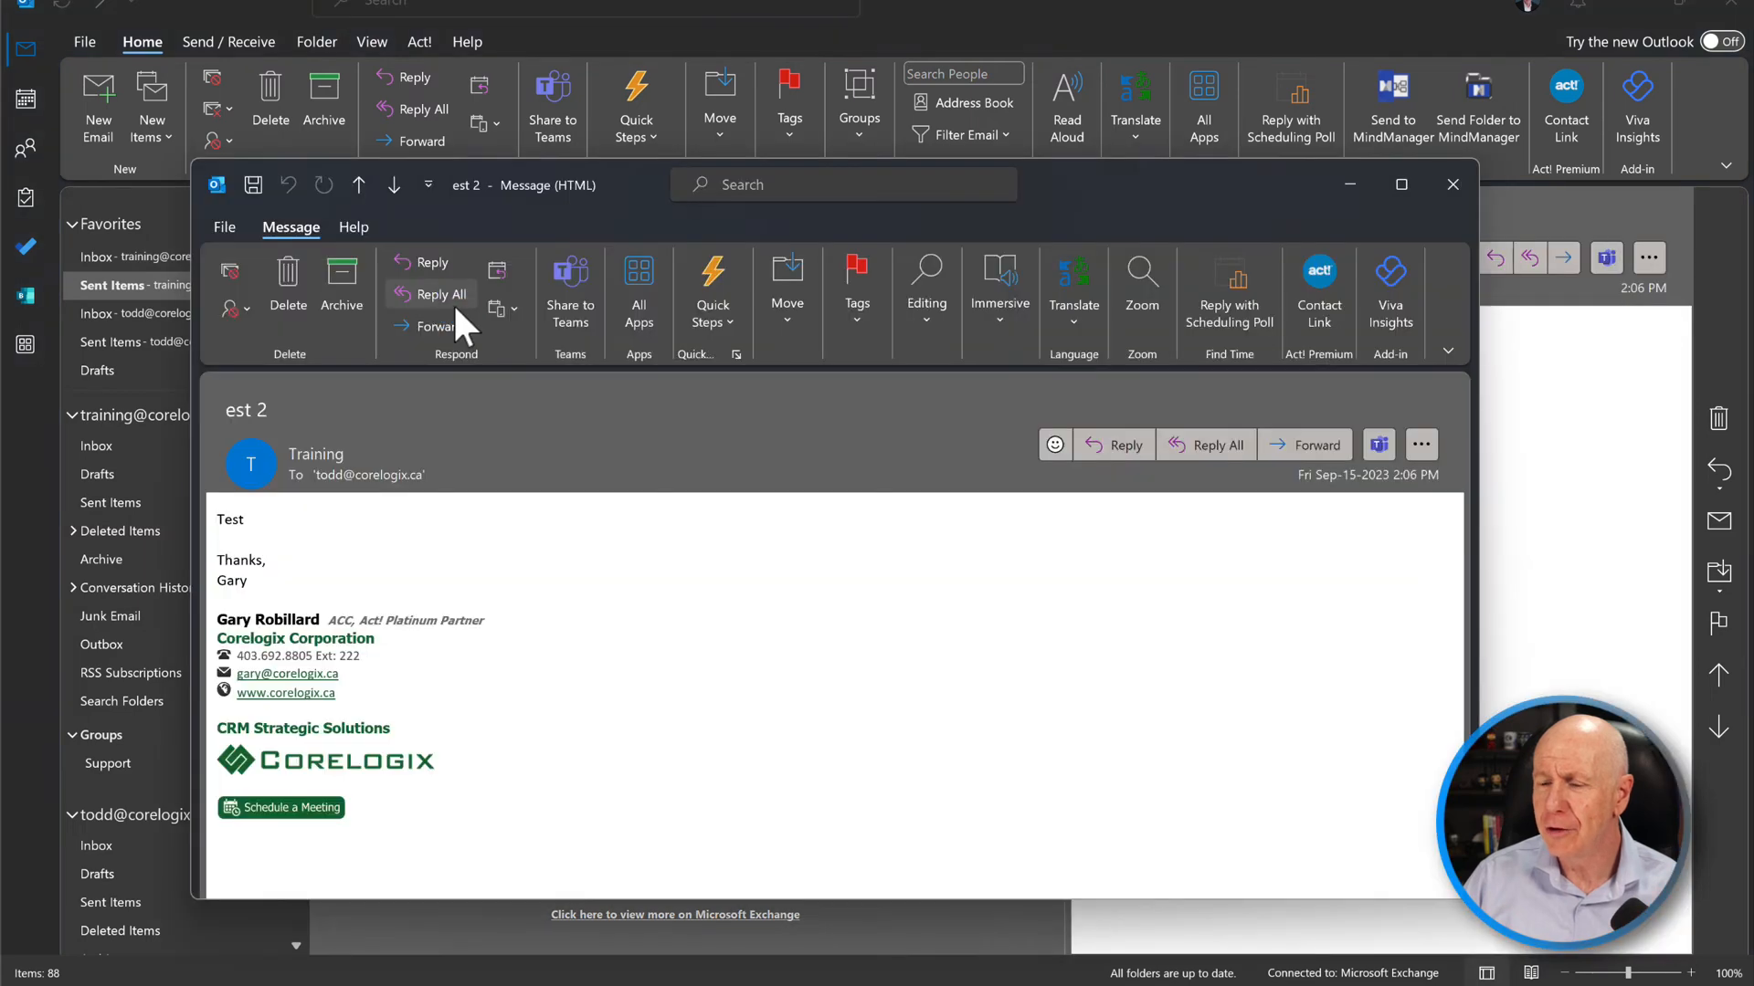
mouse_move(249, 263)
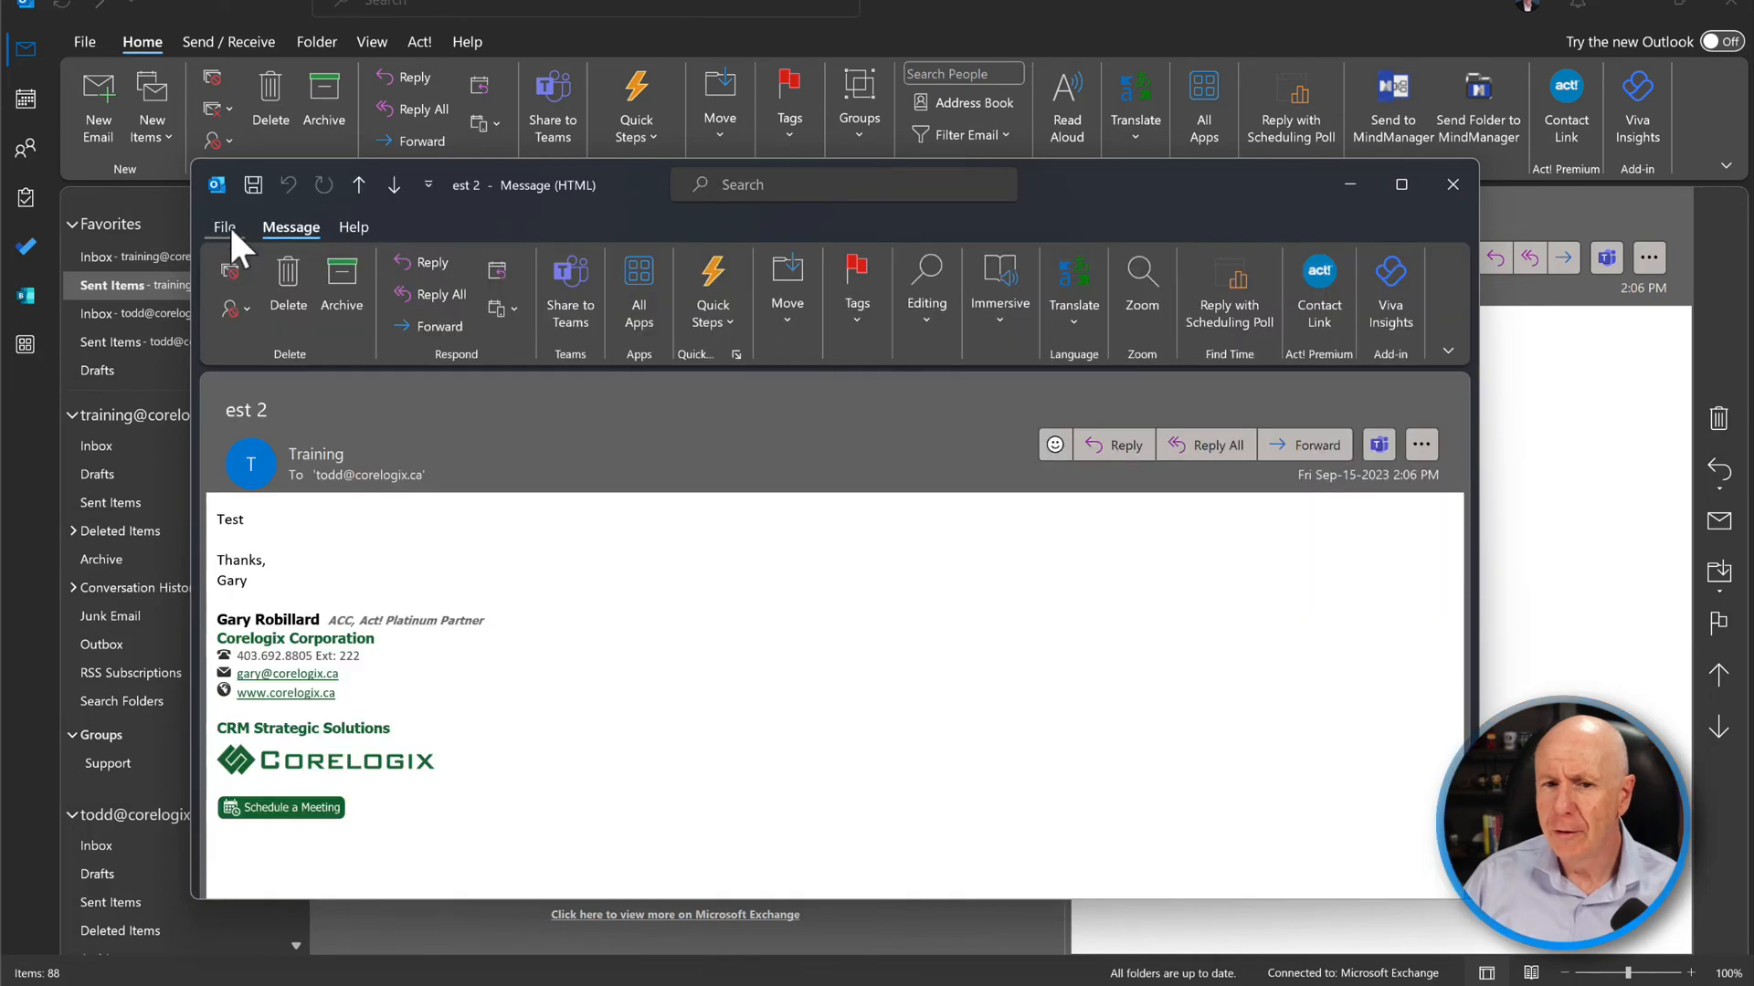
left_click(224, 227)
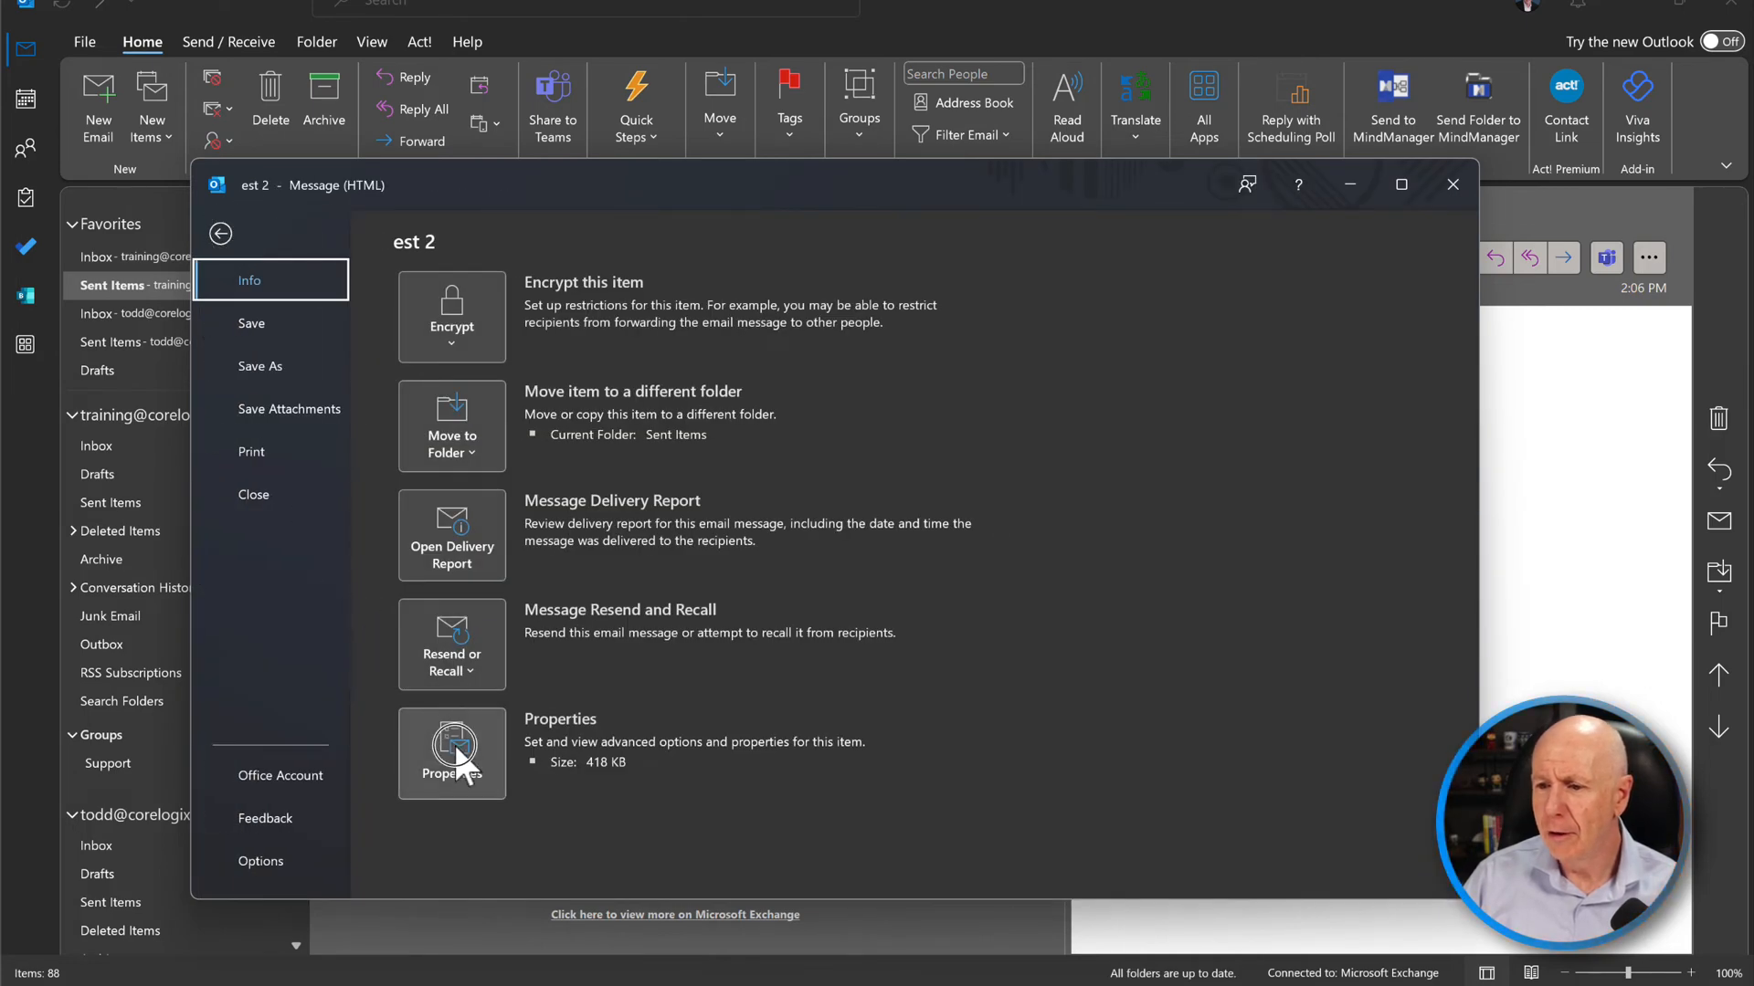
mouse_move(450, 654)
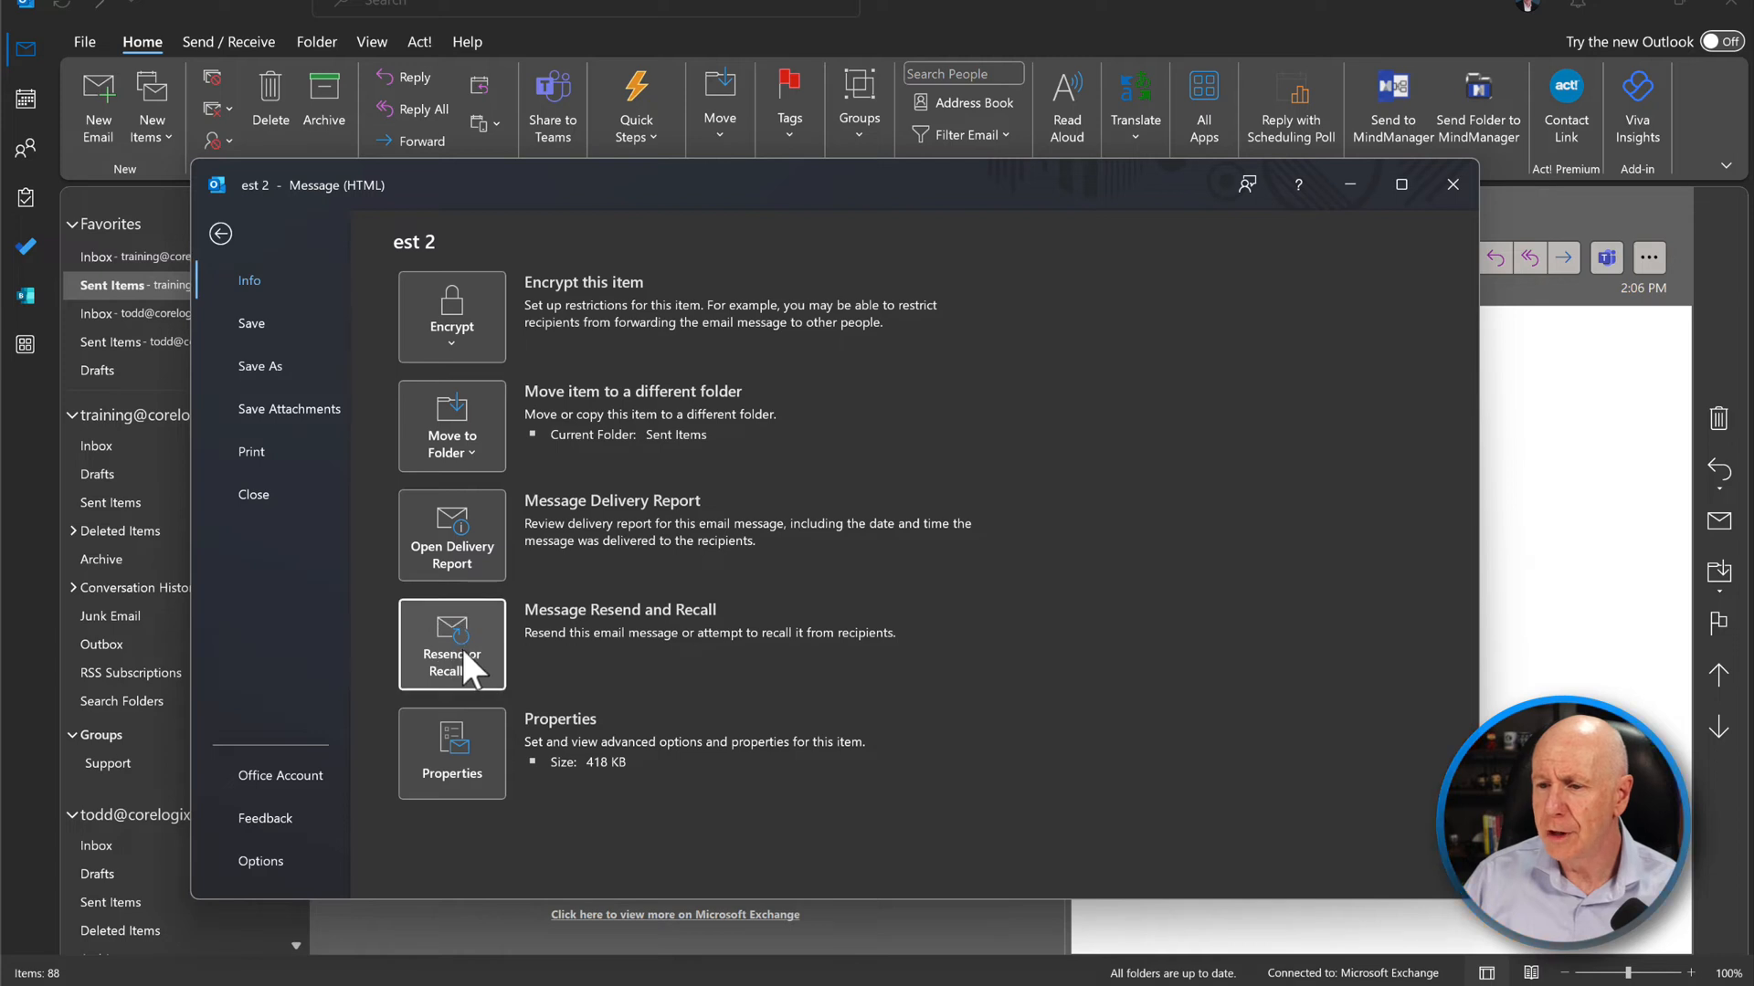
mouse_move(514, 738)
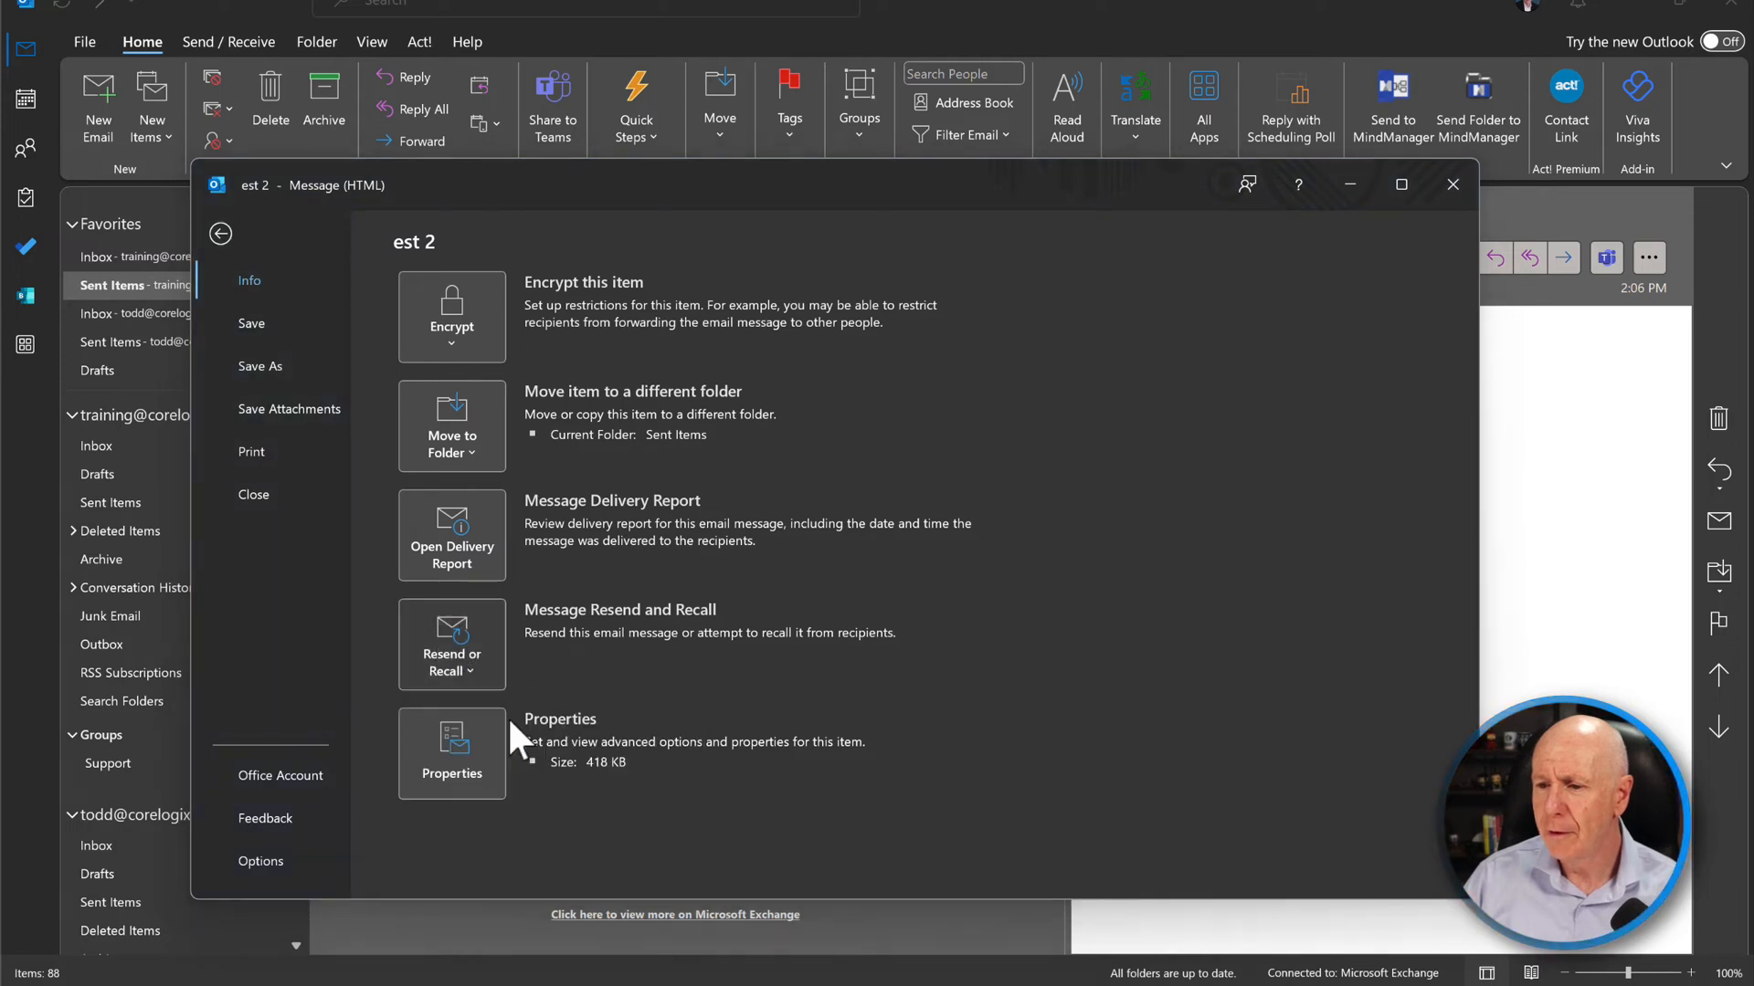
left_click(450, 654)
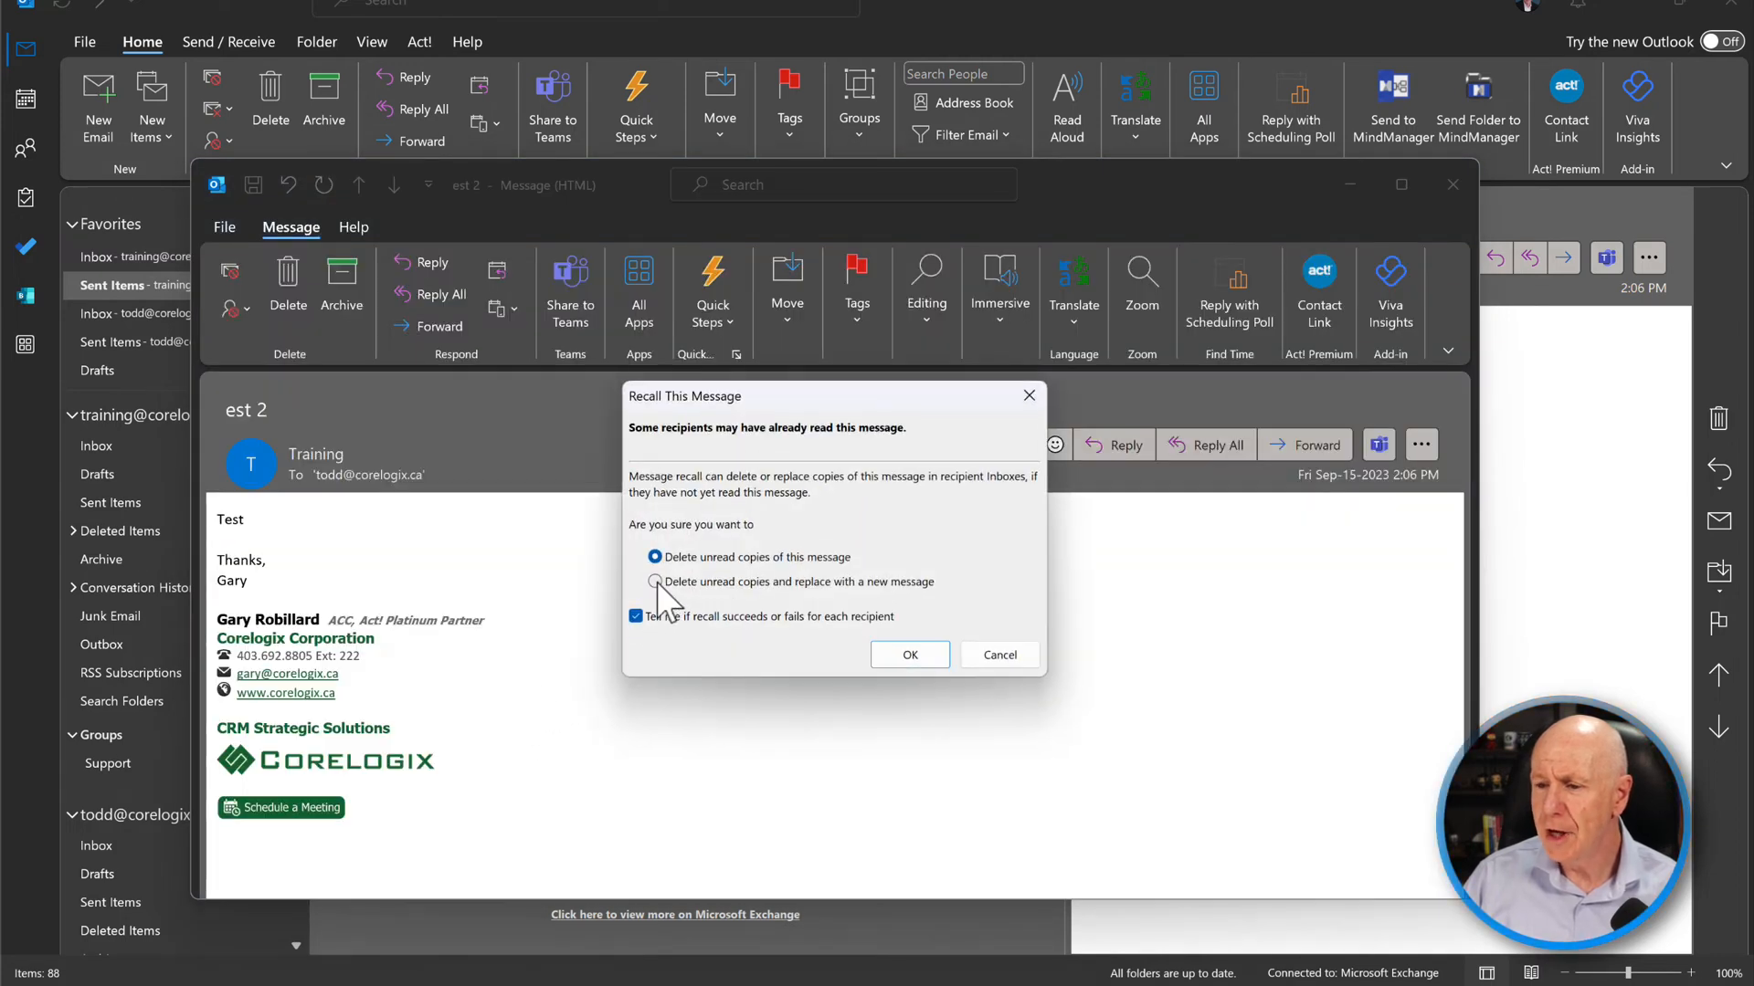
left_click(654, 582)
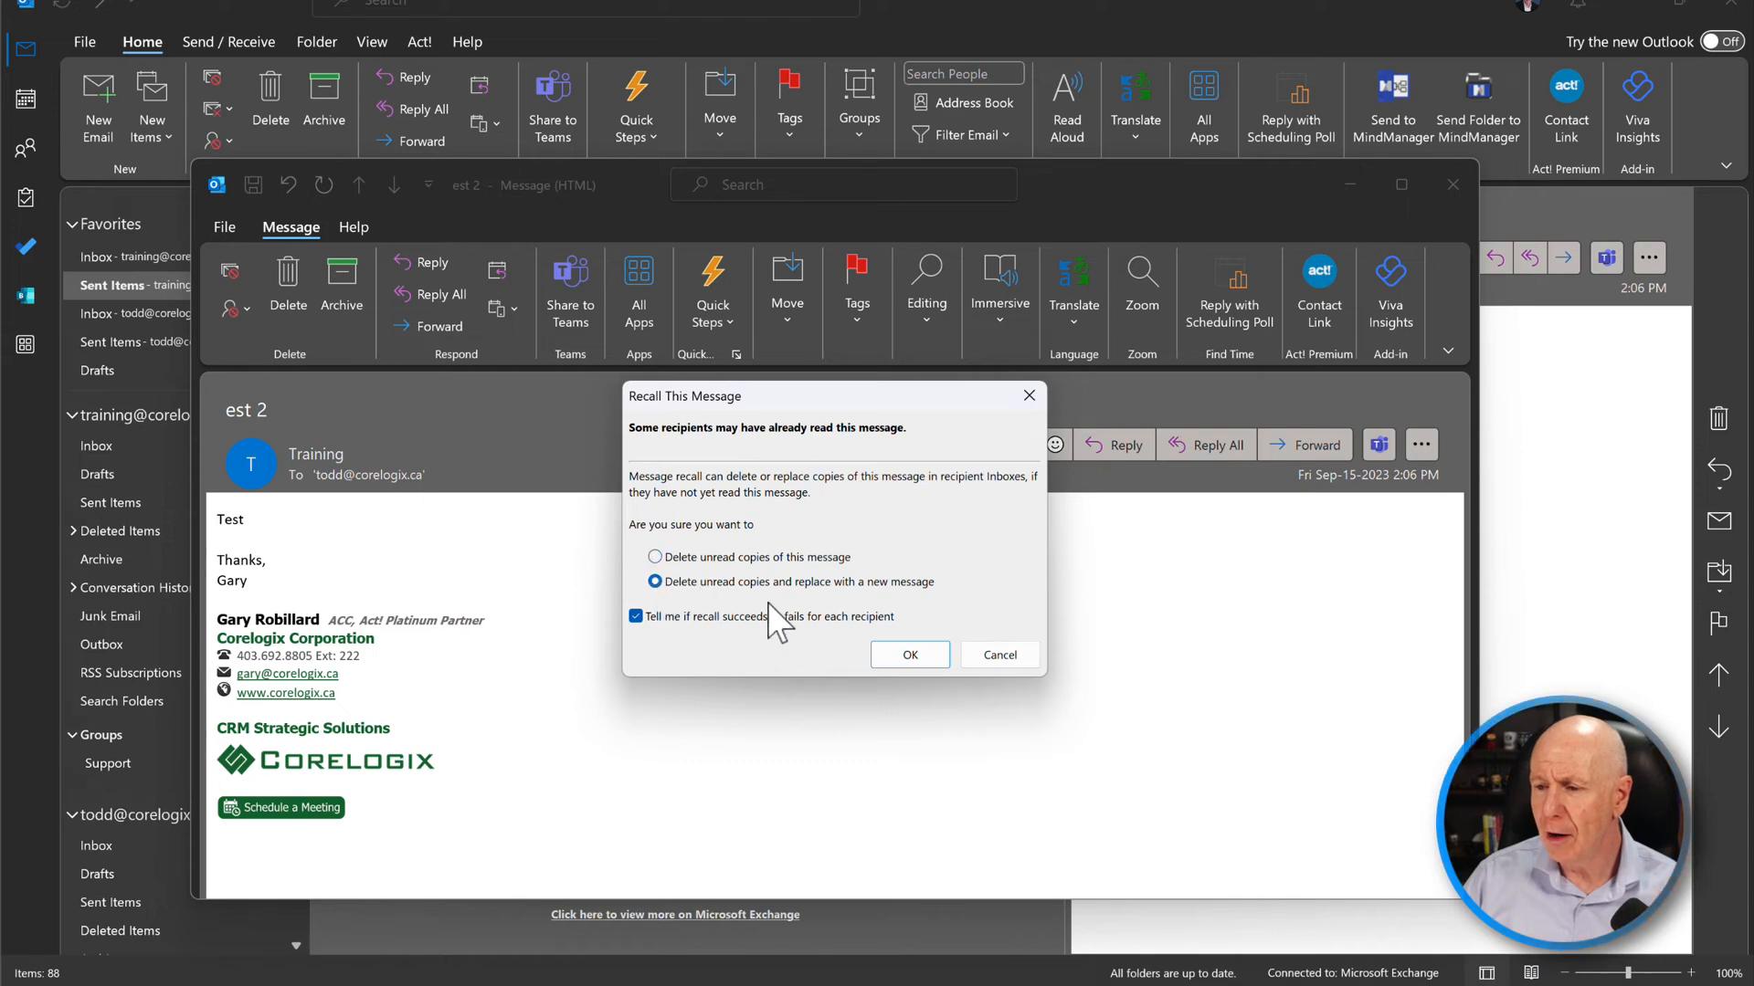
mouse_move(910, 654)
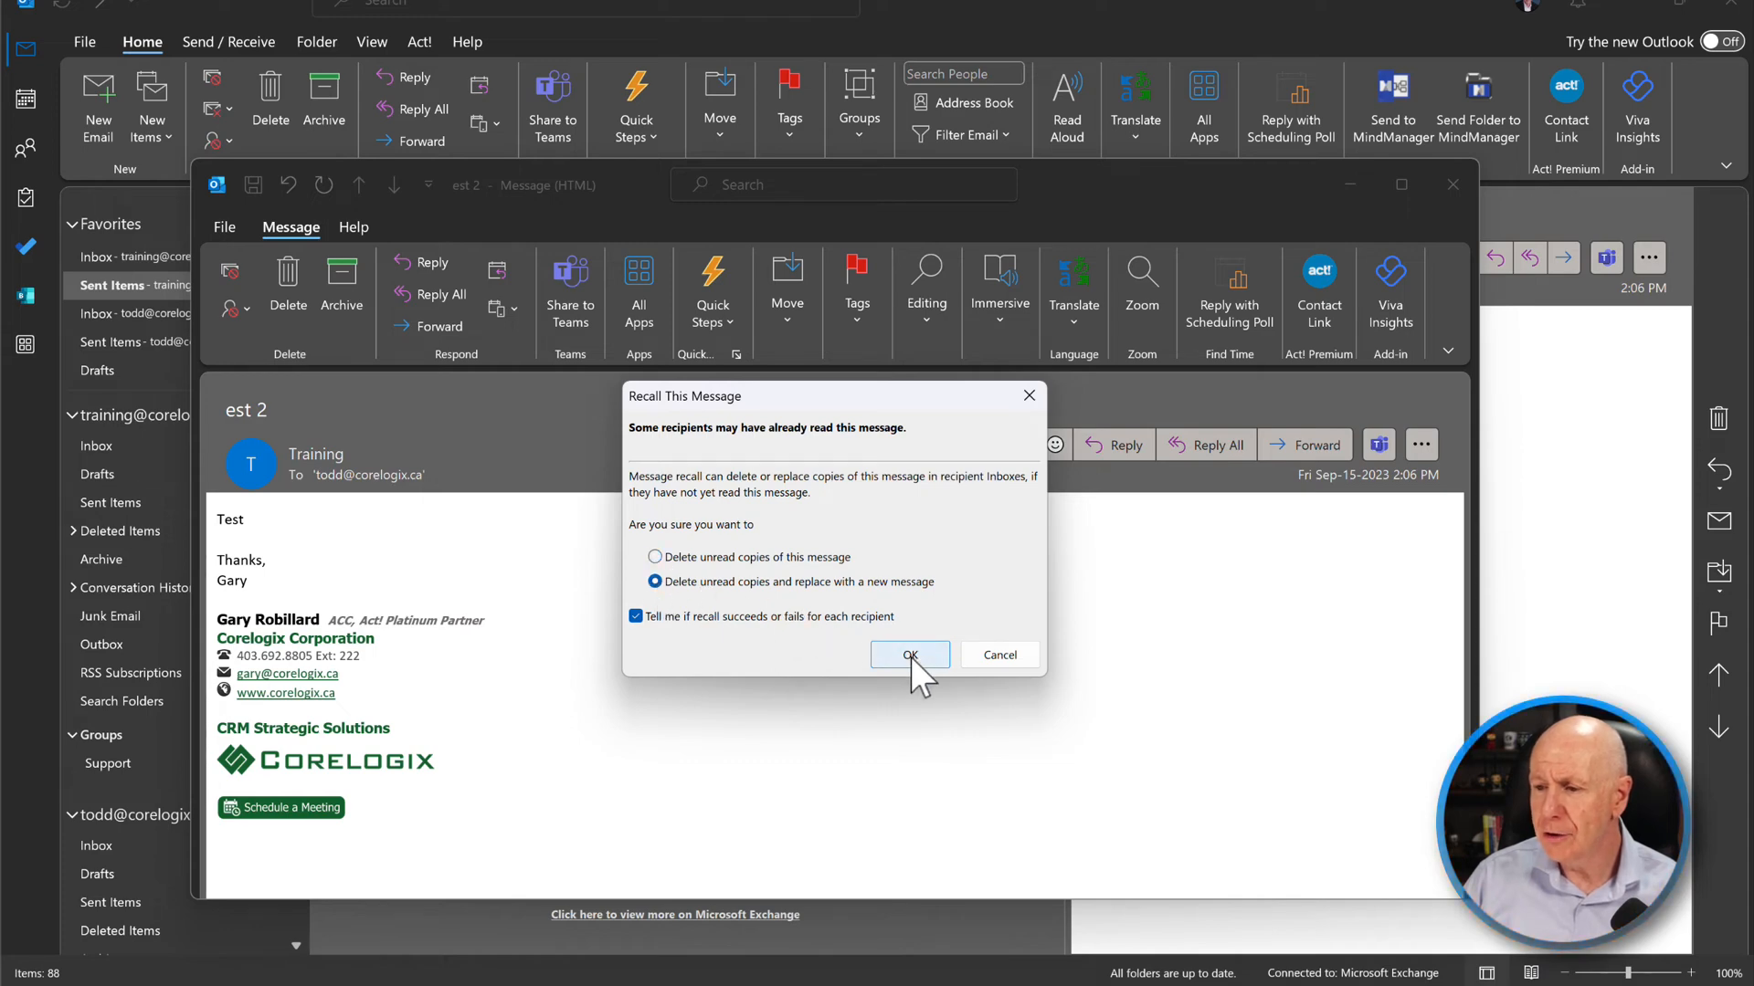
left_click(910, 654)
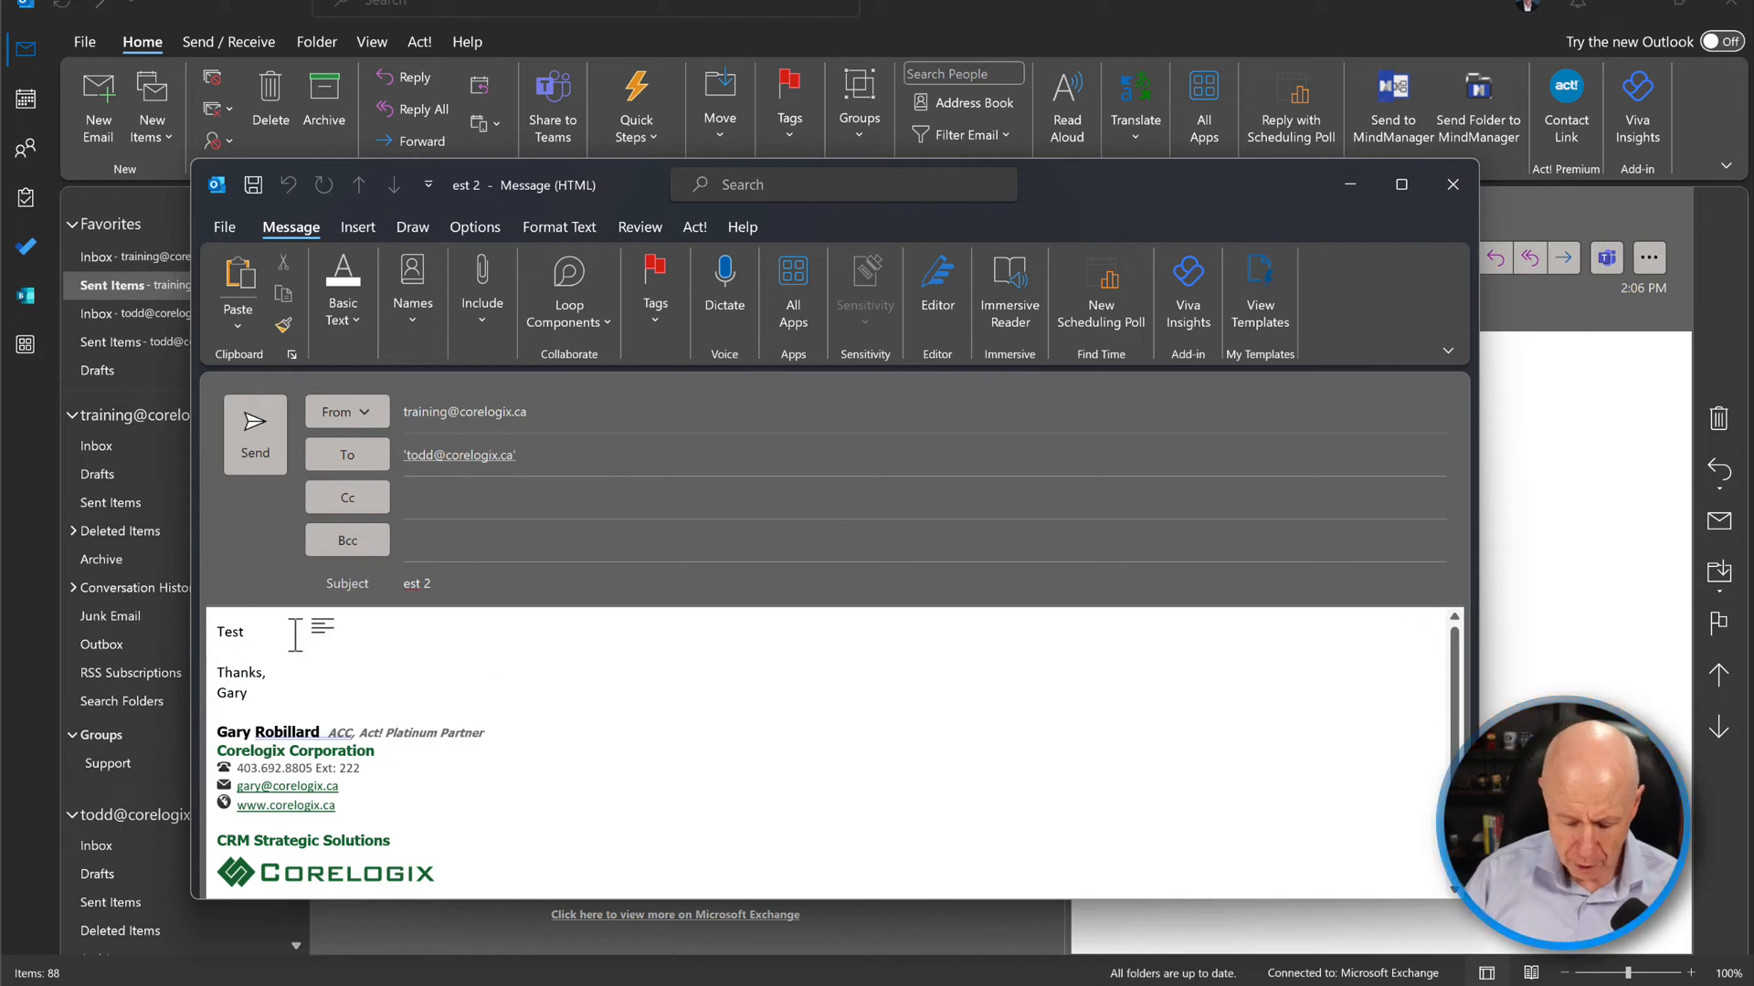
- Send the replacement est 2 with 'Blah Blah' added to the body, closing the original
type("Blah Blah Blah")
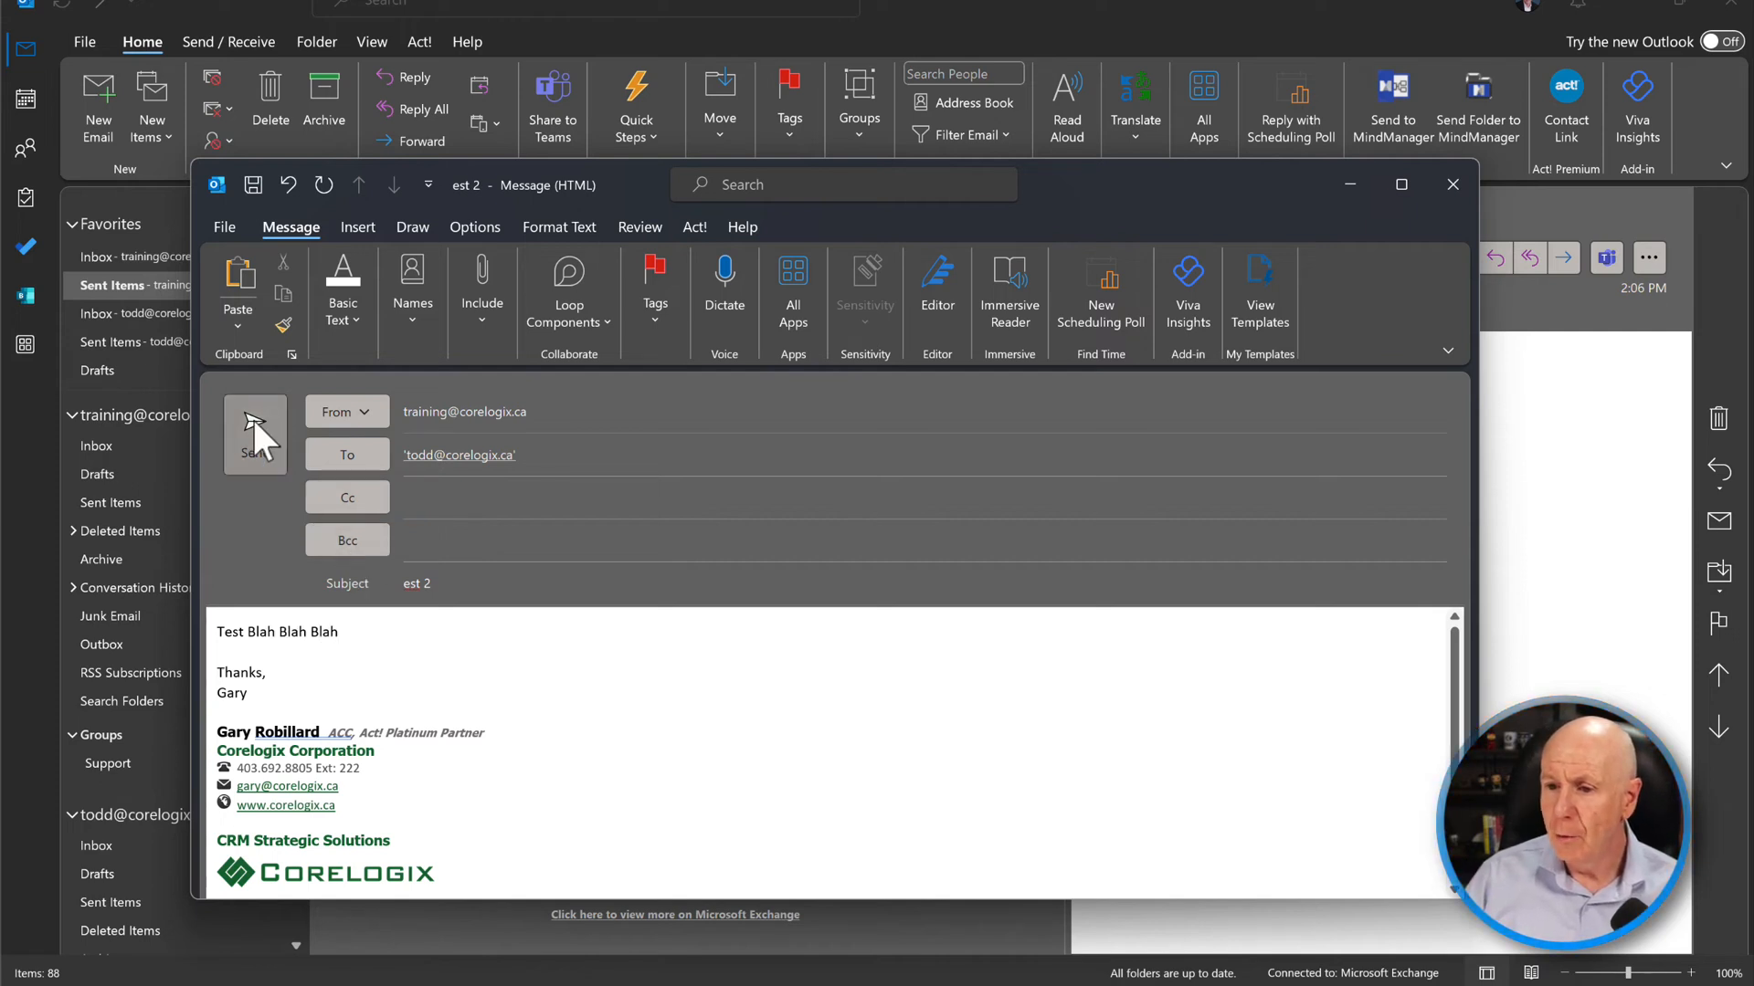
left_click(254, 435)
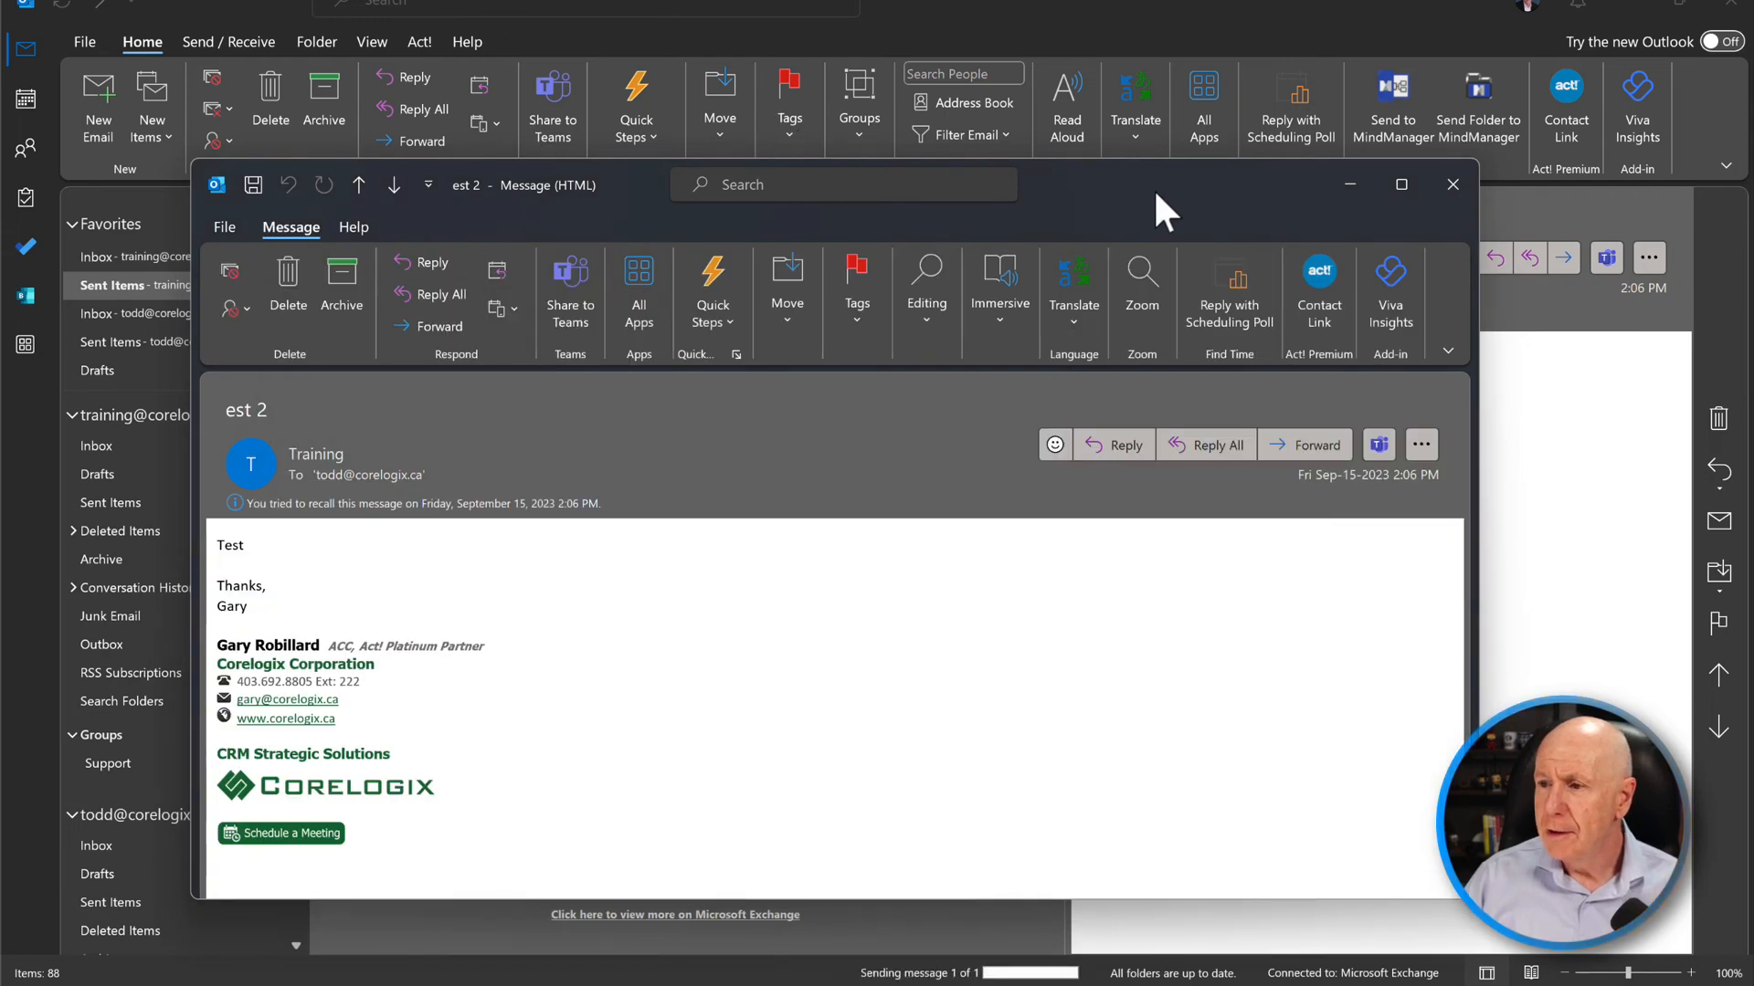
left_click(1451, 183)
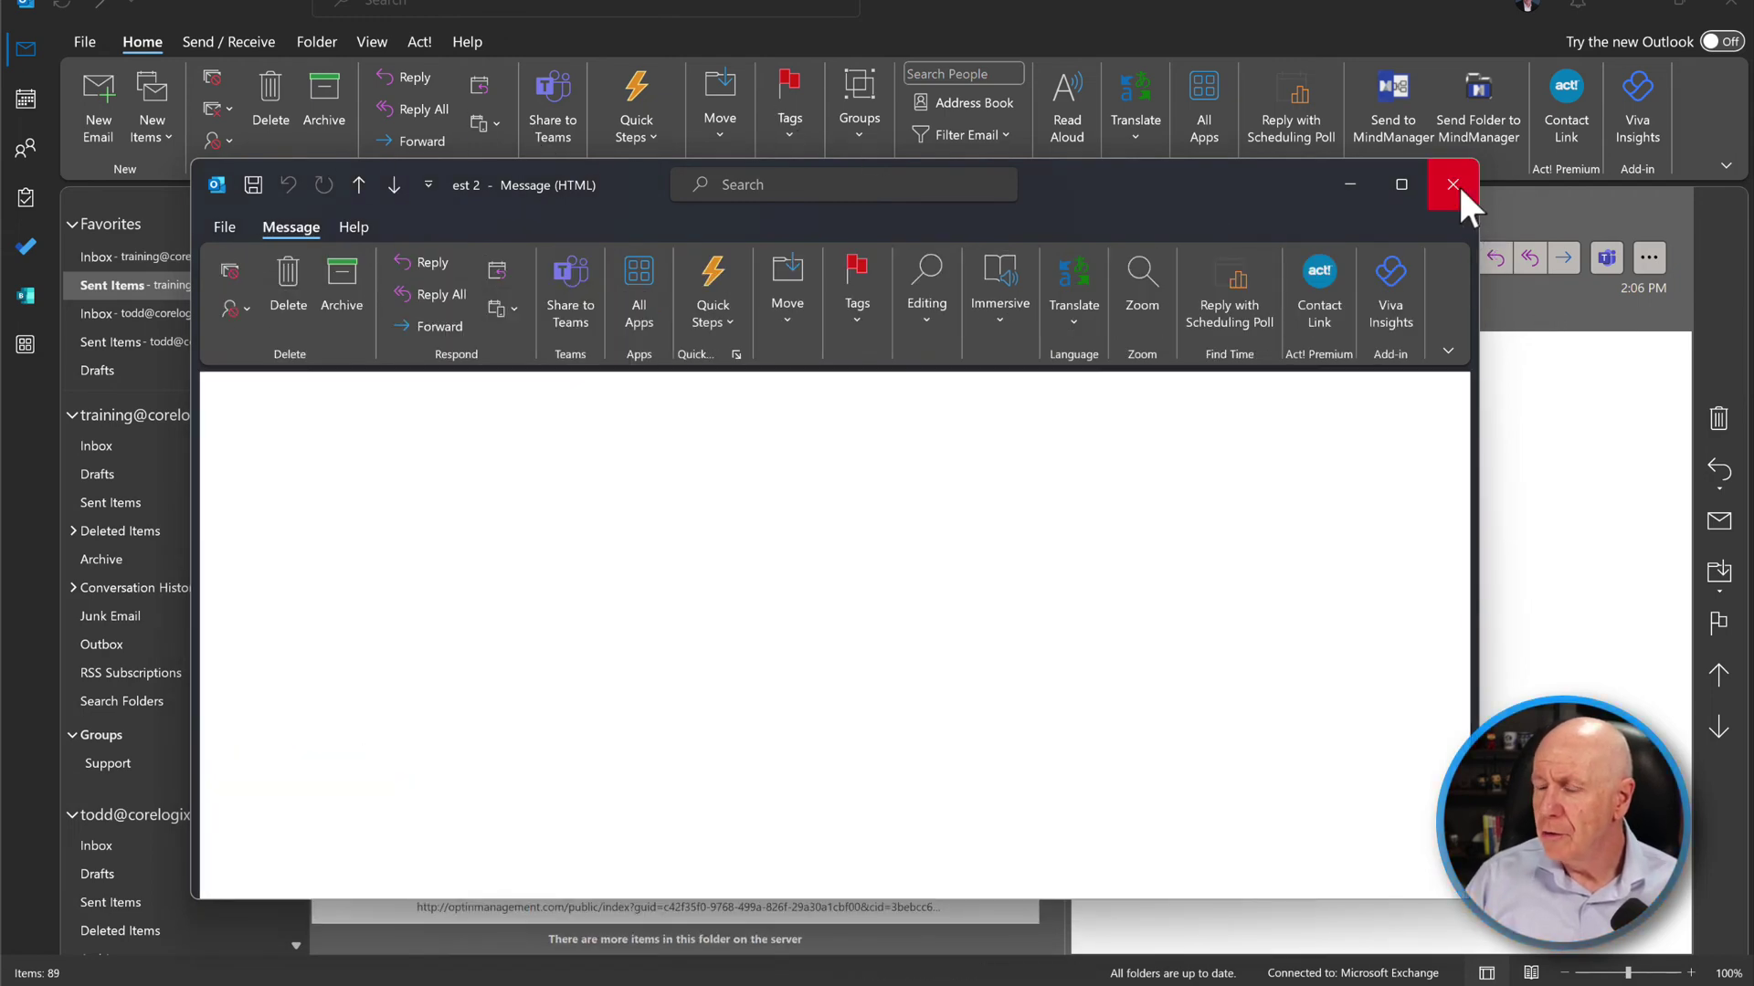
left_click(1450, 183)
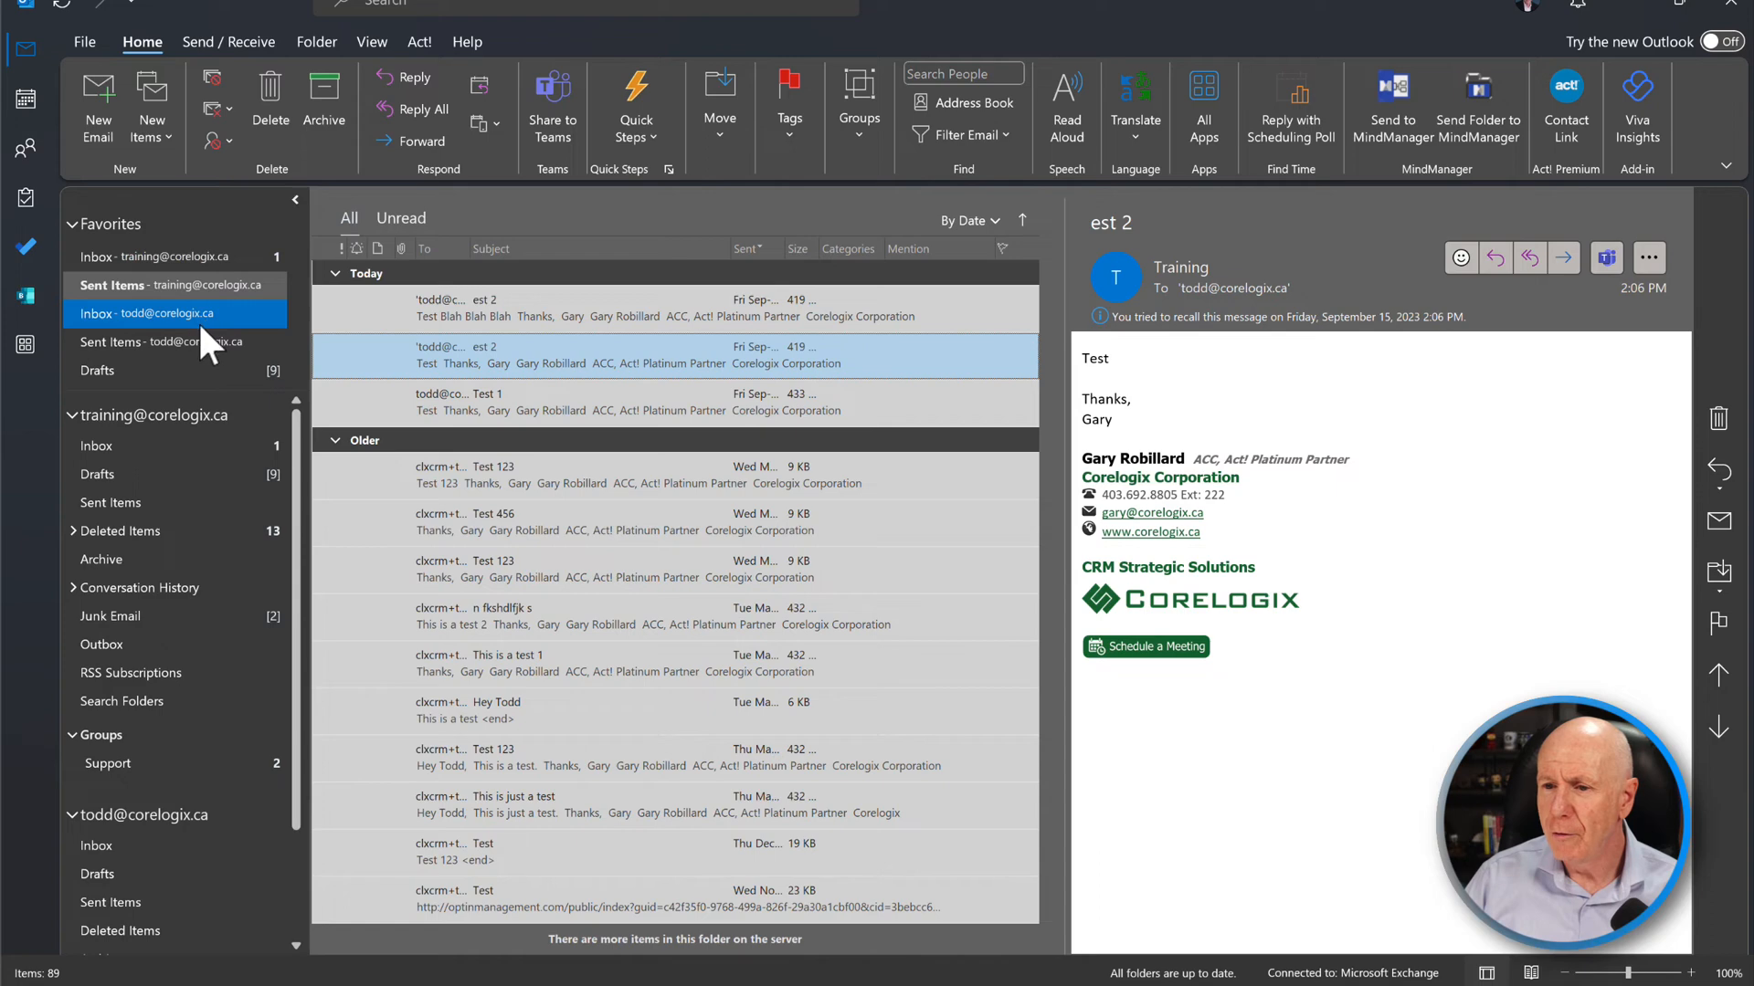
left_click(149, 313)
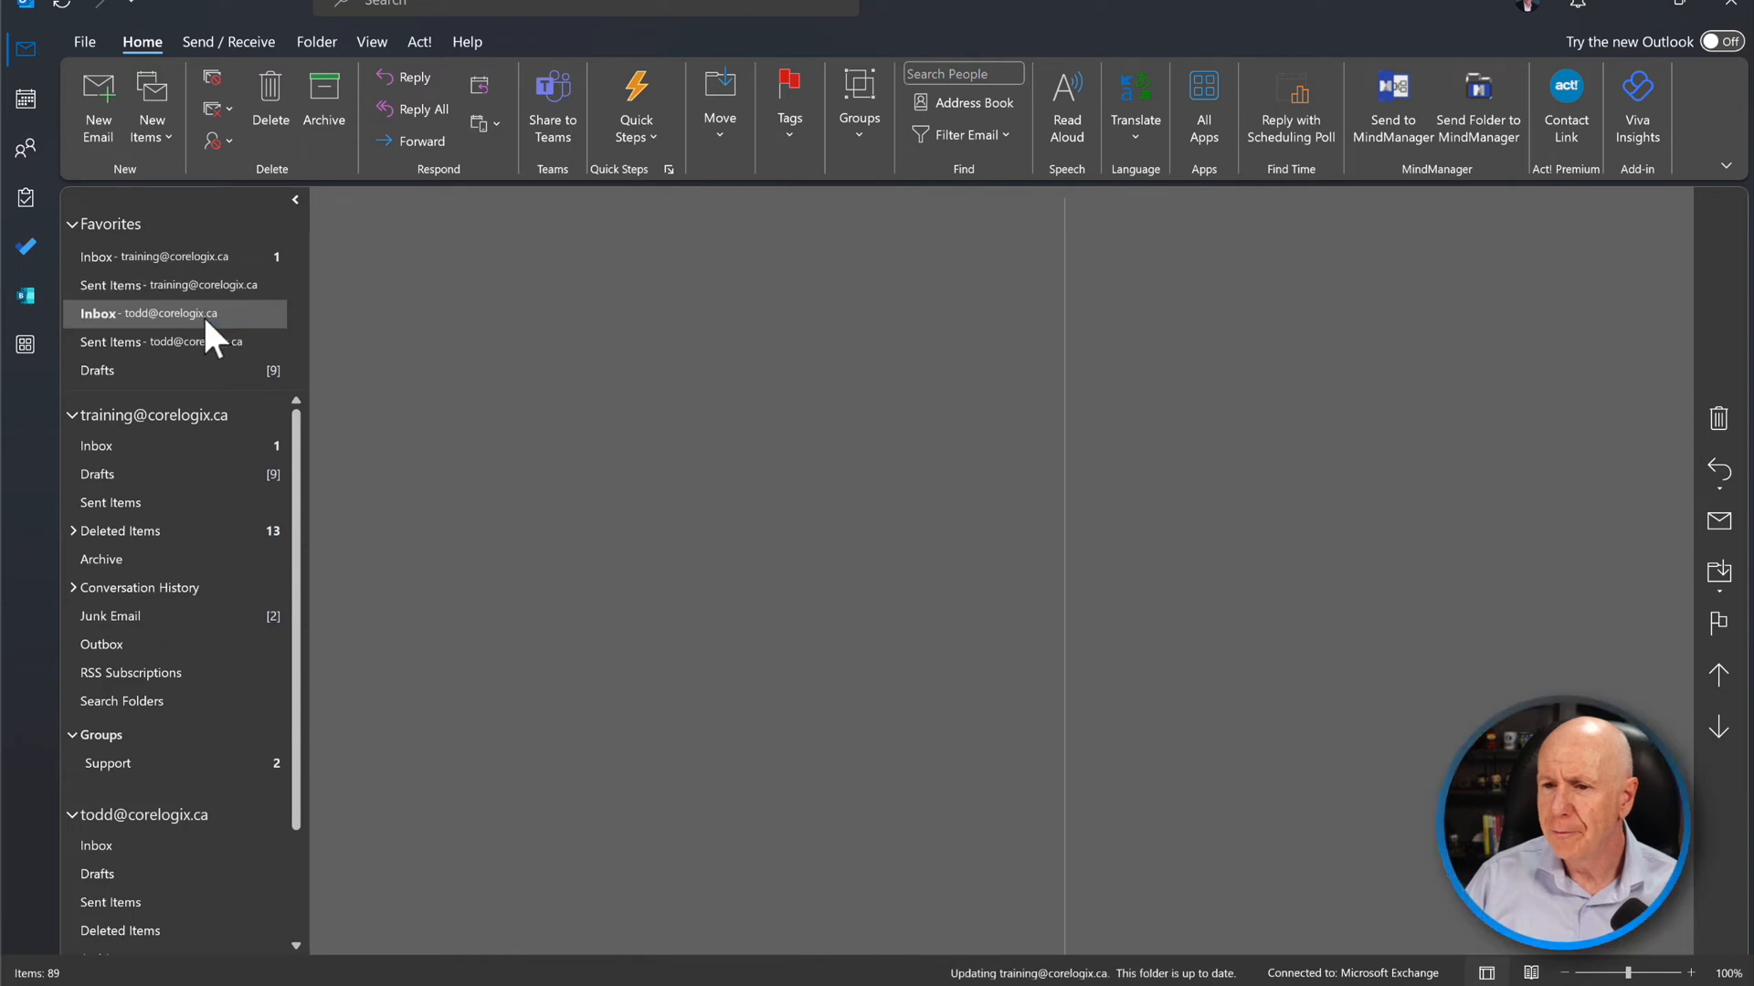
left_click(163, 340)
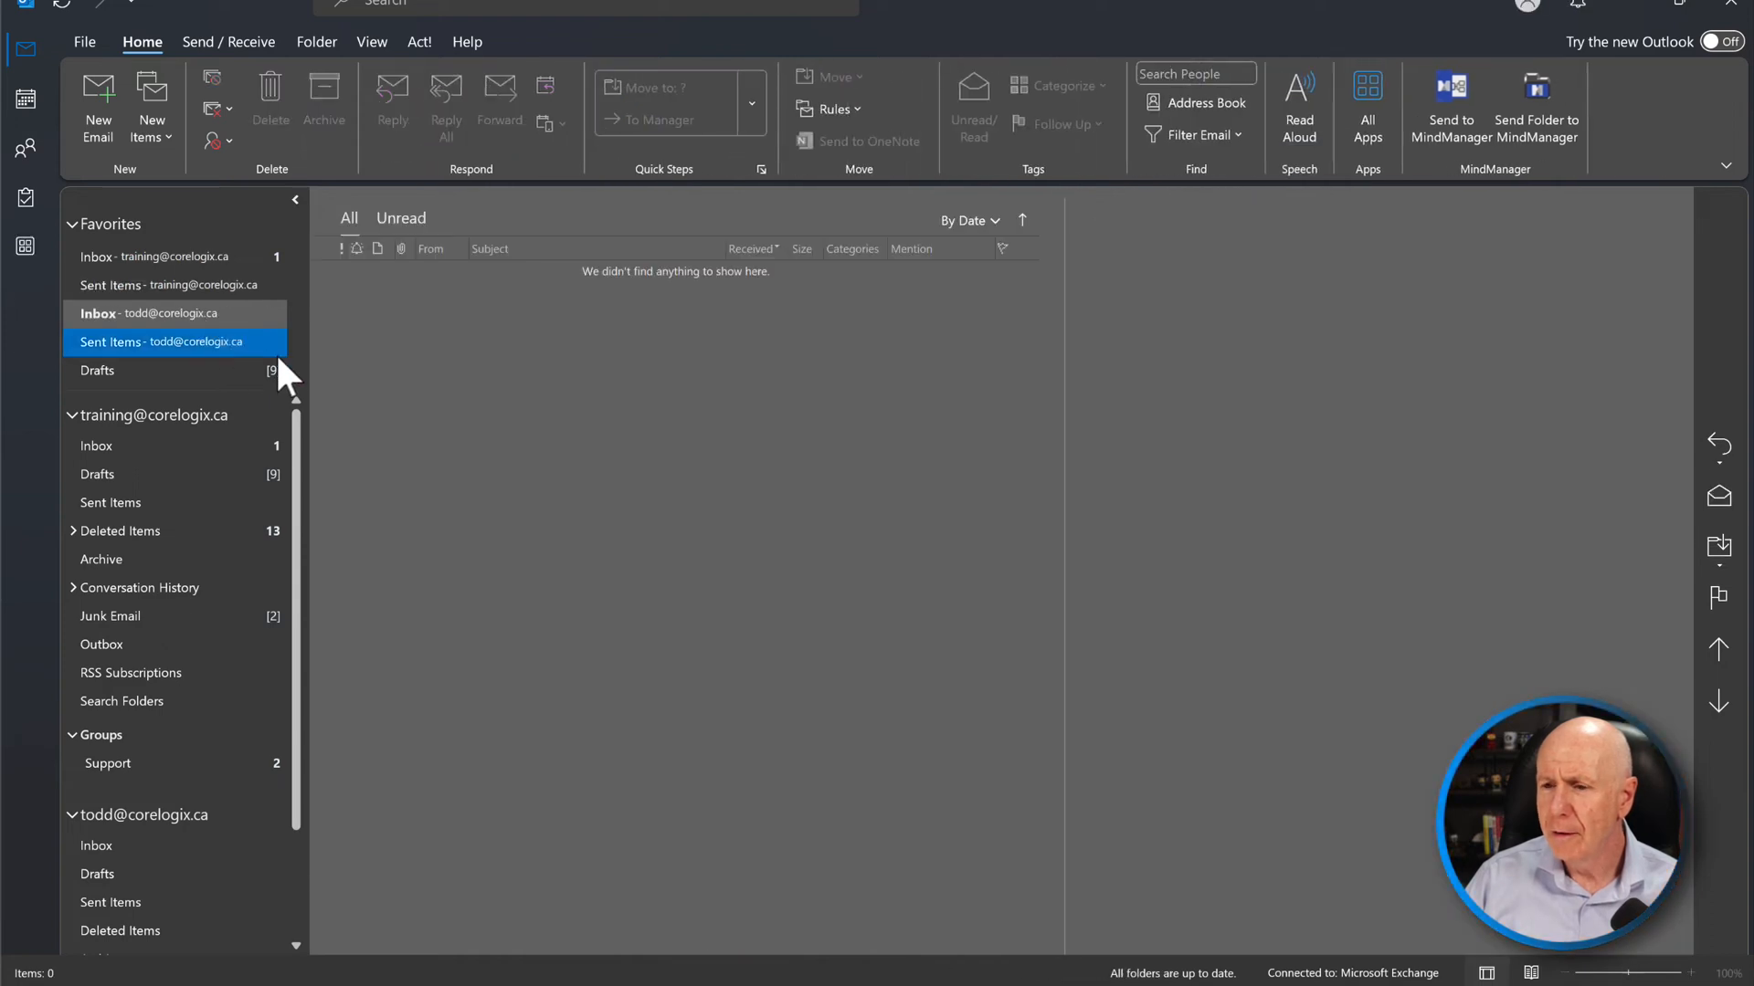
left_click(149, 314)
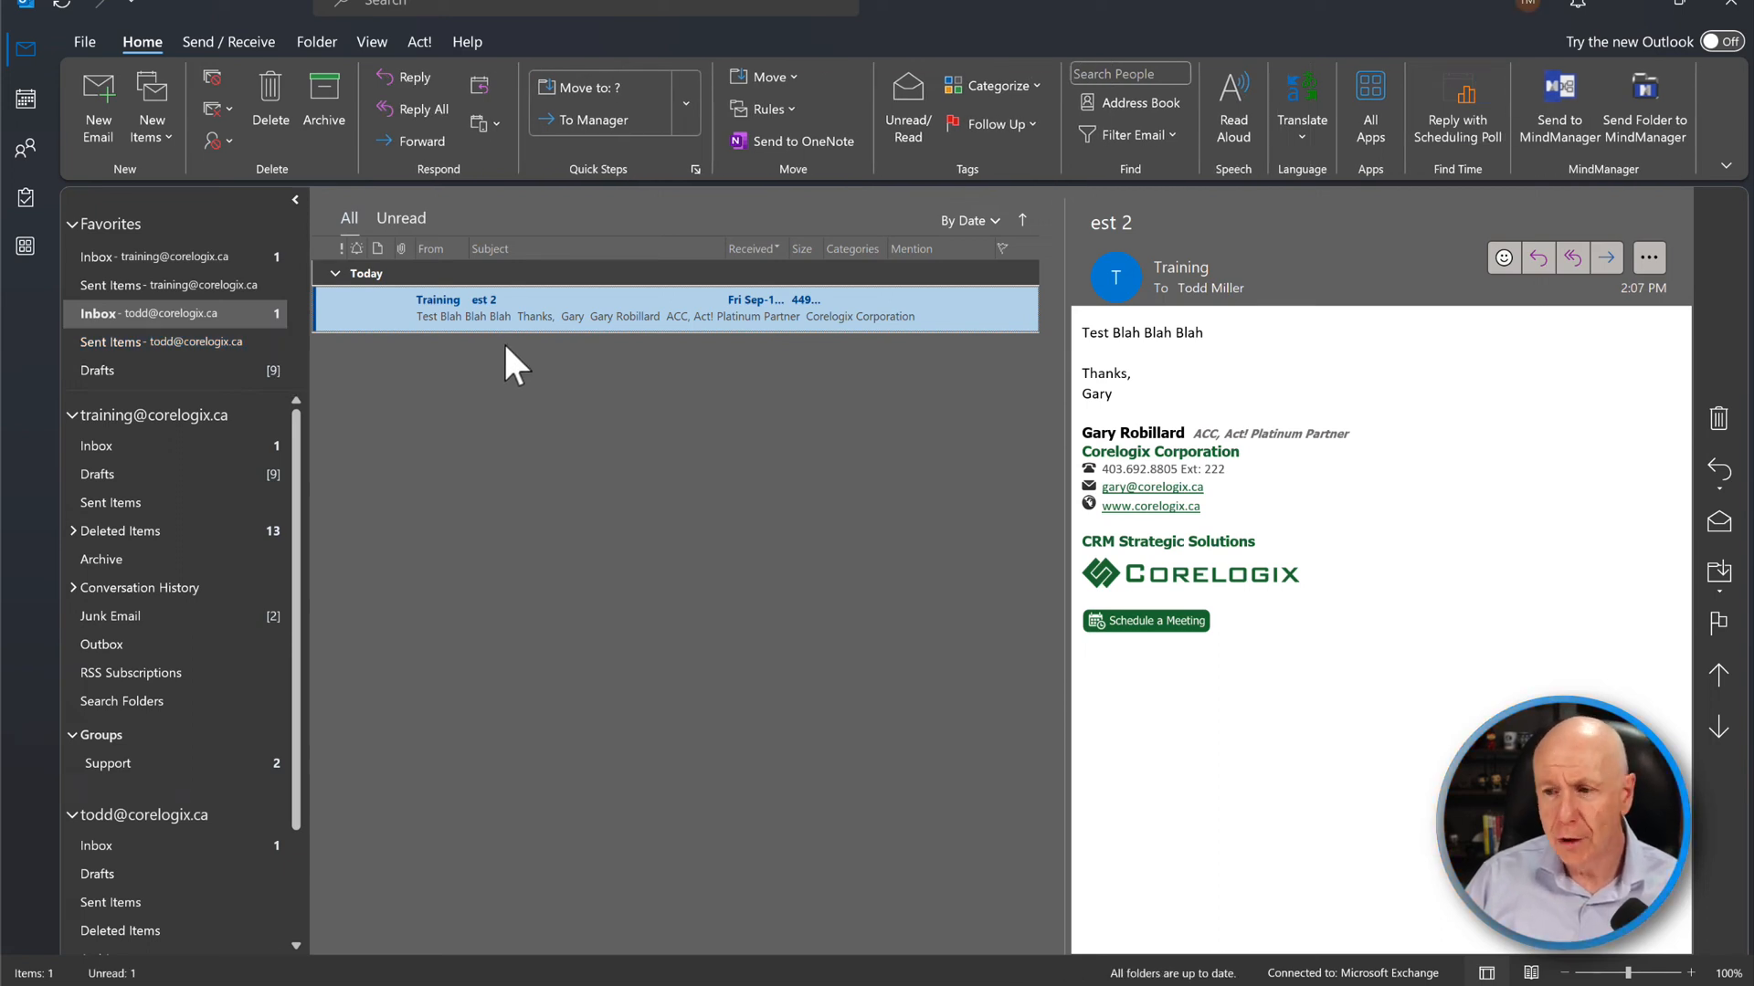
mouse_move(1285, 355)
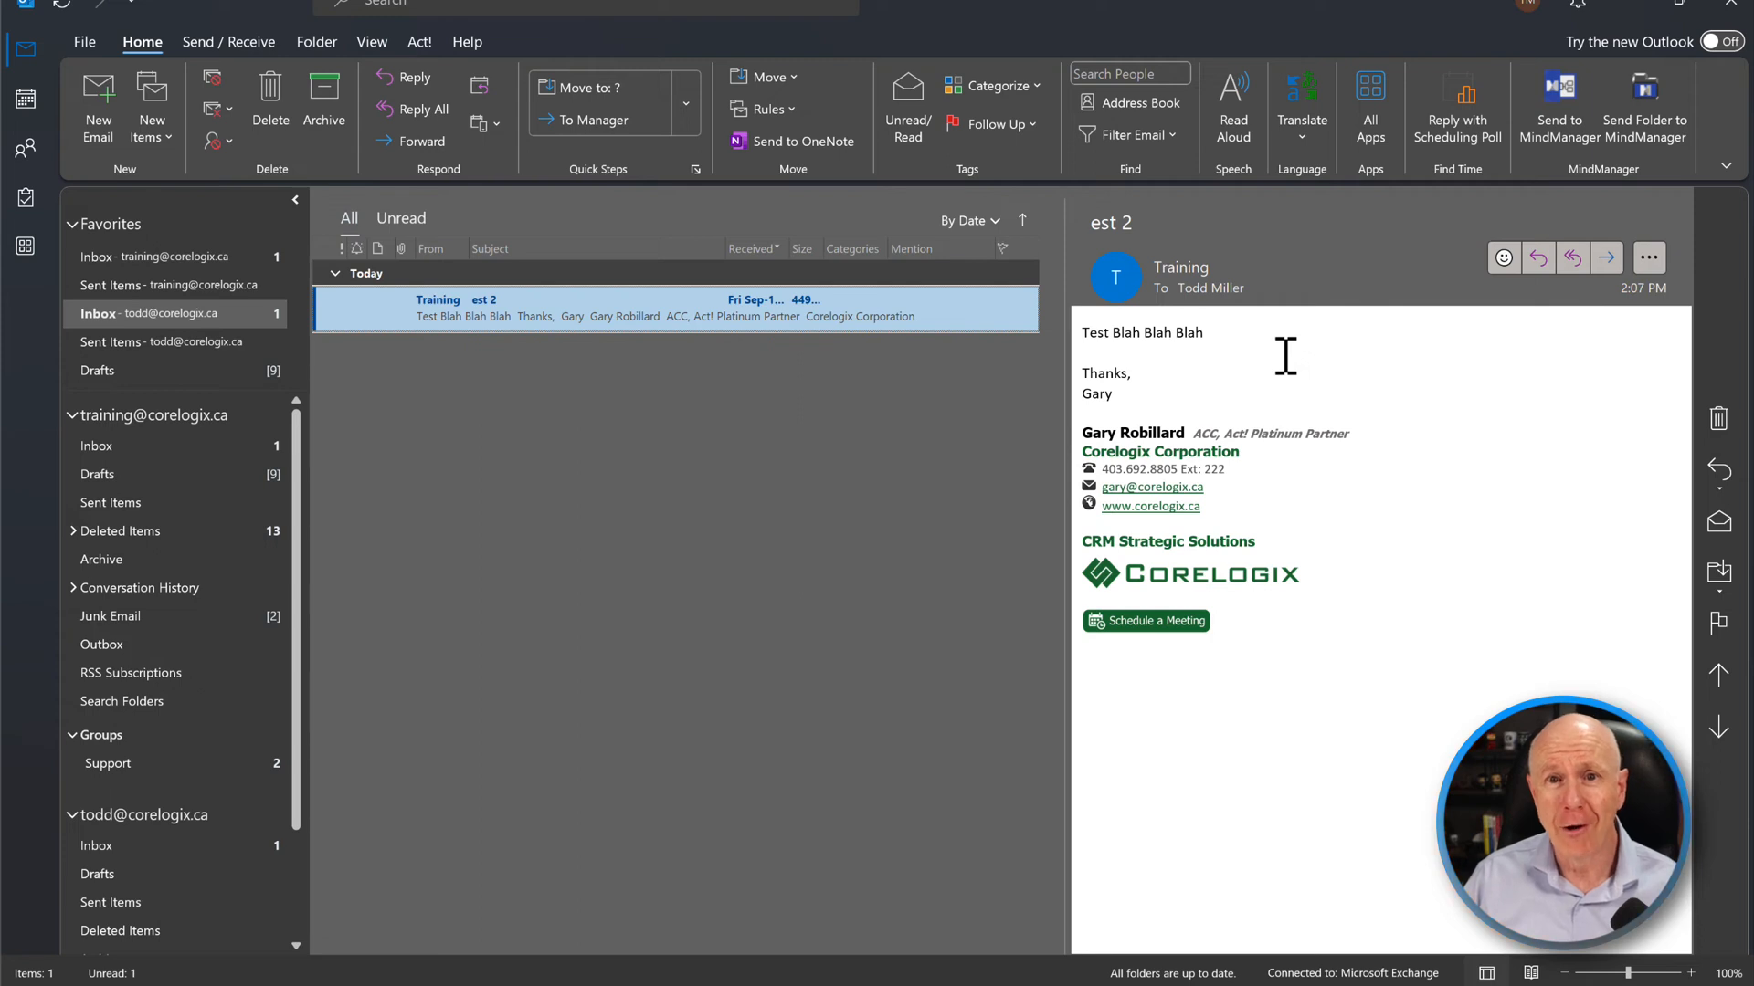
mouse_move(453, 380)
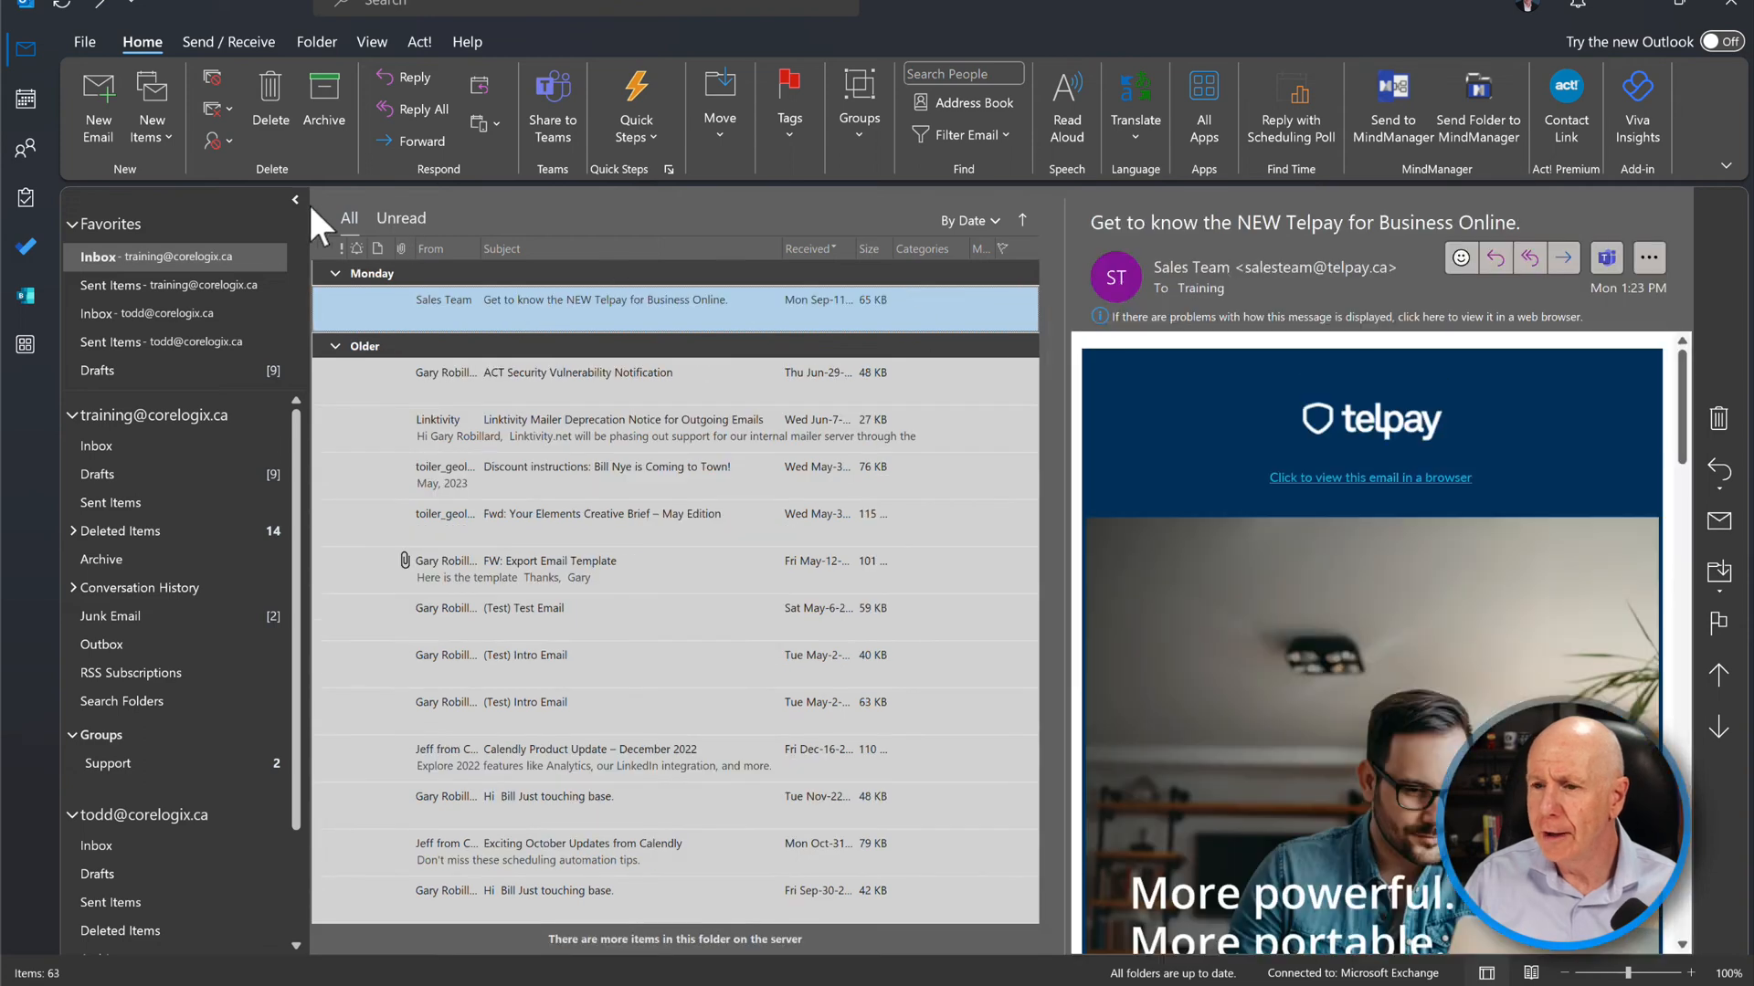
- Write an email to the clx Gmail address with subject and body 'New test'
left_click(97, 106)
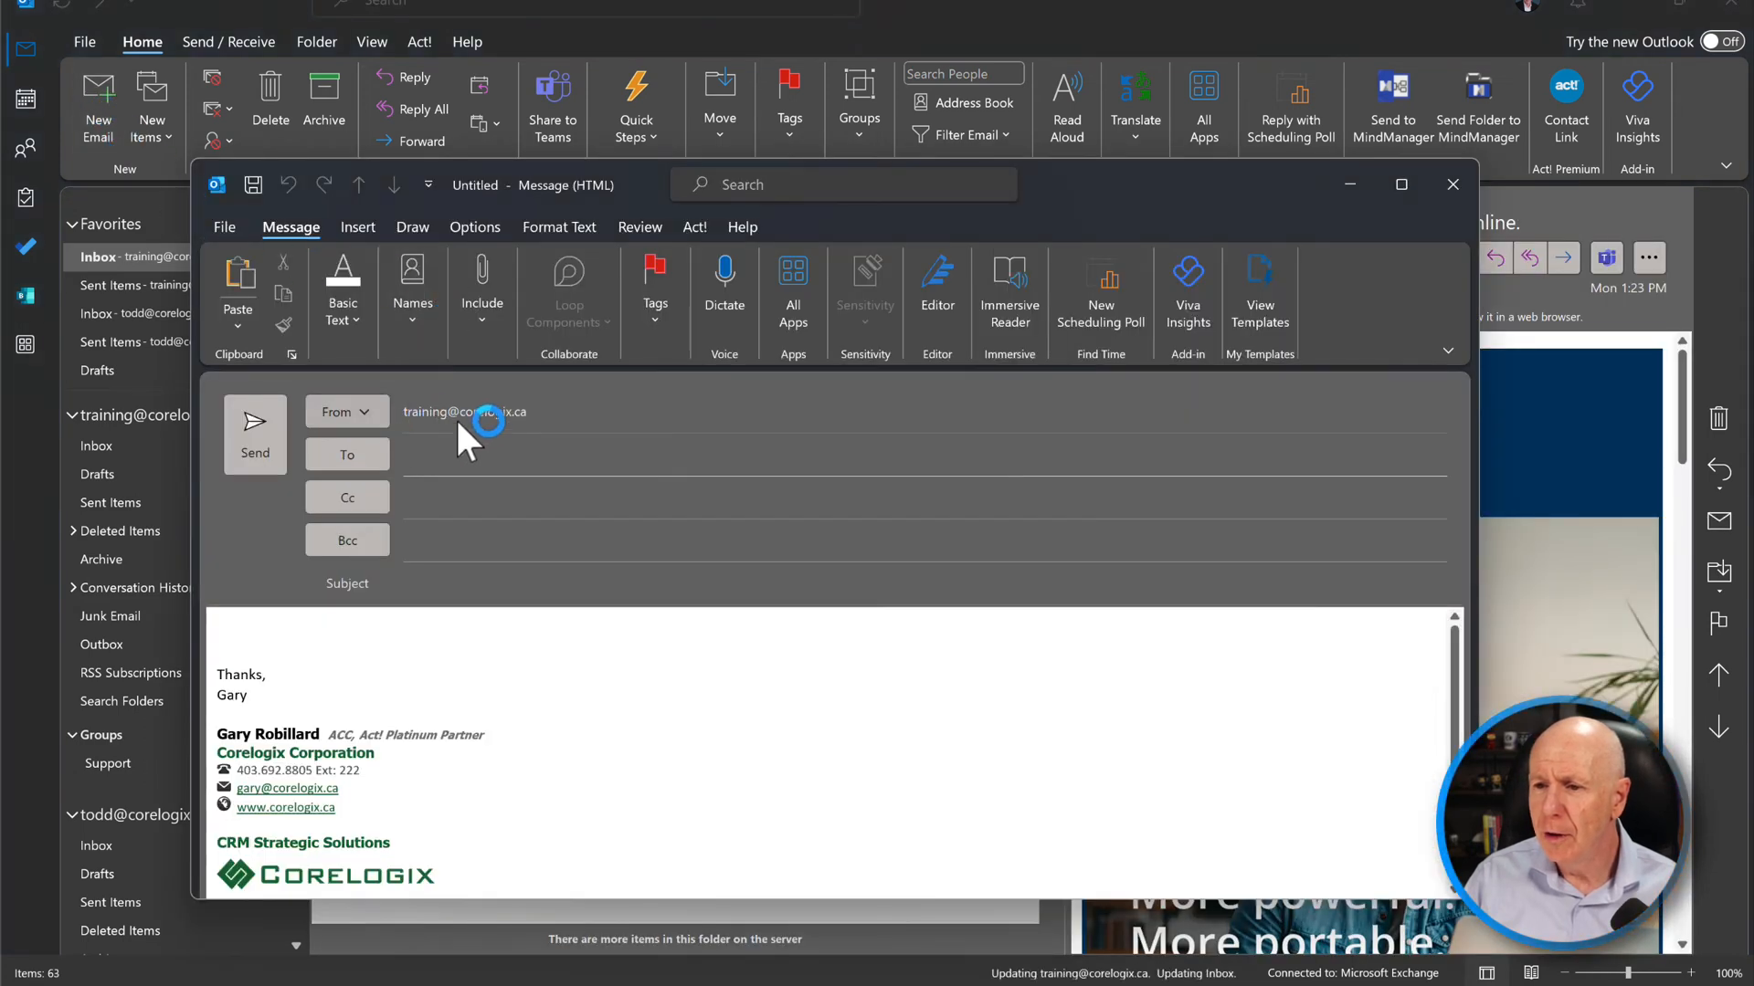
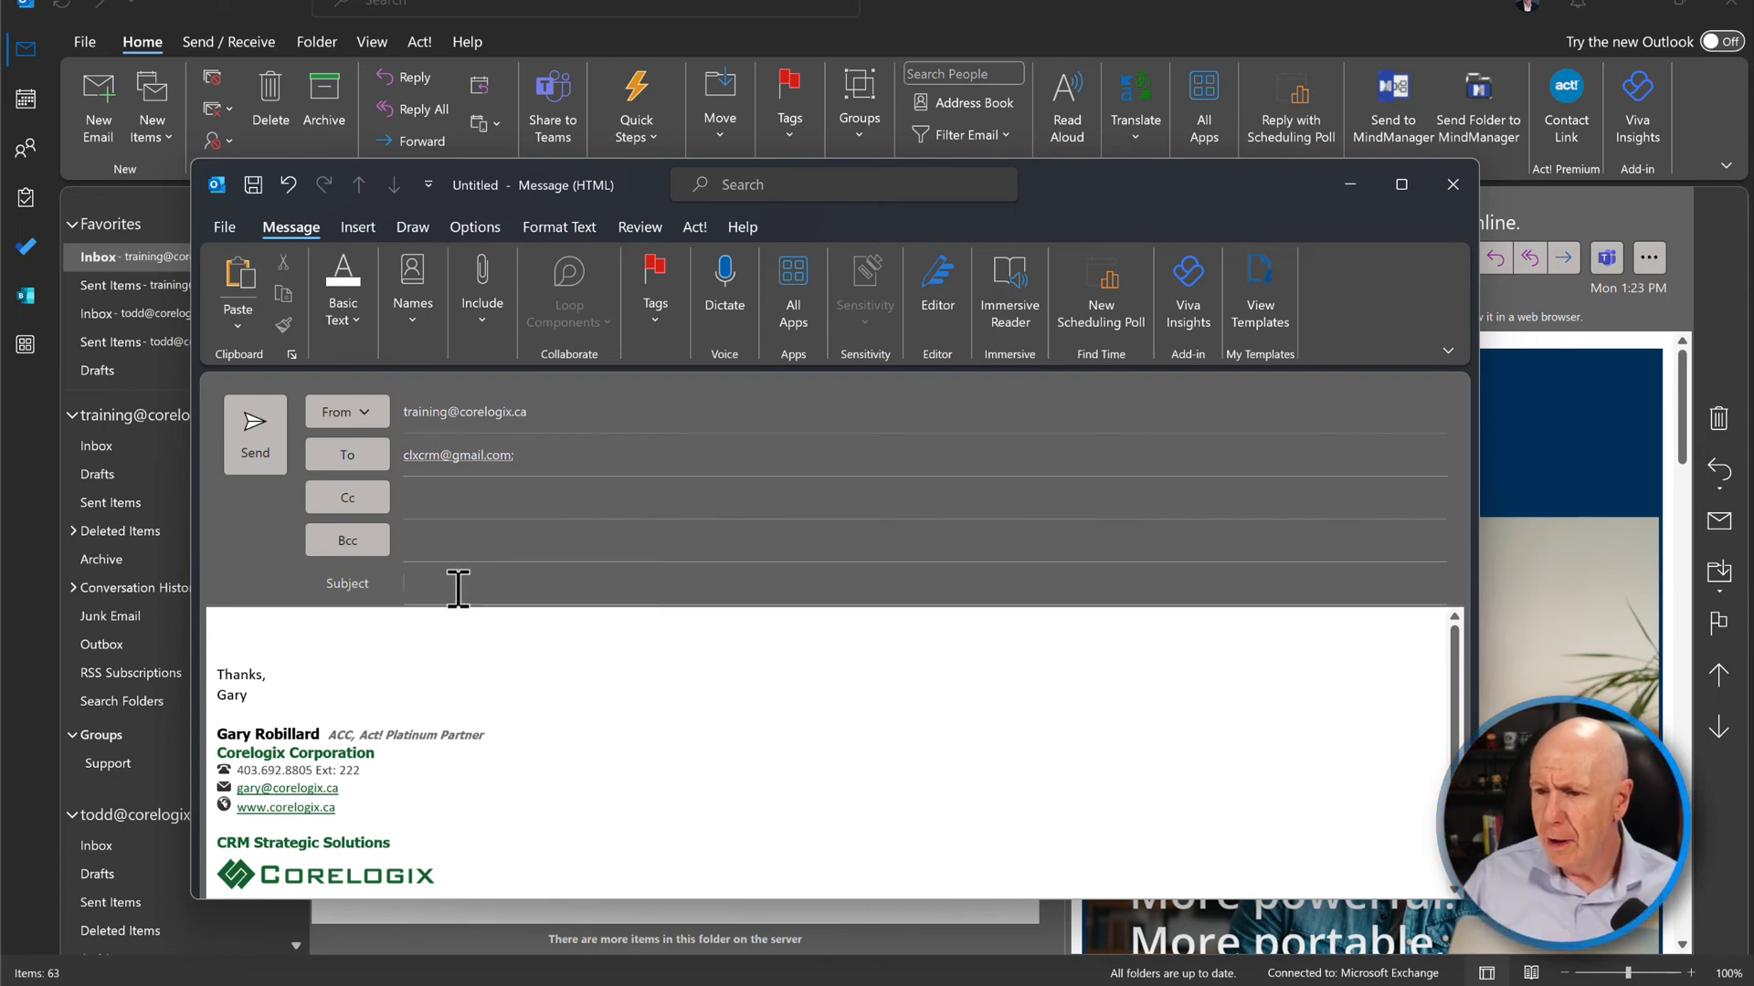
type("New")
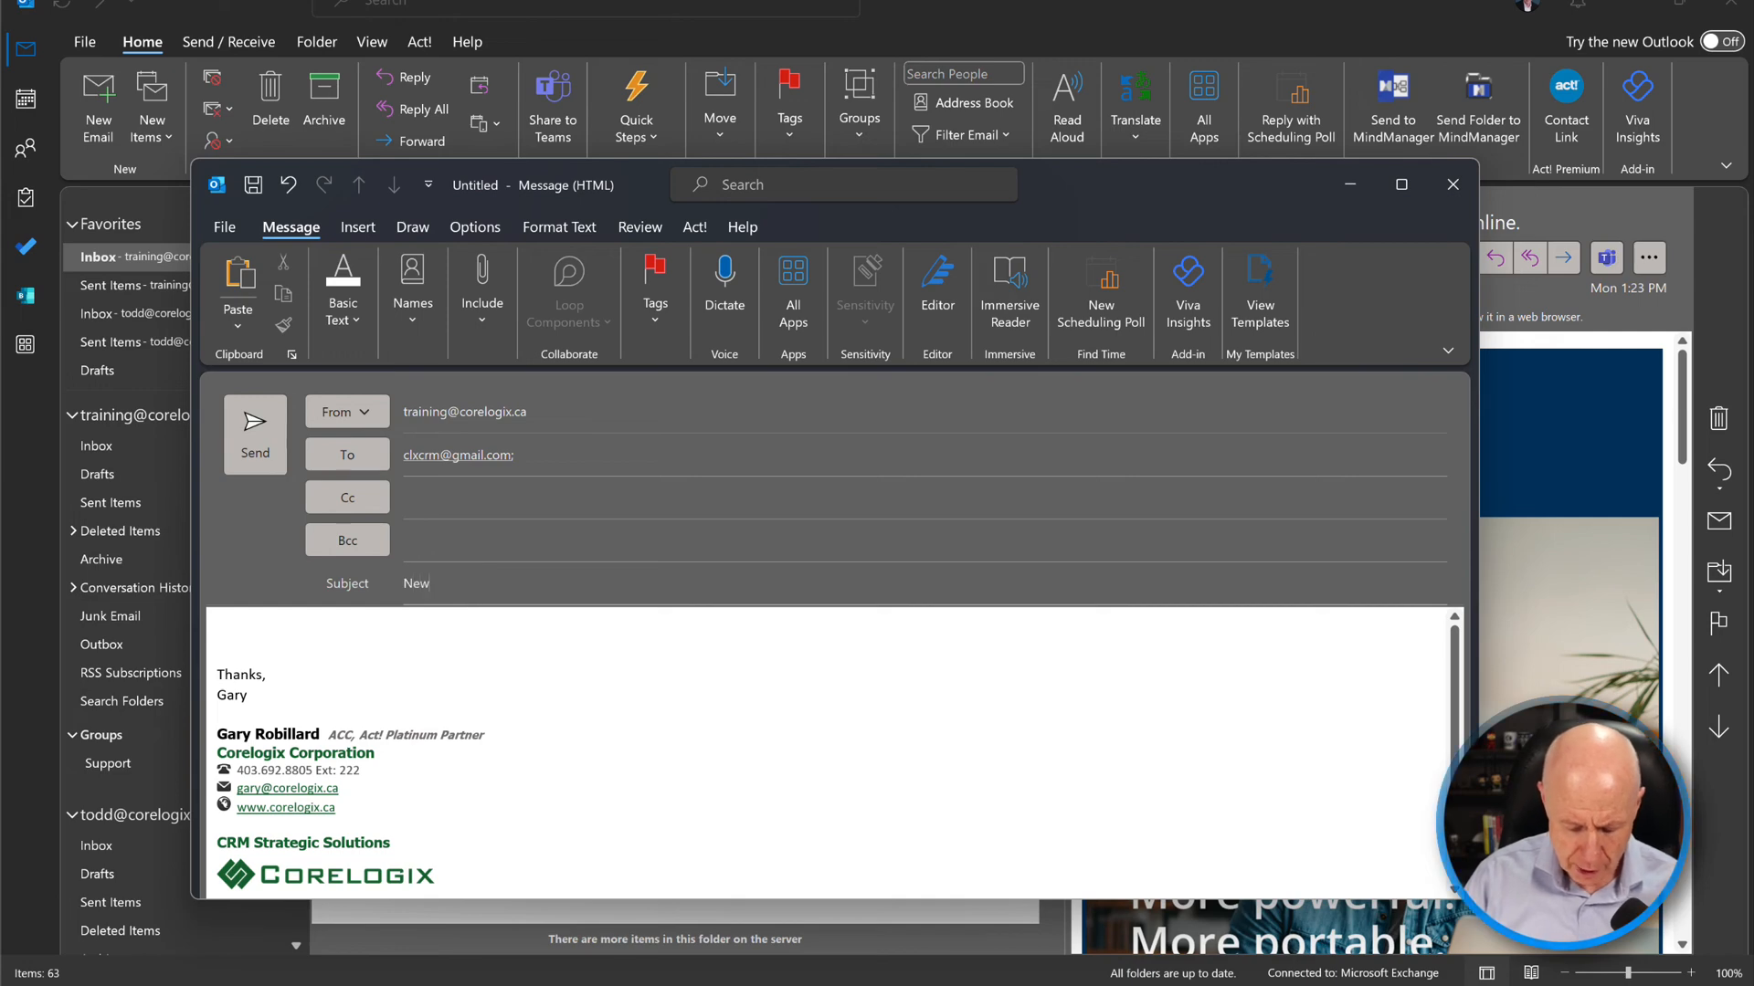
type("test")
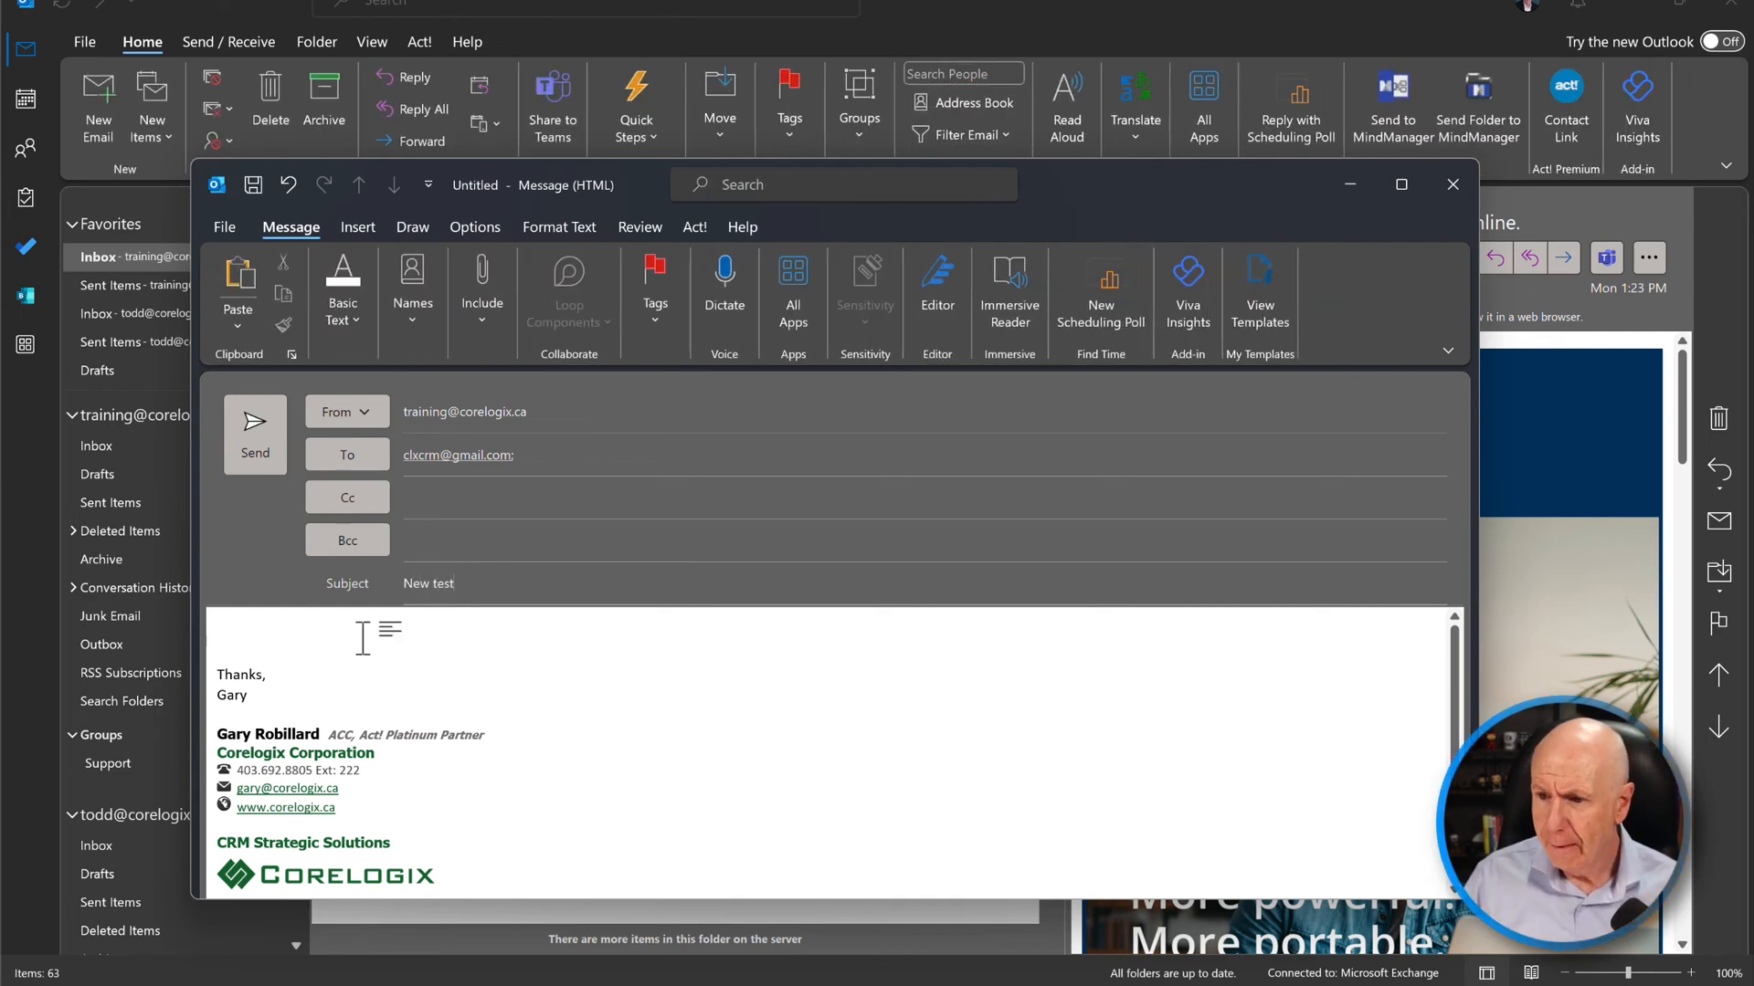
type("New")
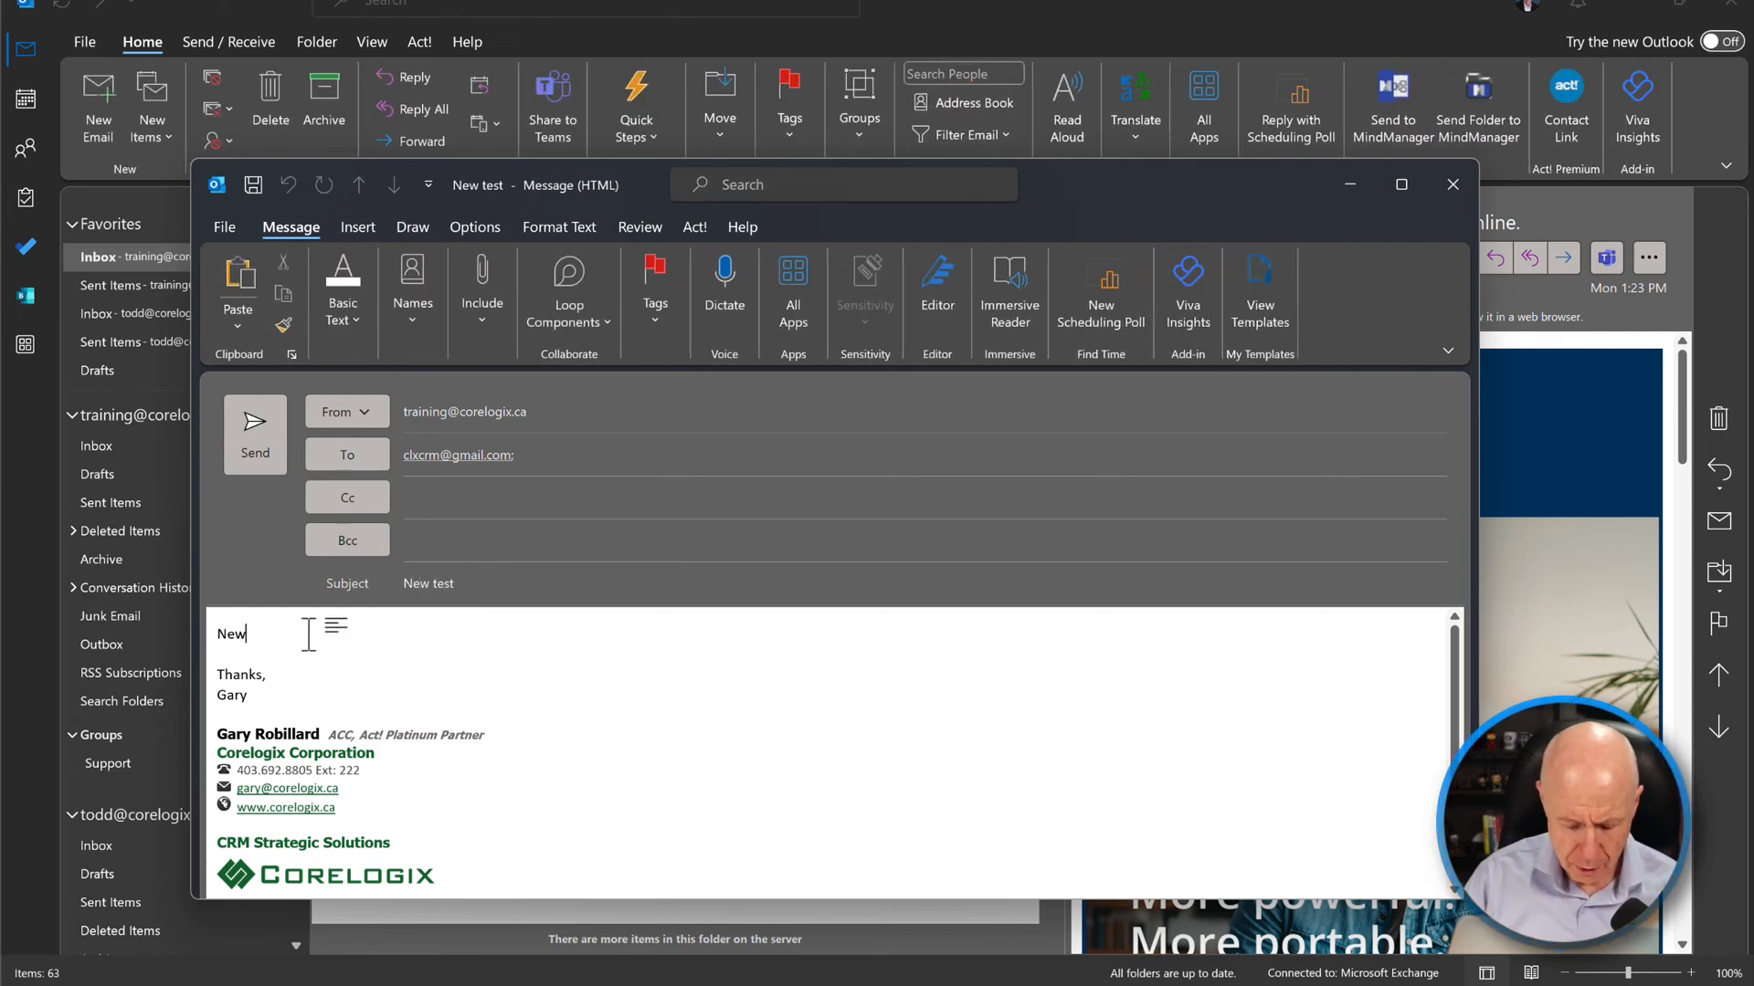
type("test")
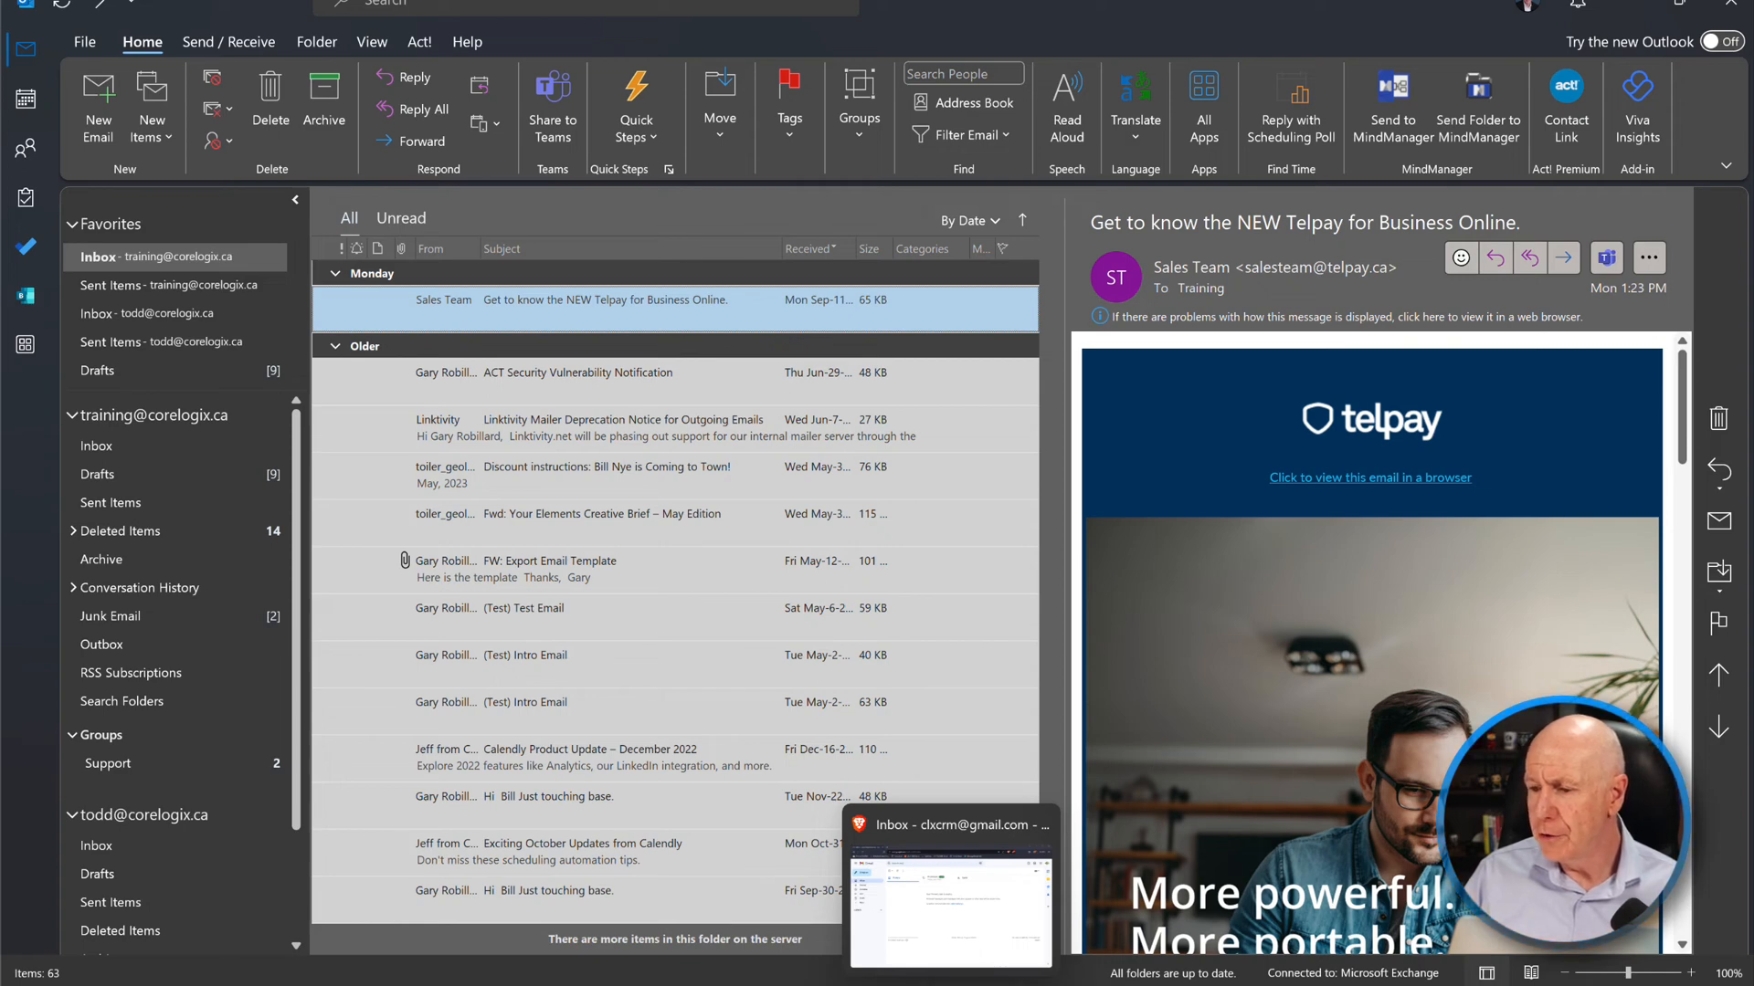
left_click(948, 895)
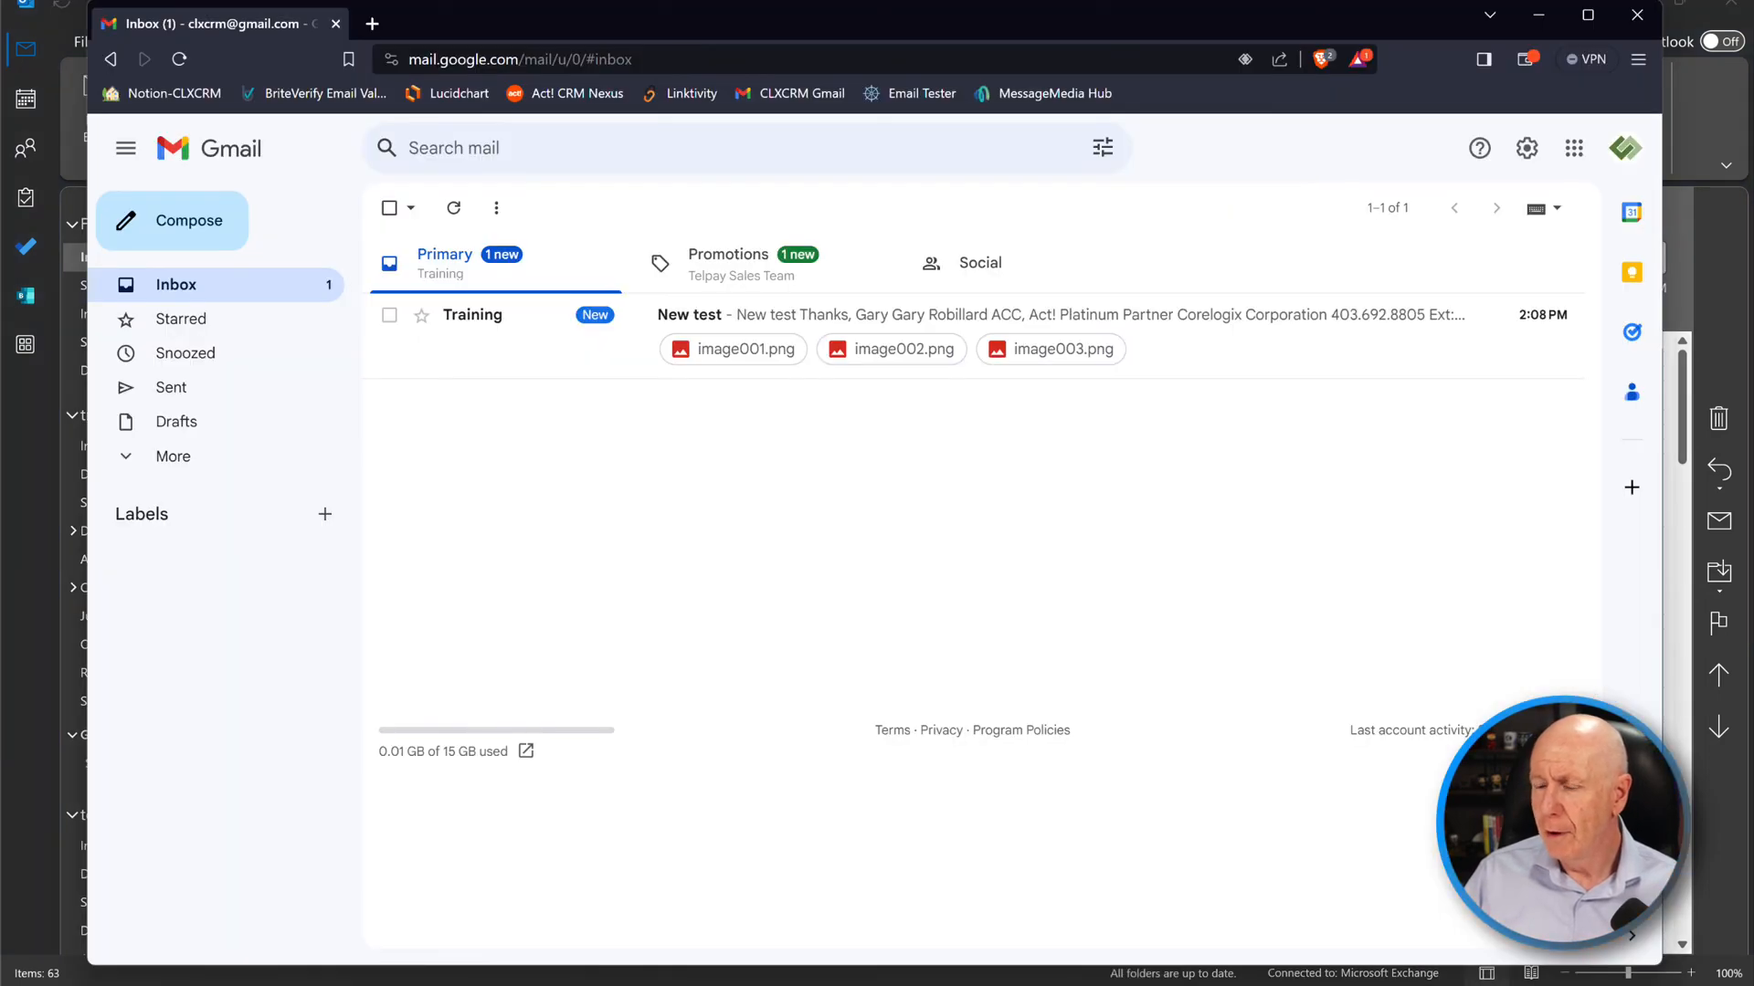
mouse_move(542, 386)
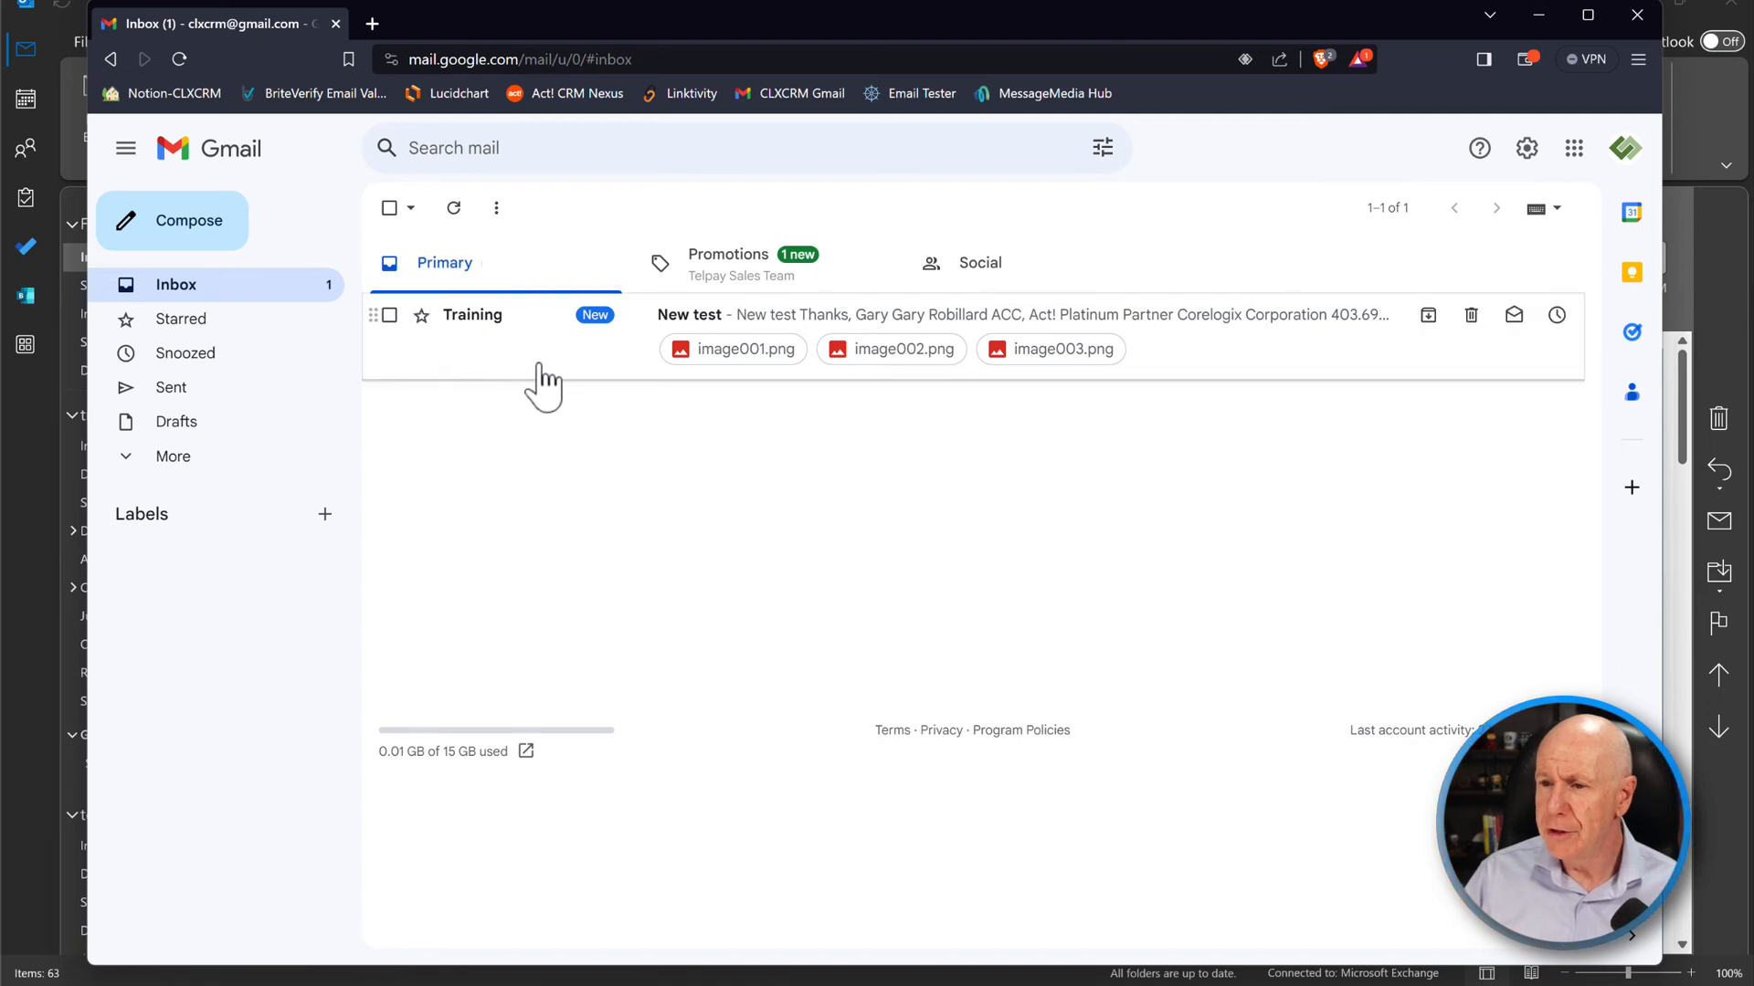
mouse_move(467, 462)
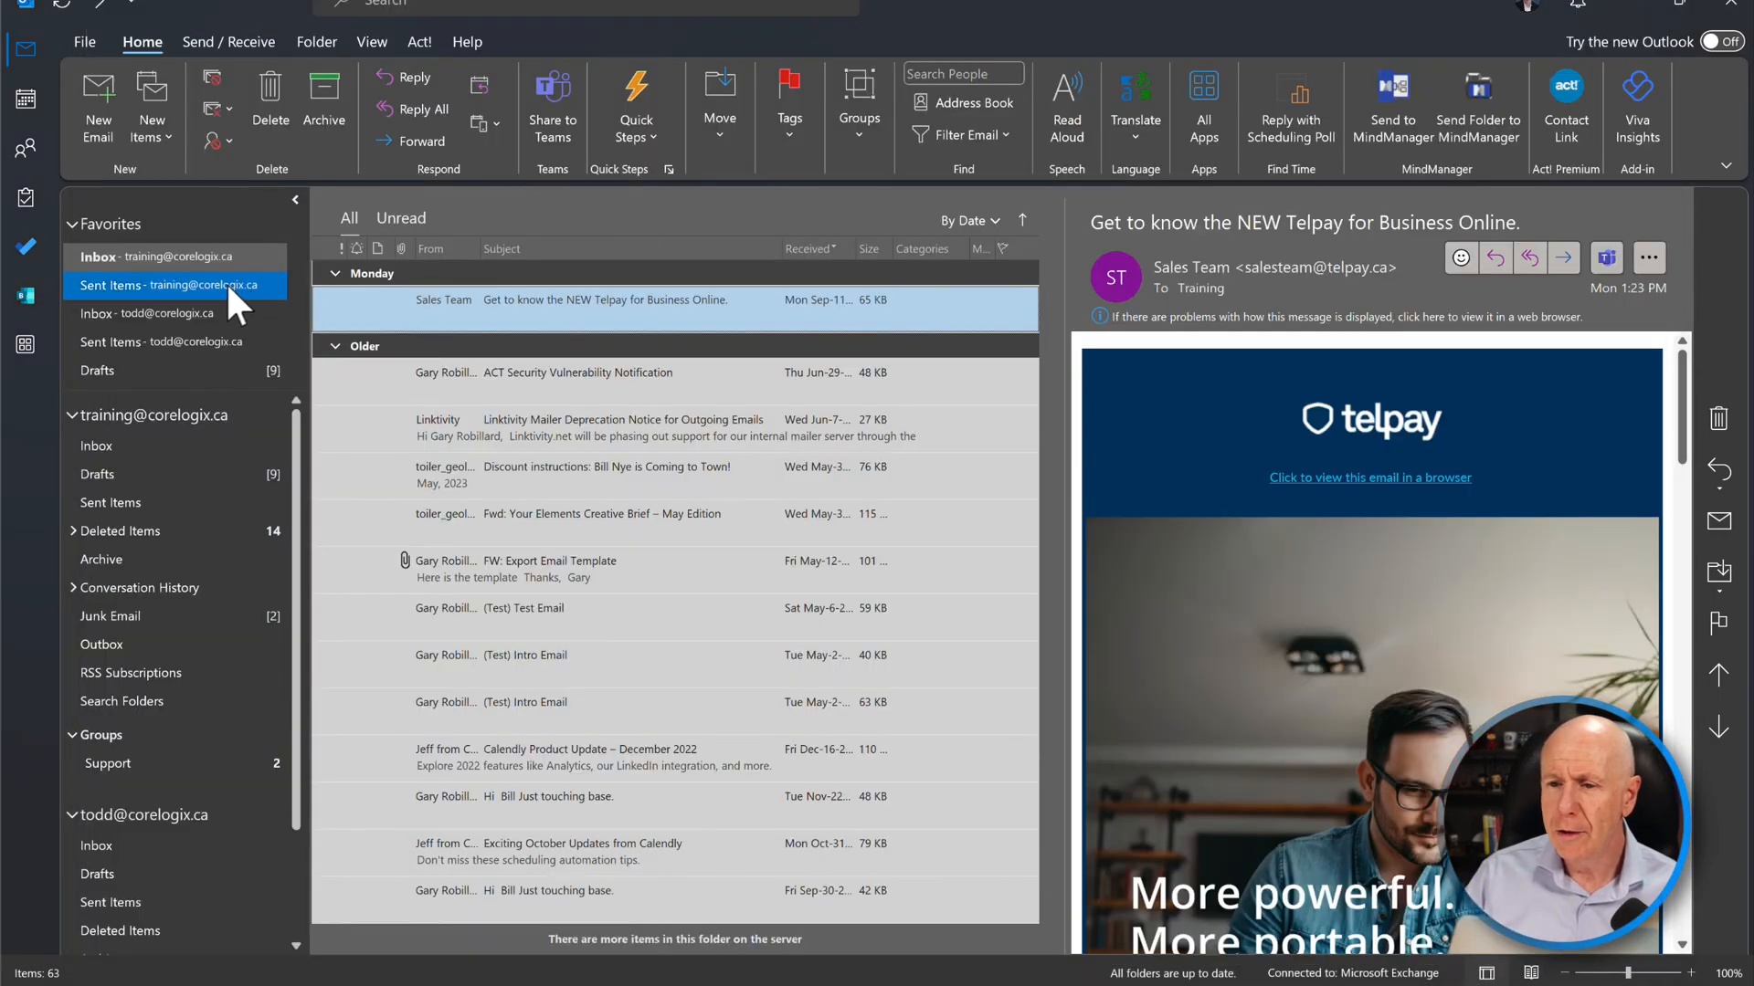
- Recall the sent New test email by deleting unread copies, then close the message
left_click(174, 286)
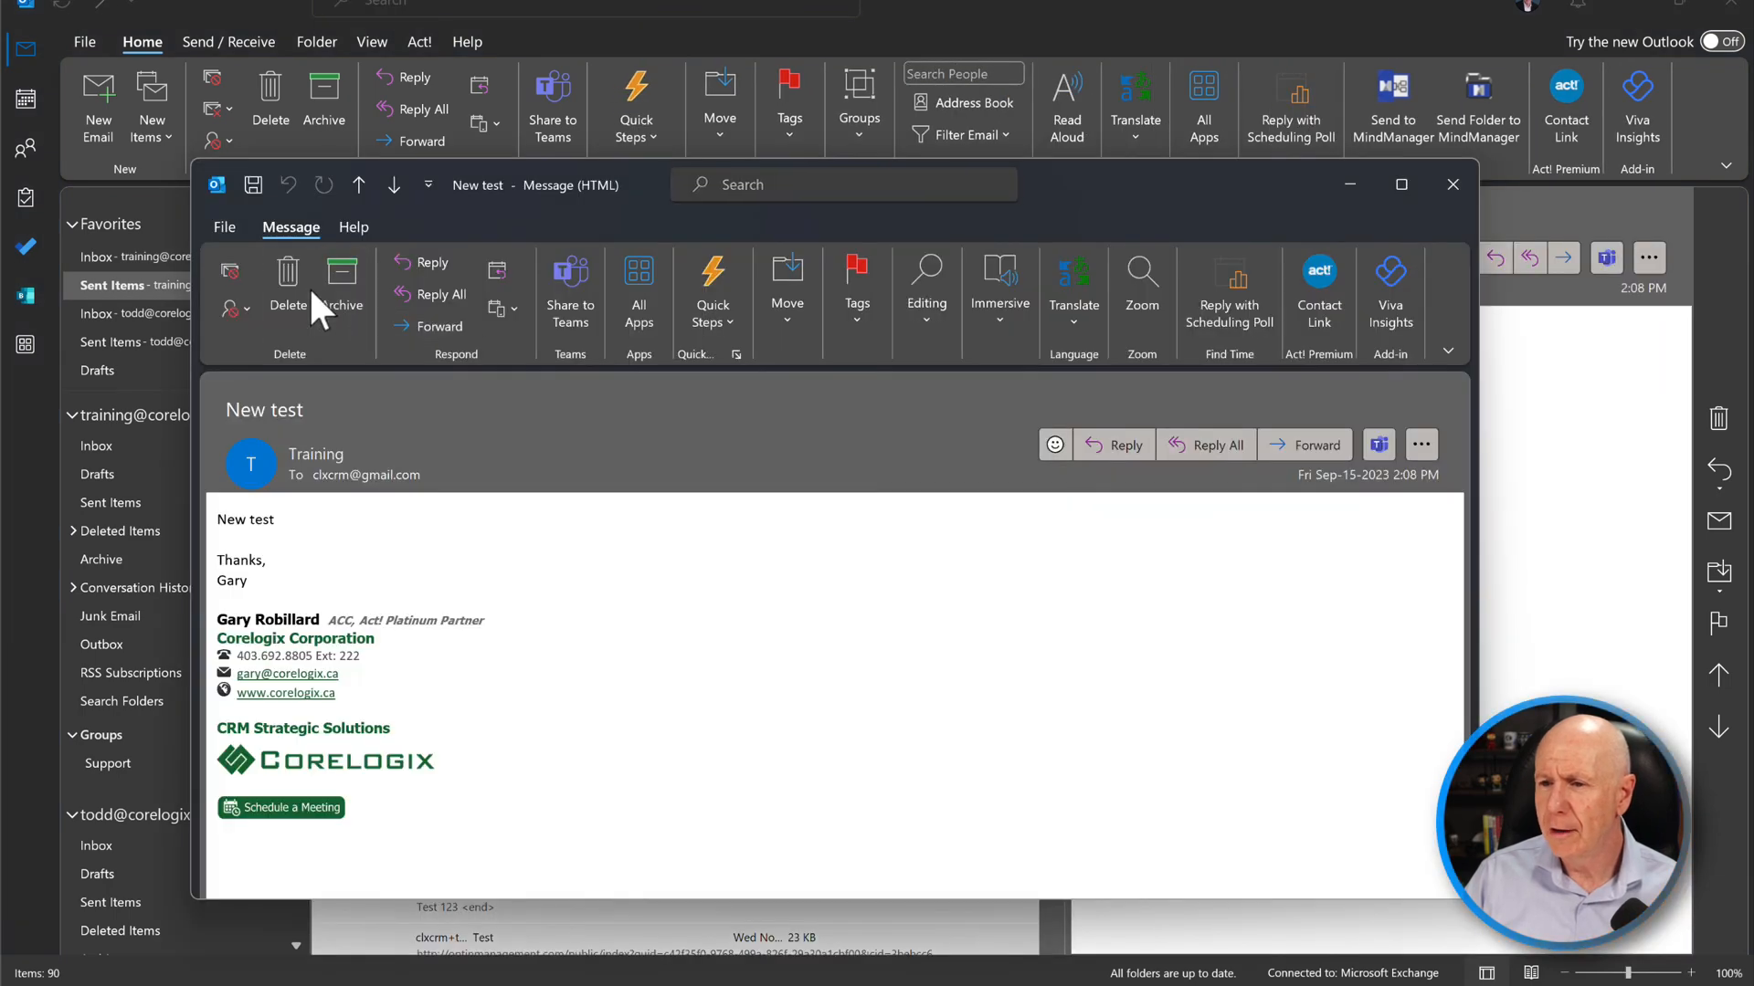
left_click(223, 227)
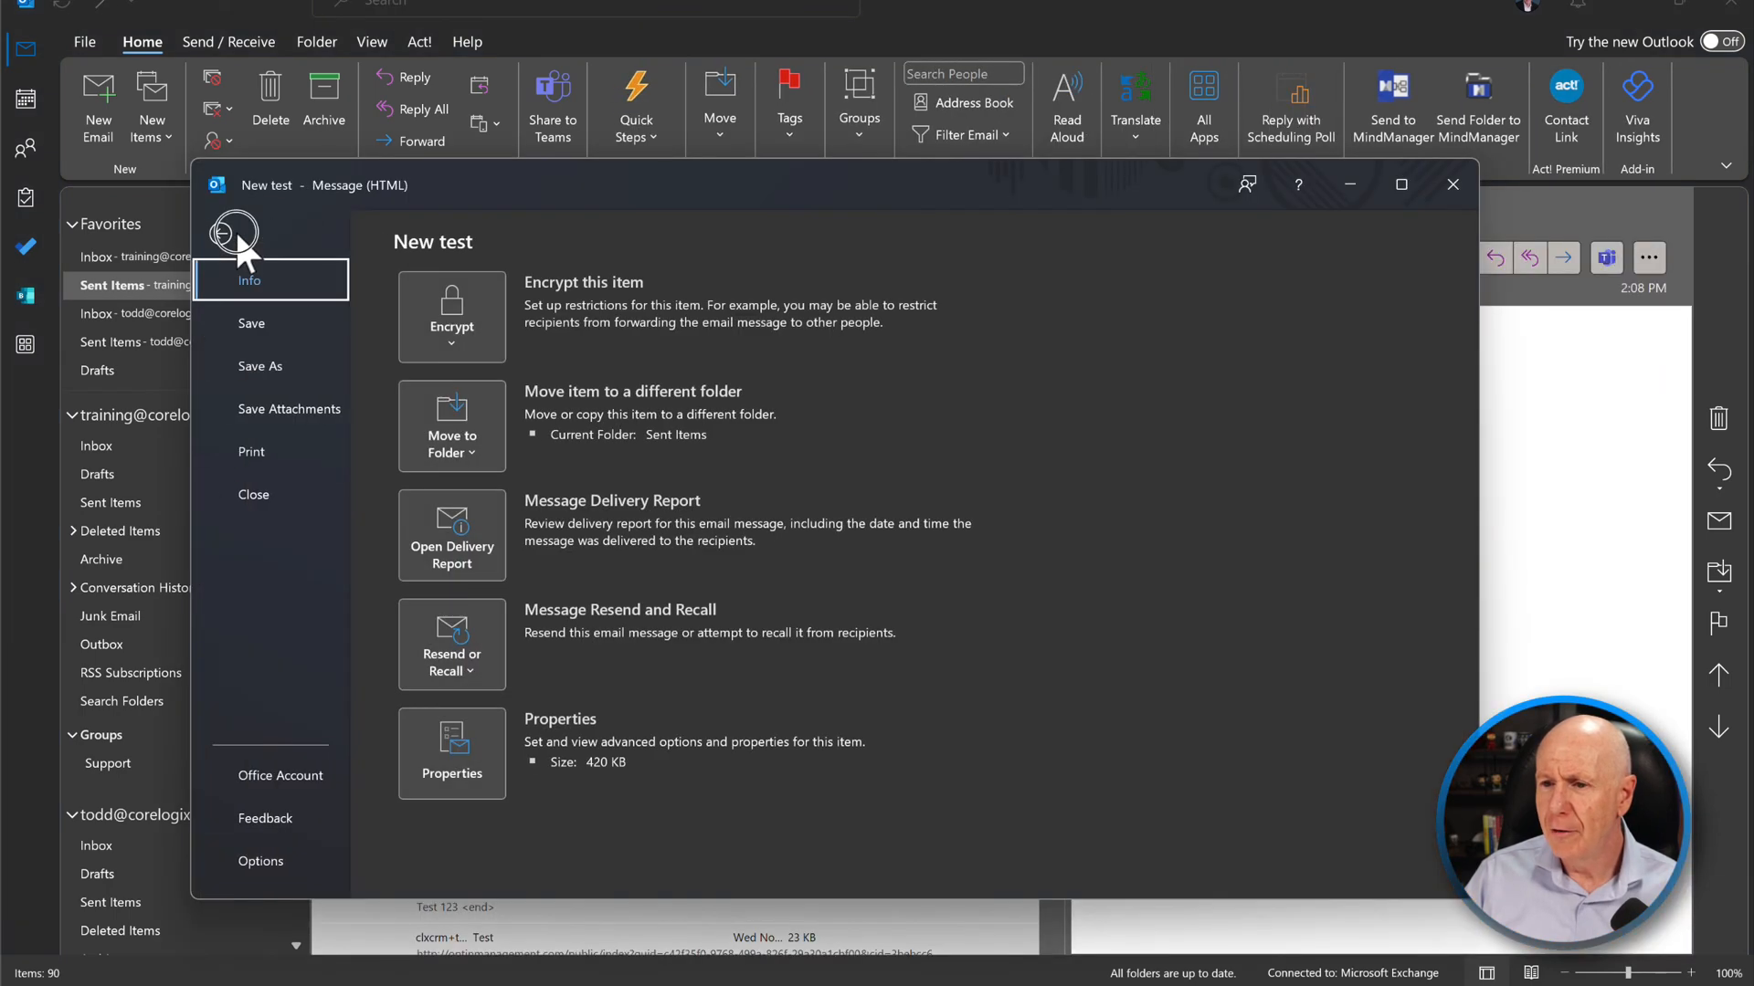
left_click(450, 644)
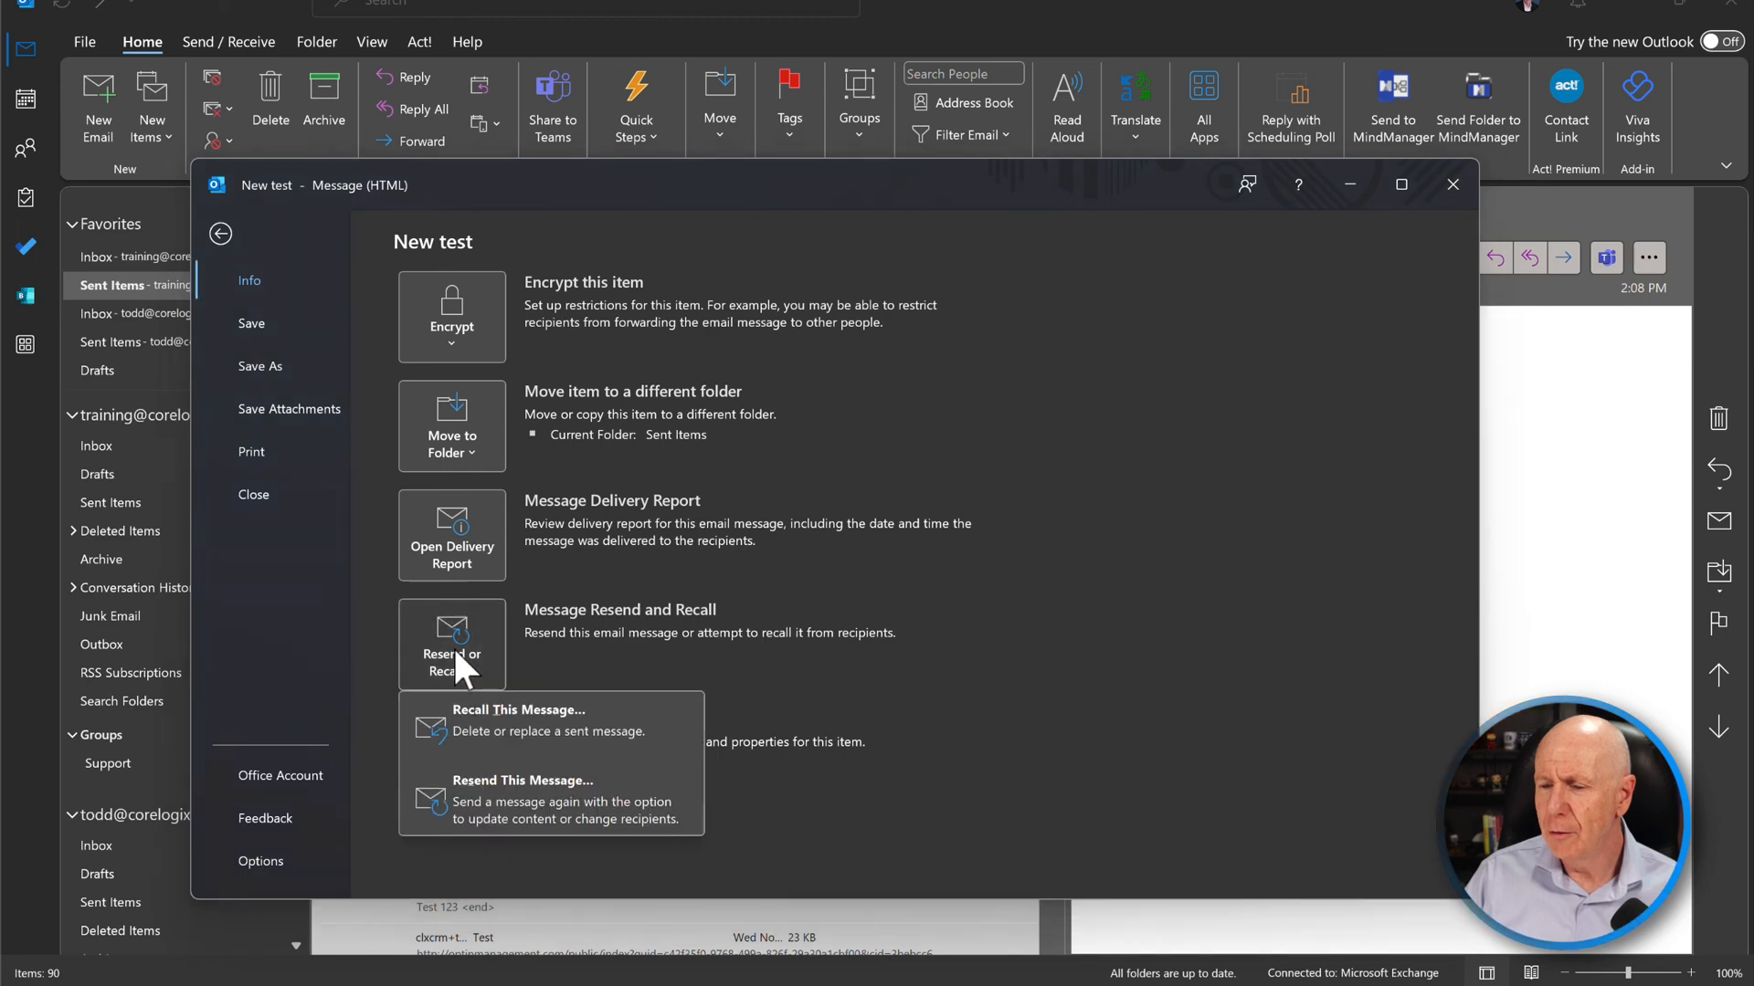
mouse_move(520, 732)
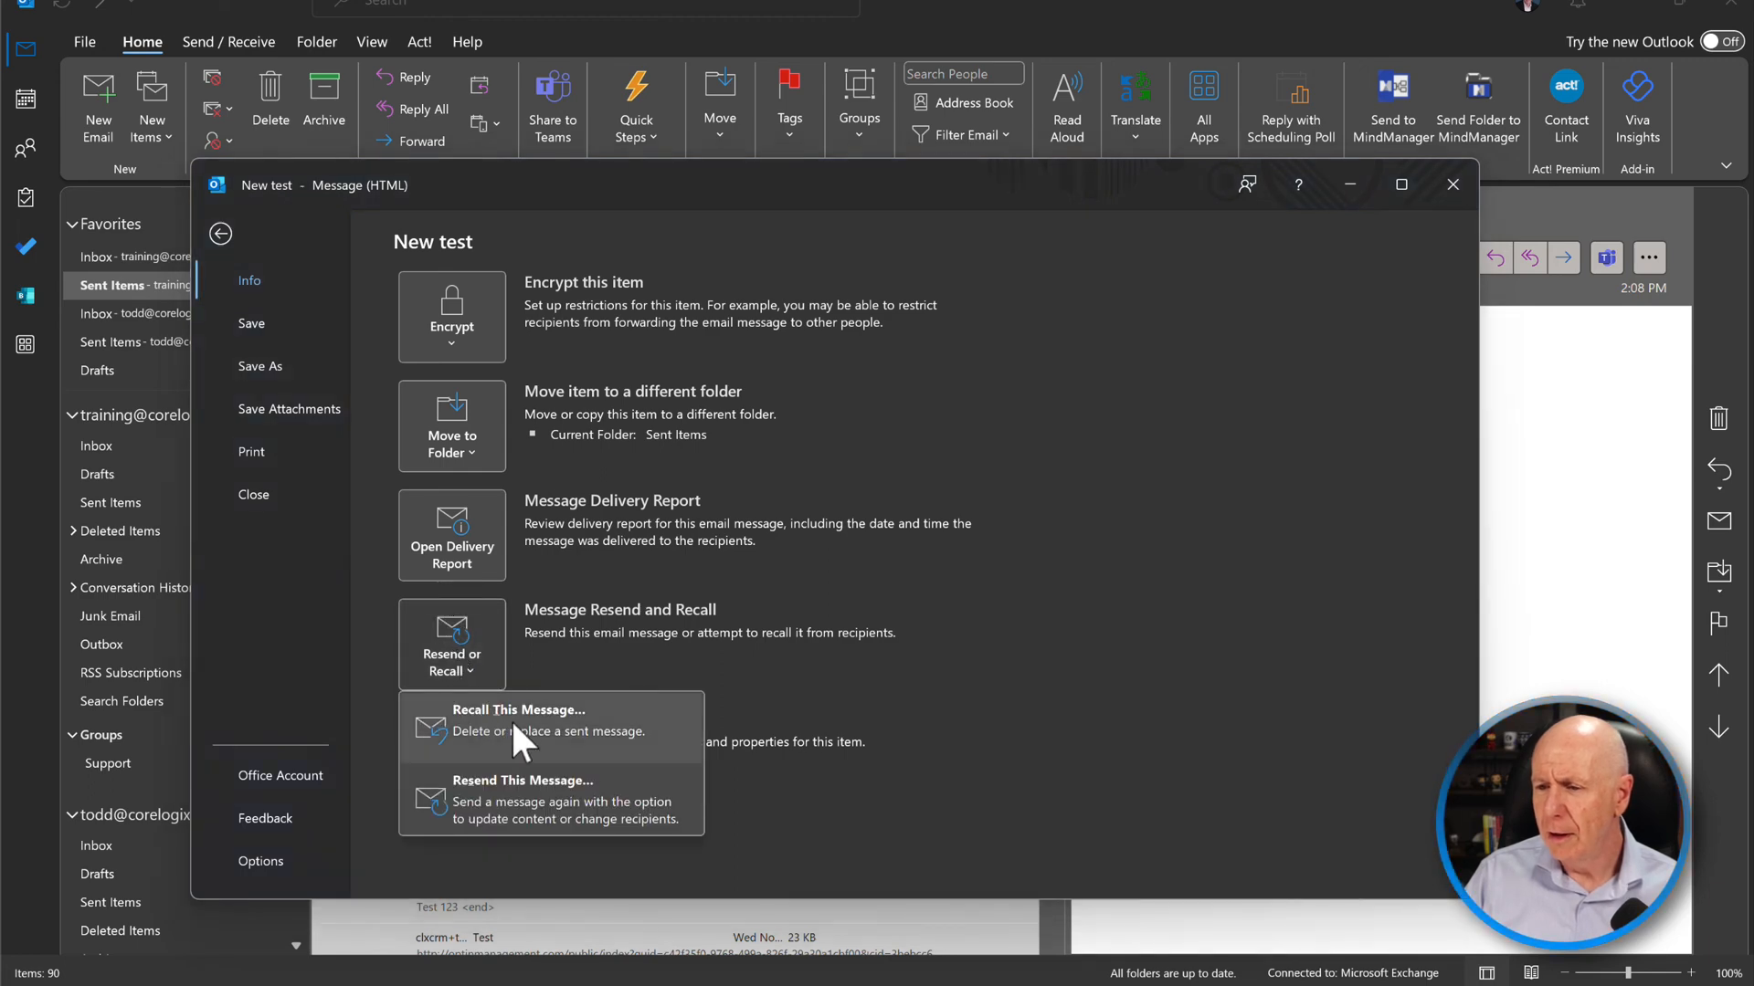
left_click(518, 710)
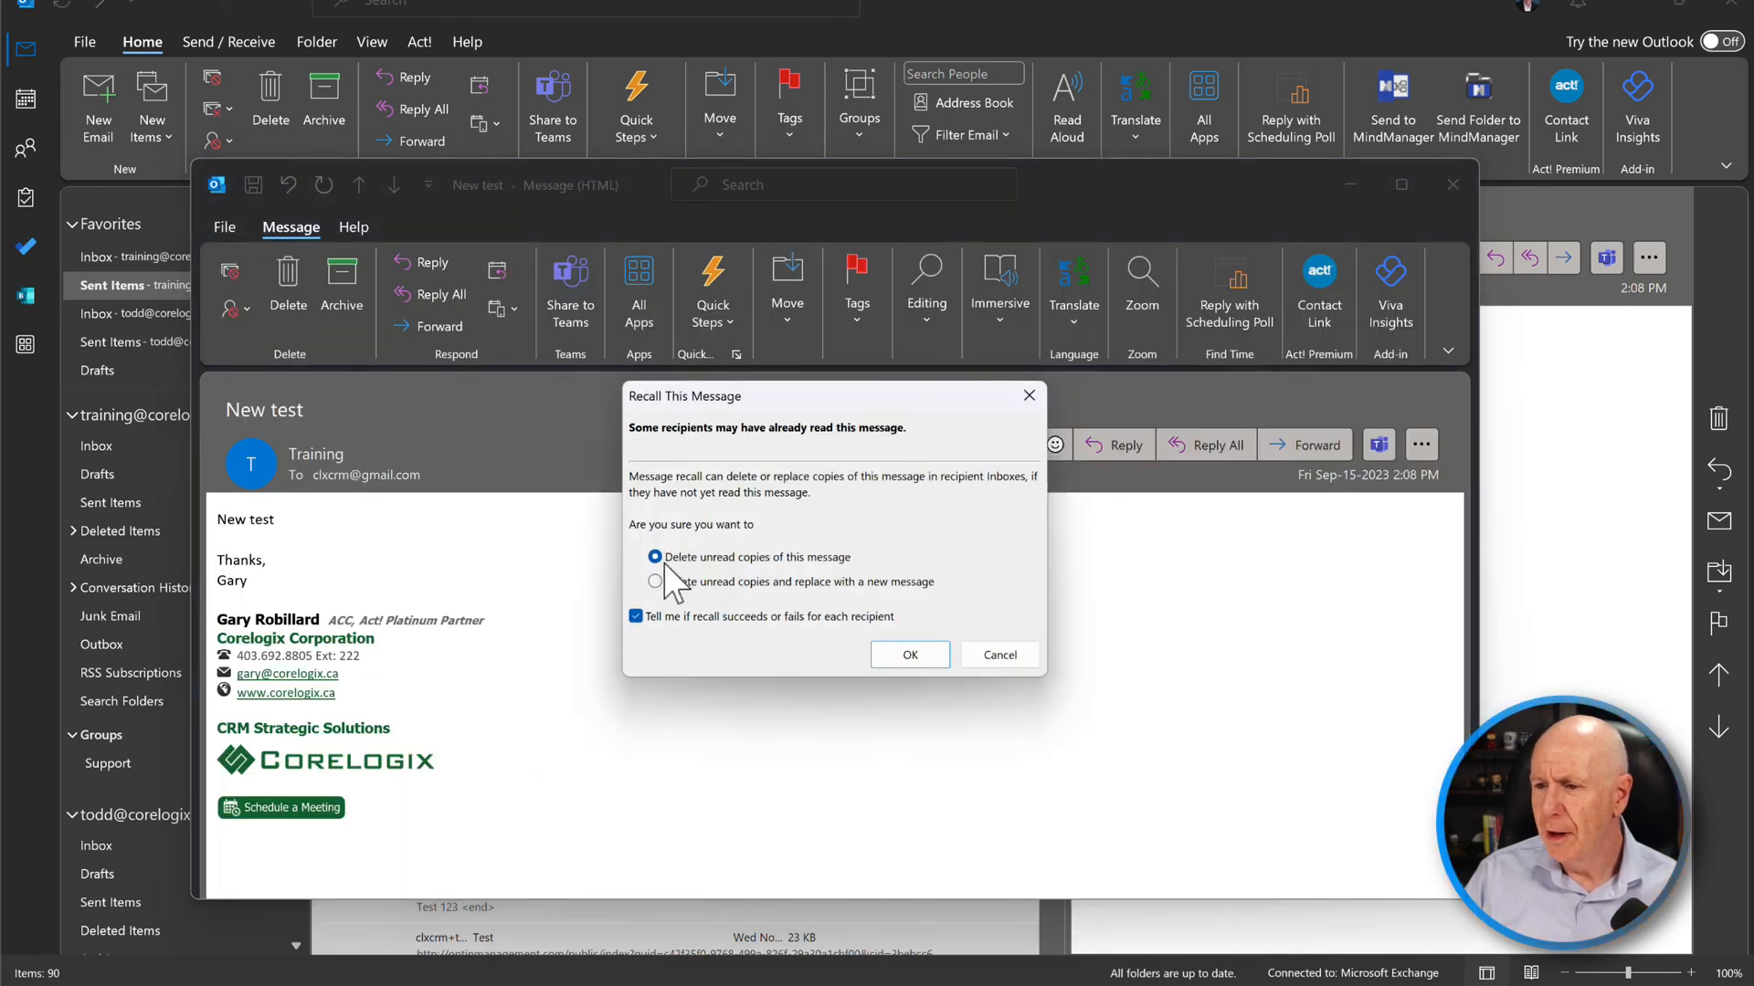
mouse_move(783, 586)
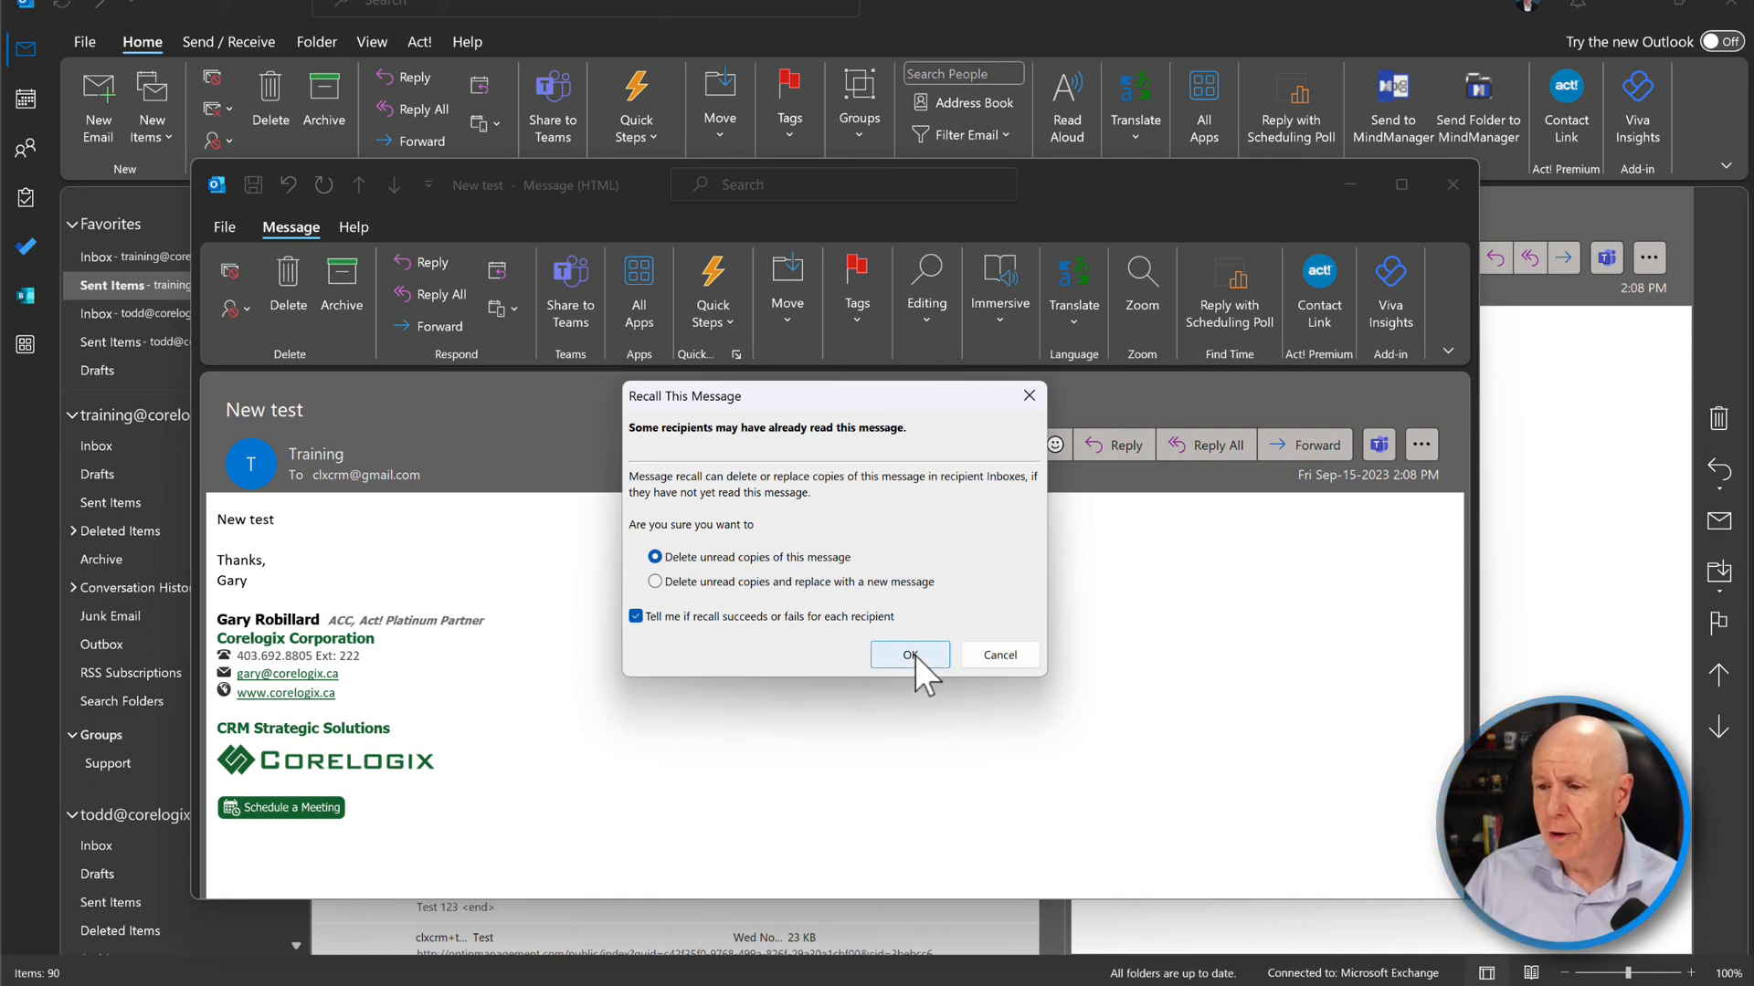
left_click(908, 654)
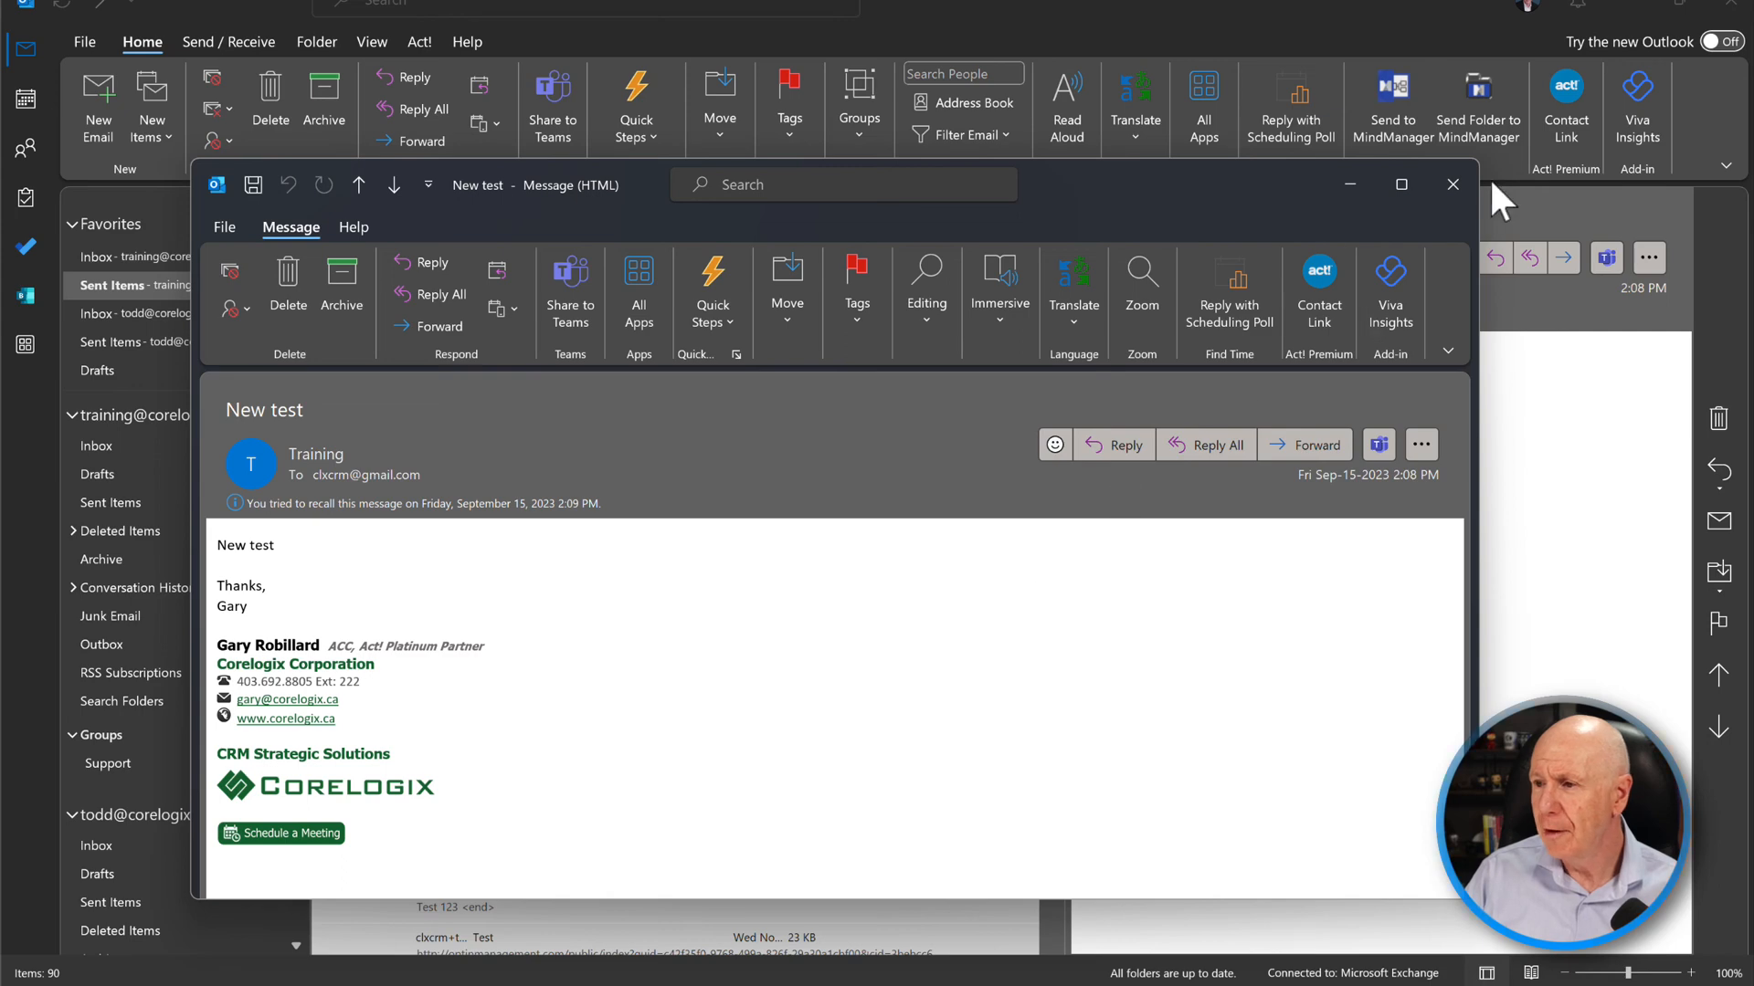
left_click(1453, 185)
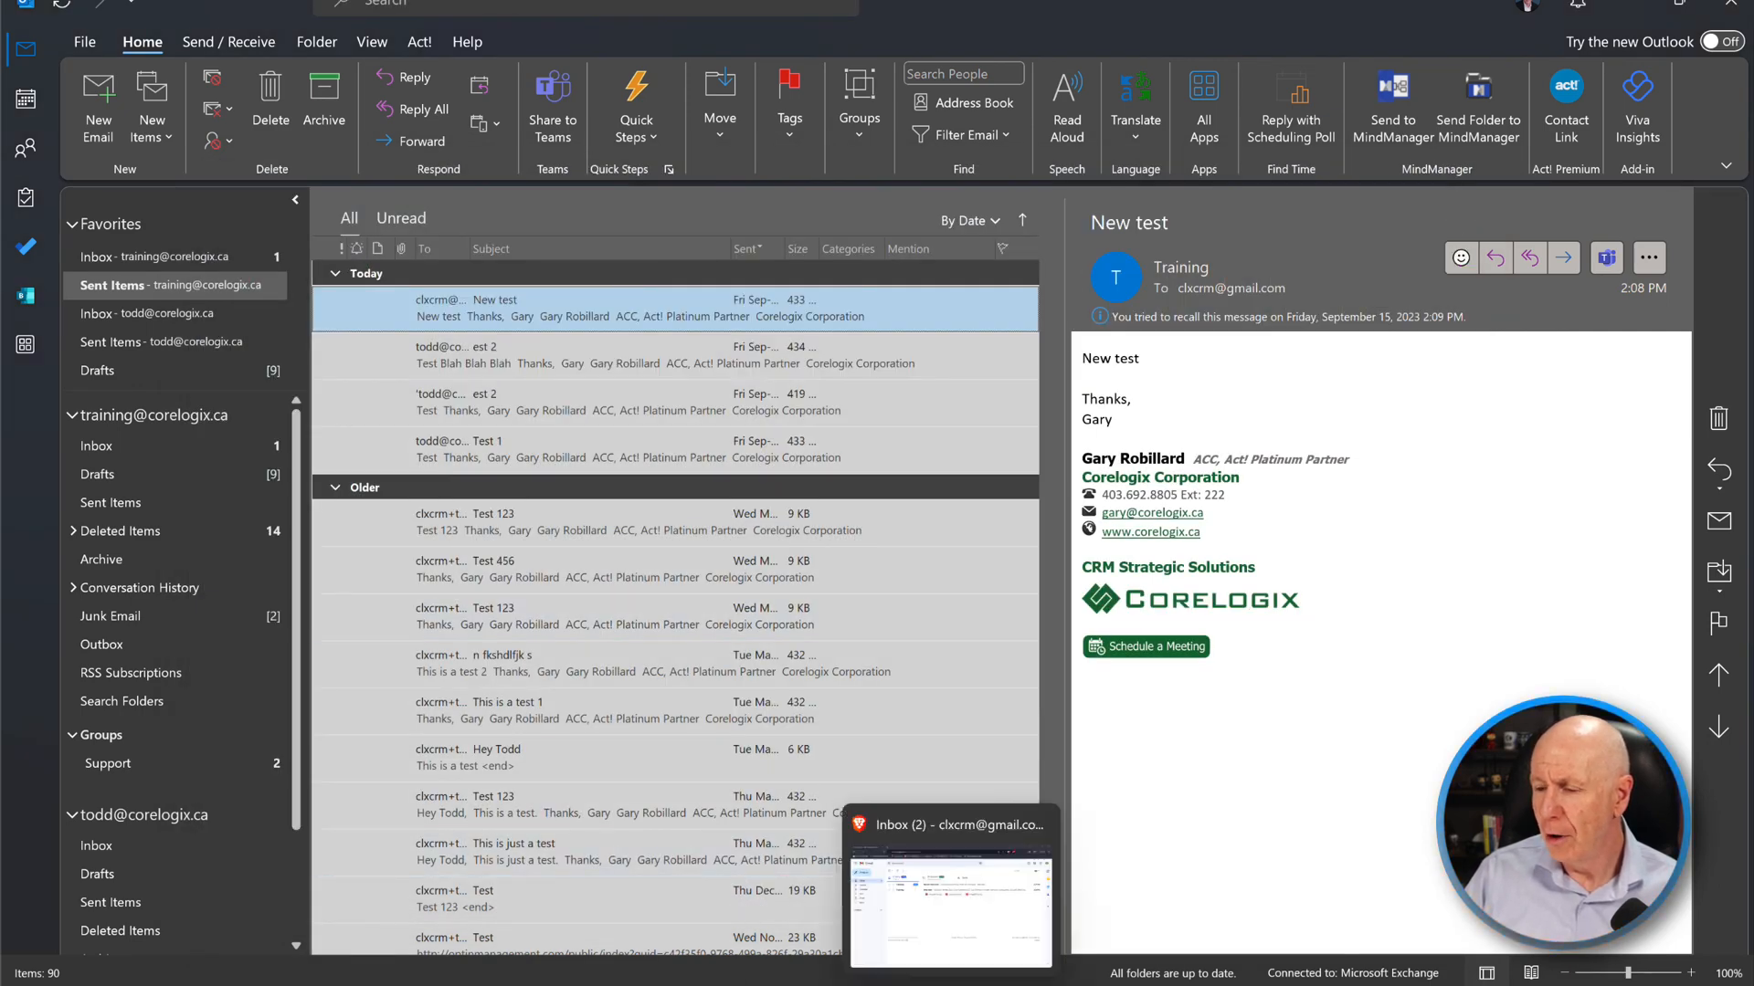
- In the Gmail inbox, open the 'Recall: New test' notice from Training
left_click(948, 906)
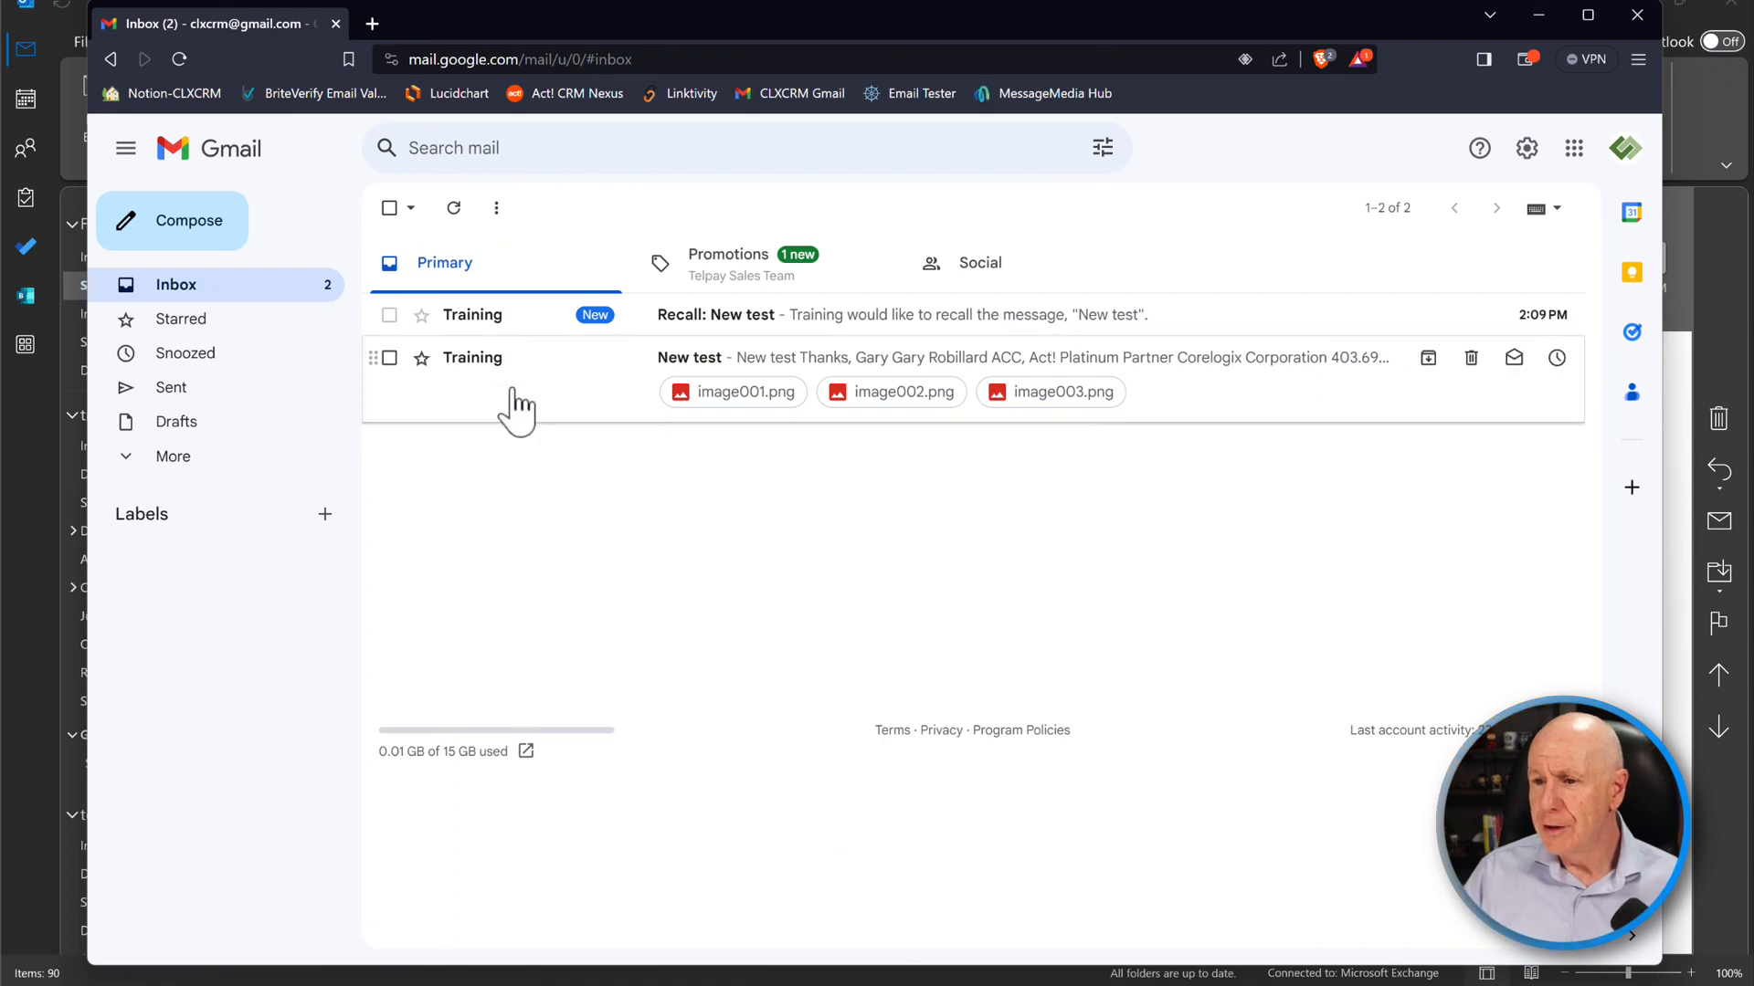
mouse_move(677, 369)
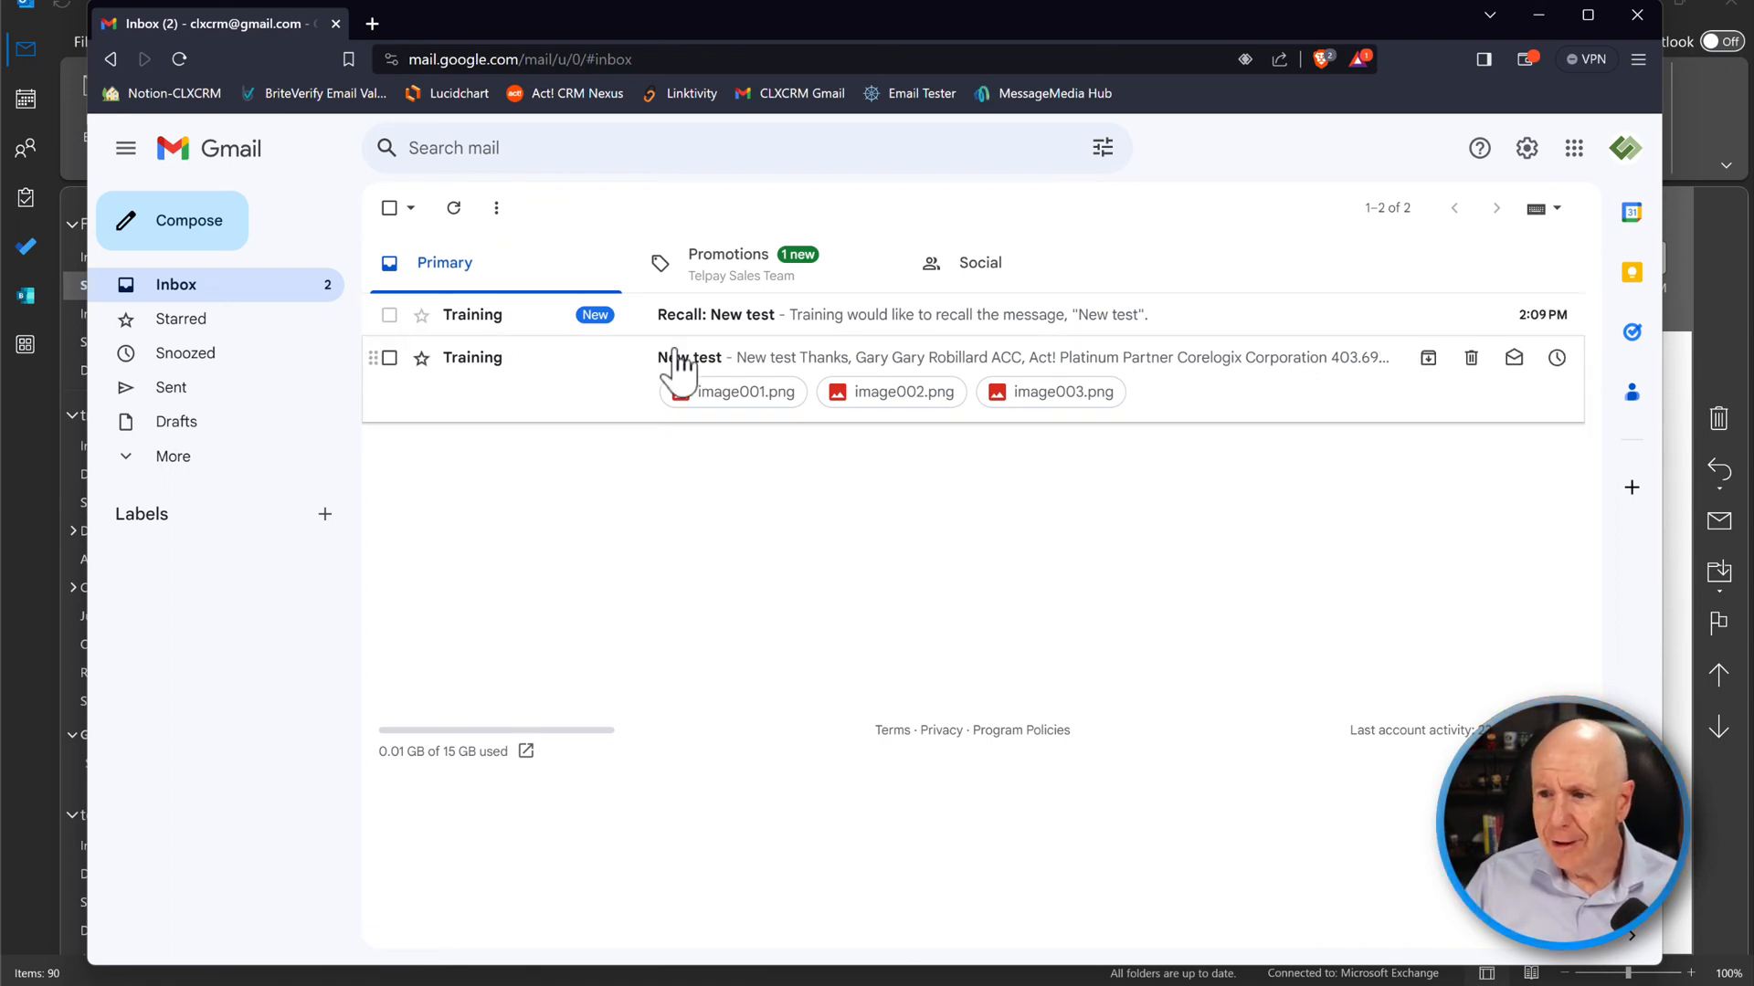
mouse_move(772, 331)
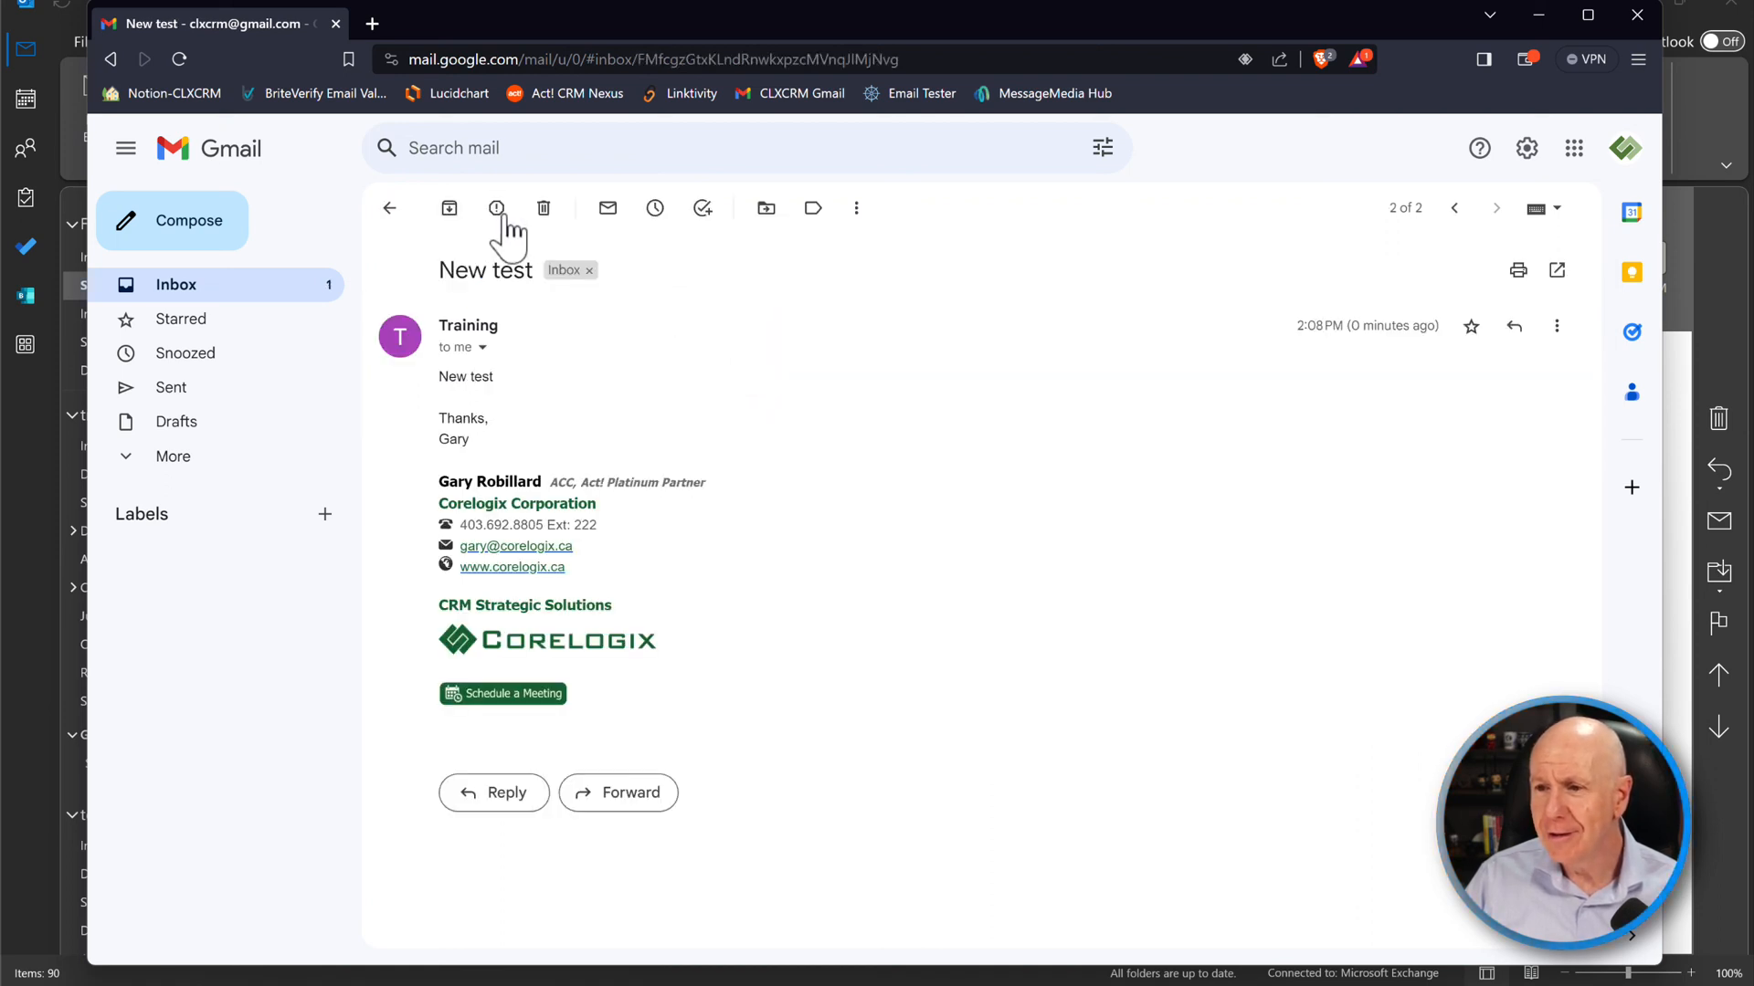
left_click(1495, 208)
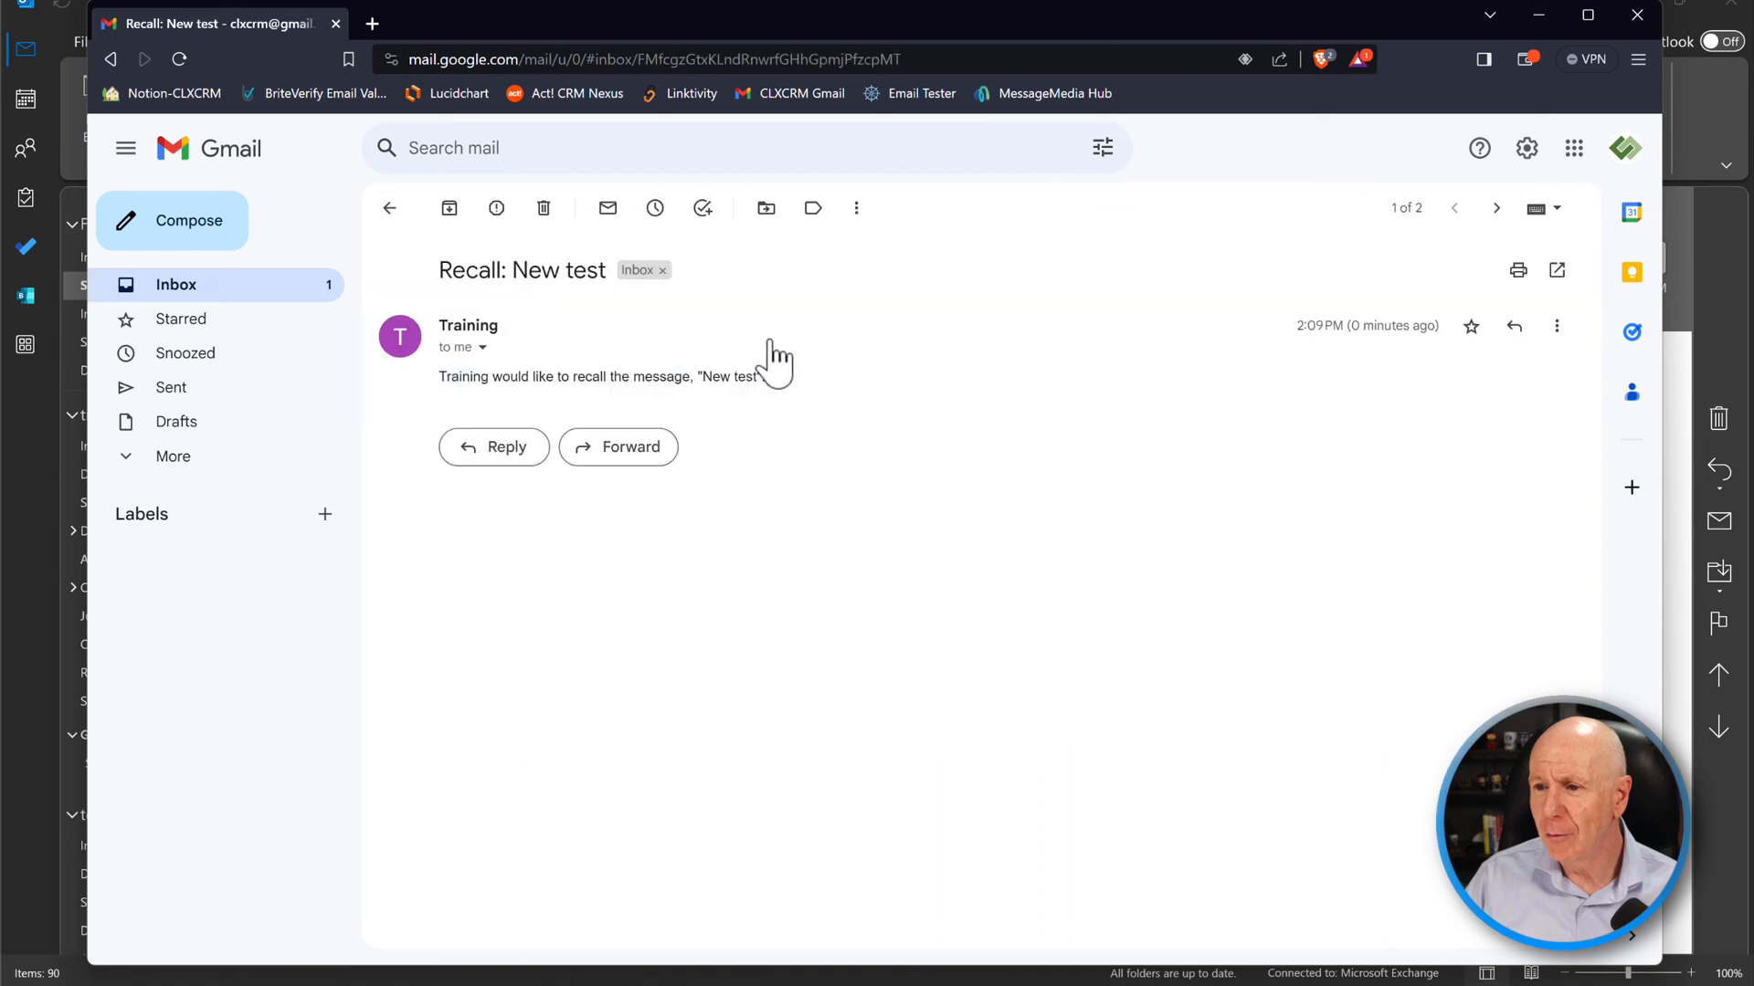
mouse_move(777, 364)
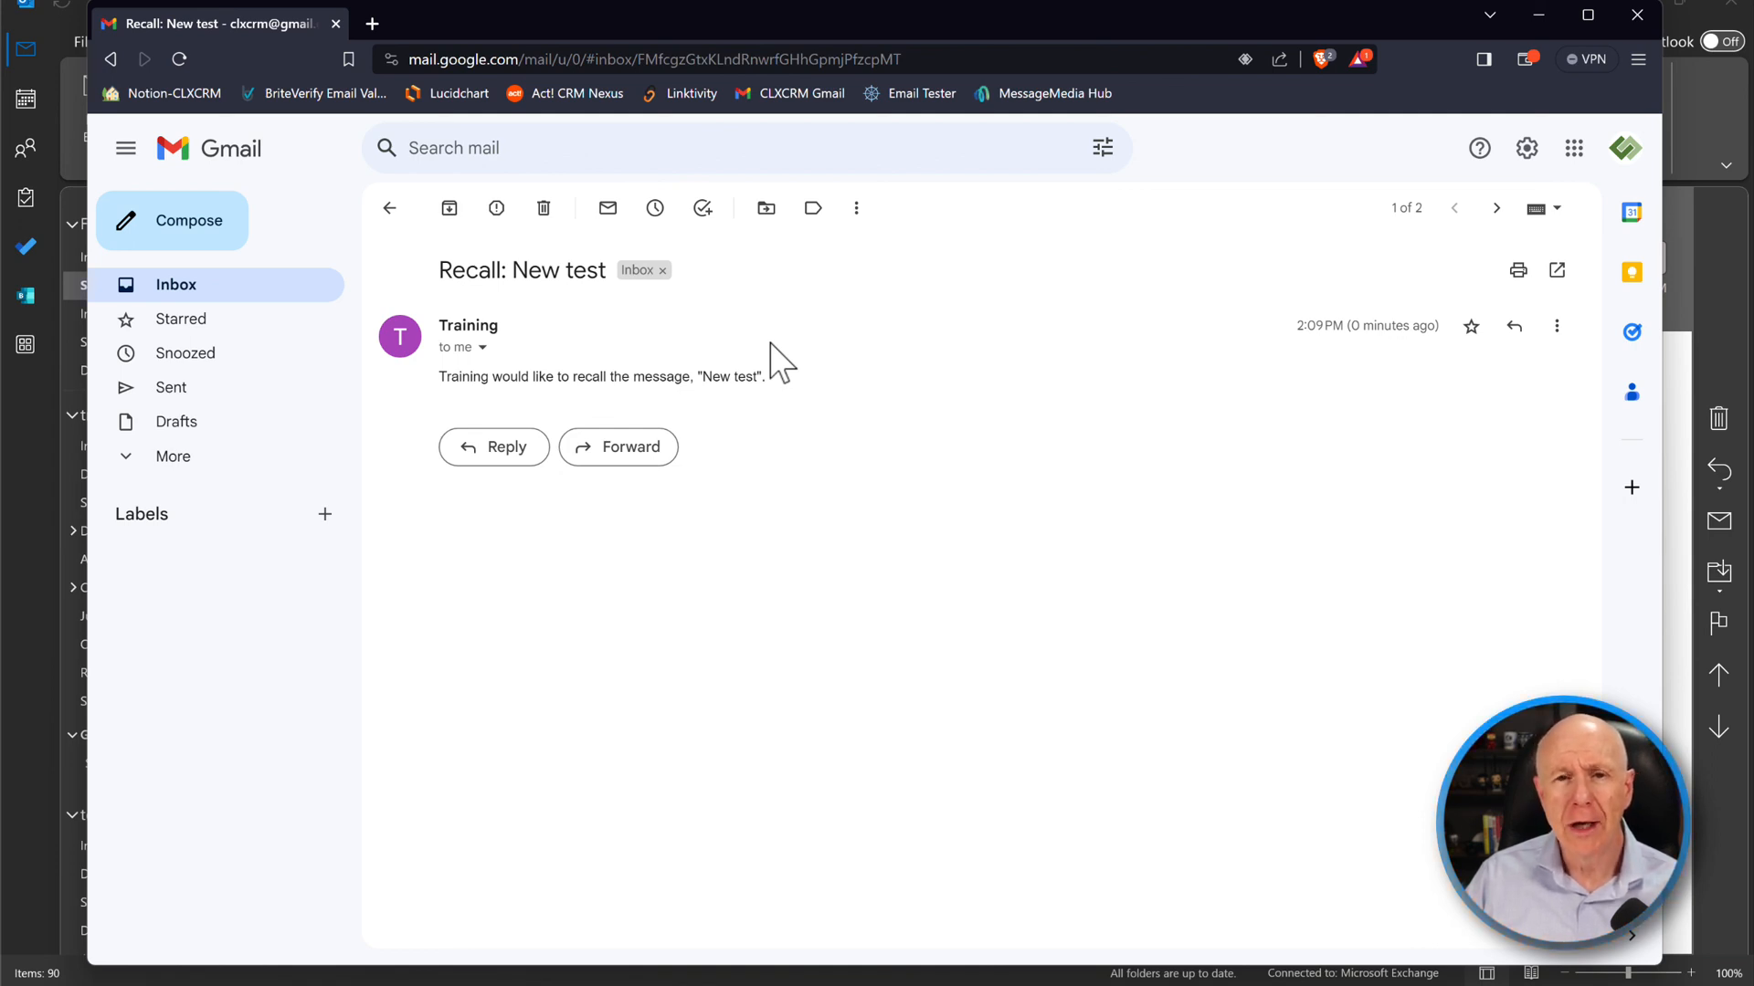
mouse_move(746, 369)
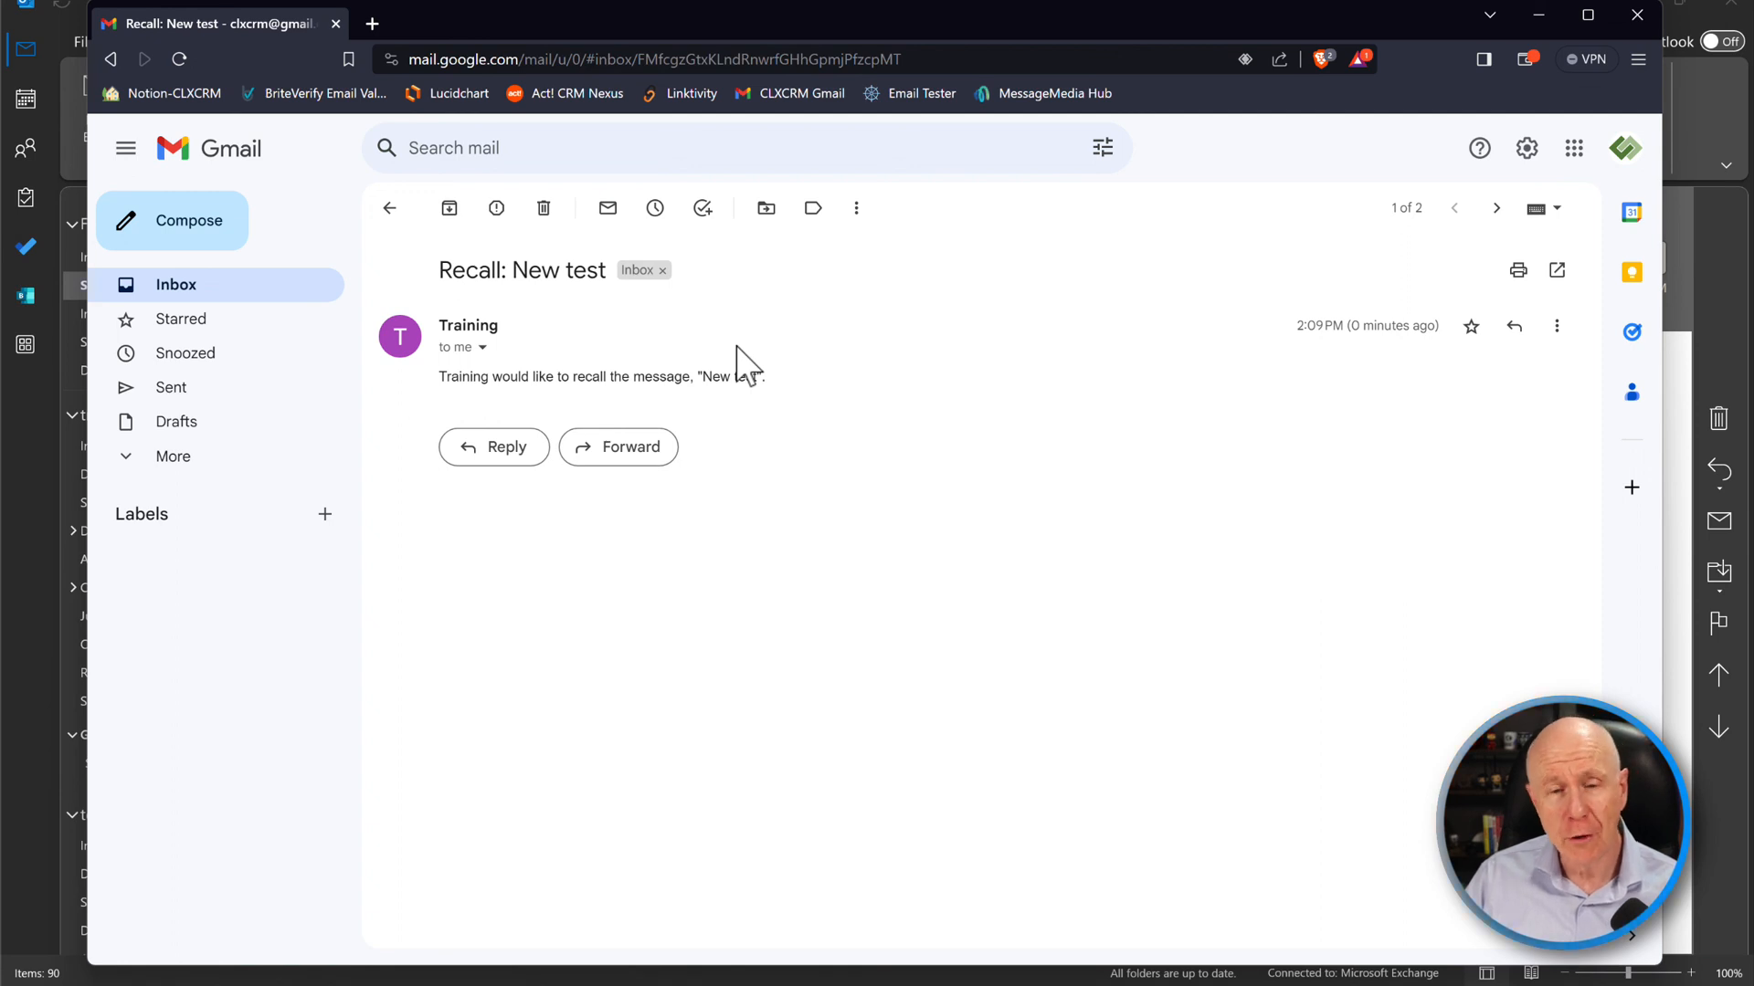